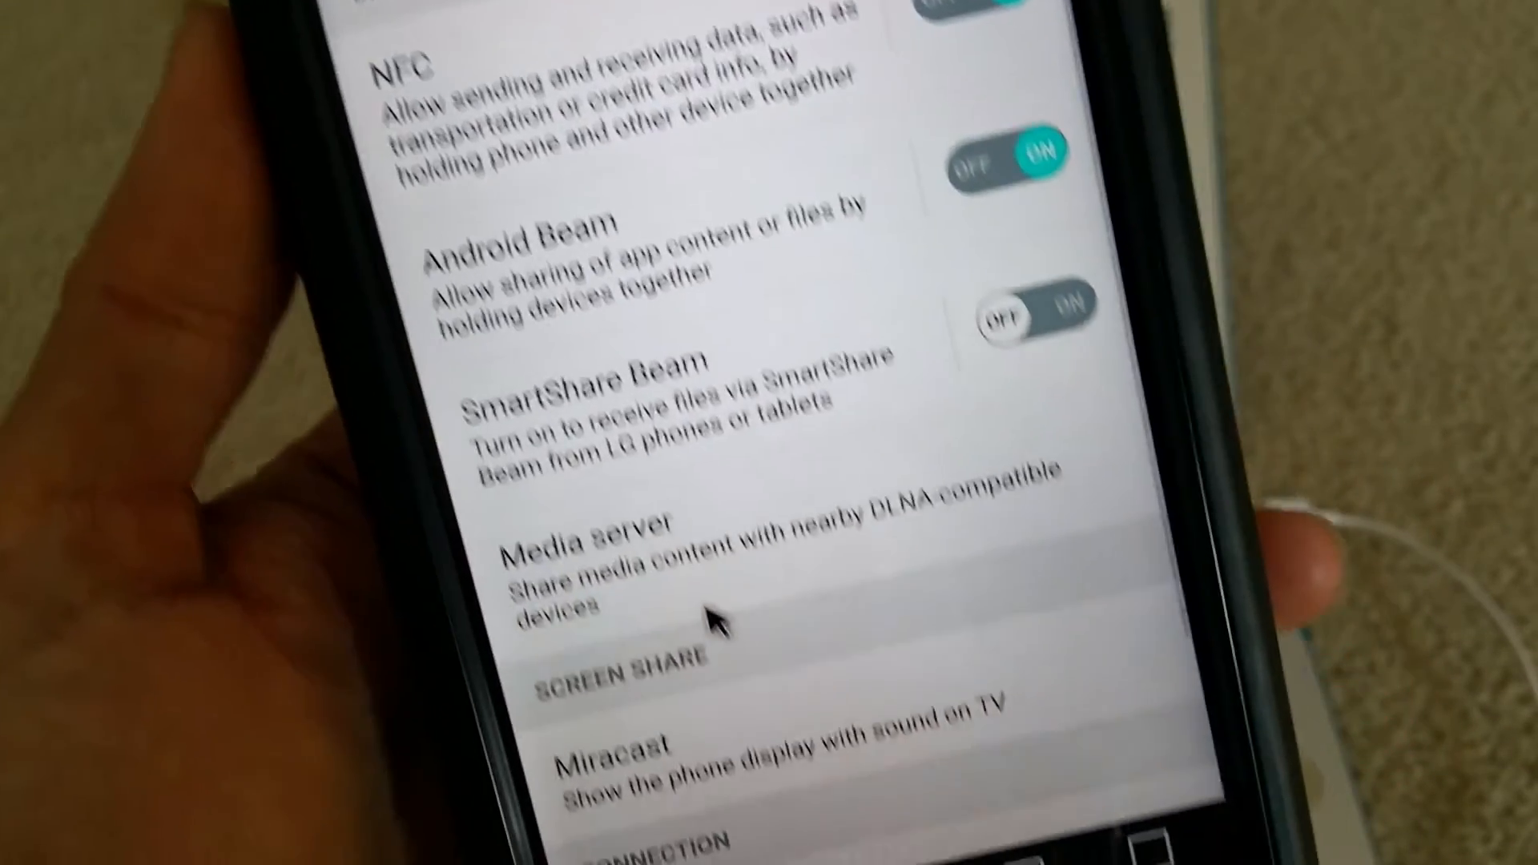
- Open the 'LG Bridge - copy files, and backup your device' result on LG.com from Google Search
scroll("up", 3)
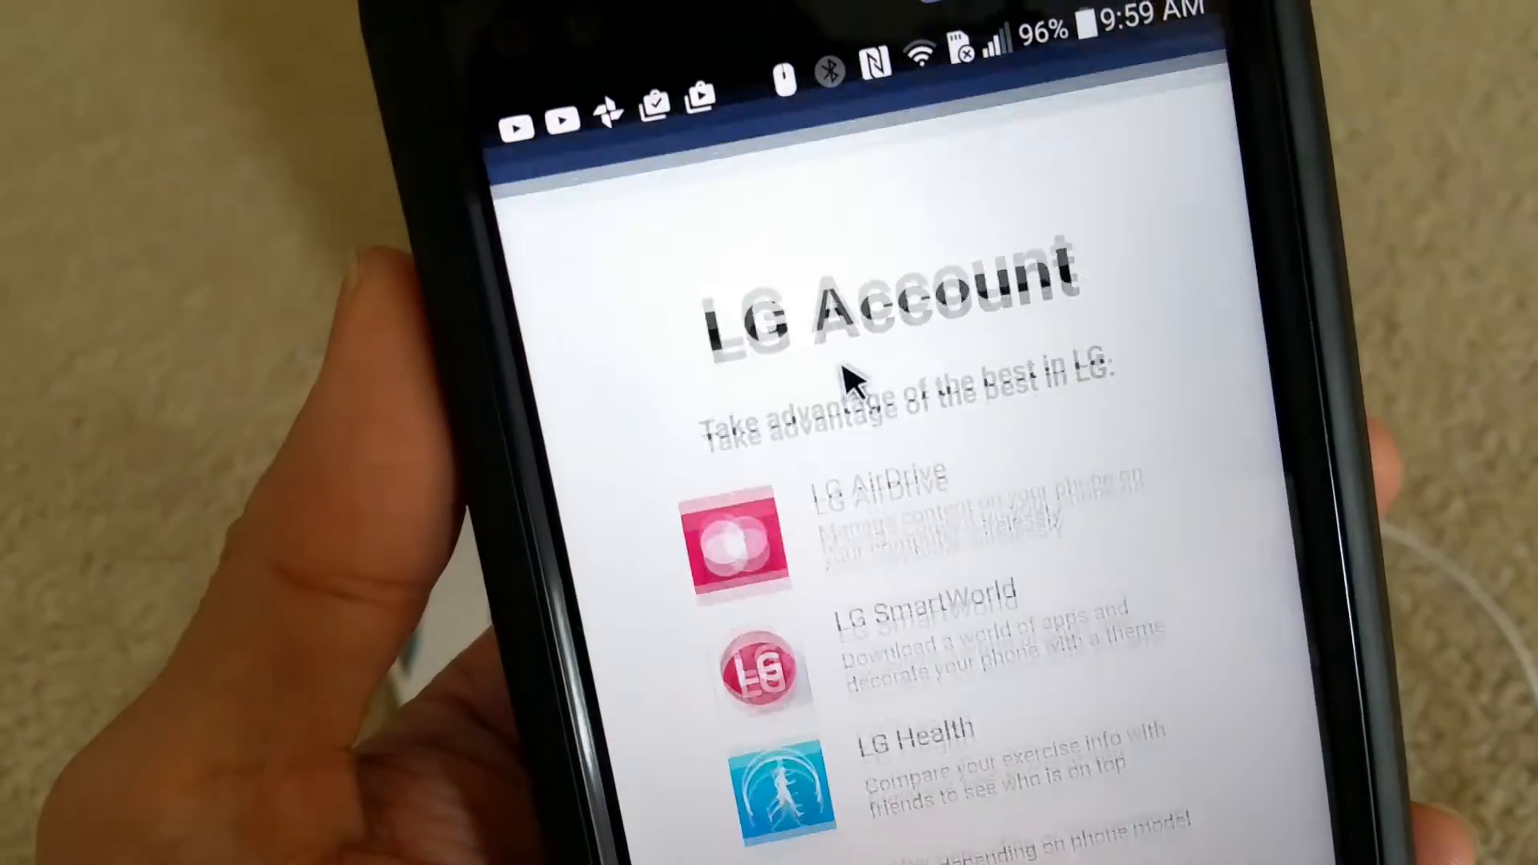
scroll("down", 3)
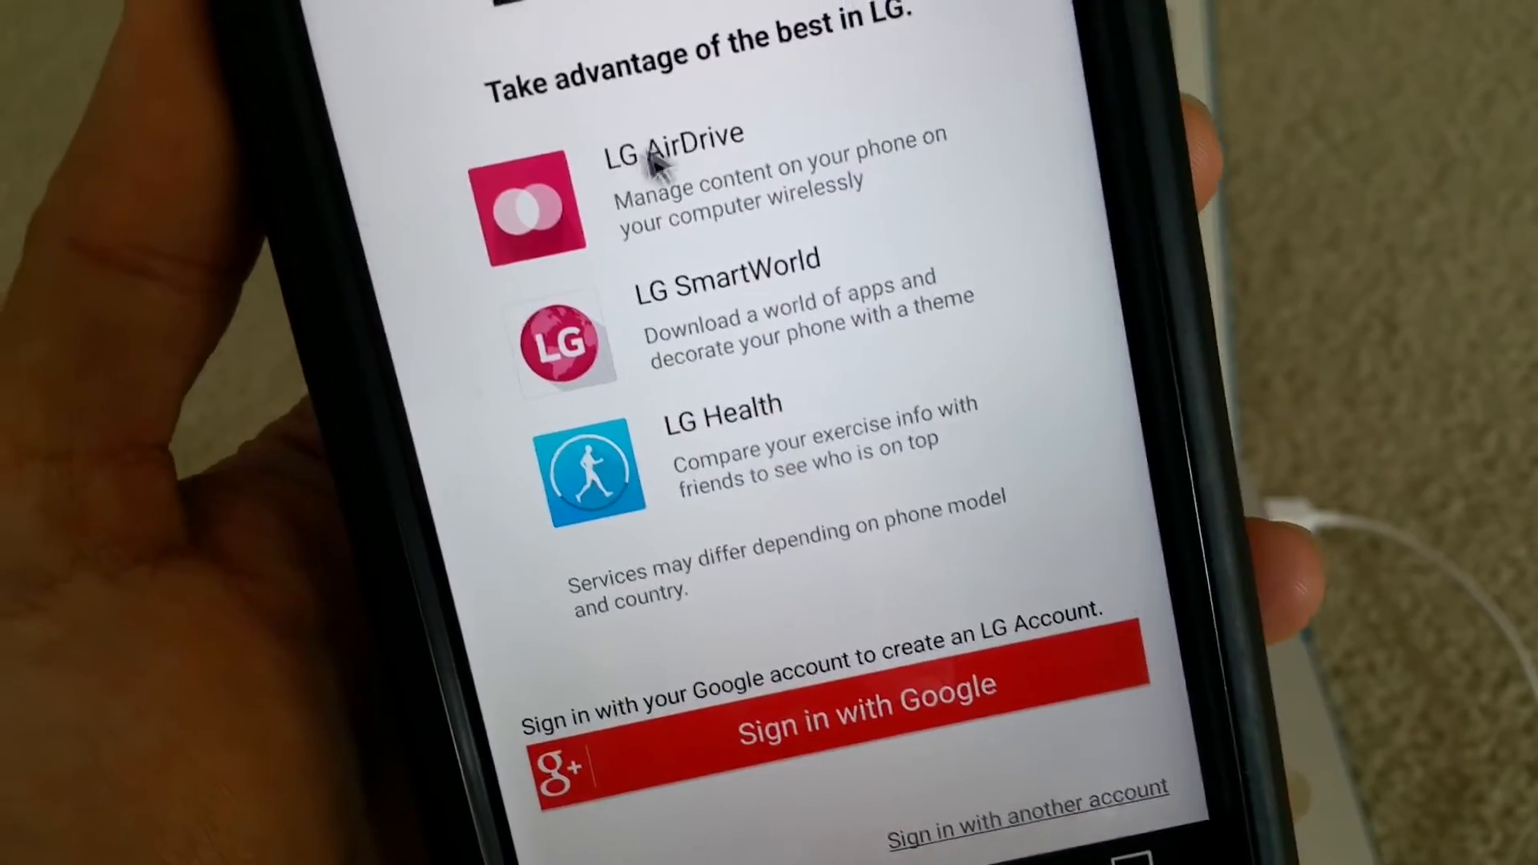
scroll("down", 3)
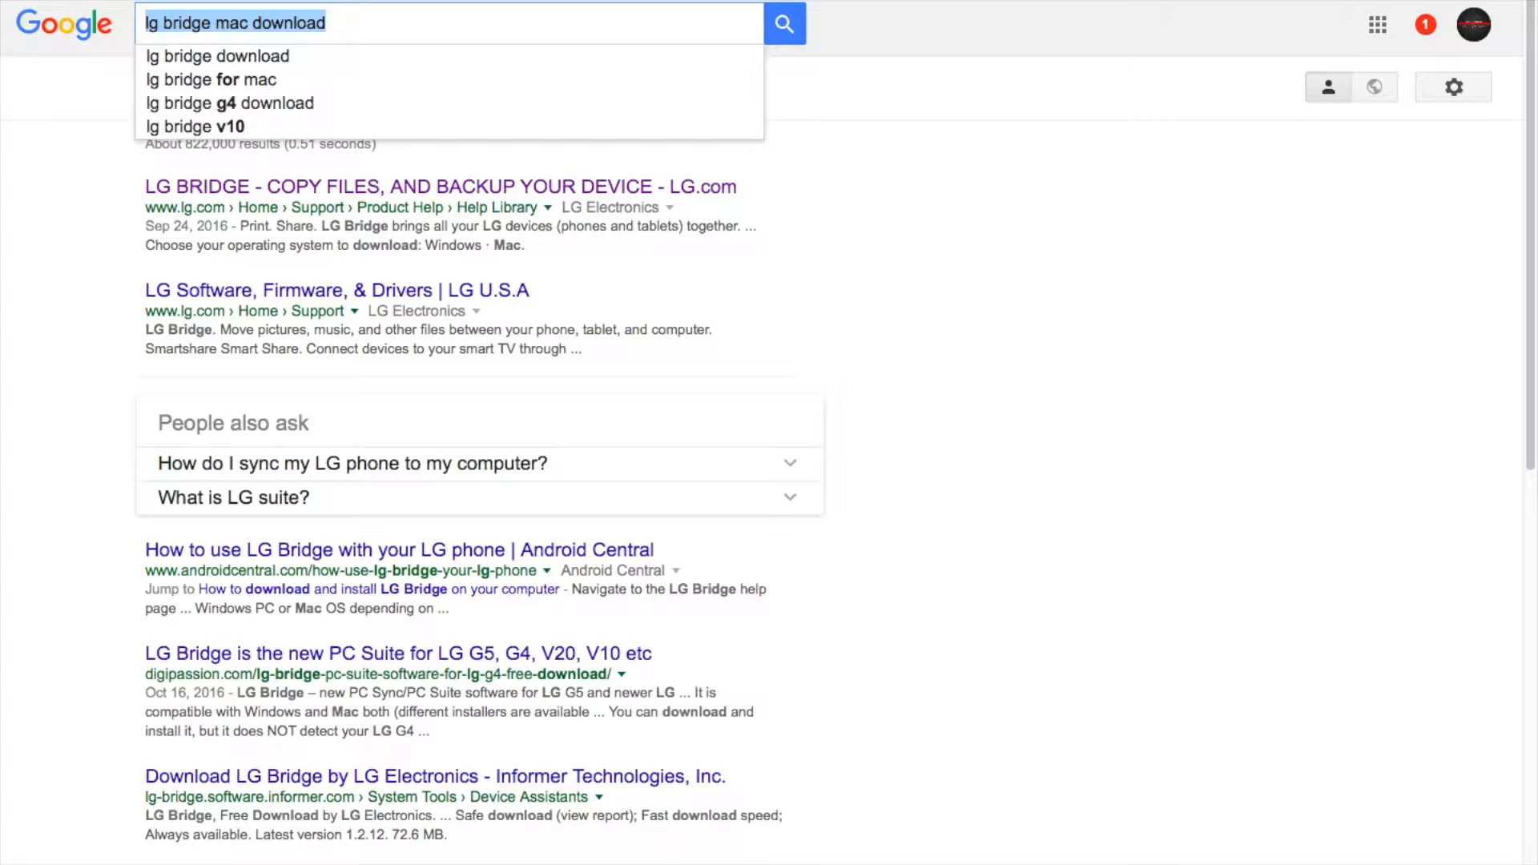
mouse_move(615, 804)
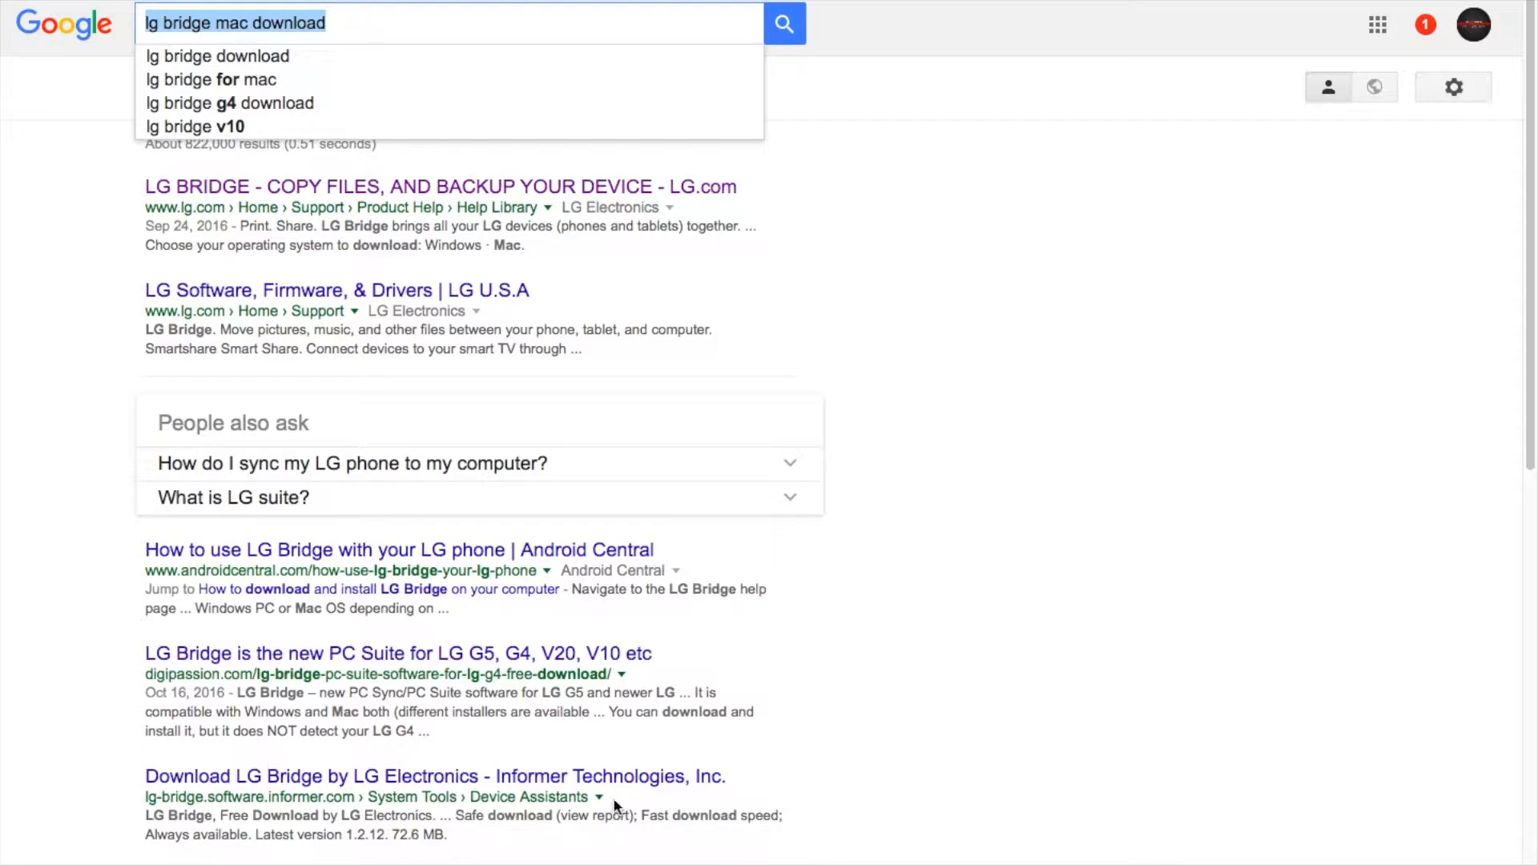
mouse_move(642, 185)
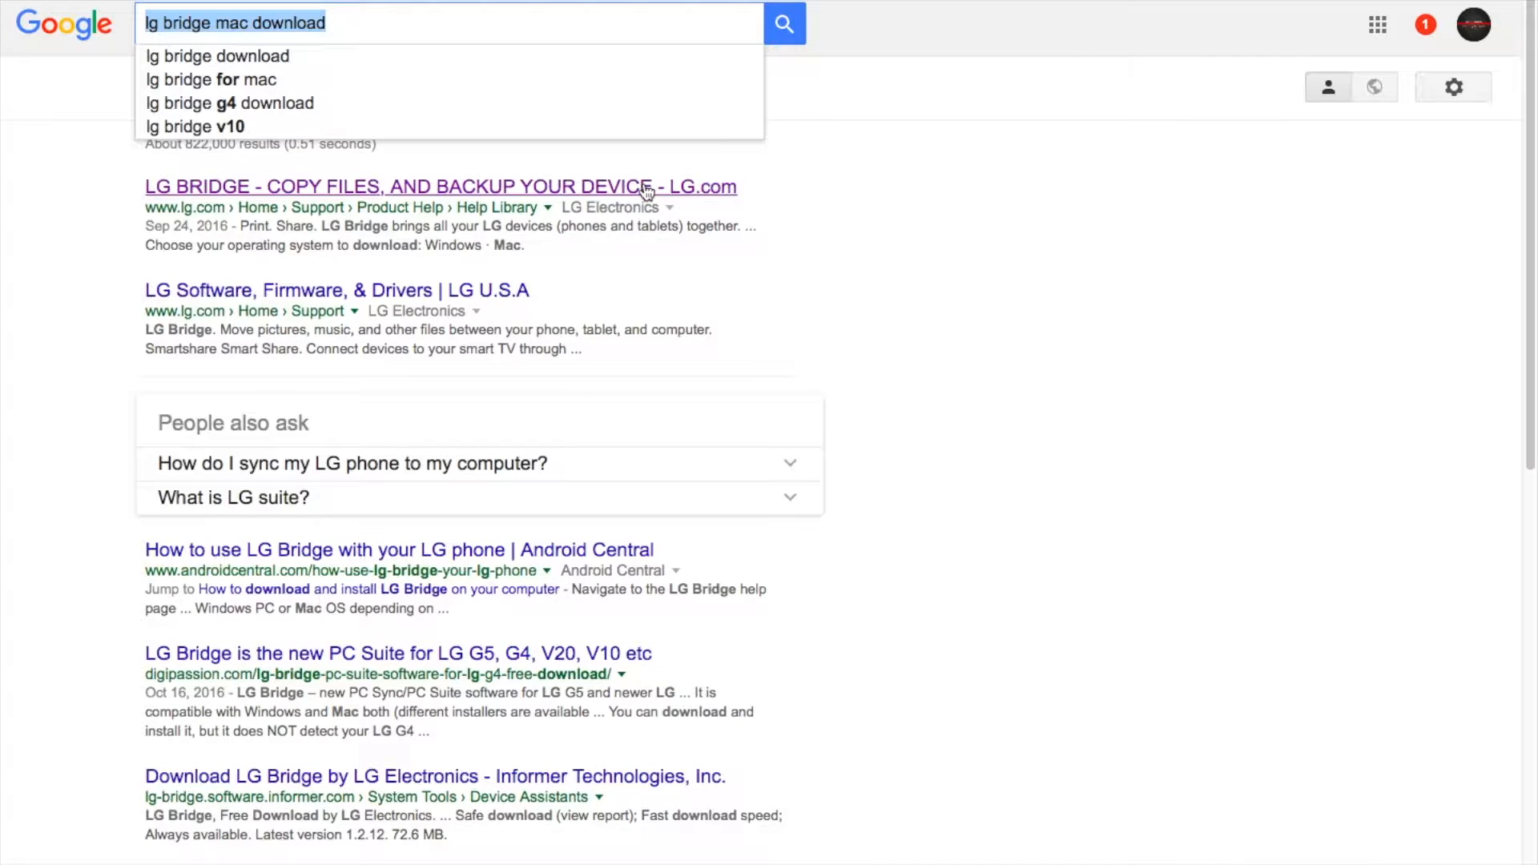
mouse_move(212, 202)
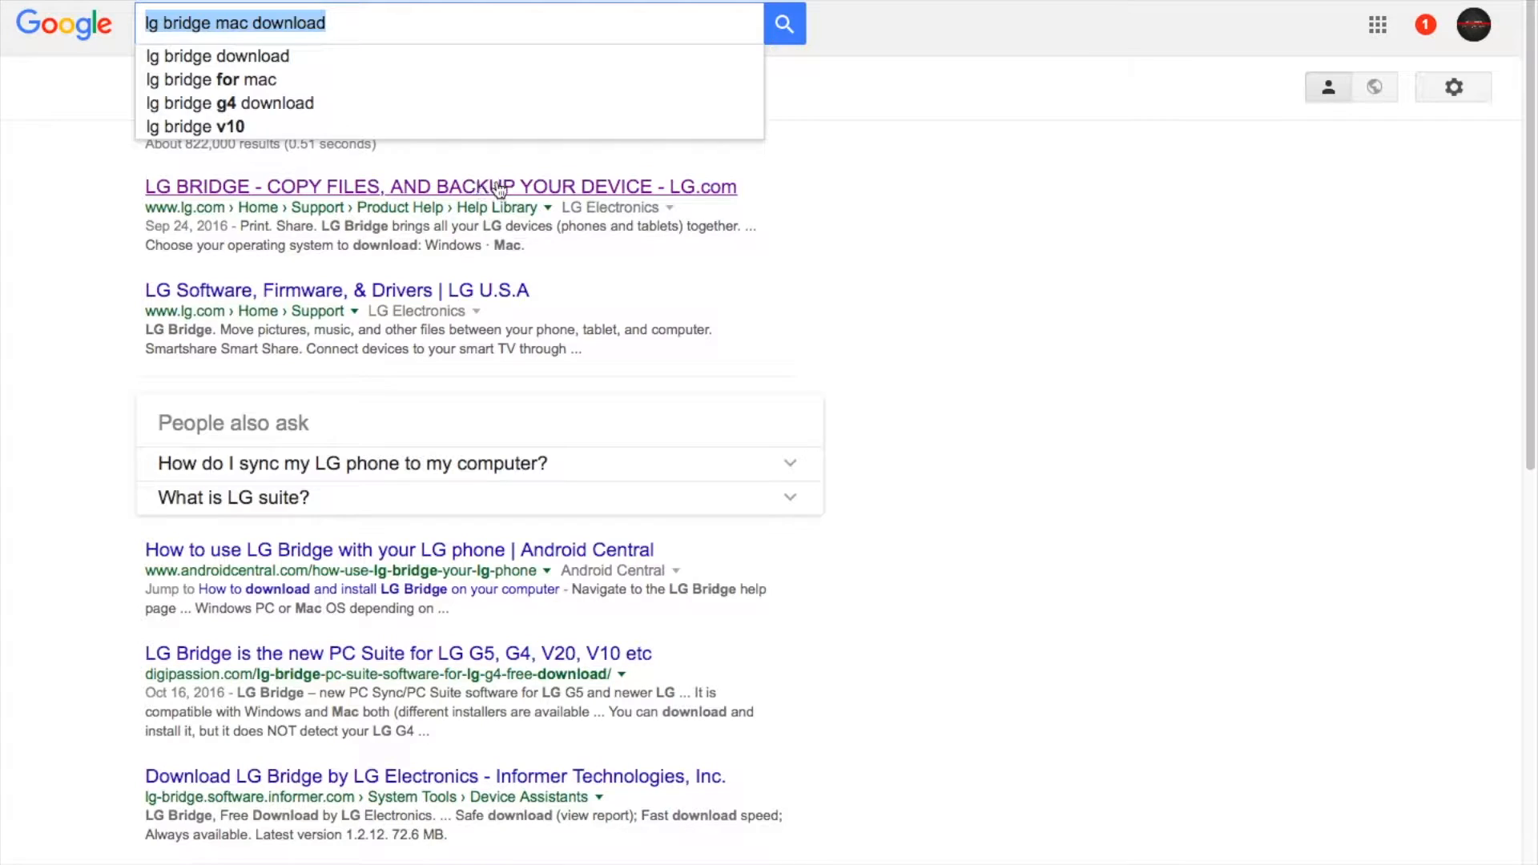
mouse_move(626, 192)
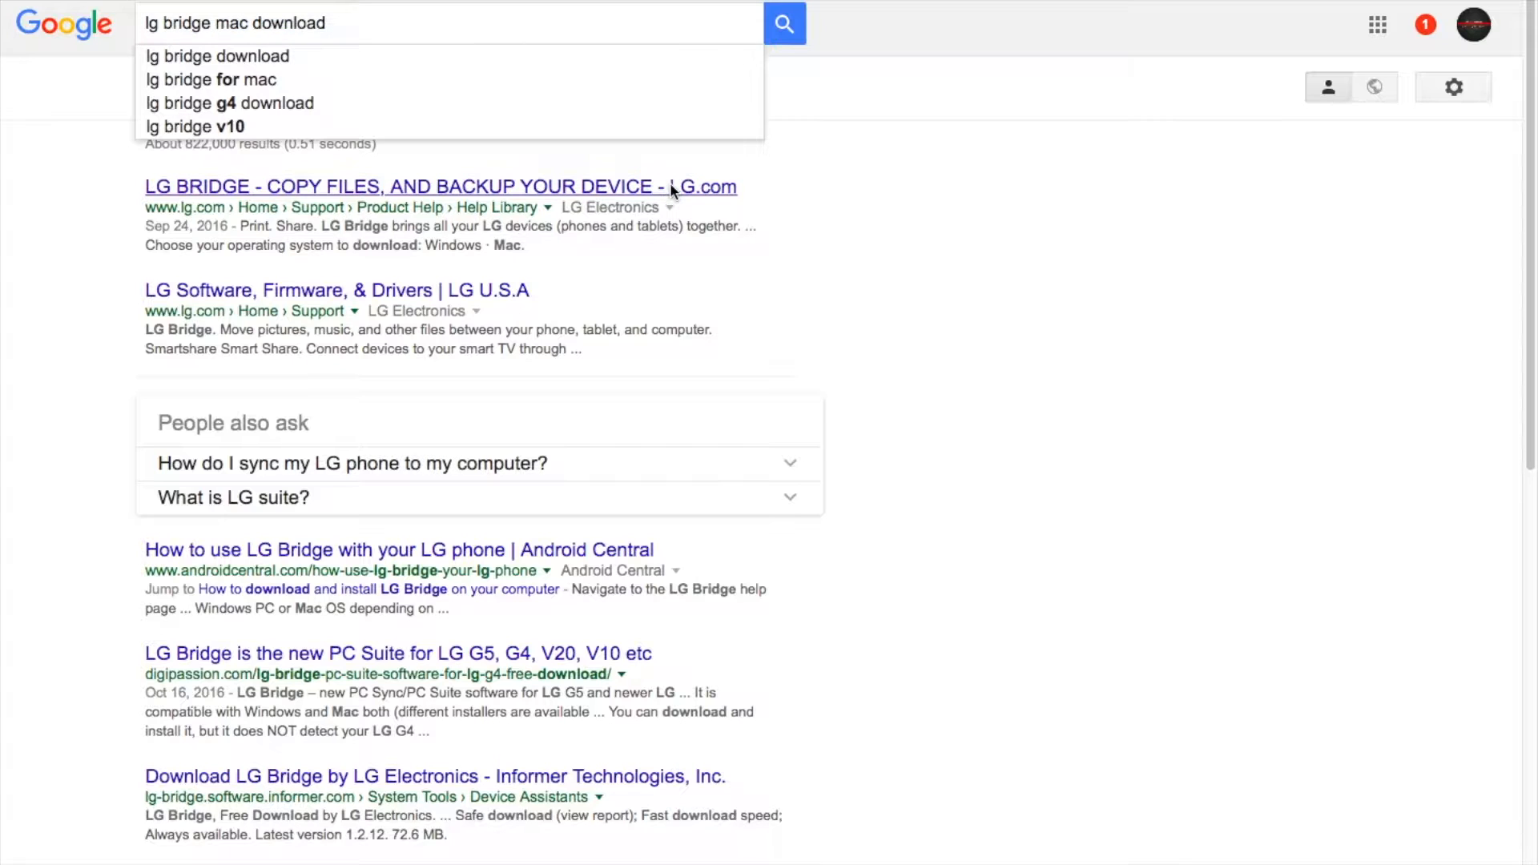
left_click(438, 185)
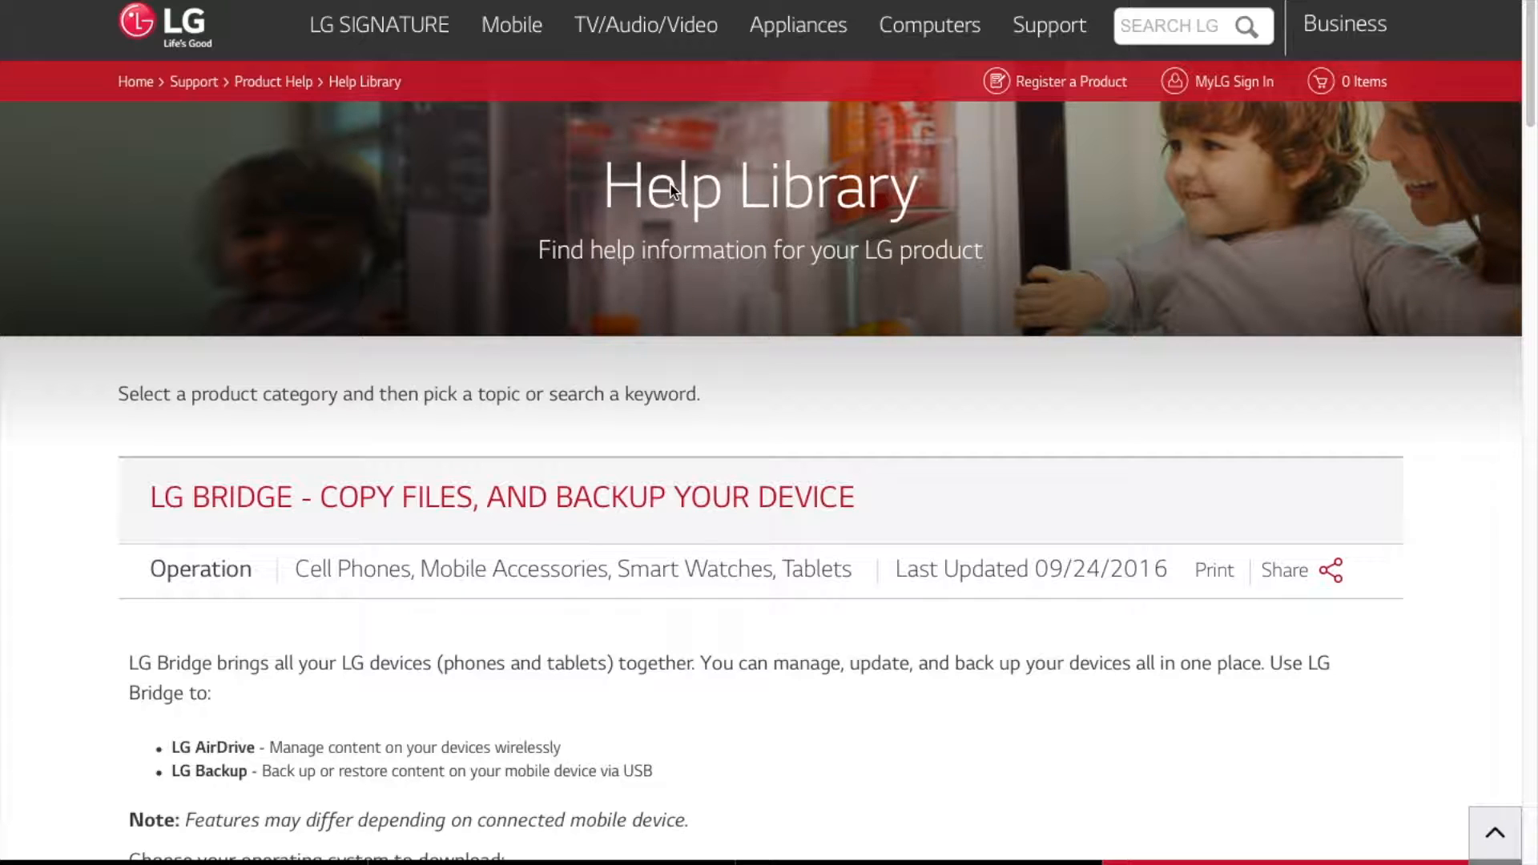
scroll("down", 3)
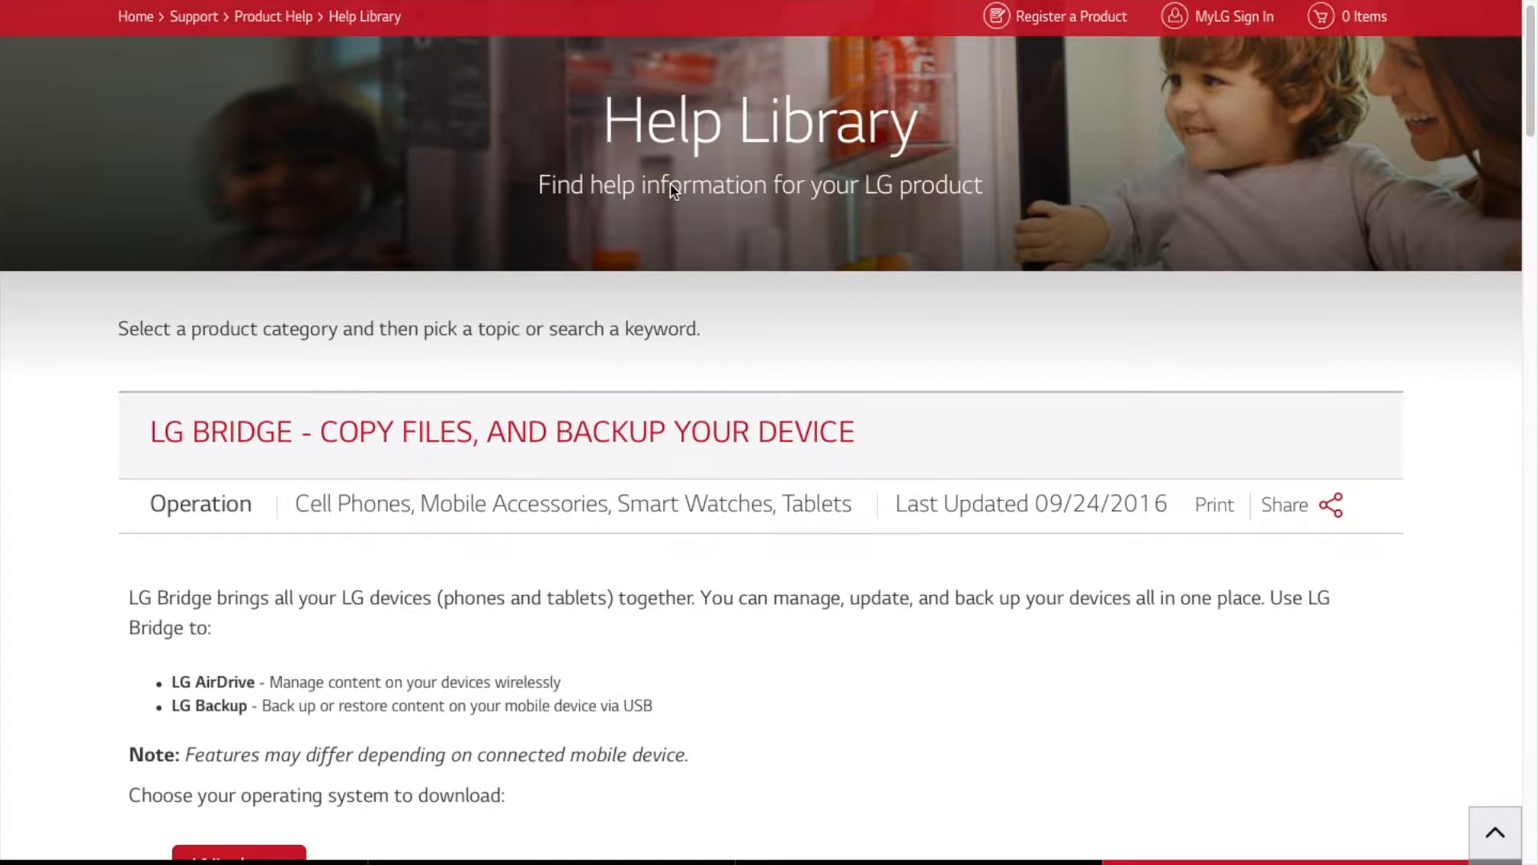
scroll("down", 3)
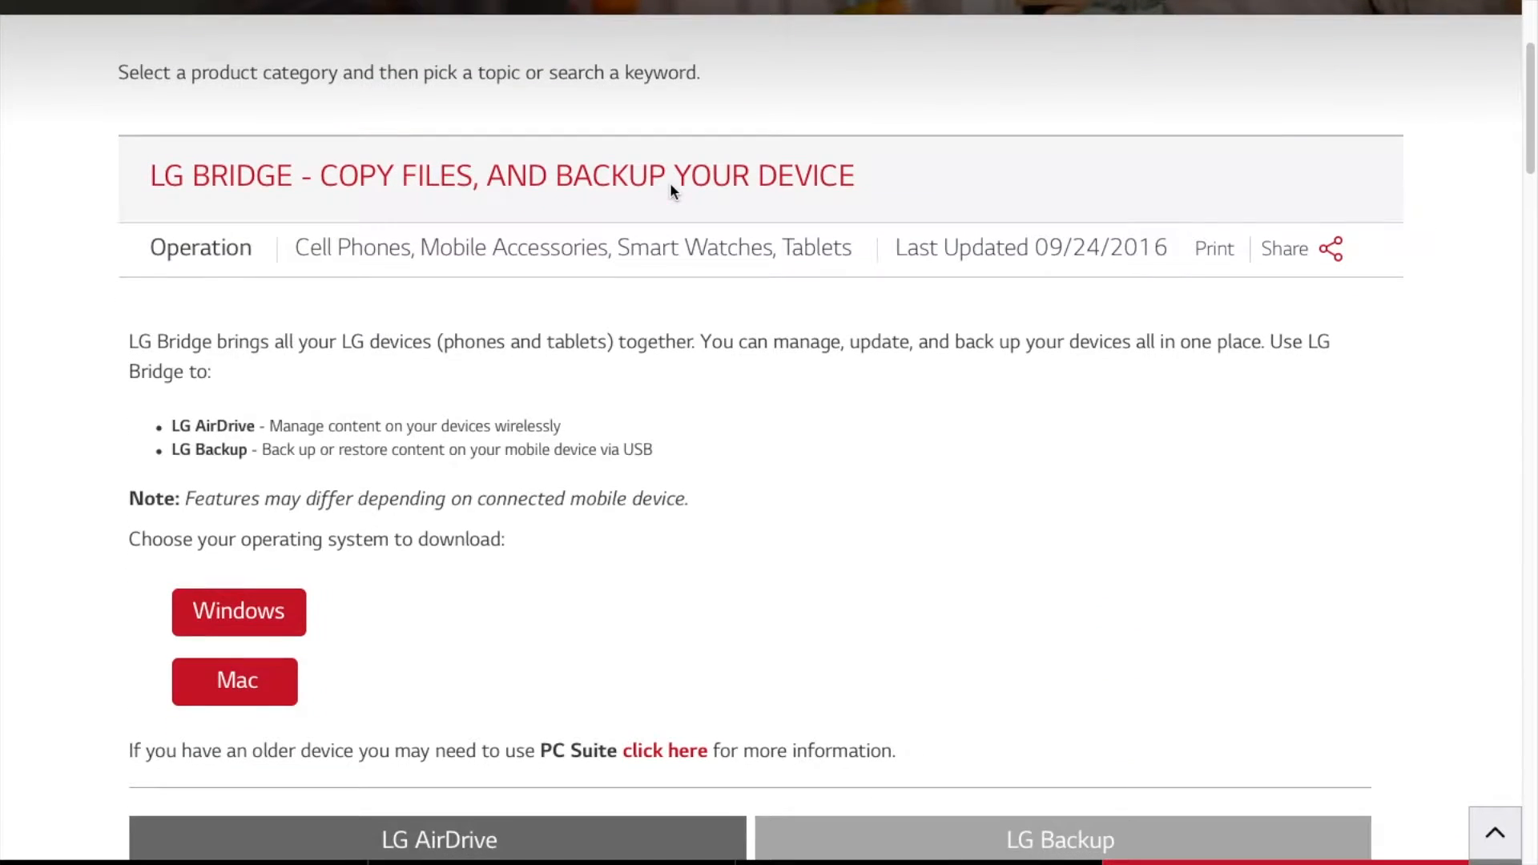
scroll("down", 3)
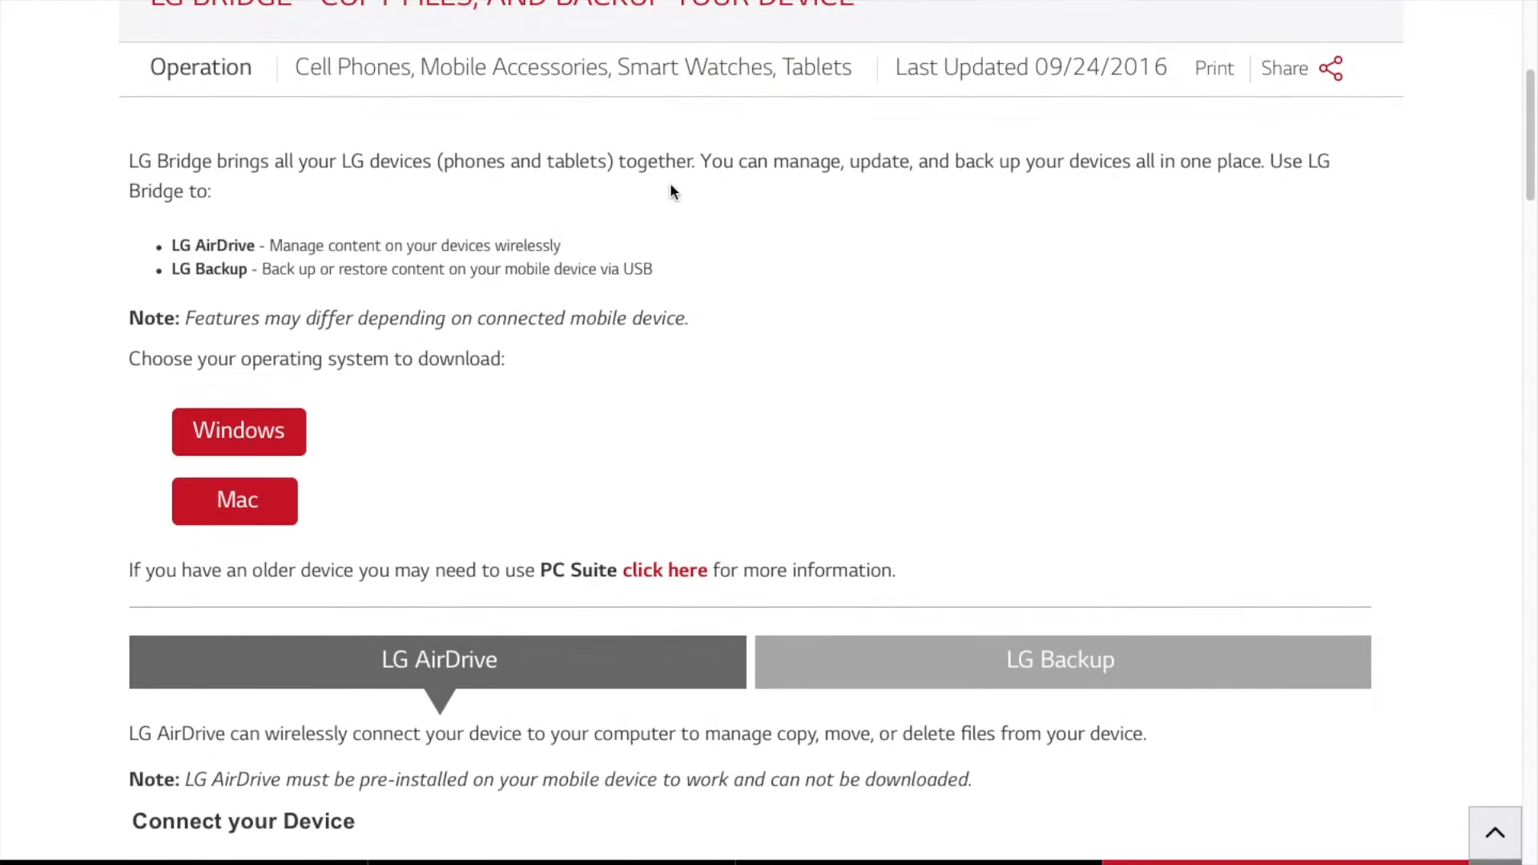
scroll("down", 3)
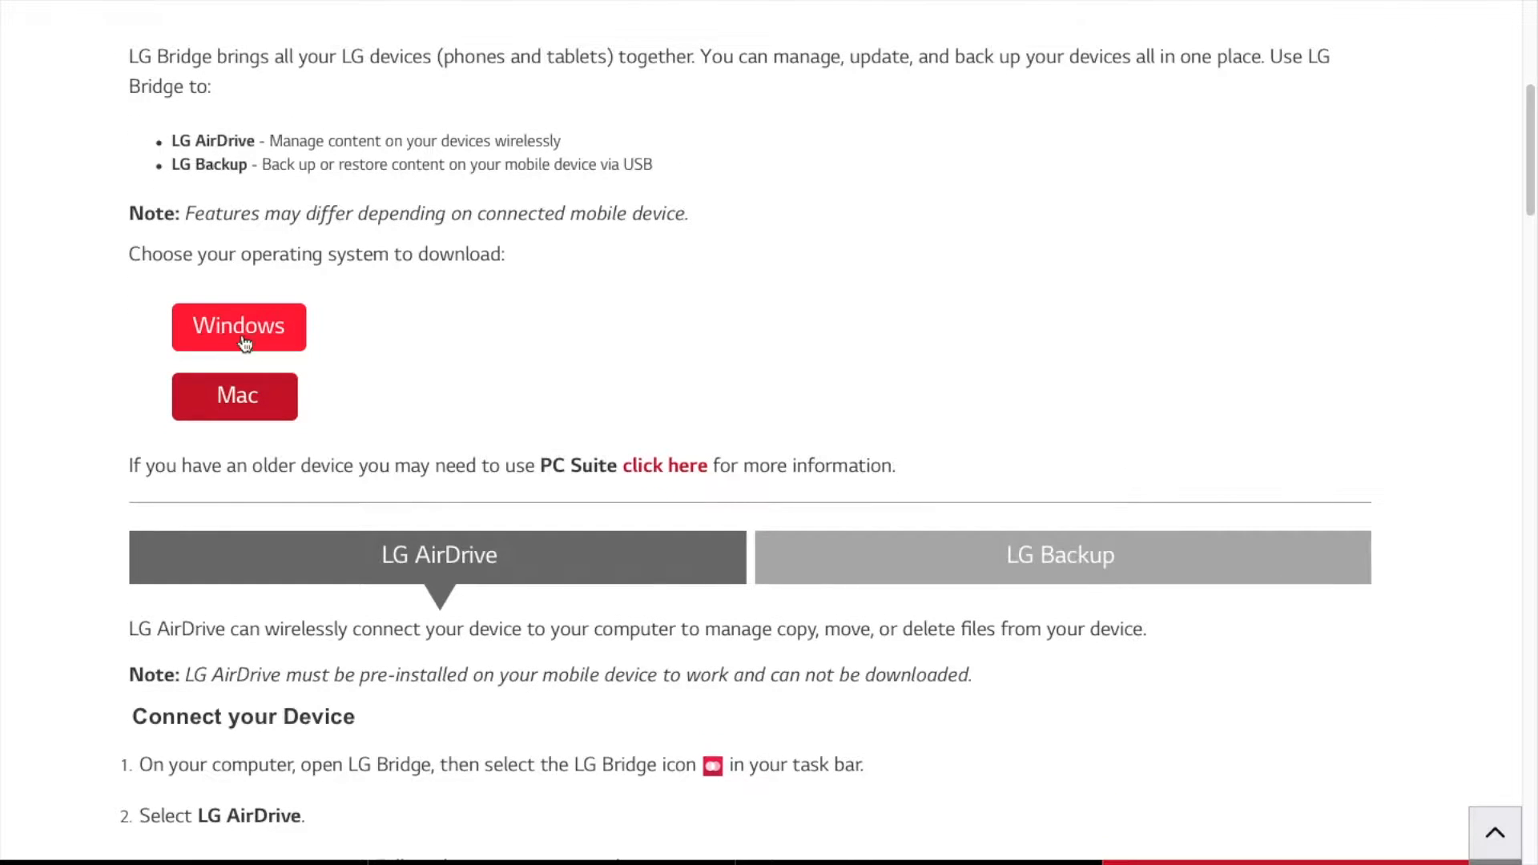
mouse_move(487, 353)
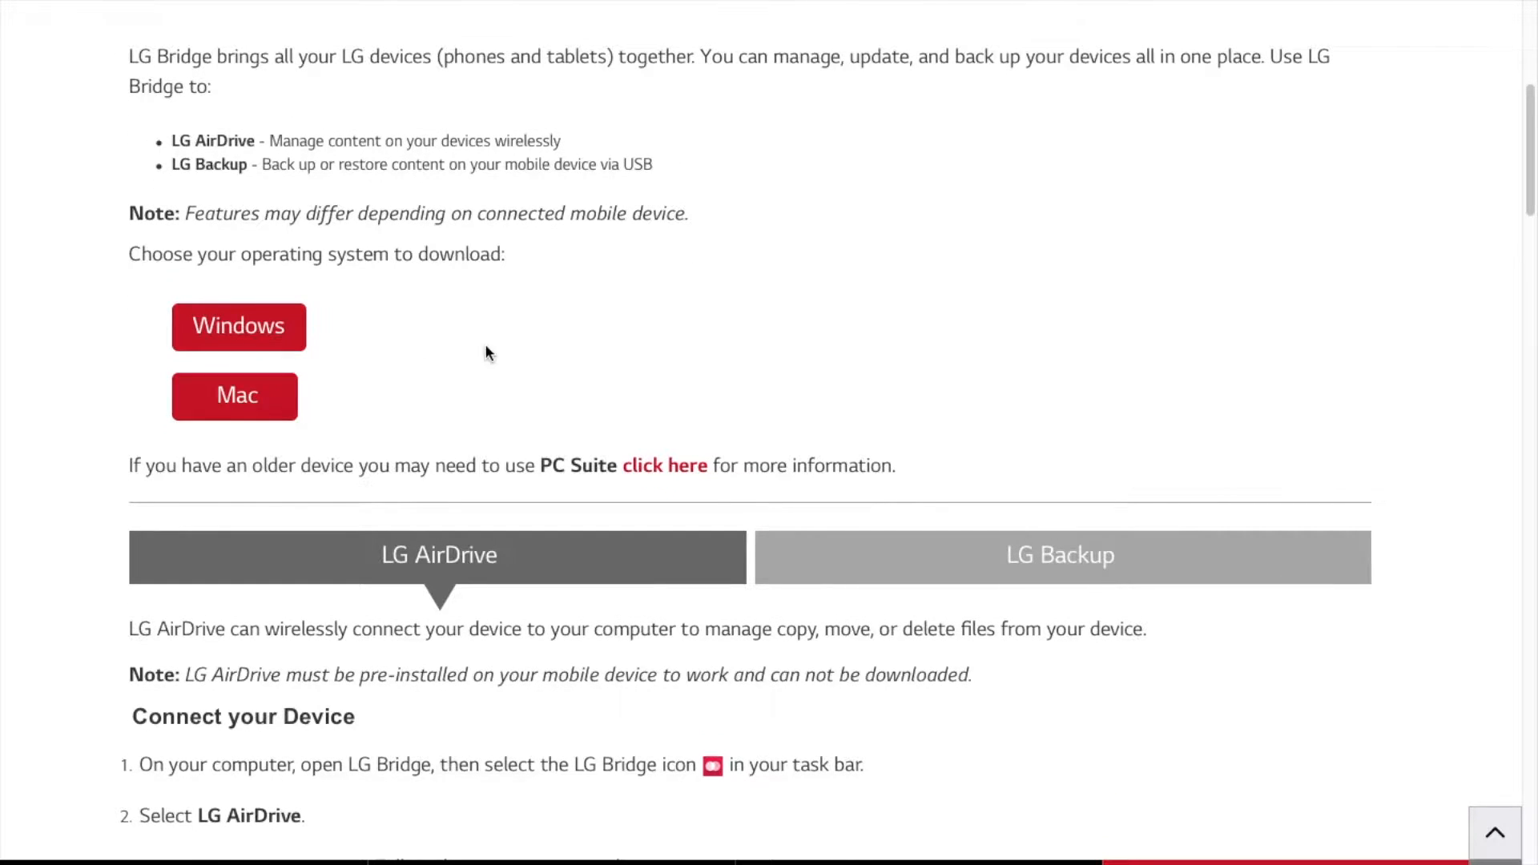
scroll("down", 3)
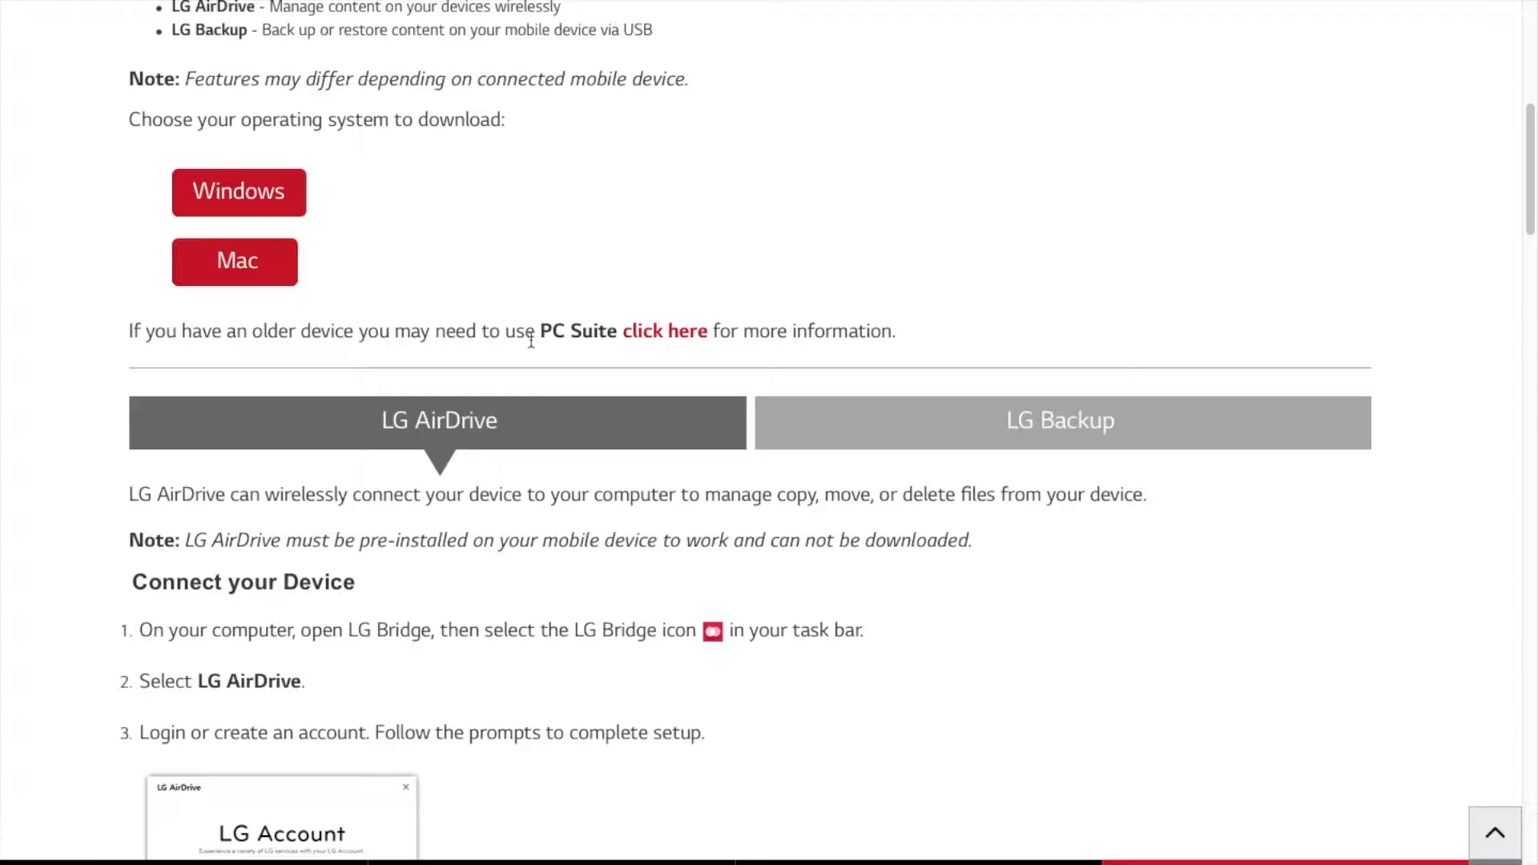
mouse_move(663, 330)
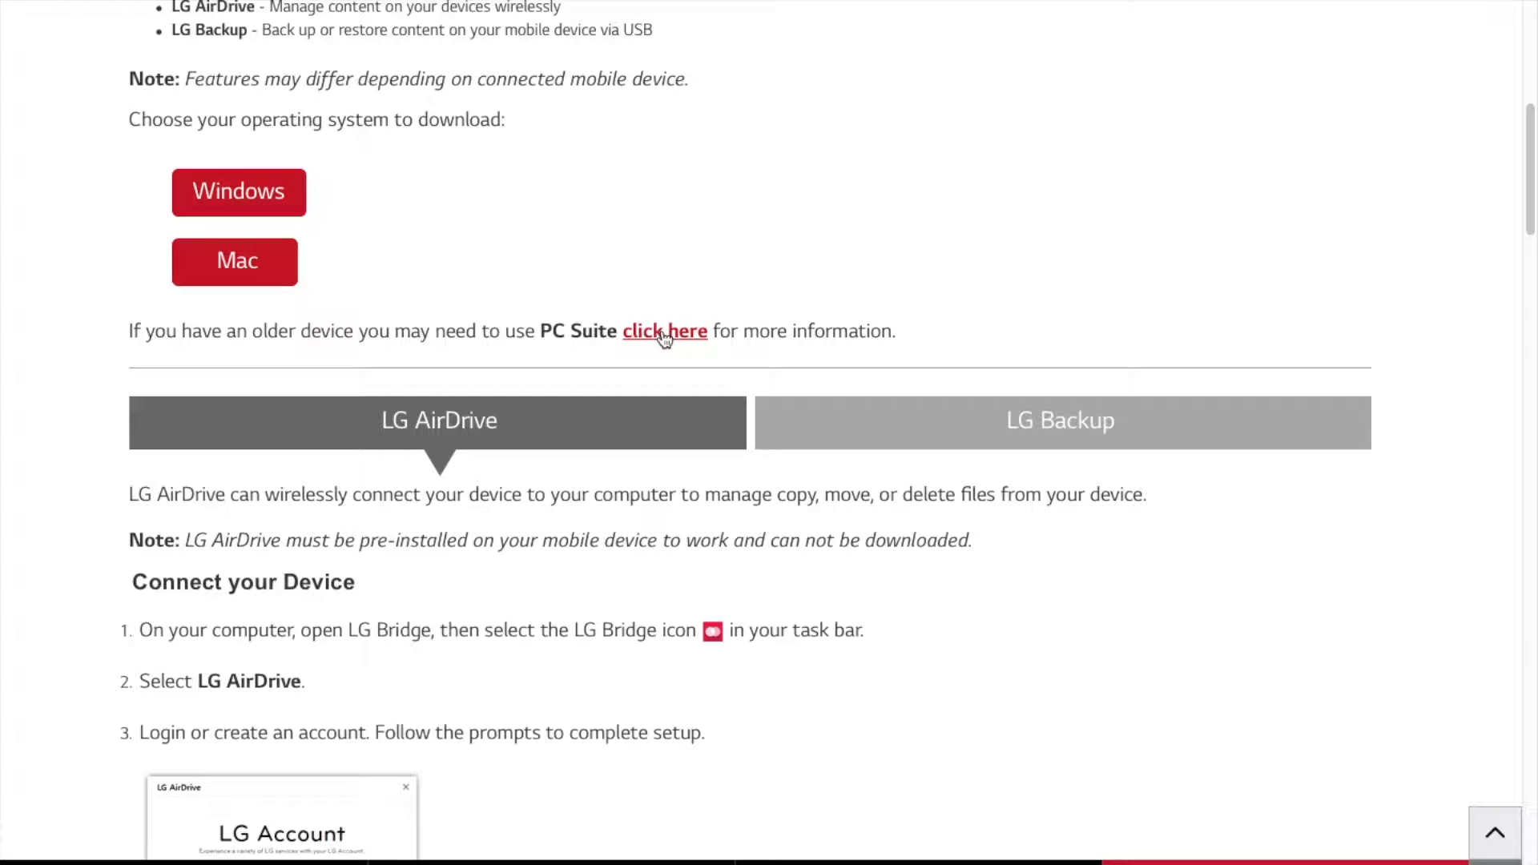
mouse_move(663, 330)
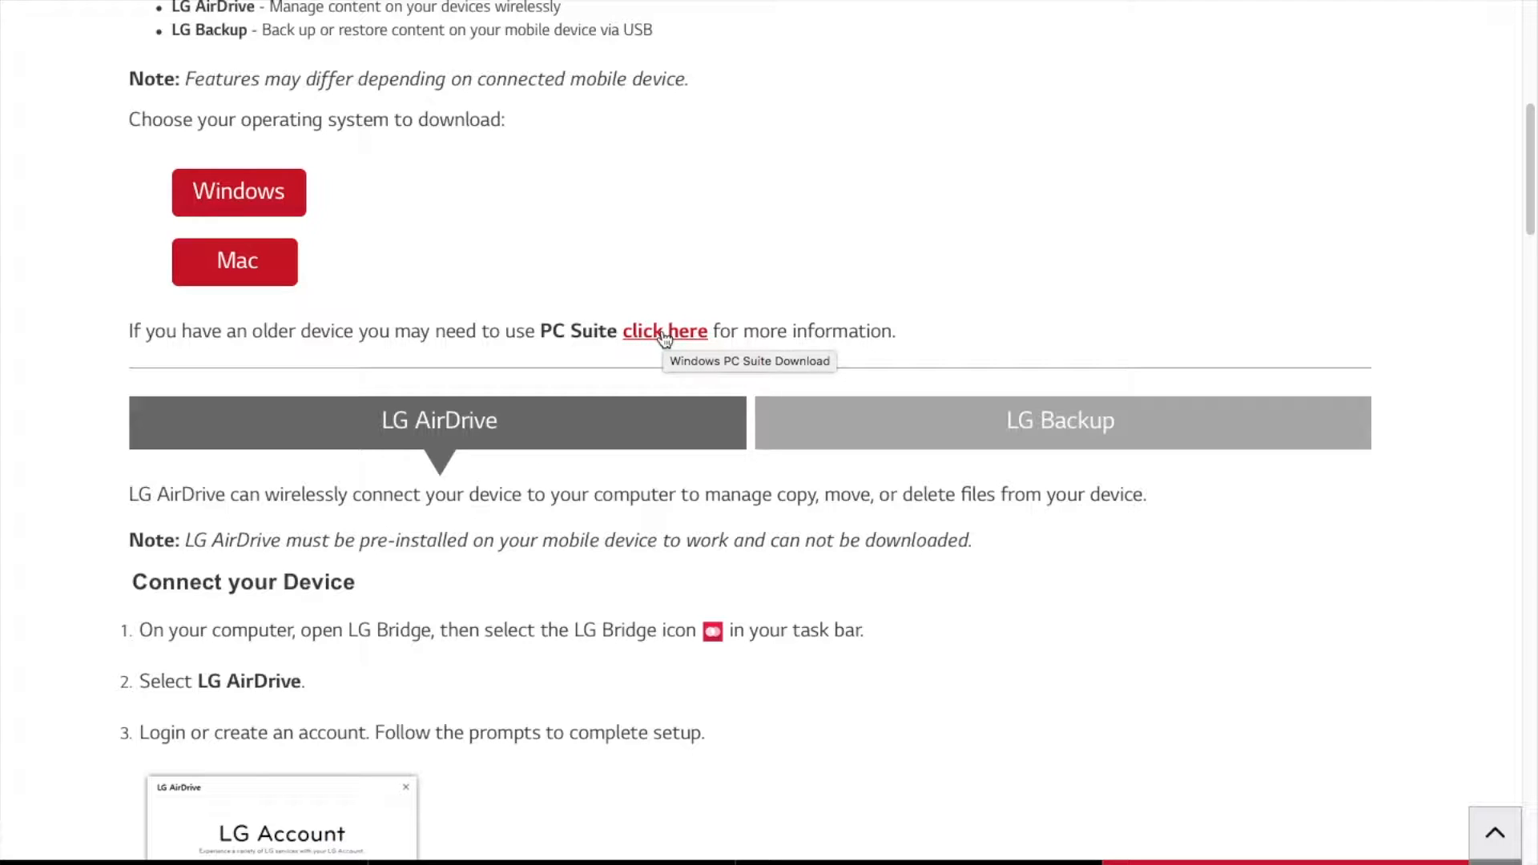
mouse_move(466, 321)
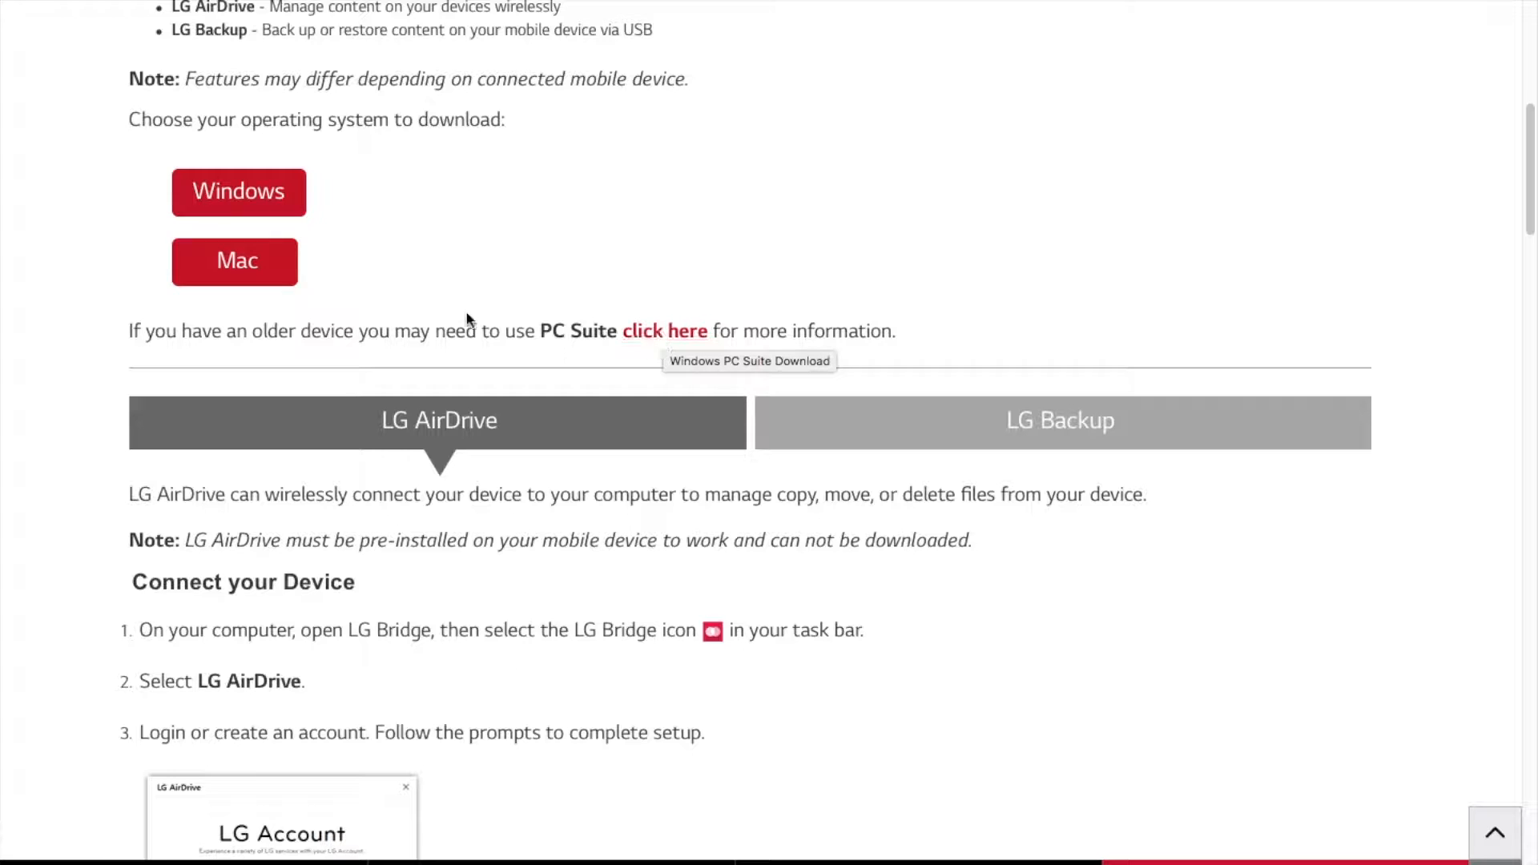
scroll("down", 3)
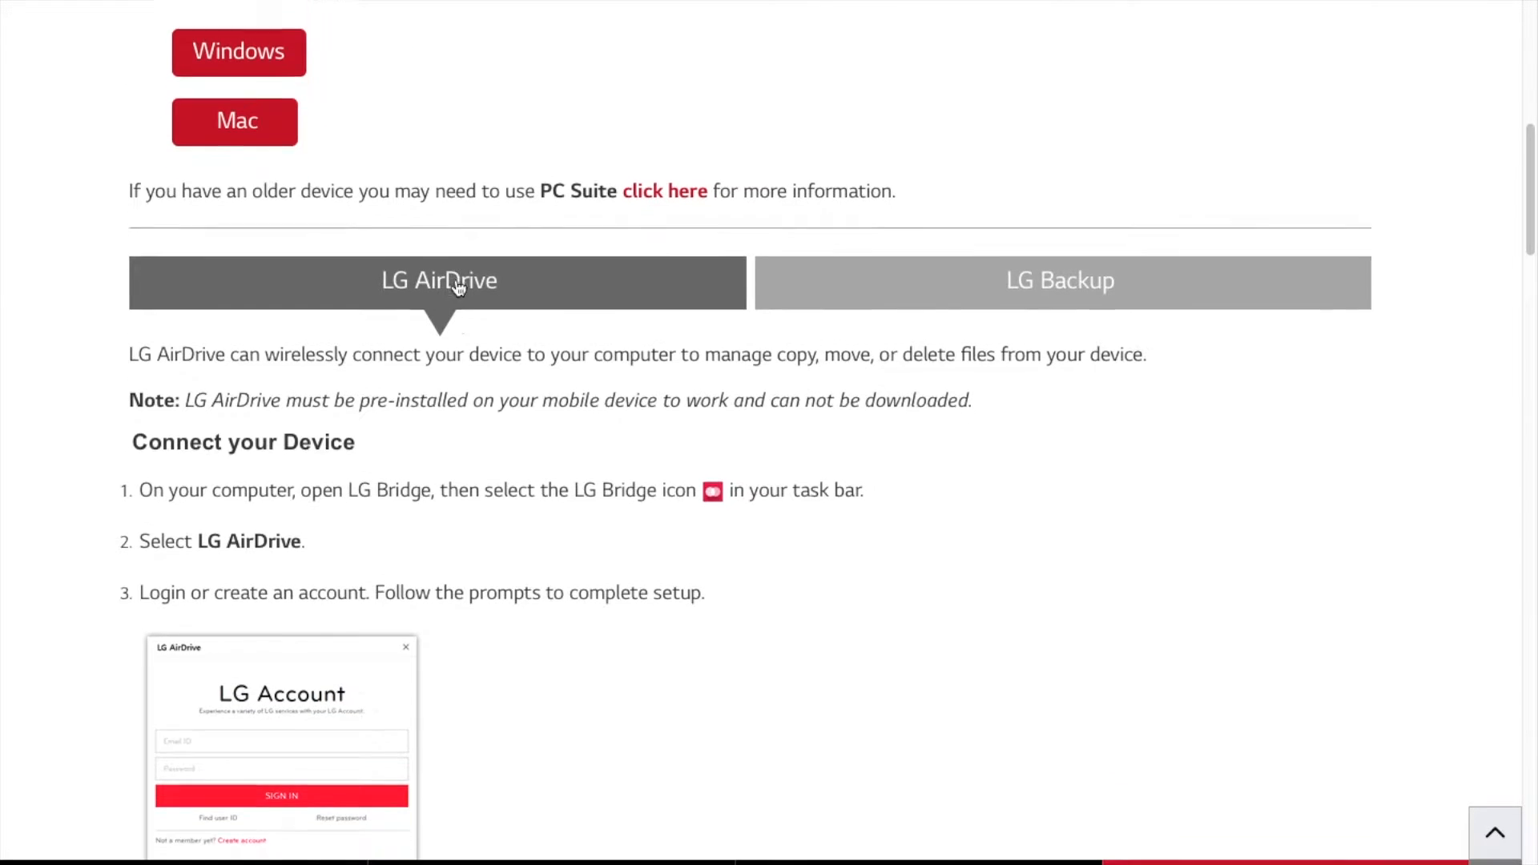
scroll("down", 3)
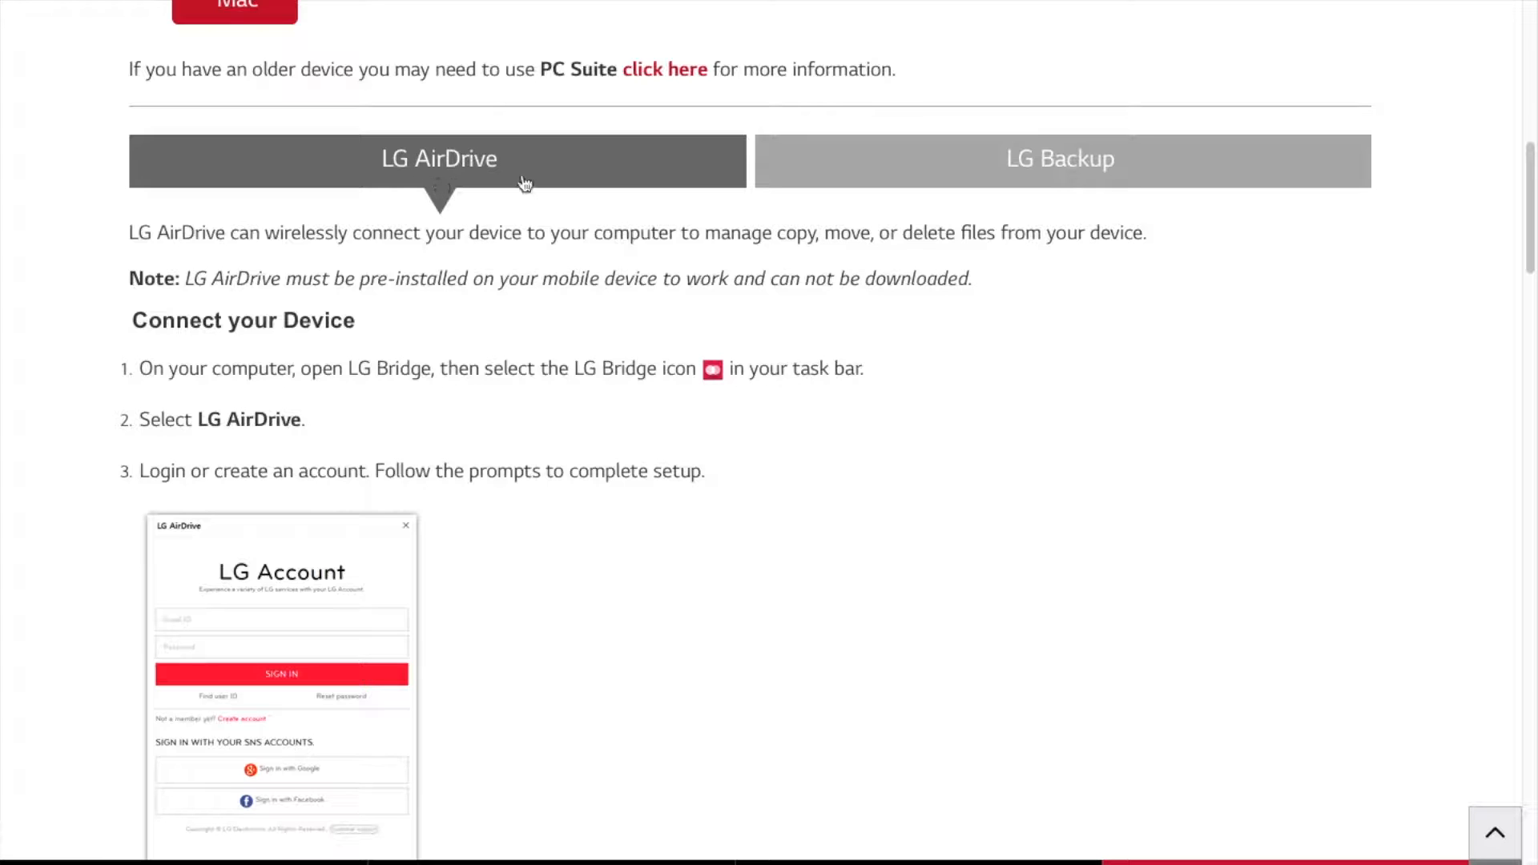
scroll("down", 3)
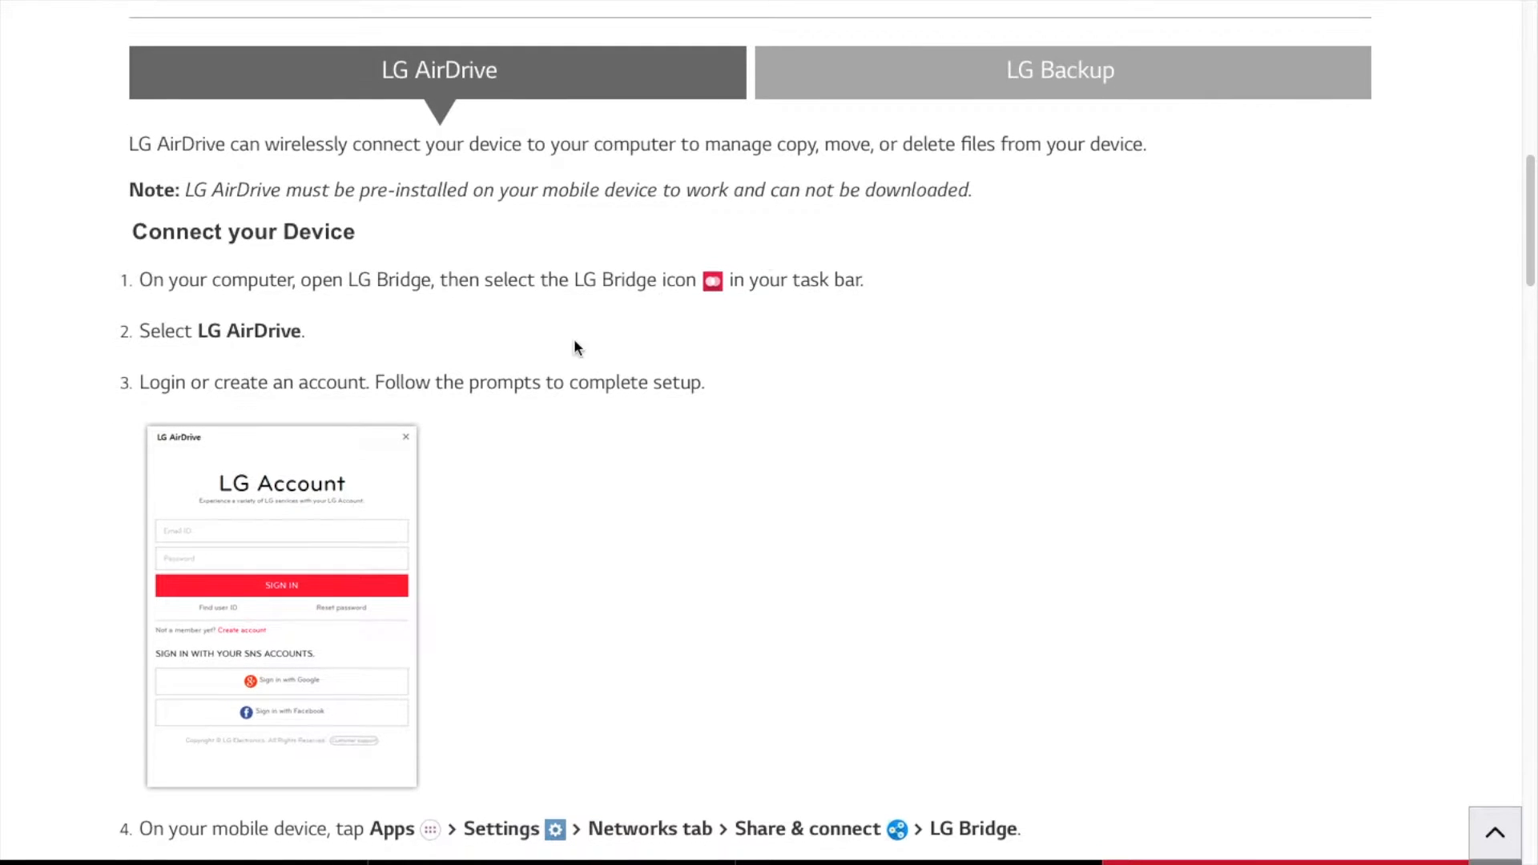
mouse_move(664, 410)
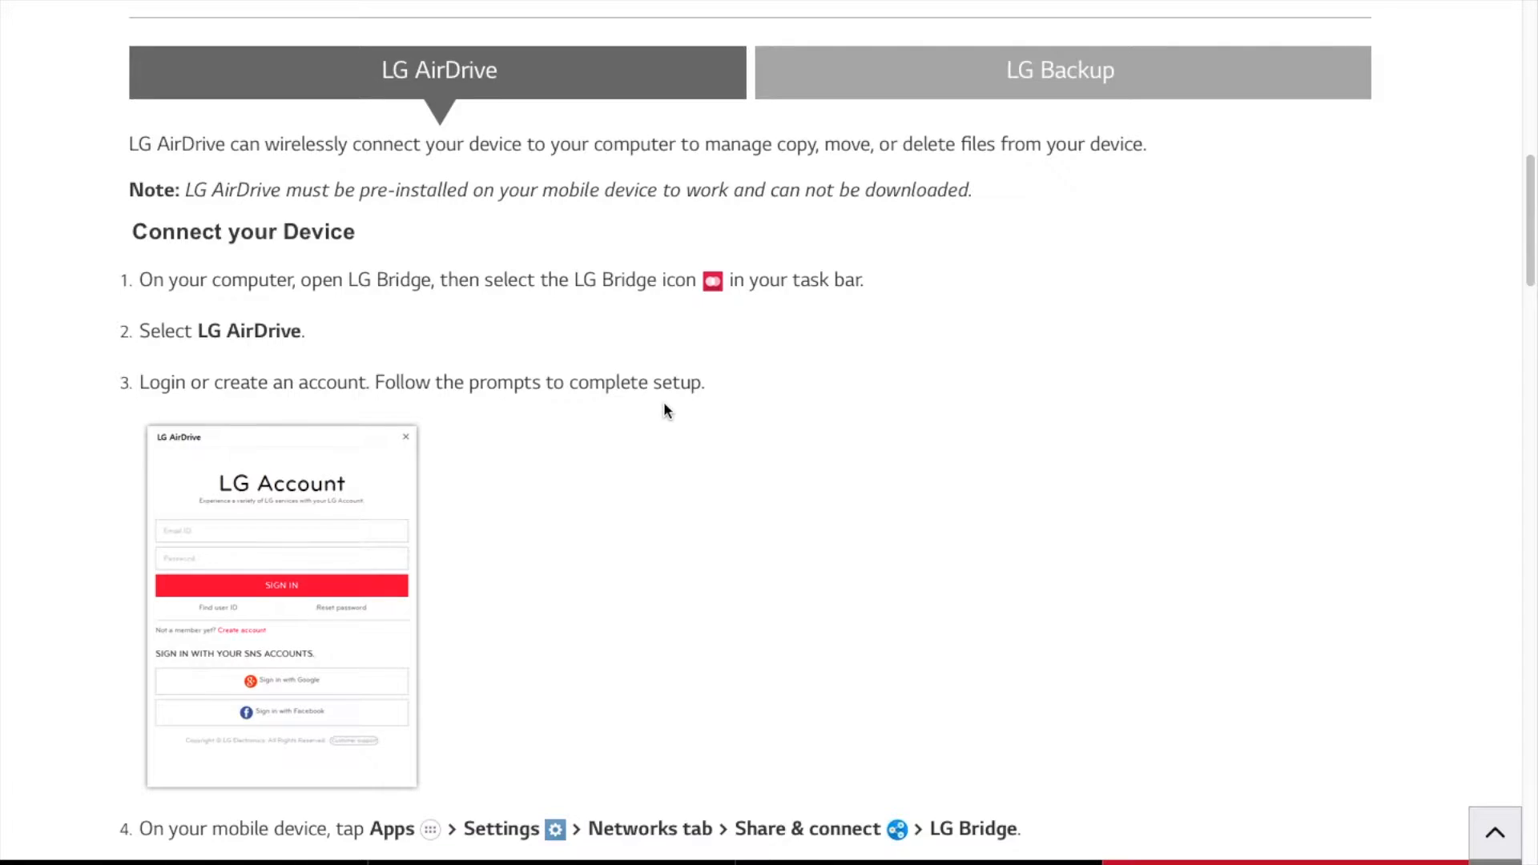
scroll("down", 3)
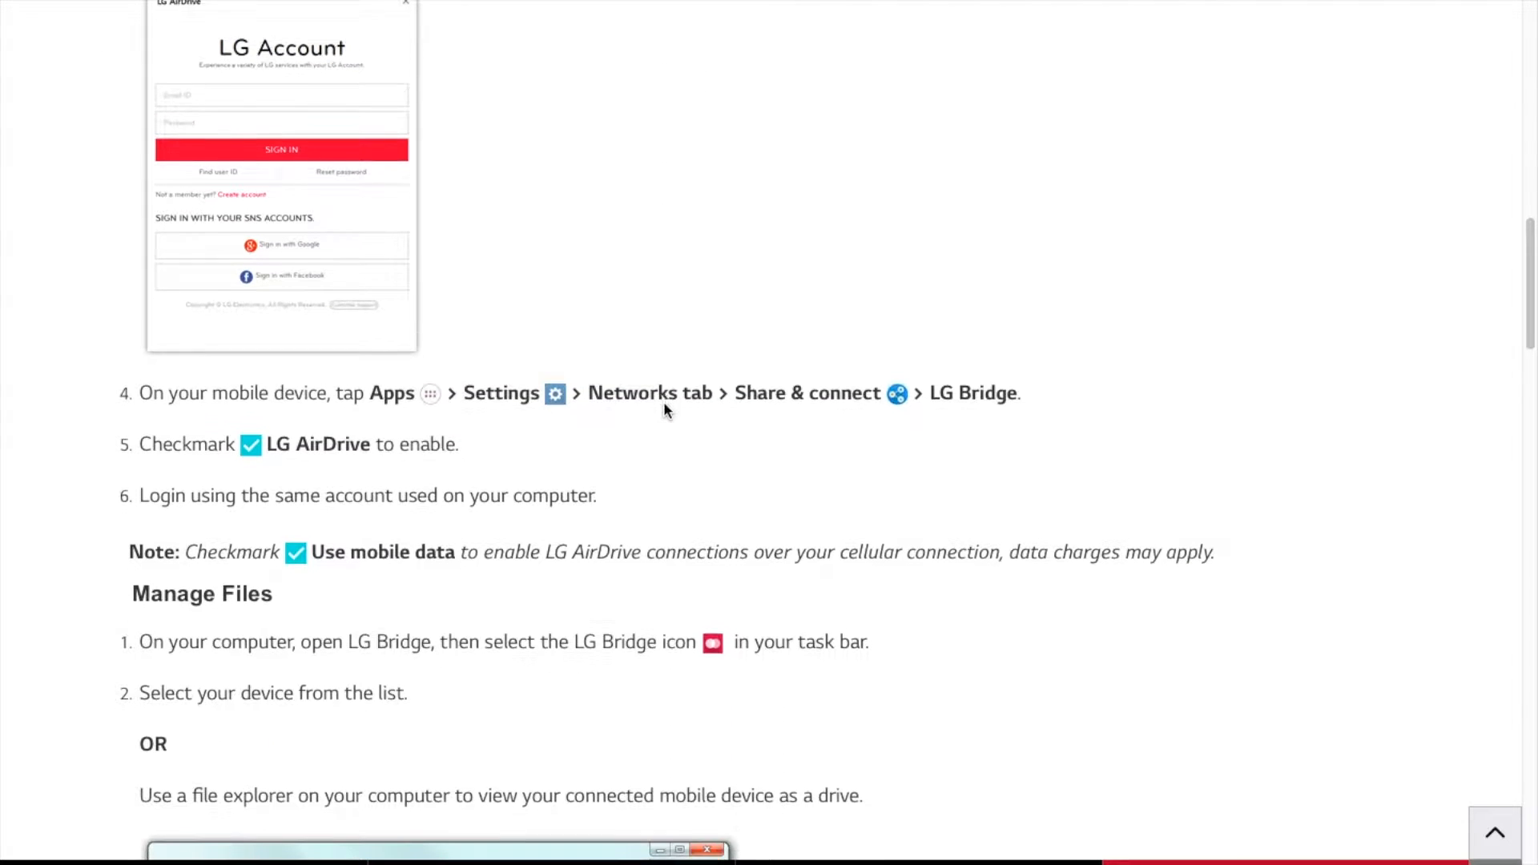
scroll("down", 3)
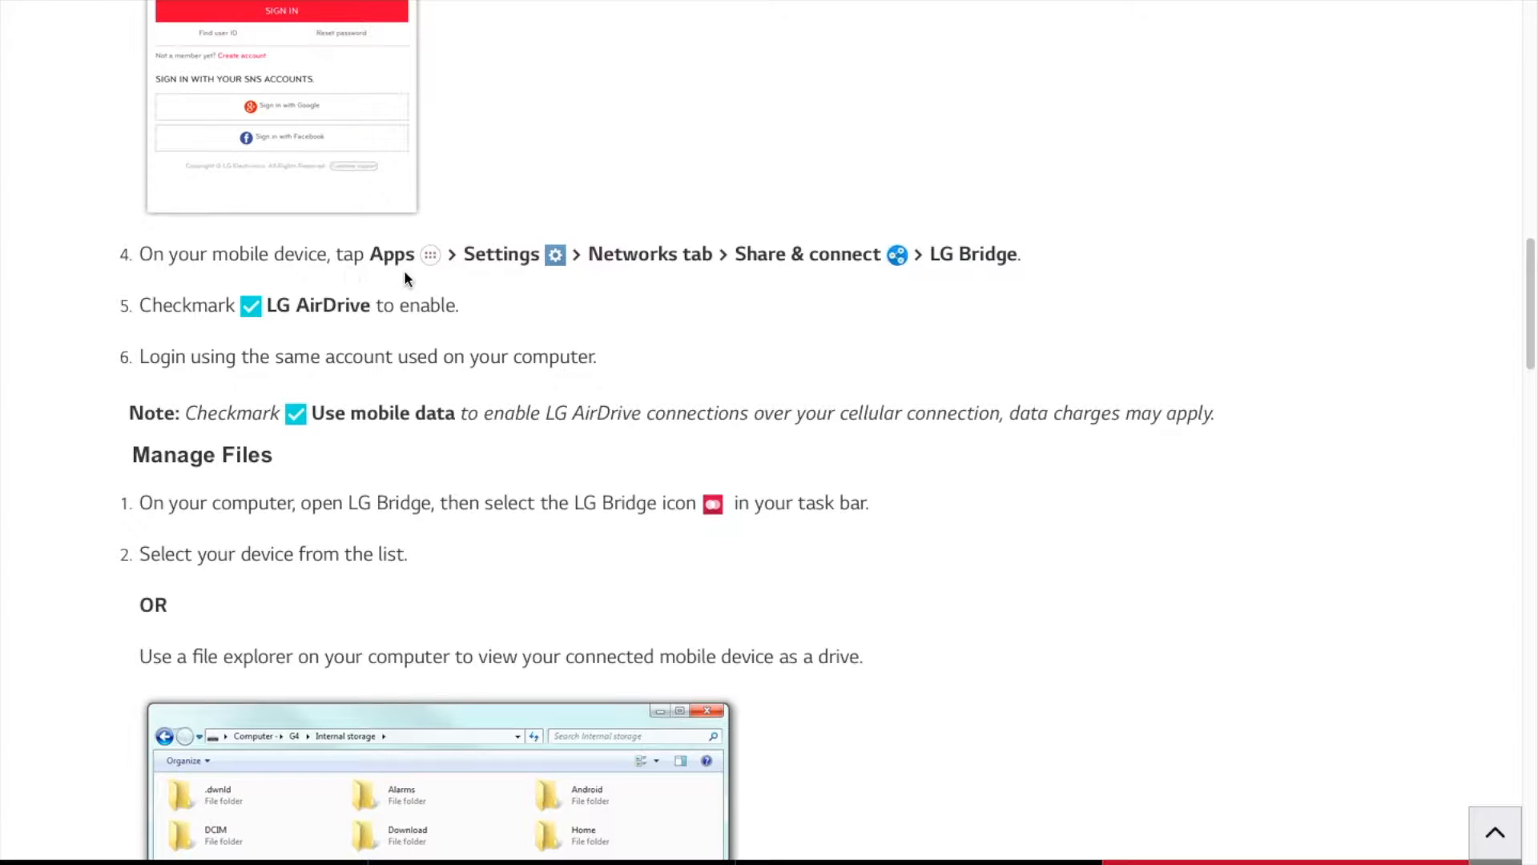
mouse_move(806, 274)
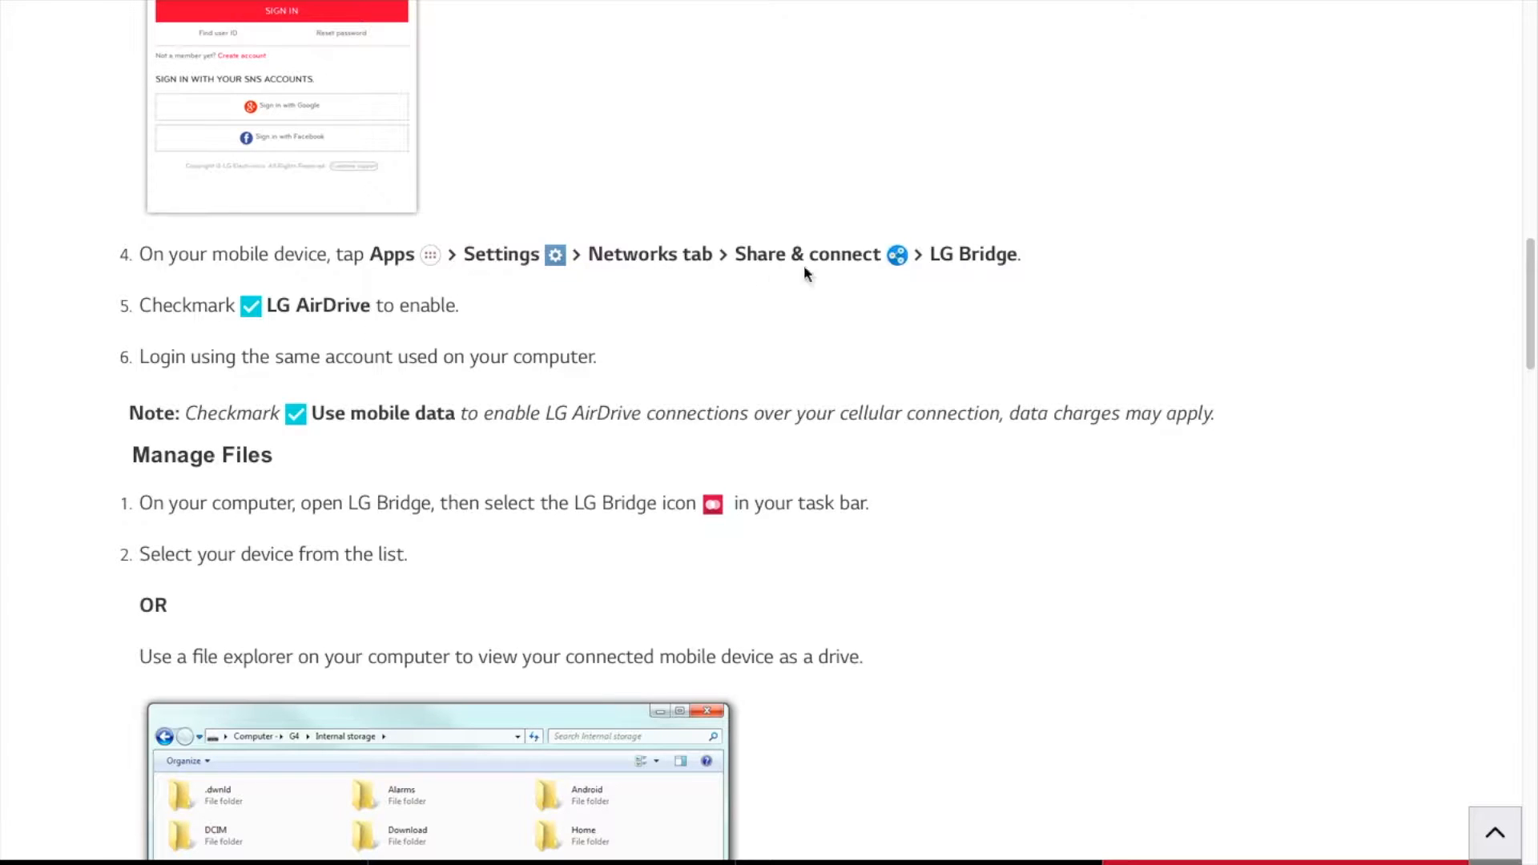
mouse_move(428, 460)
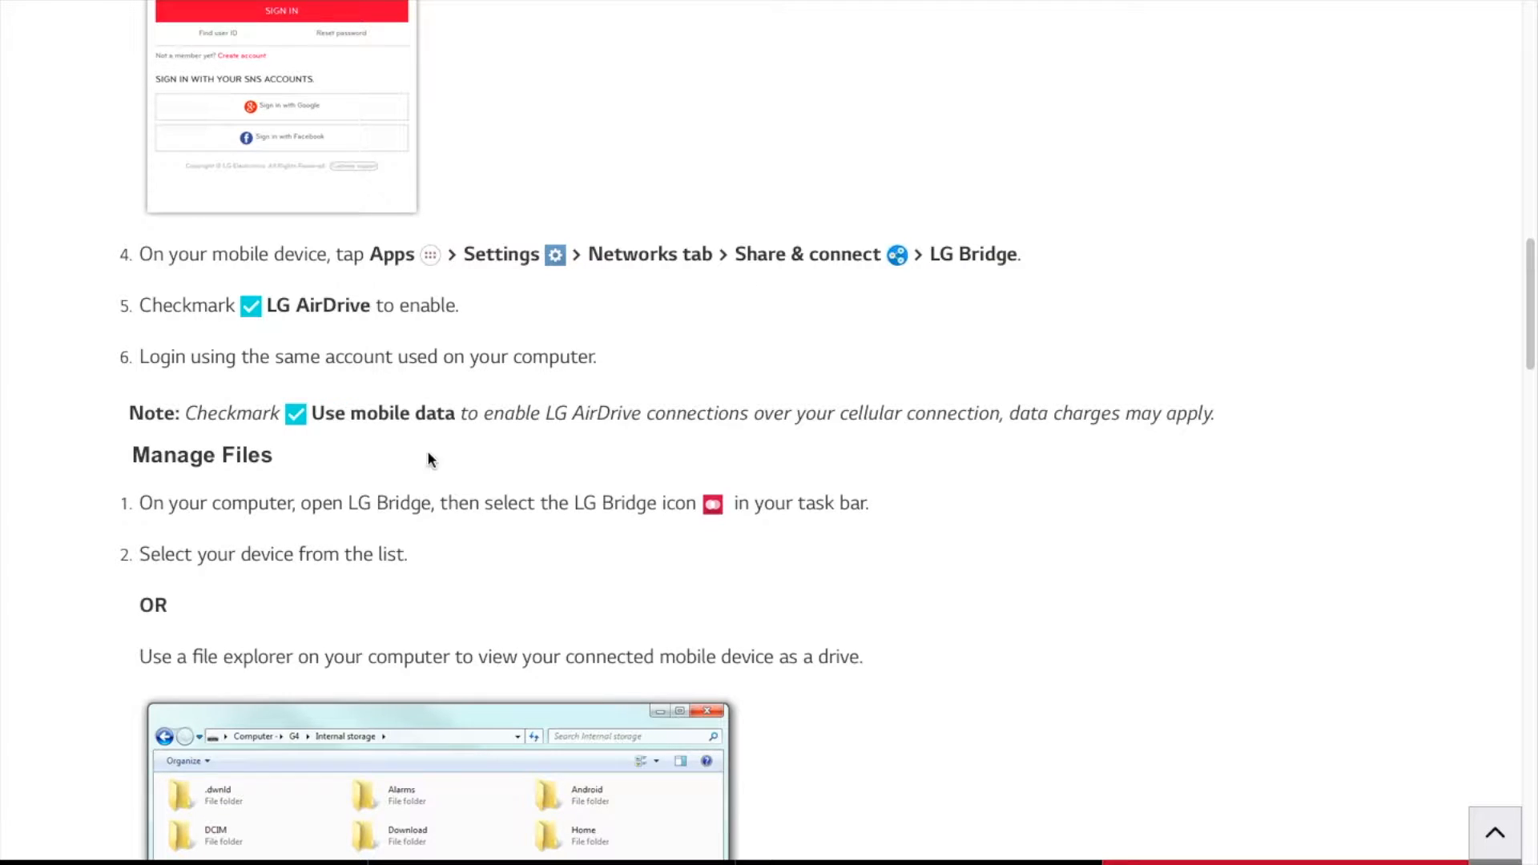
scroll("down", 3)
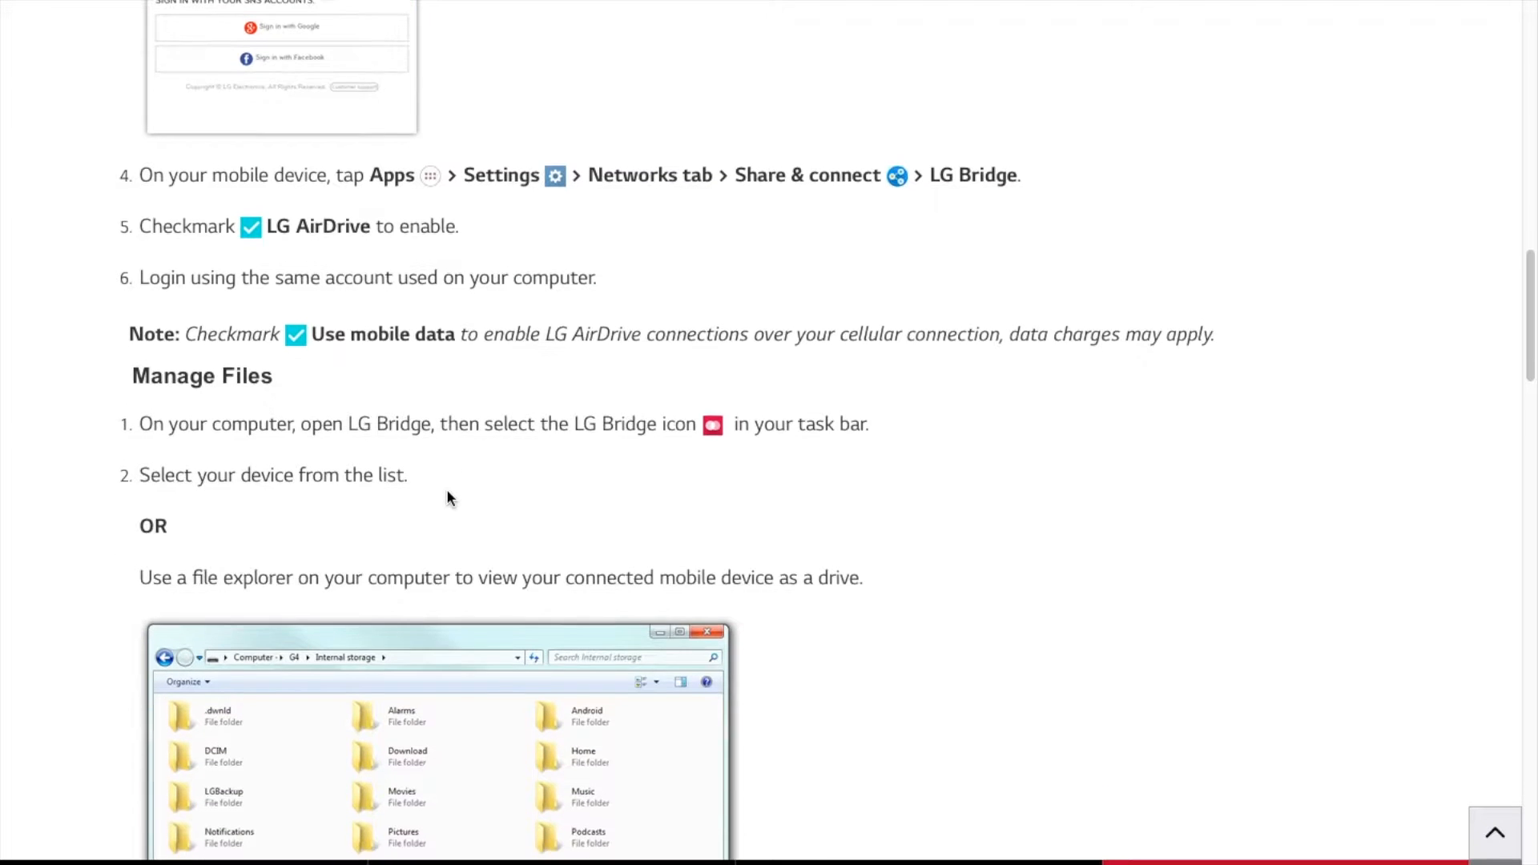
scroll("down", 3)
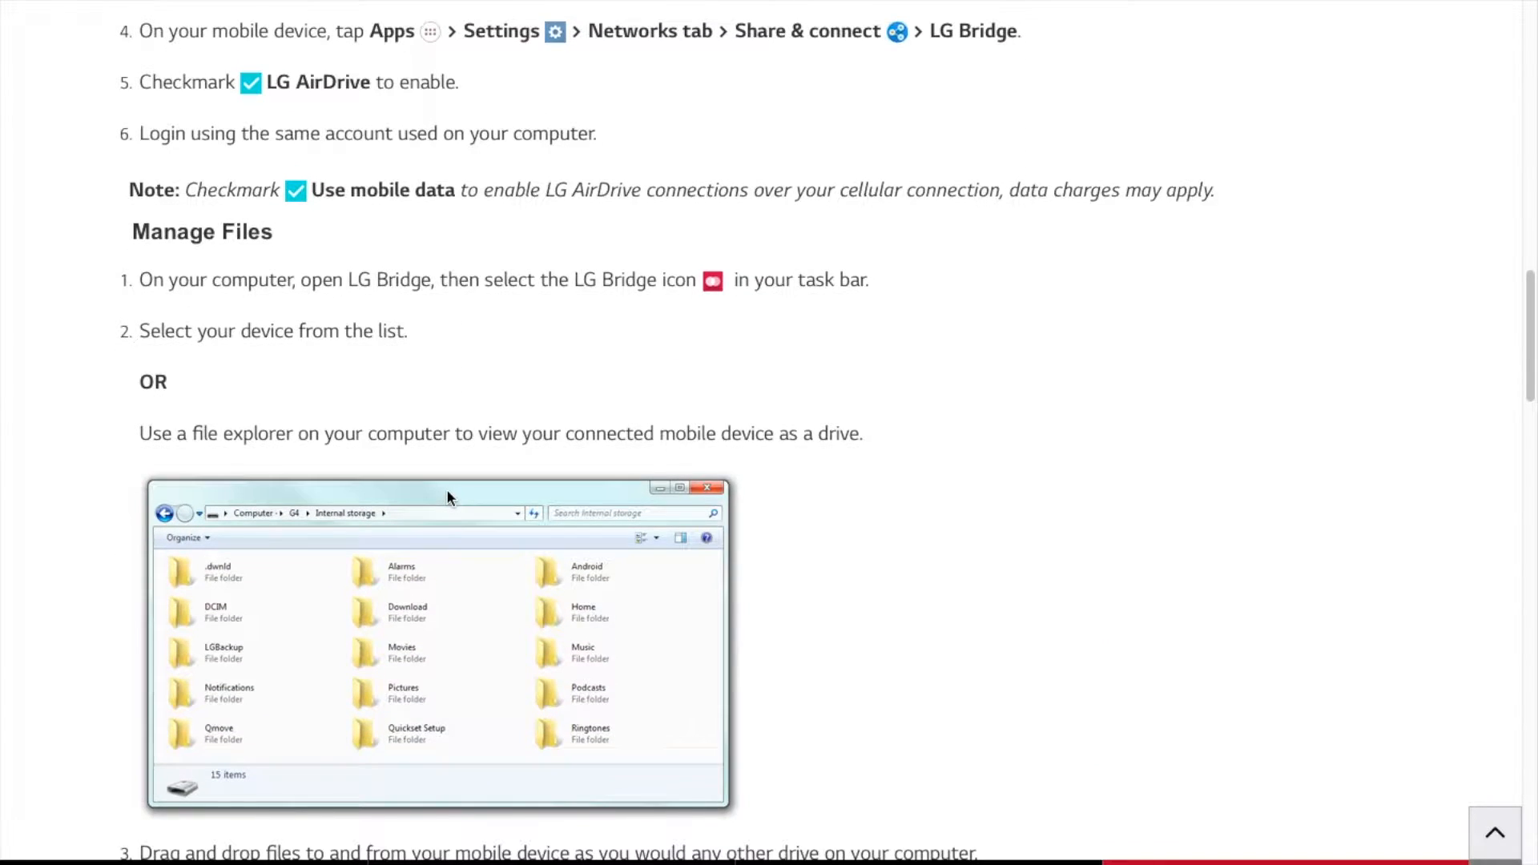
scroll("down", 3)
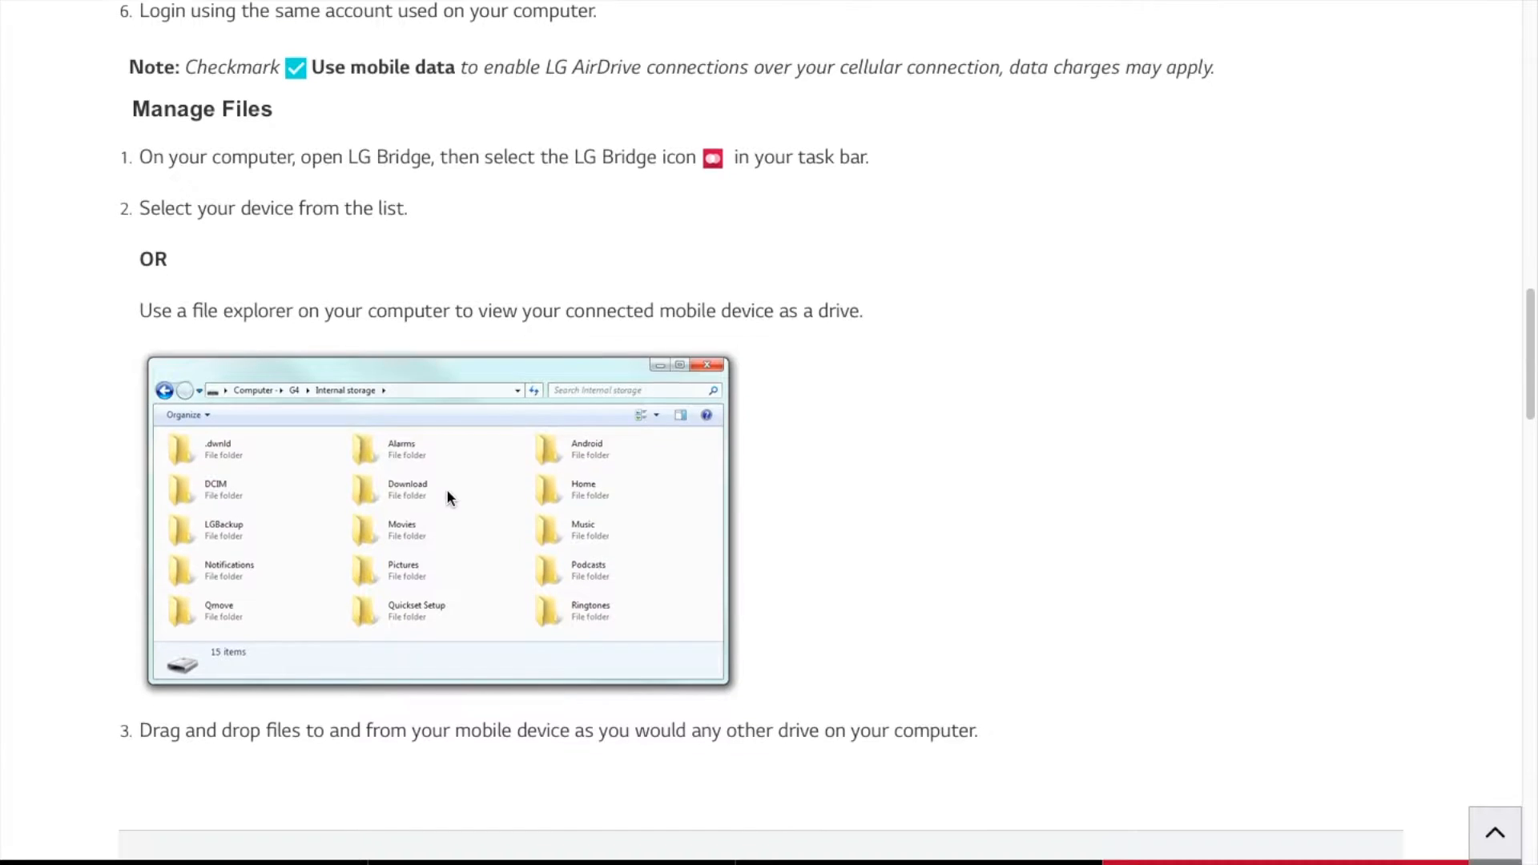
scroll("down", 3)
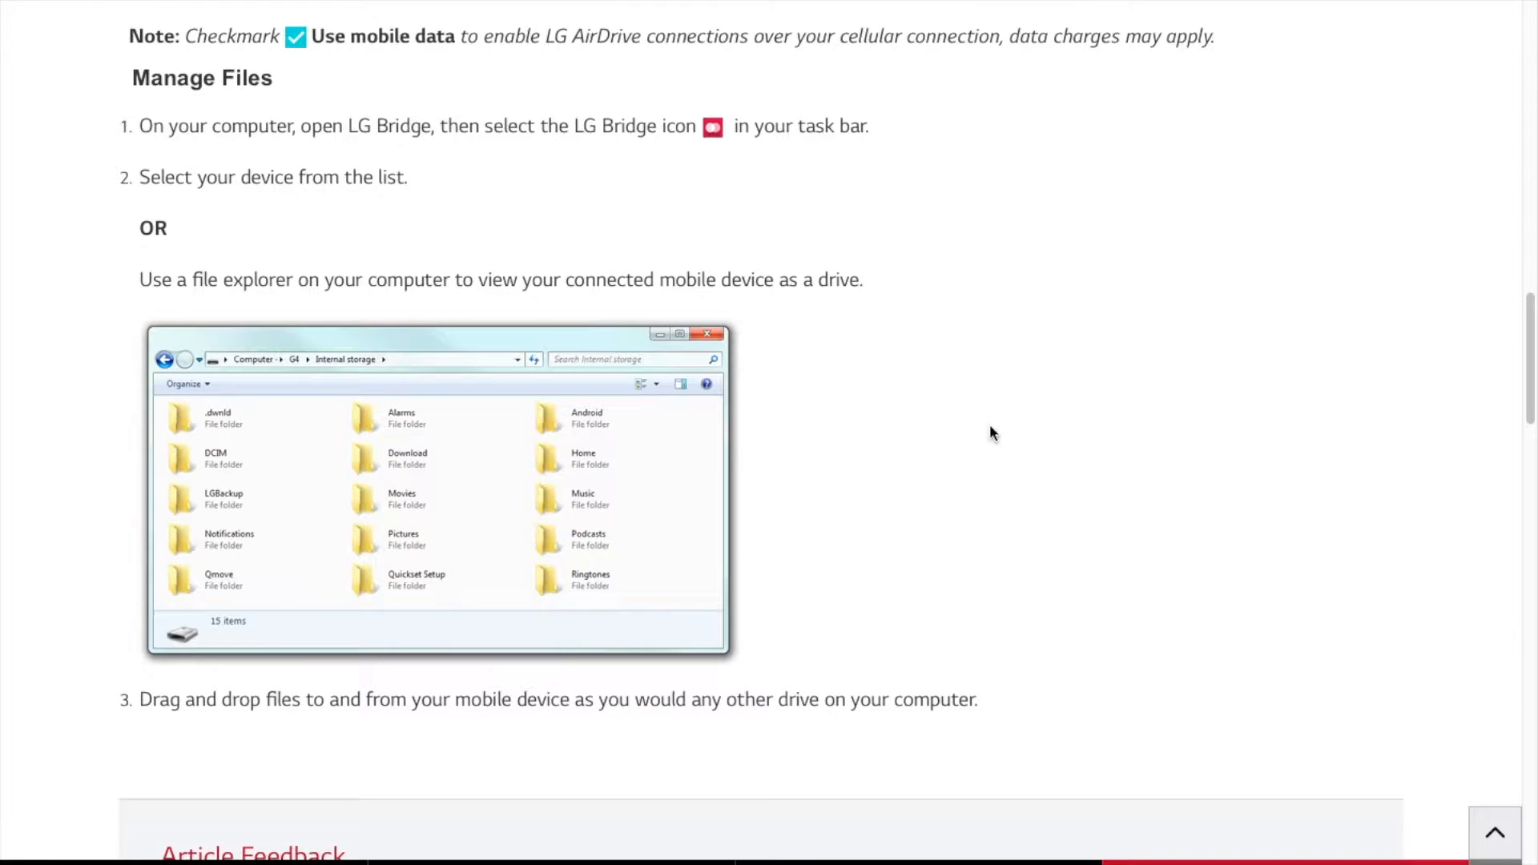
mouse_move(381, 509)
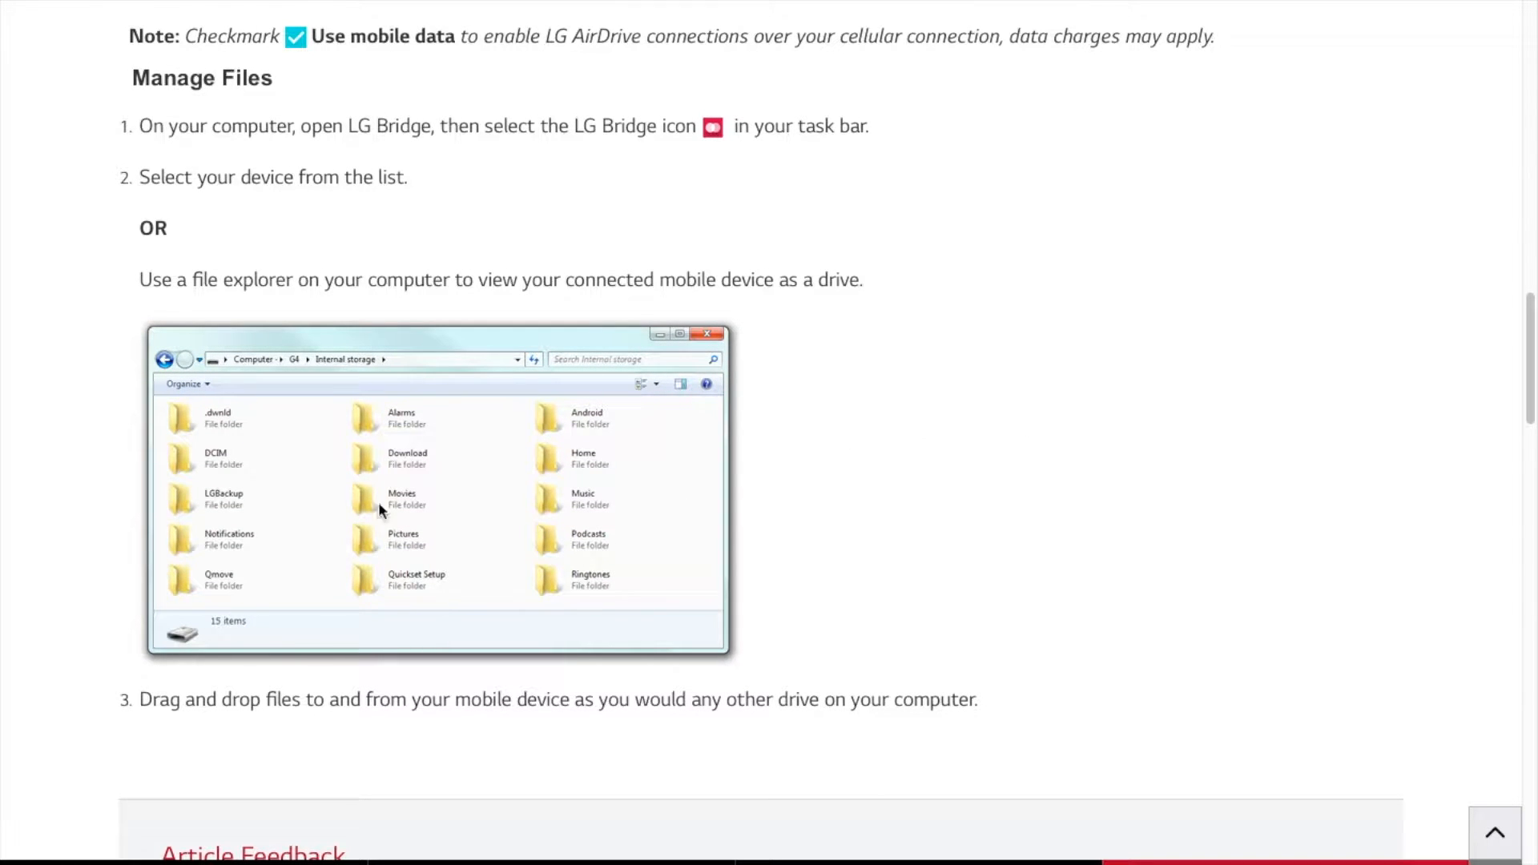
mouse_move(397, 614)
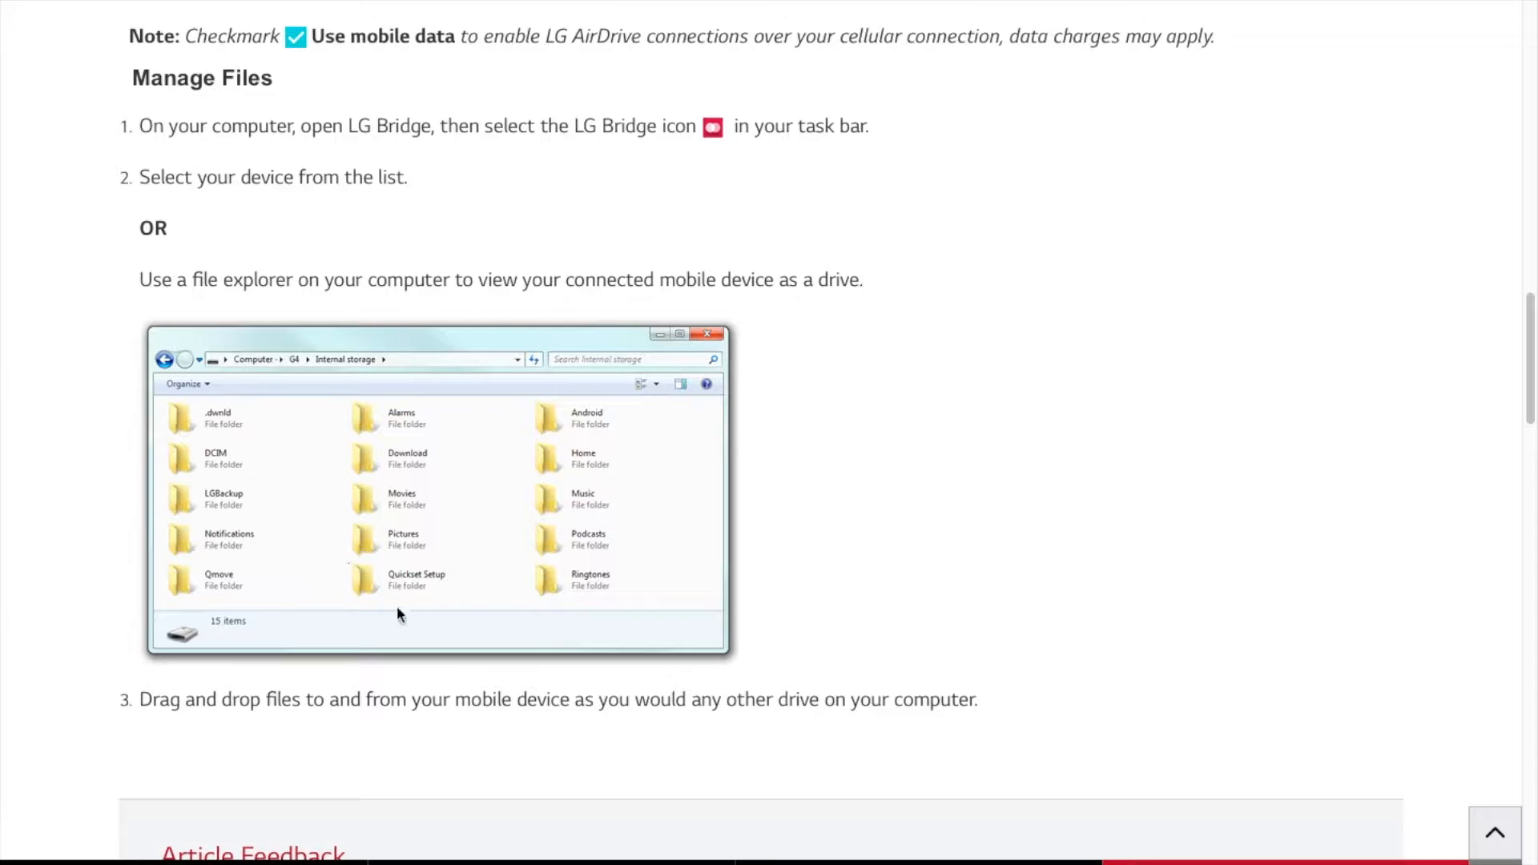
mouse_move(219, 514)
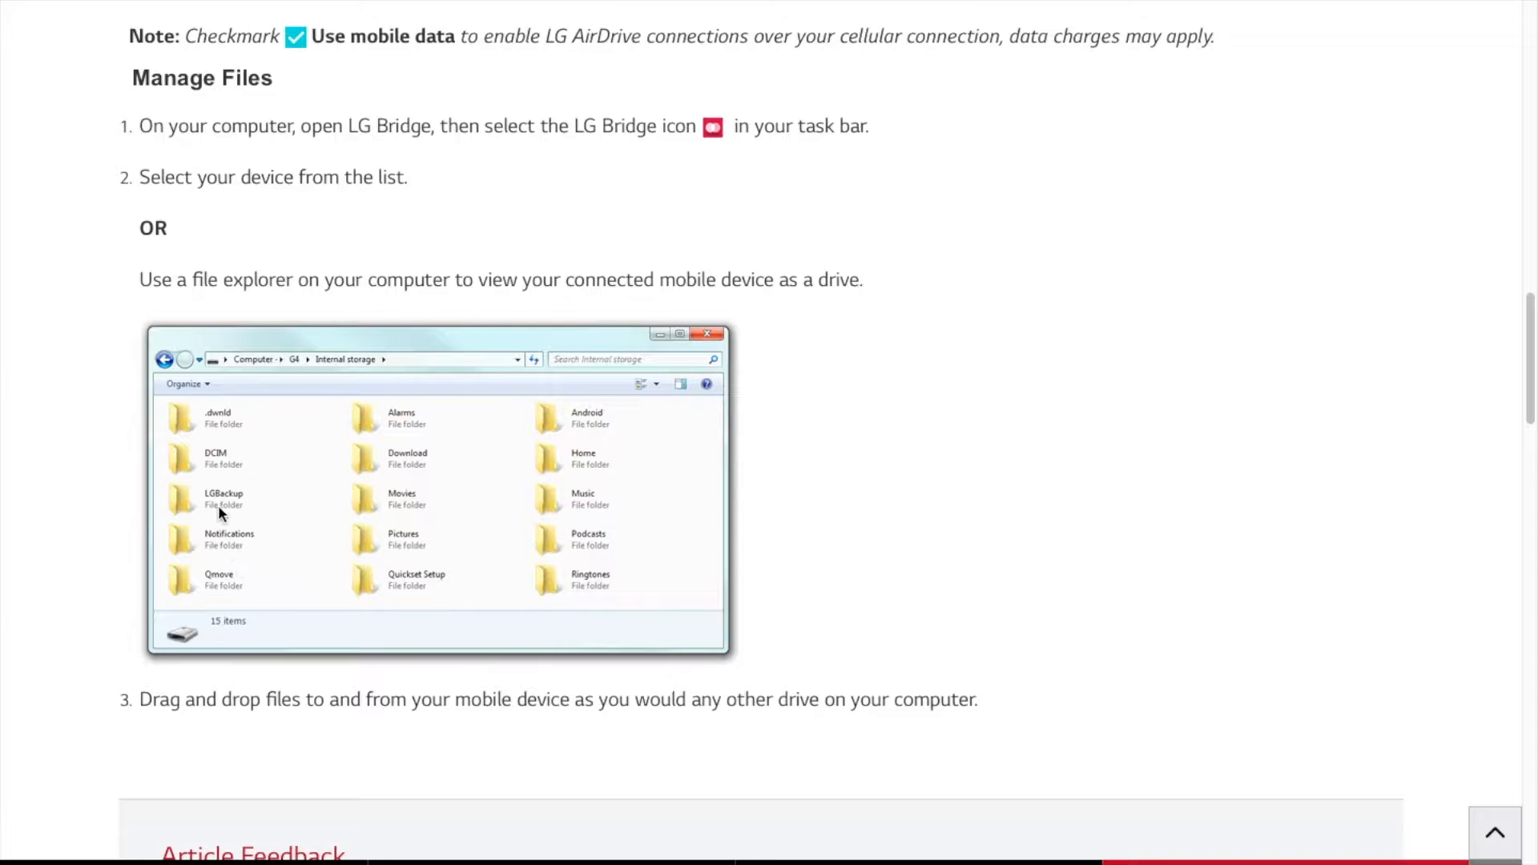
mouse_move(226, 481)
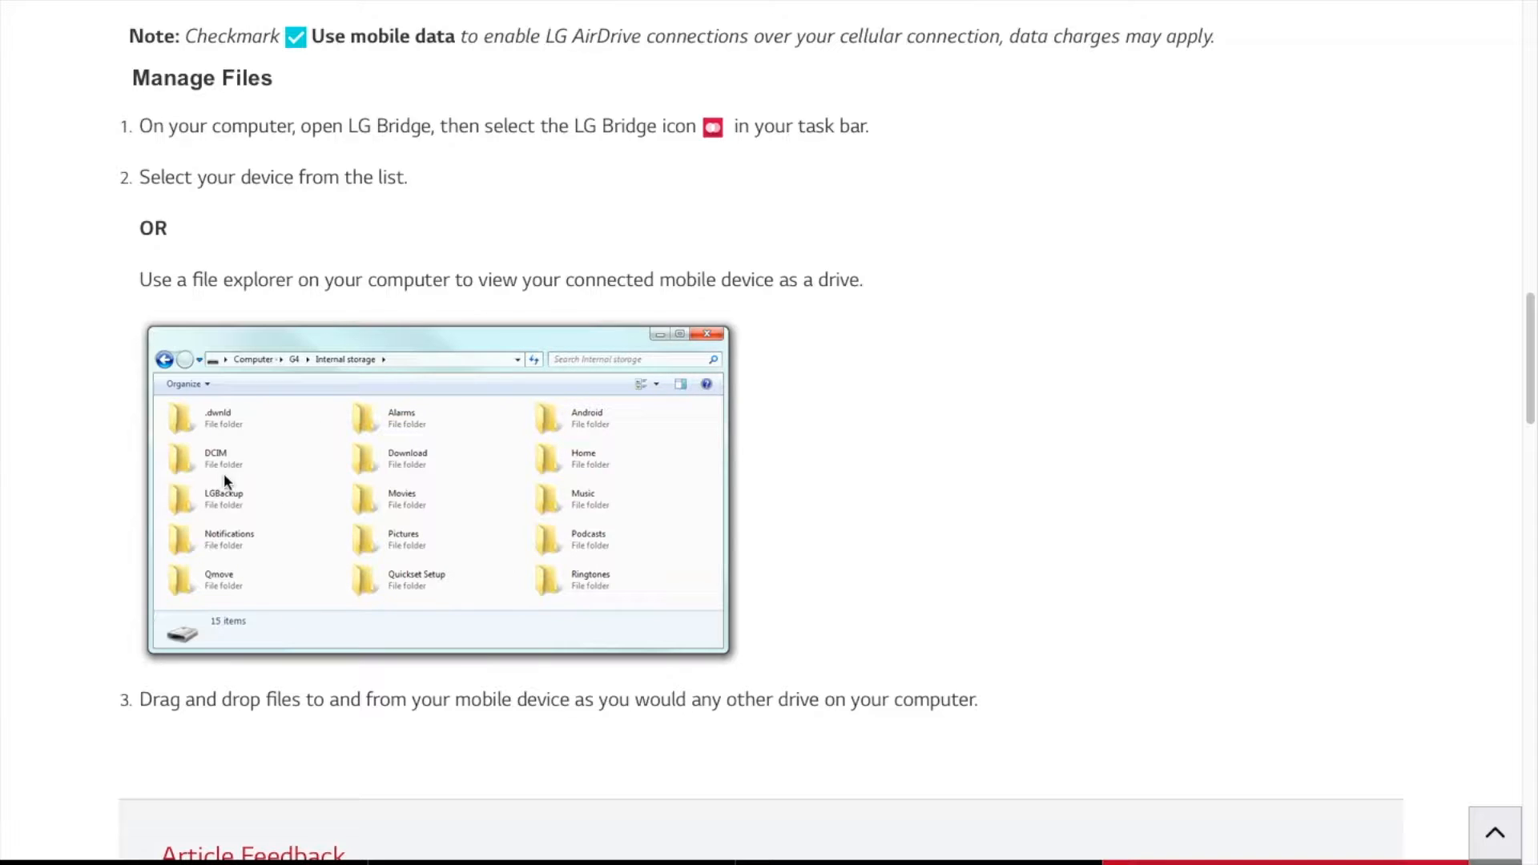
mouse_move(769, 601)
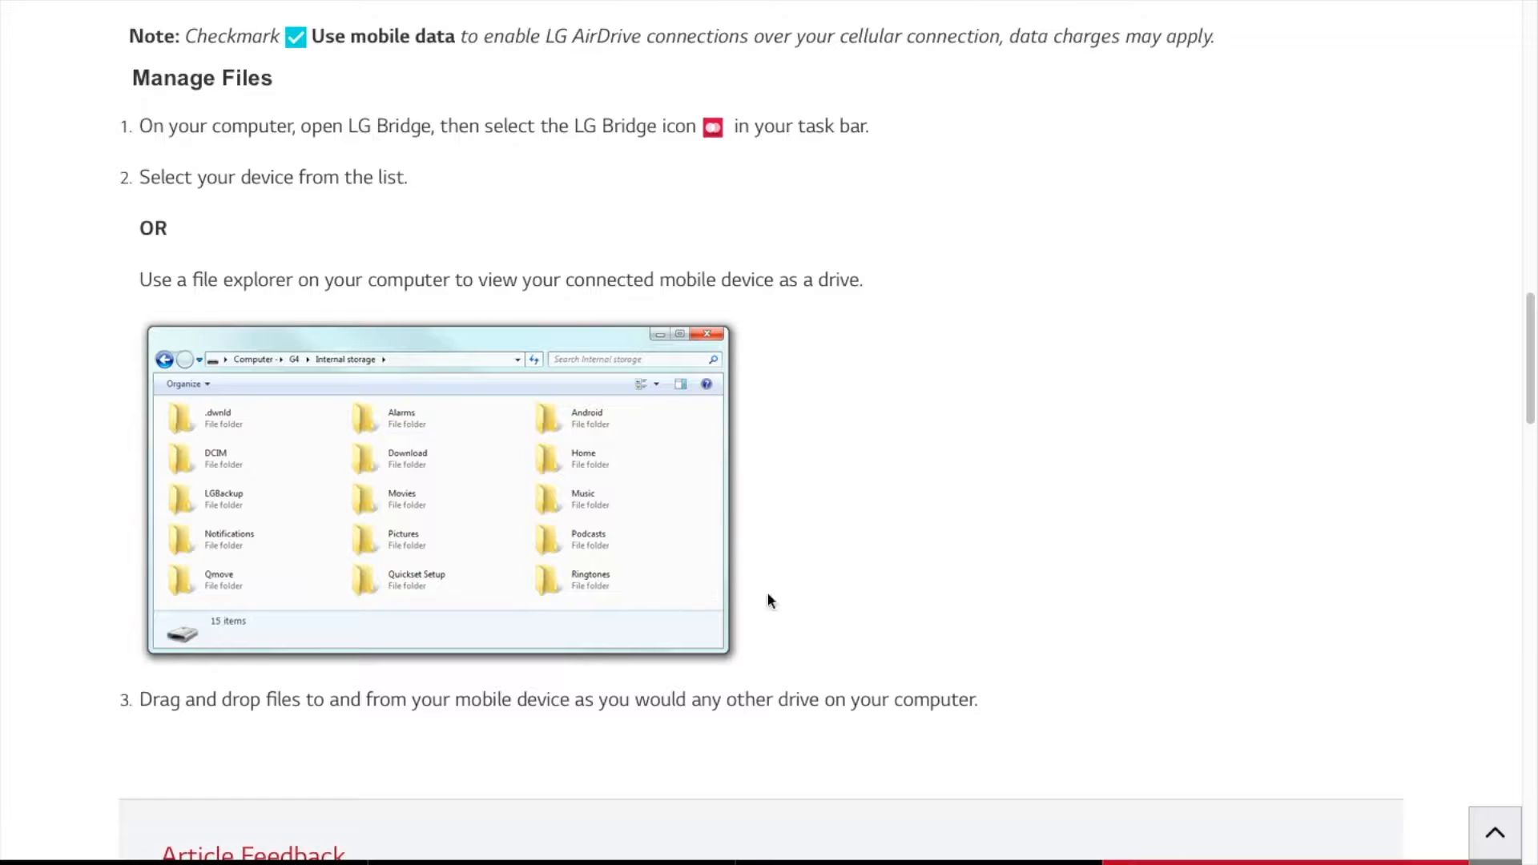
scroll("down", 3)
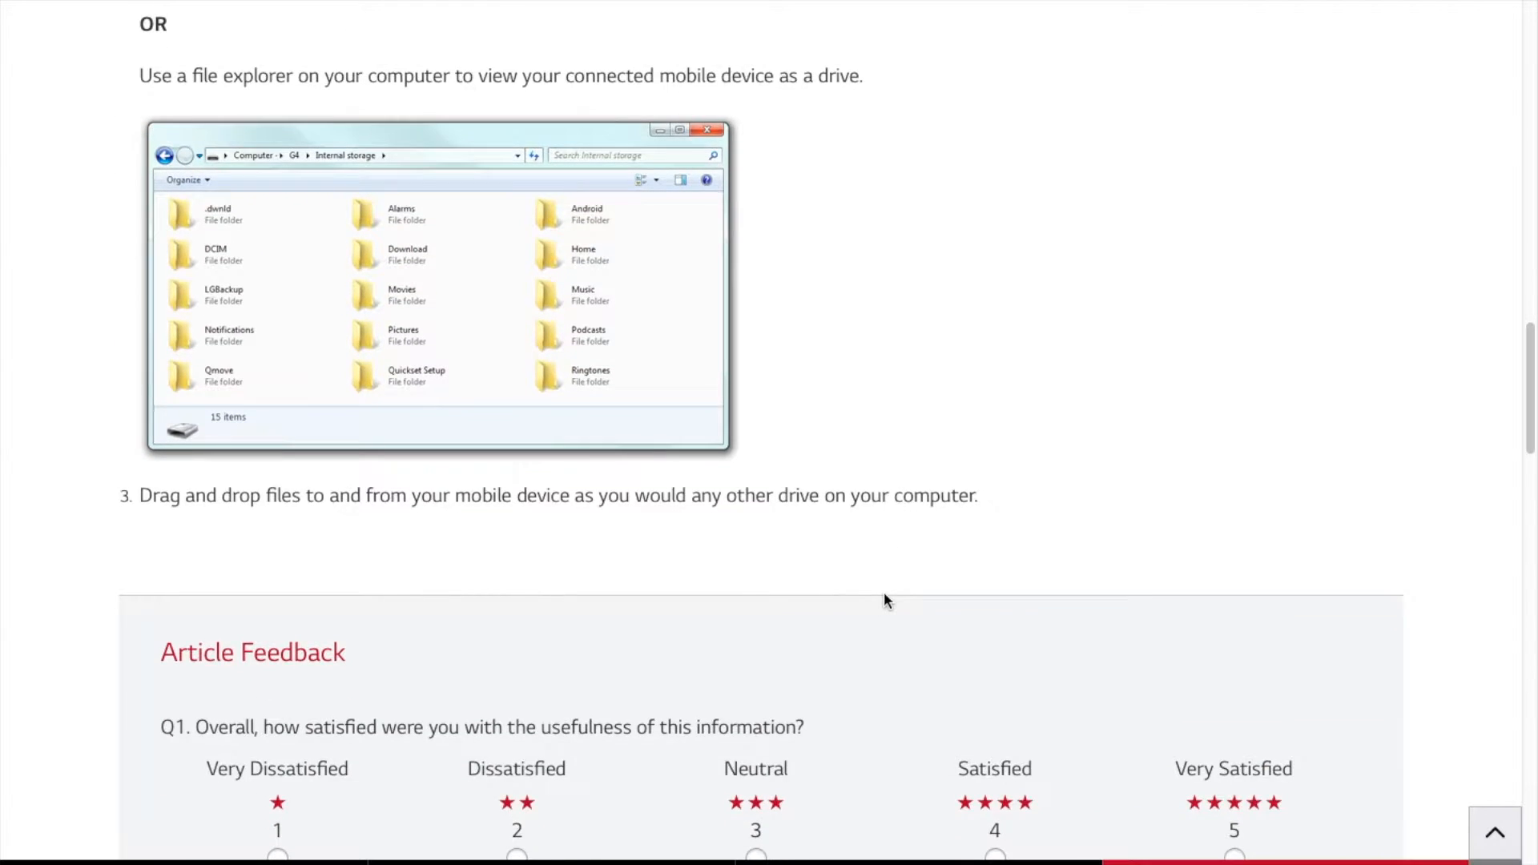
scroll("down", 3)
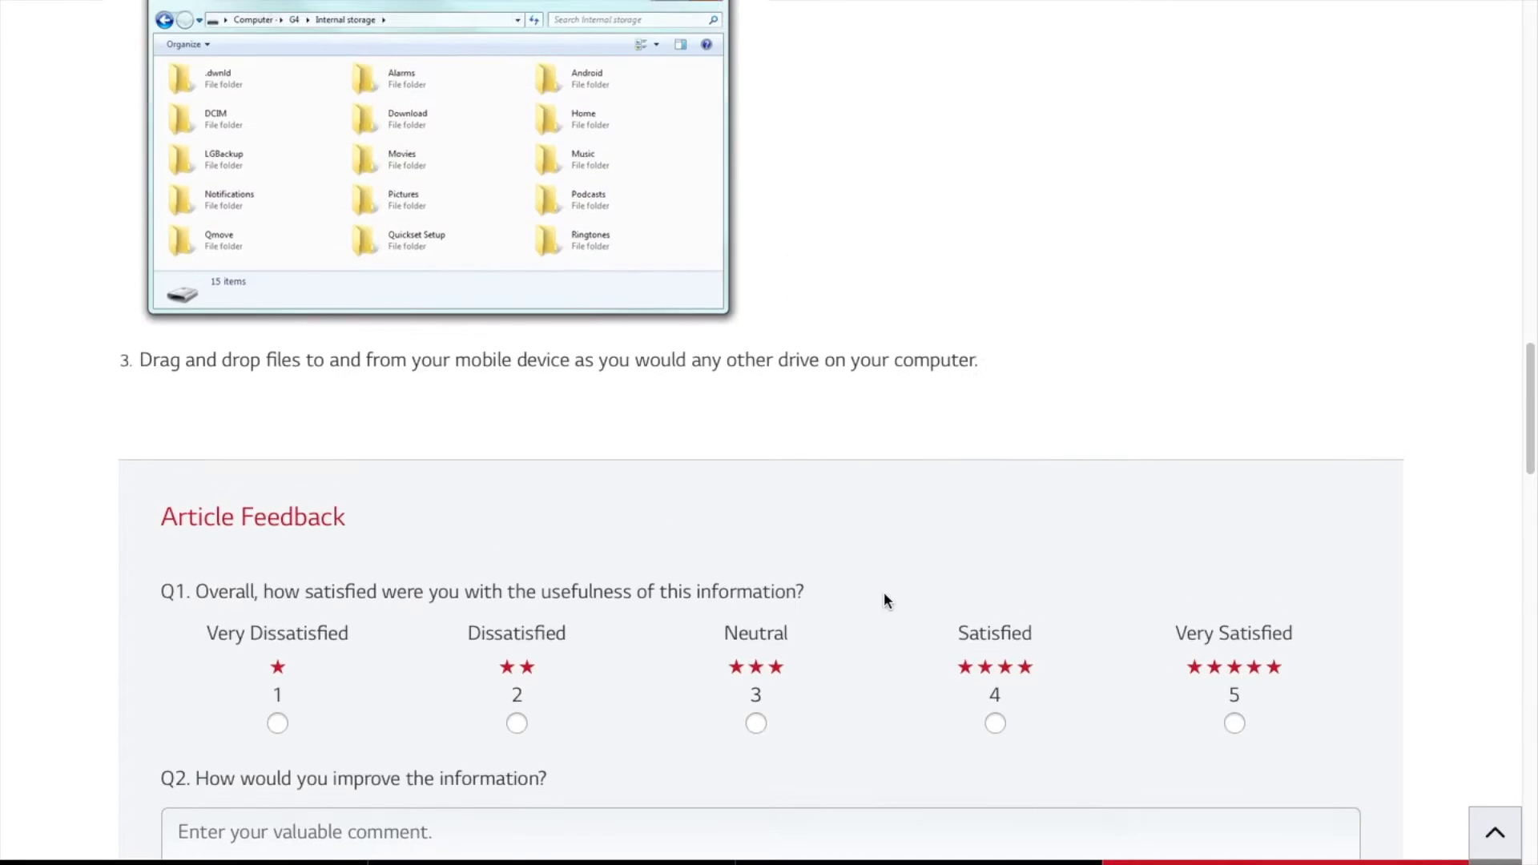
scroll("up", 3)
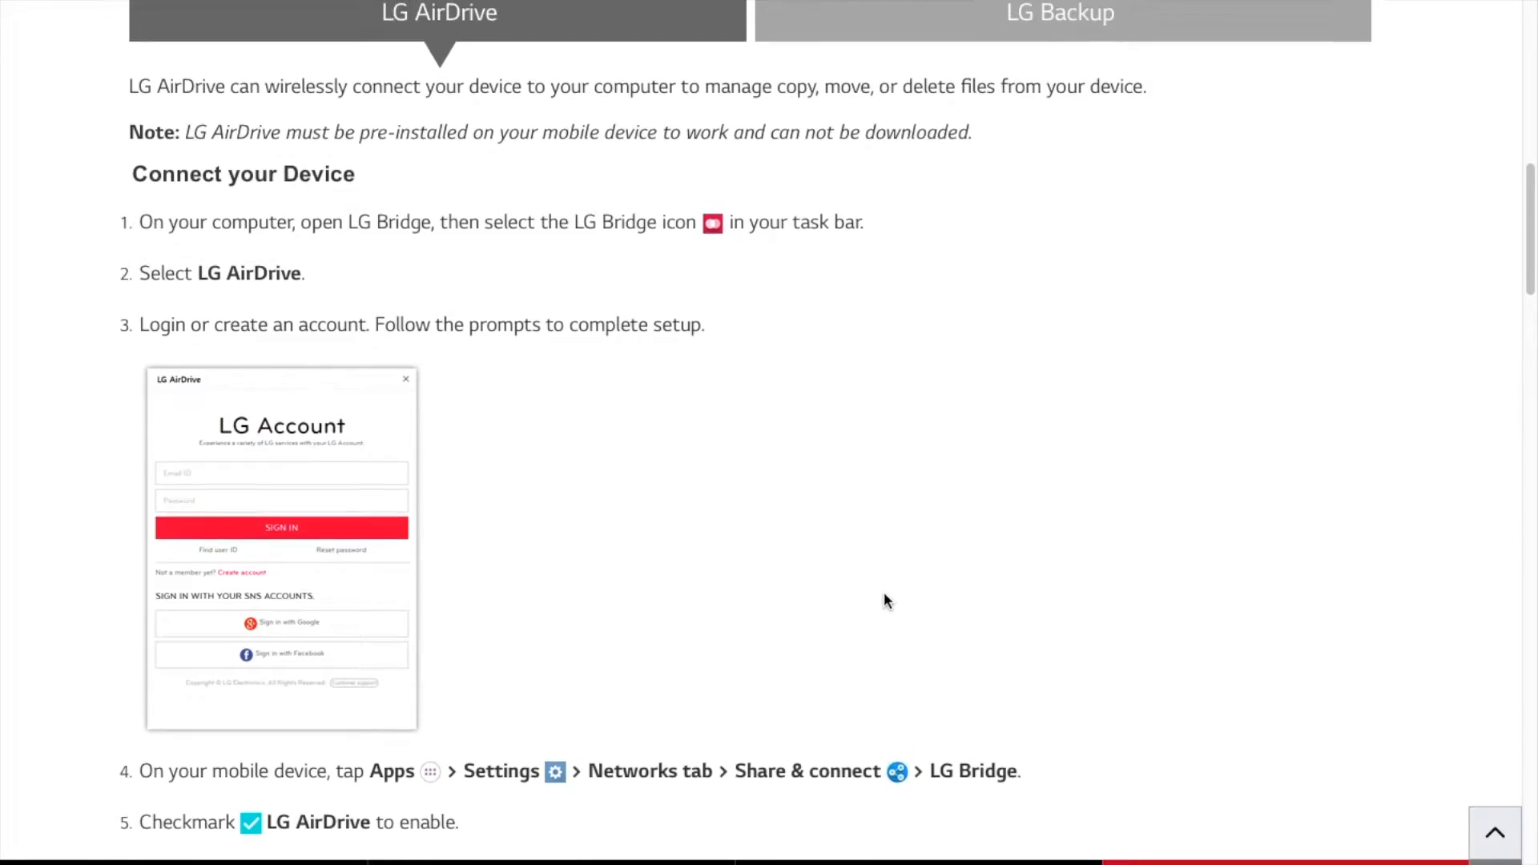
scroll("up", 3)
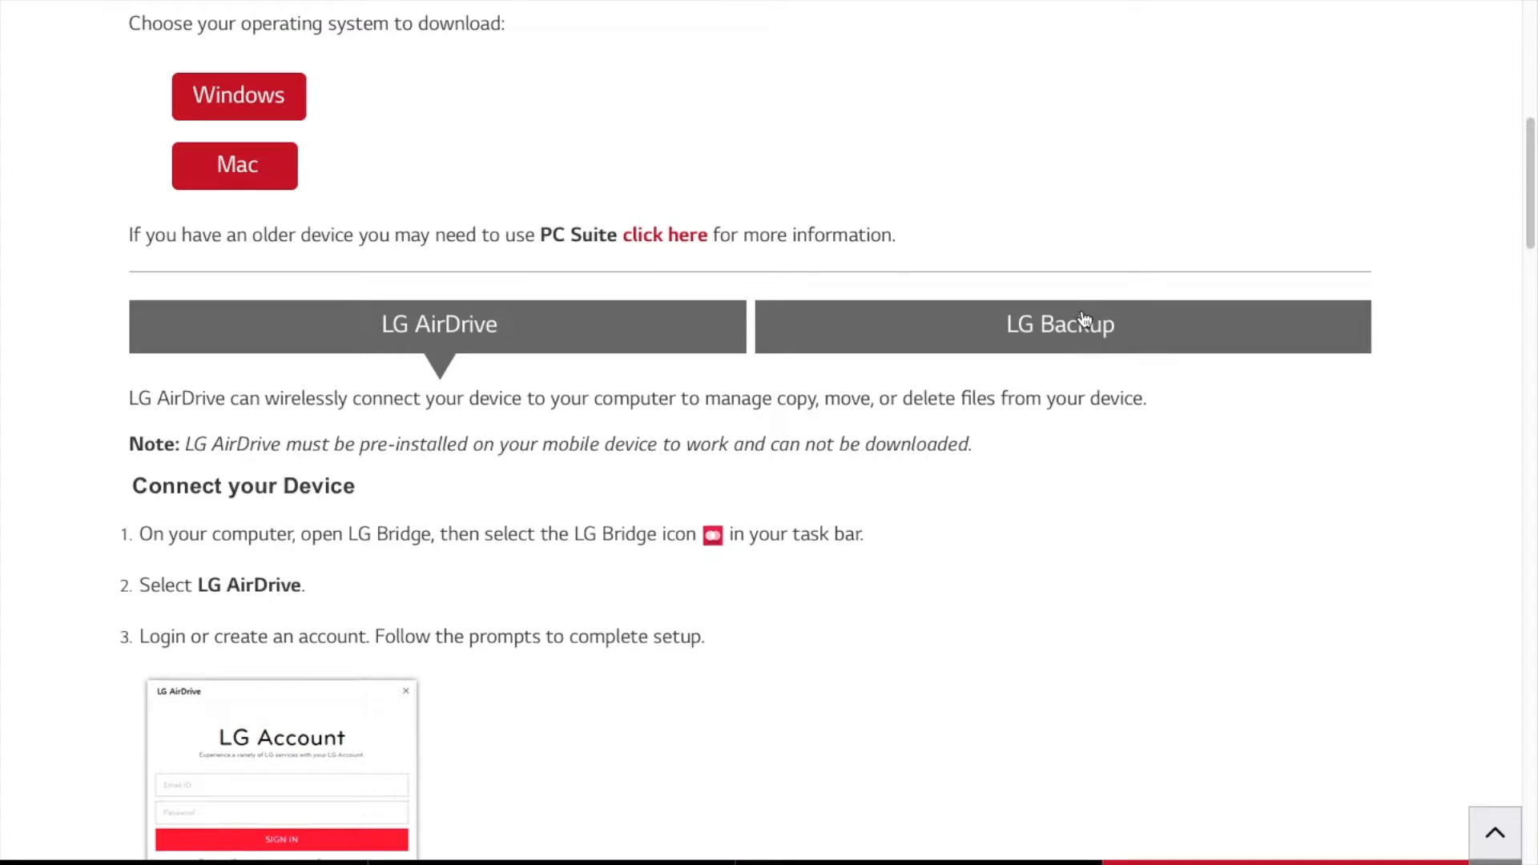
- Show the LG Backup instructions of the LG Bridge article and glance at the first steps
left_click(1059, 325)
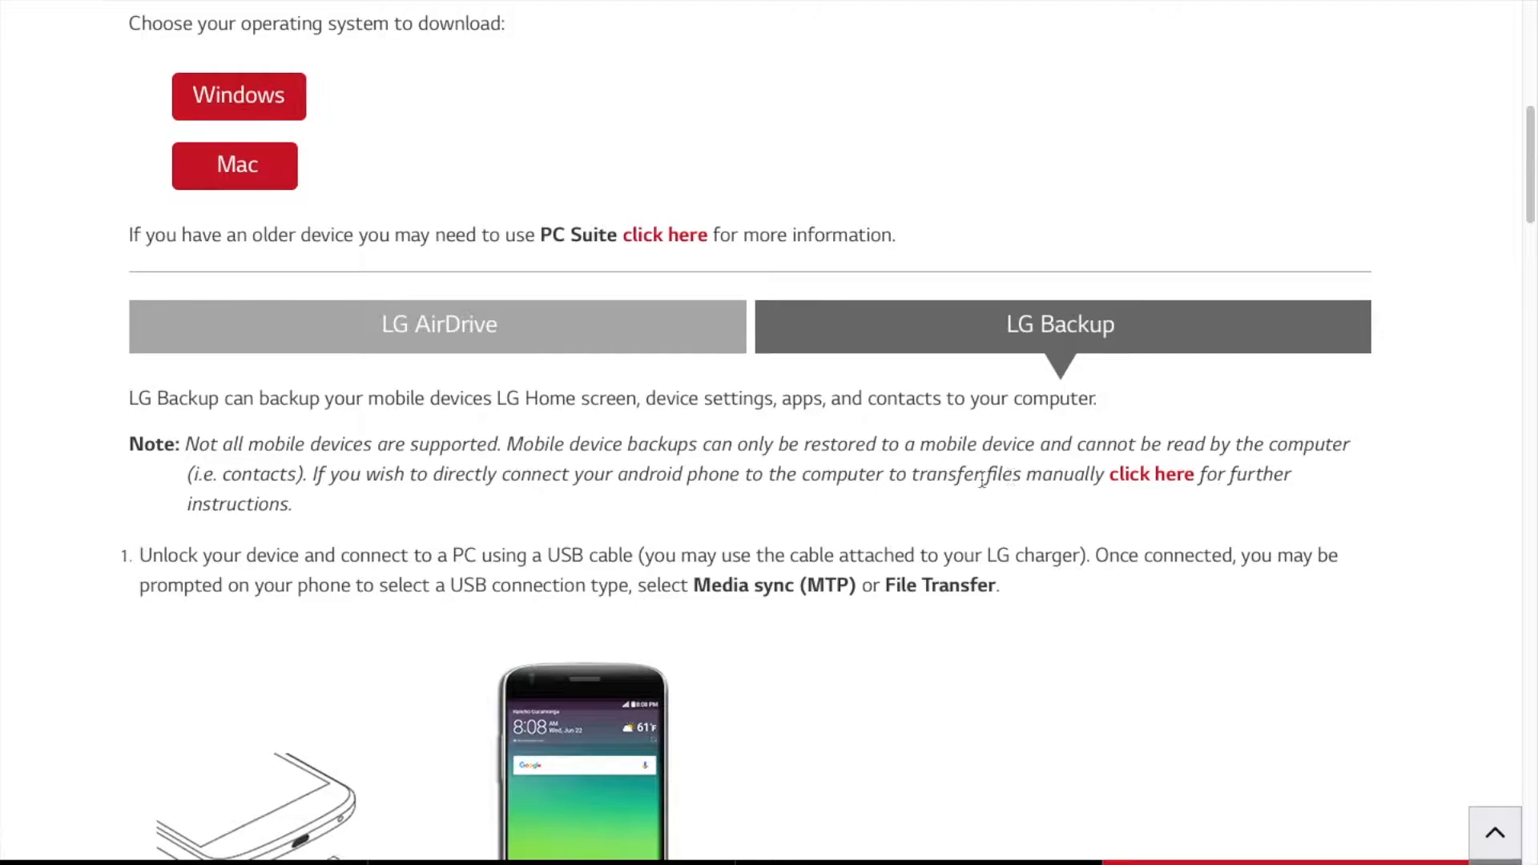
scroll("down", 3)
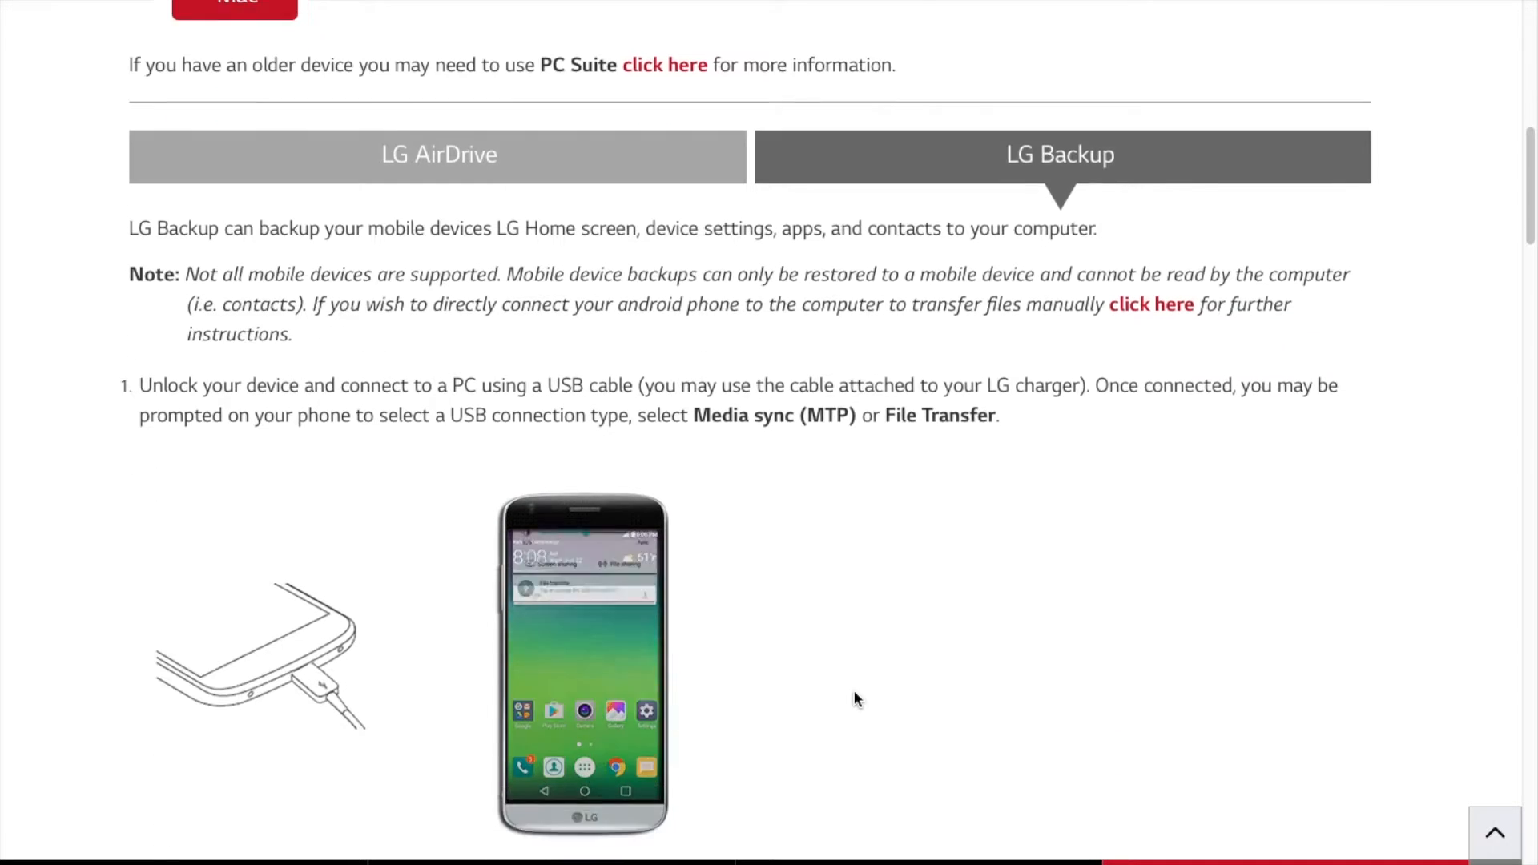
scroll("down", 3)
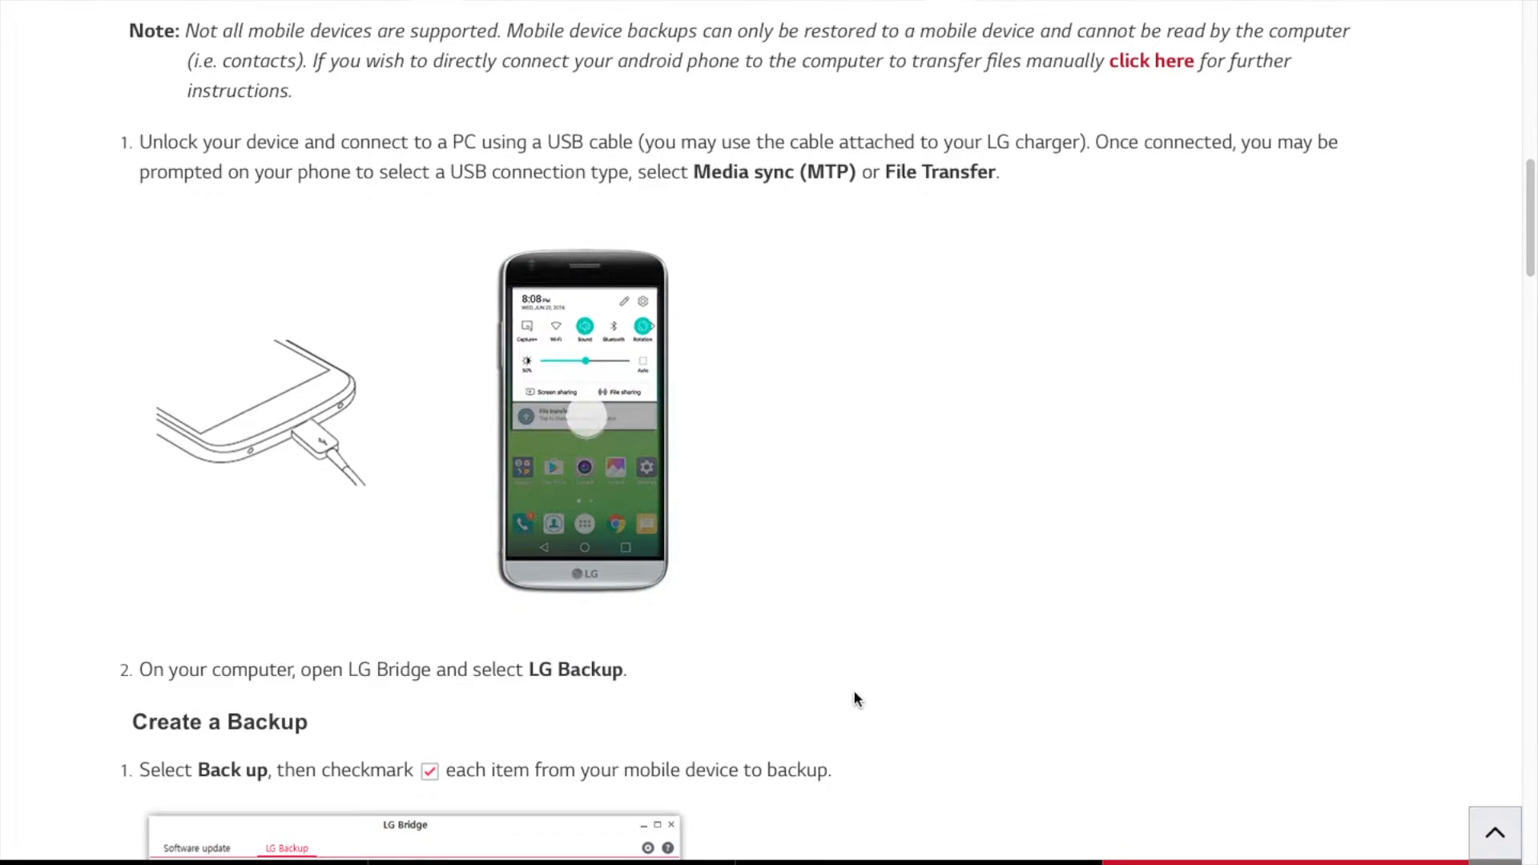
scroll("up", 3)
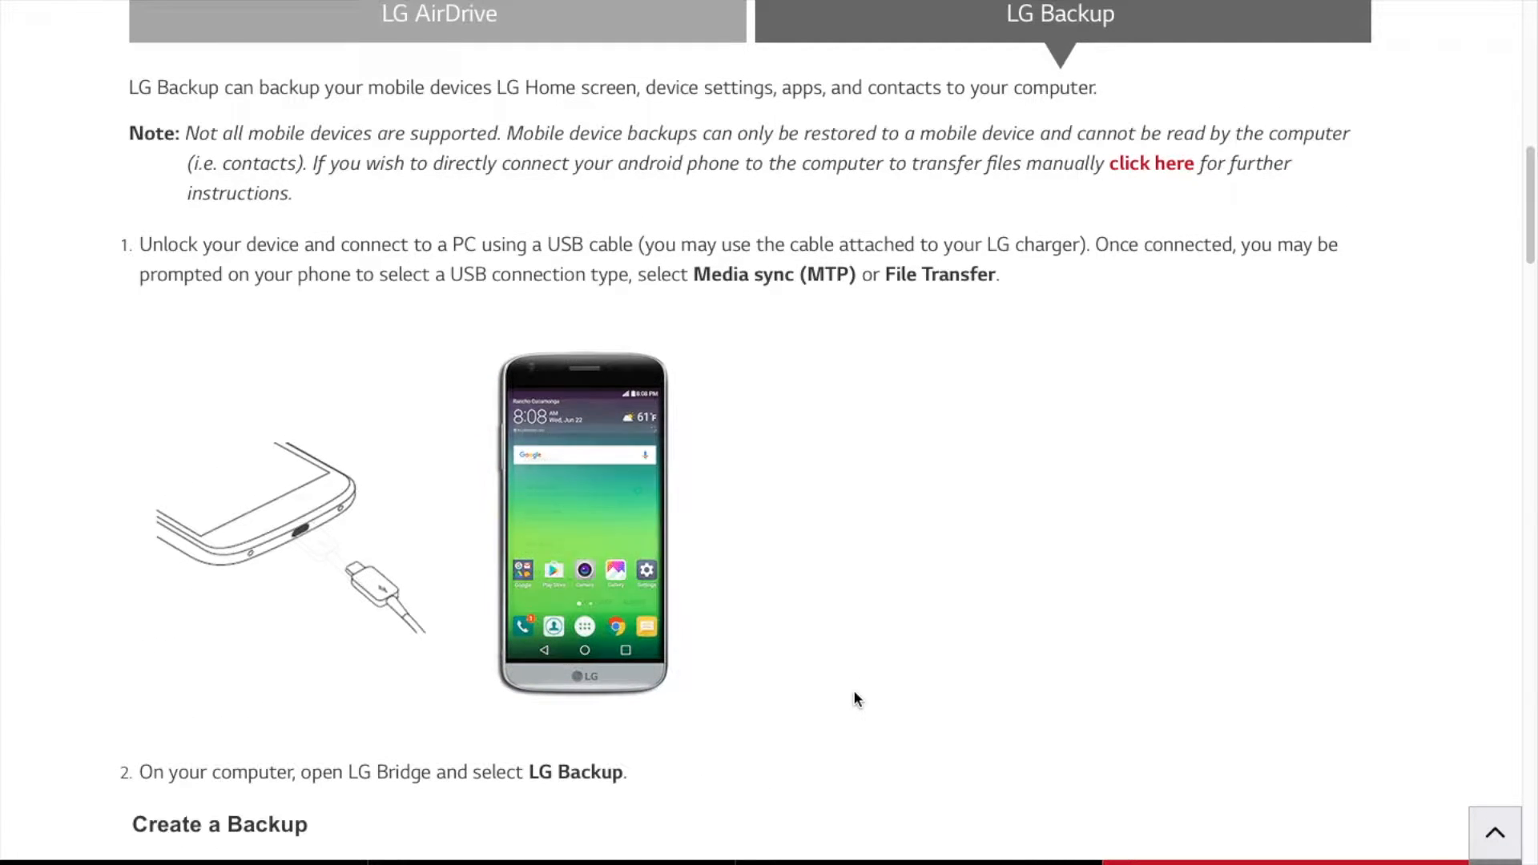
mouse_move(775, 317)
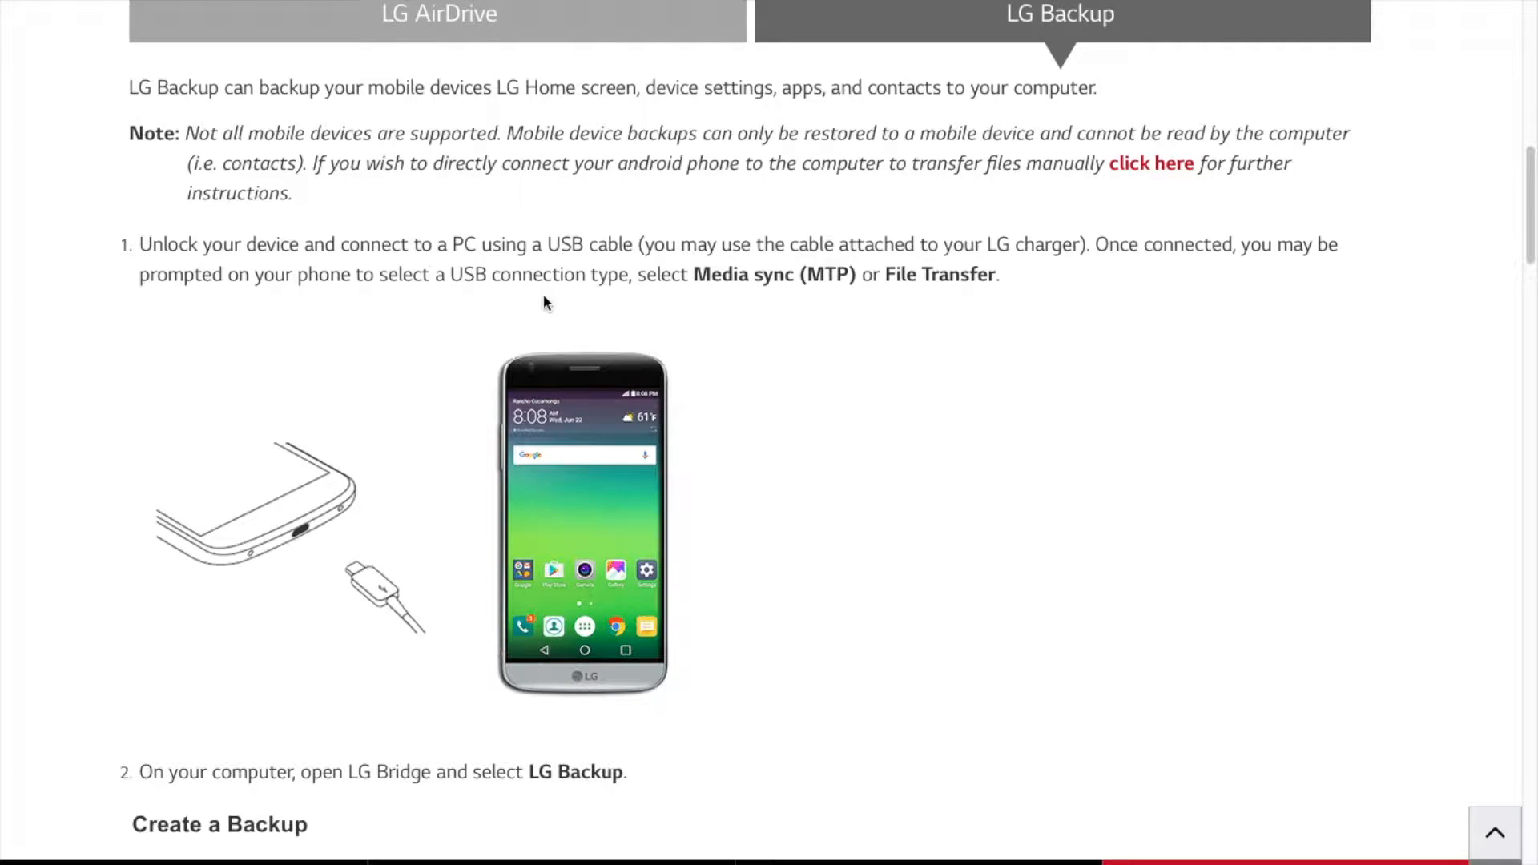
- Read down through the backup and restore steps to the feedback form
scroll("down", 3)
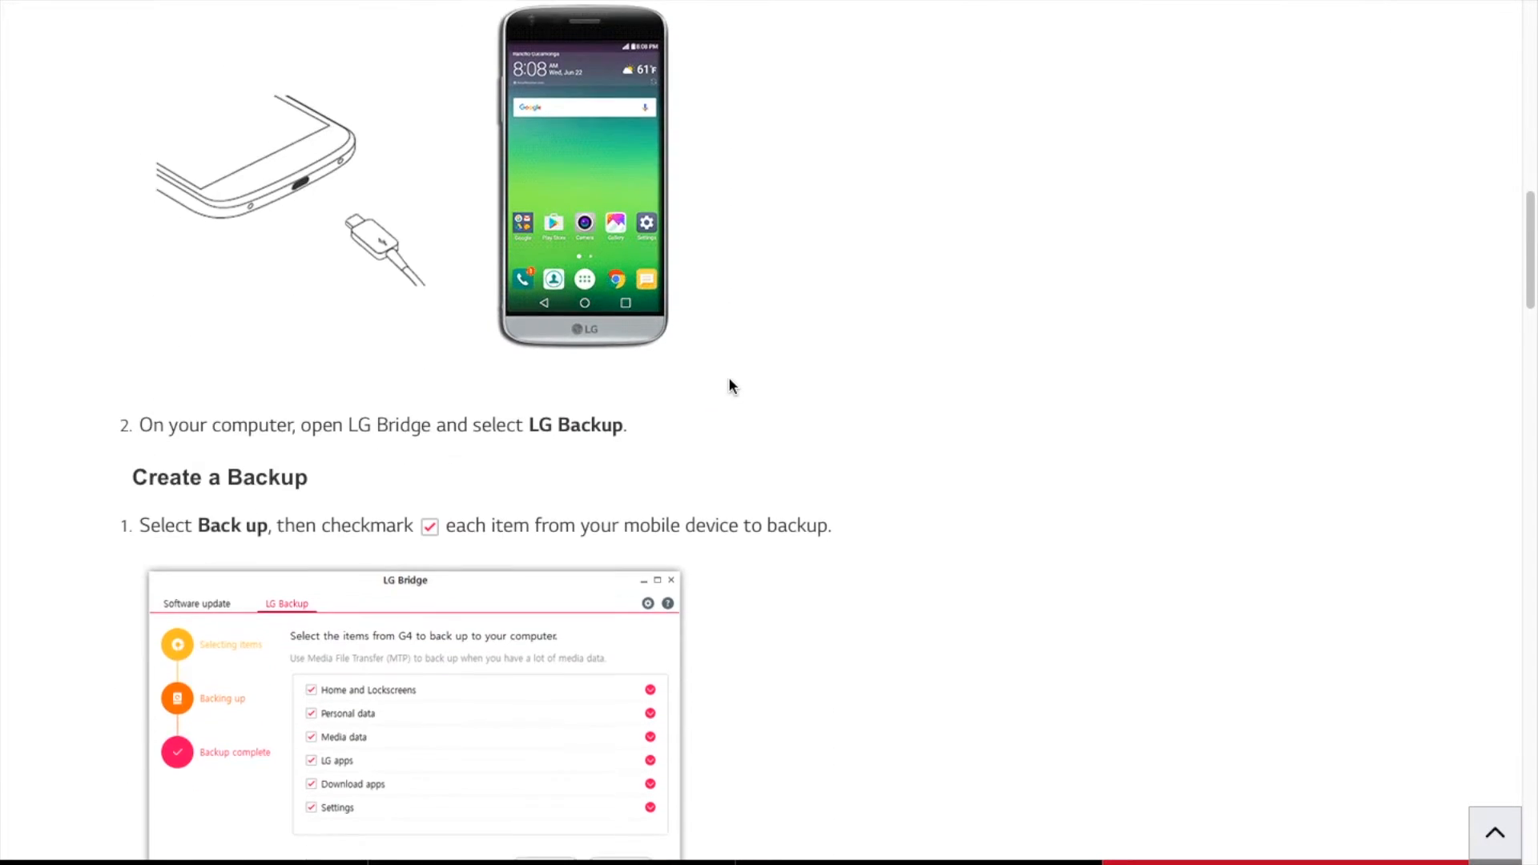
scroll("down", 3)
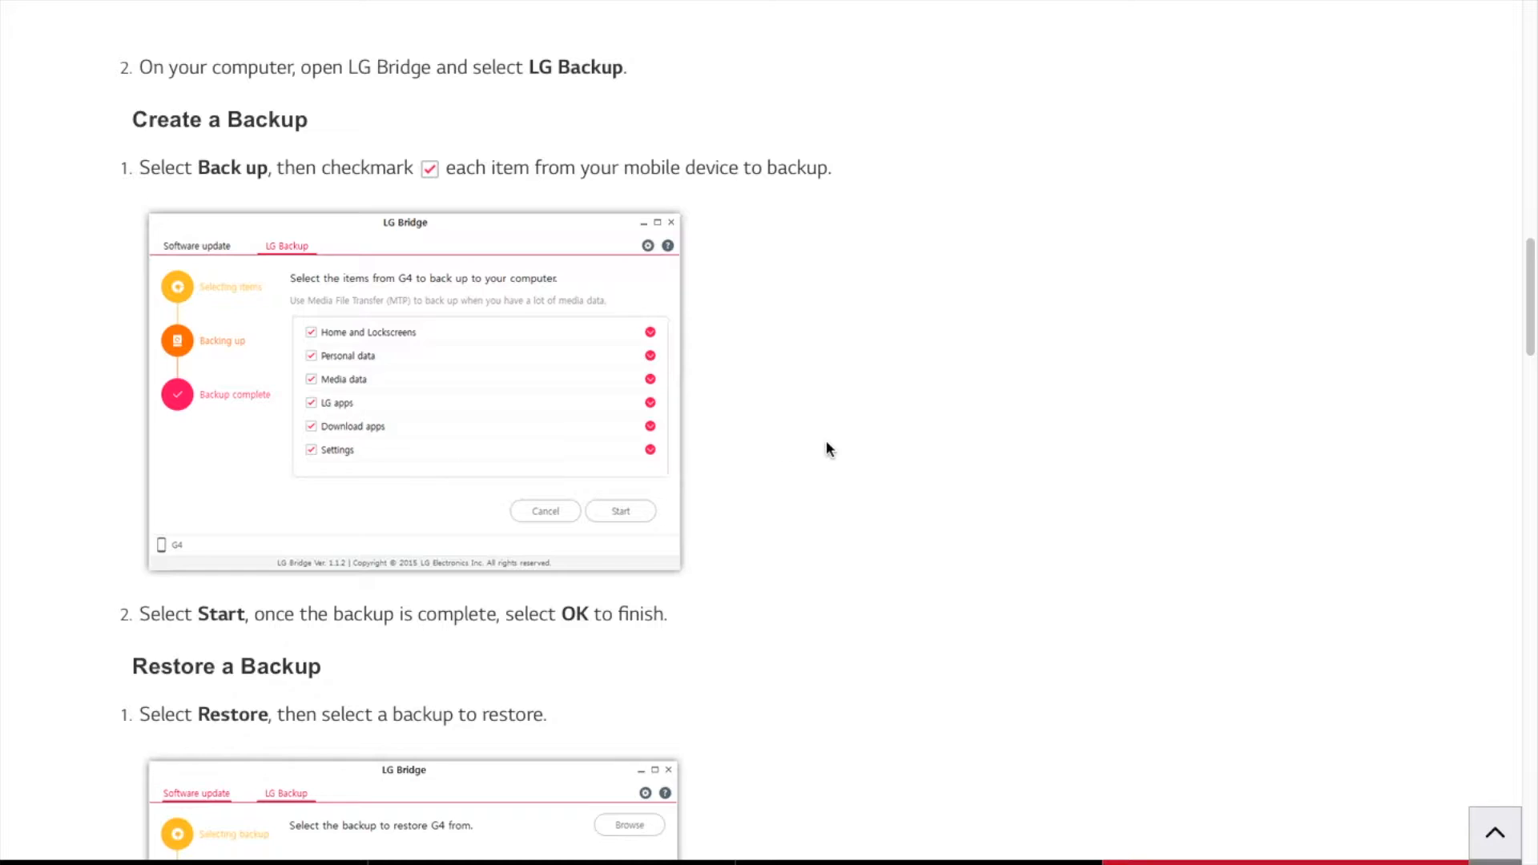
scroll("down", 3)
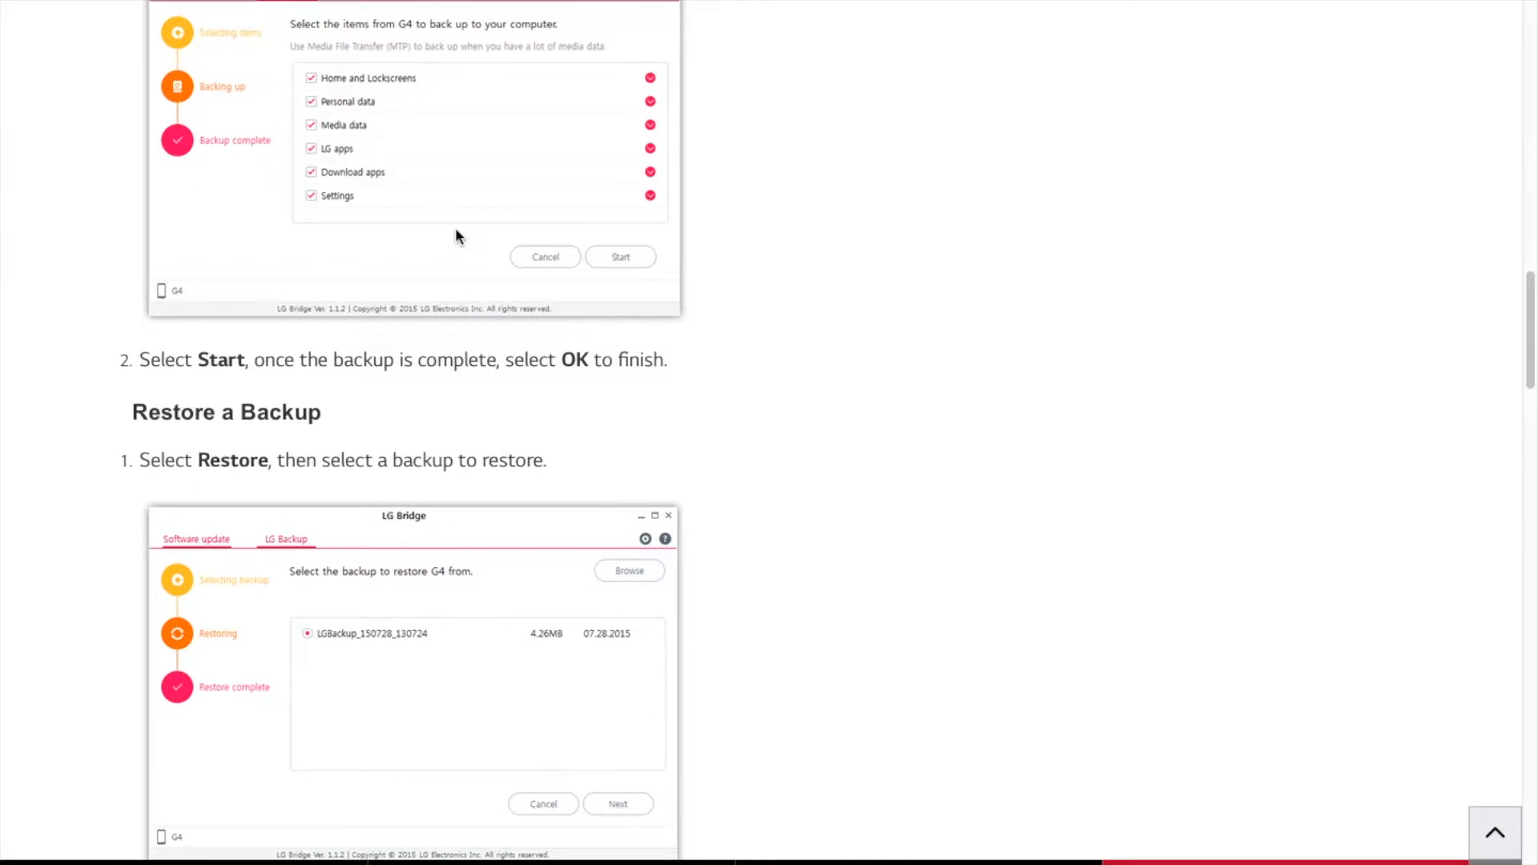
scroll("down", 3)
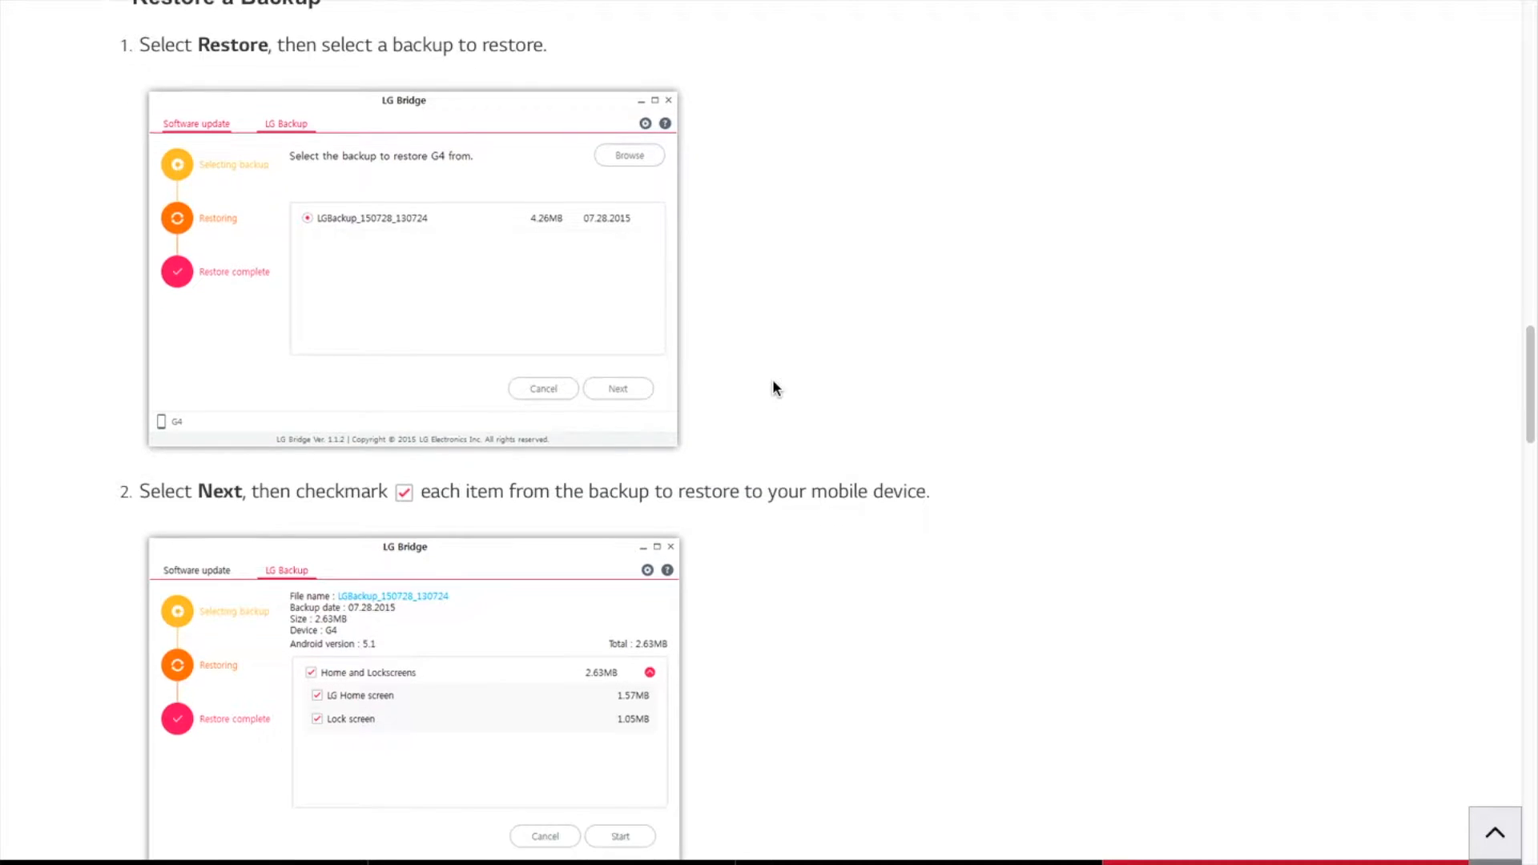
scroll("down", 3)
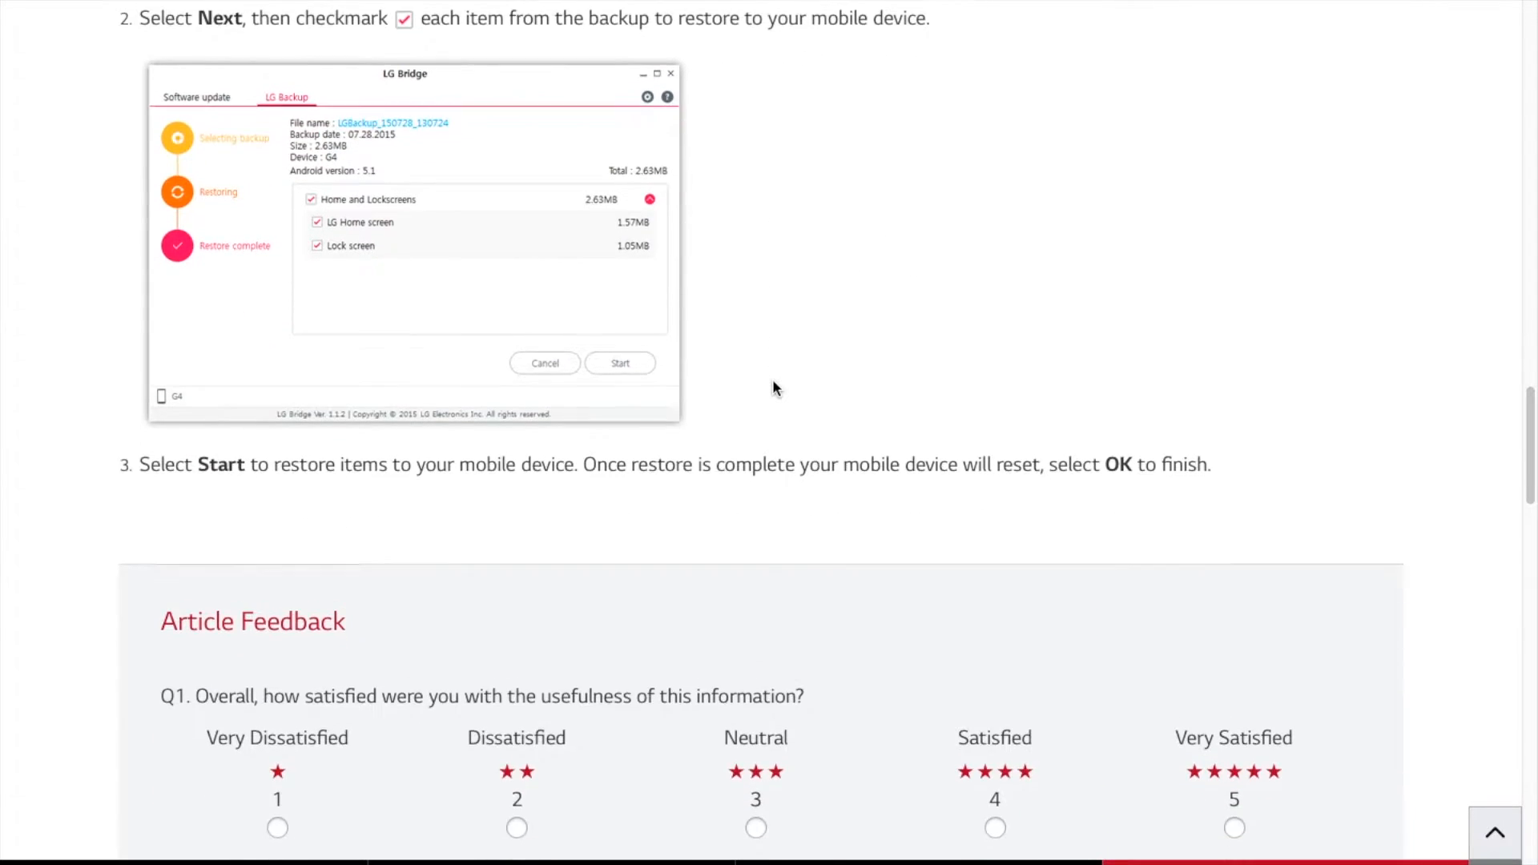
scroll("down", 3)
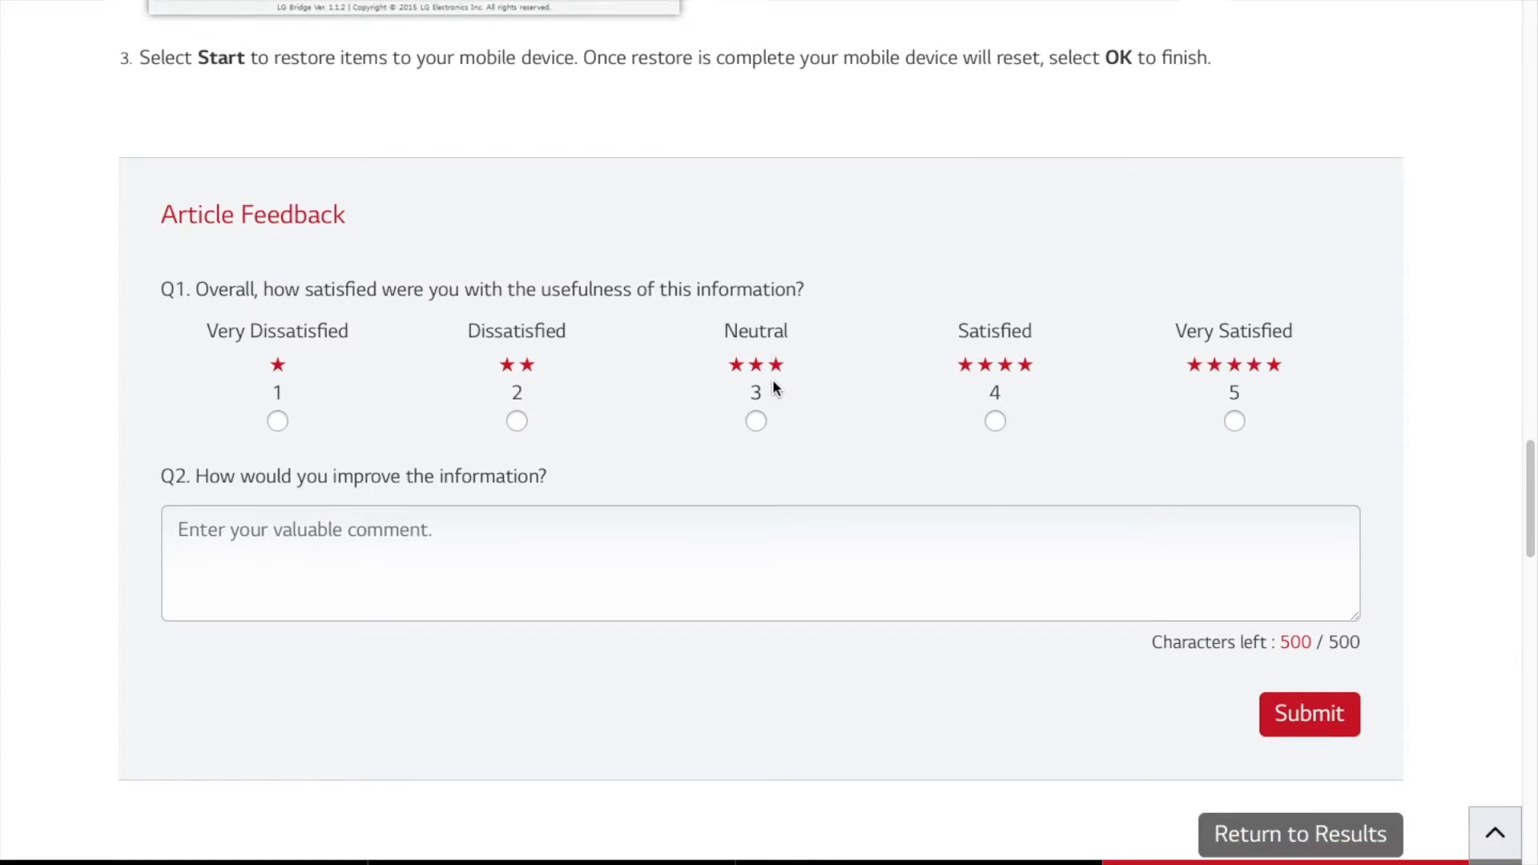
- Scroll back up to the top of the LG Bridge help article
scroll("up", 3)
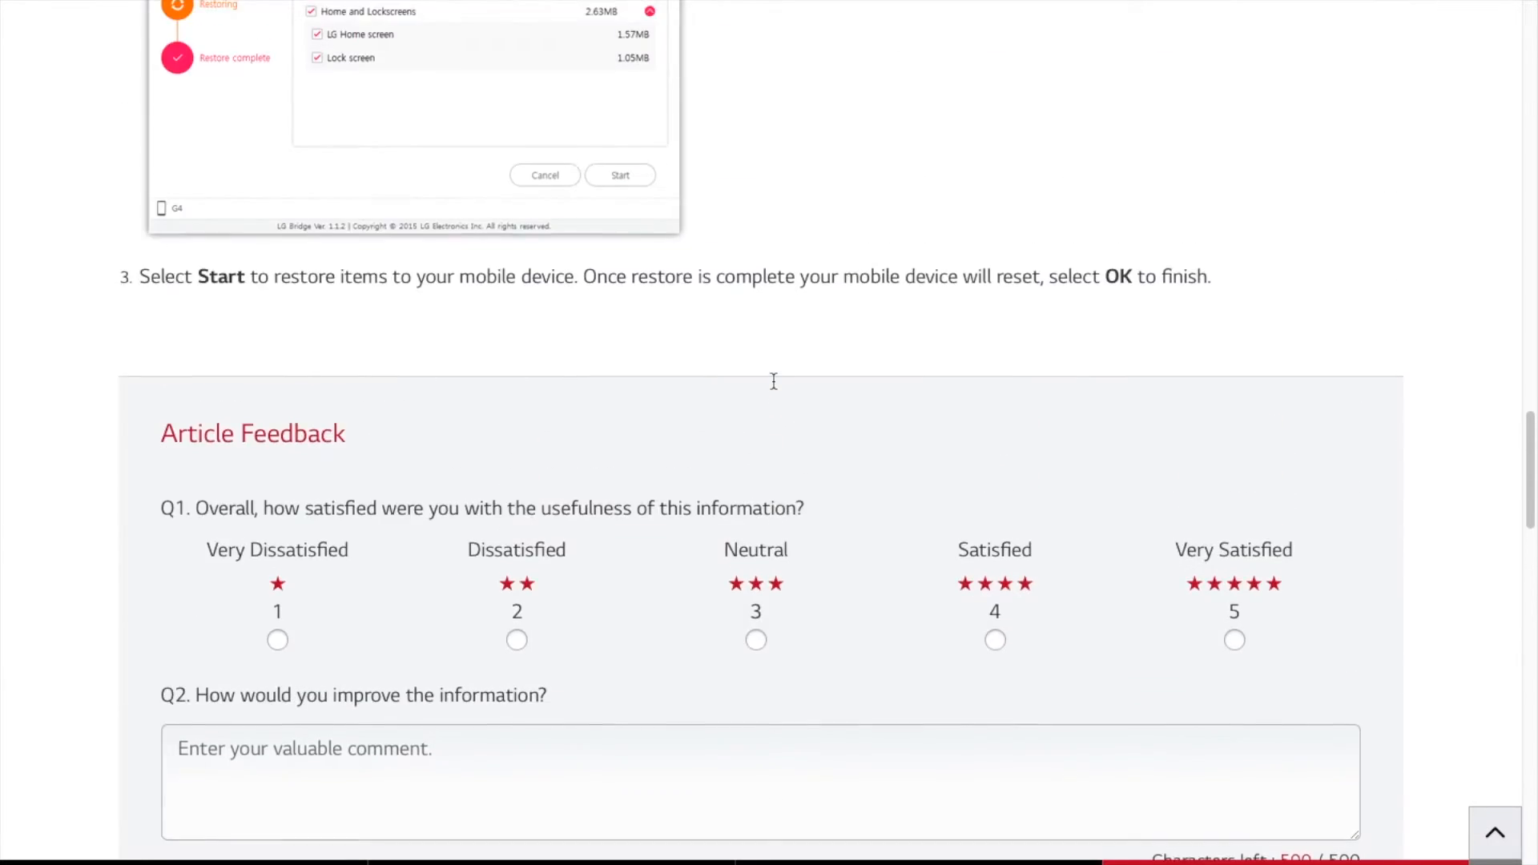
scroll("up", 3)
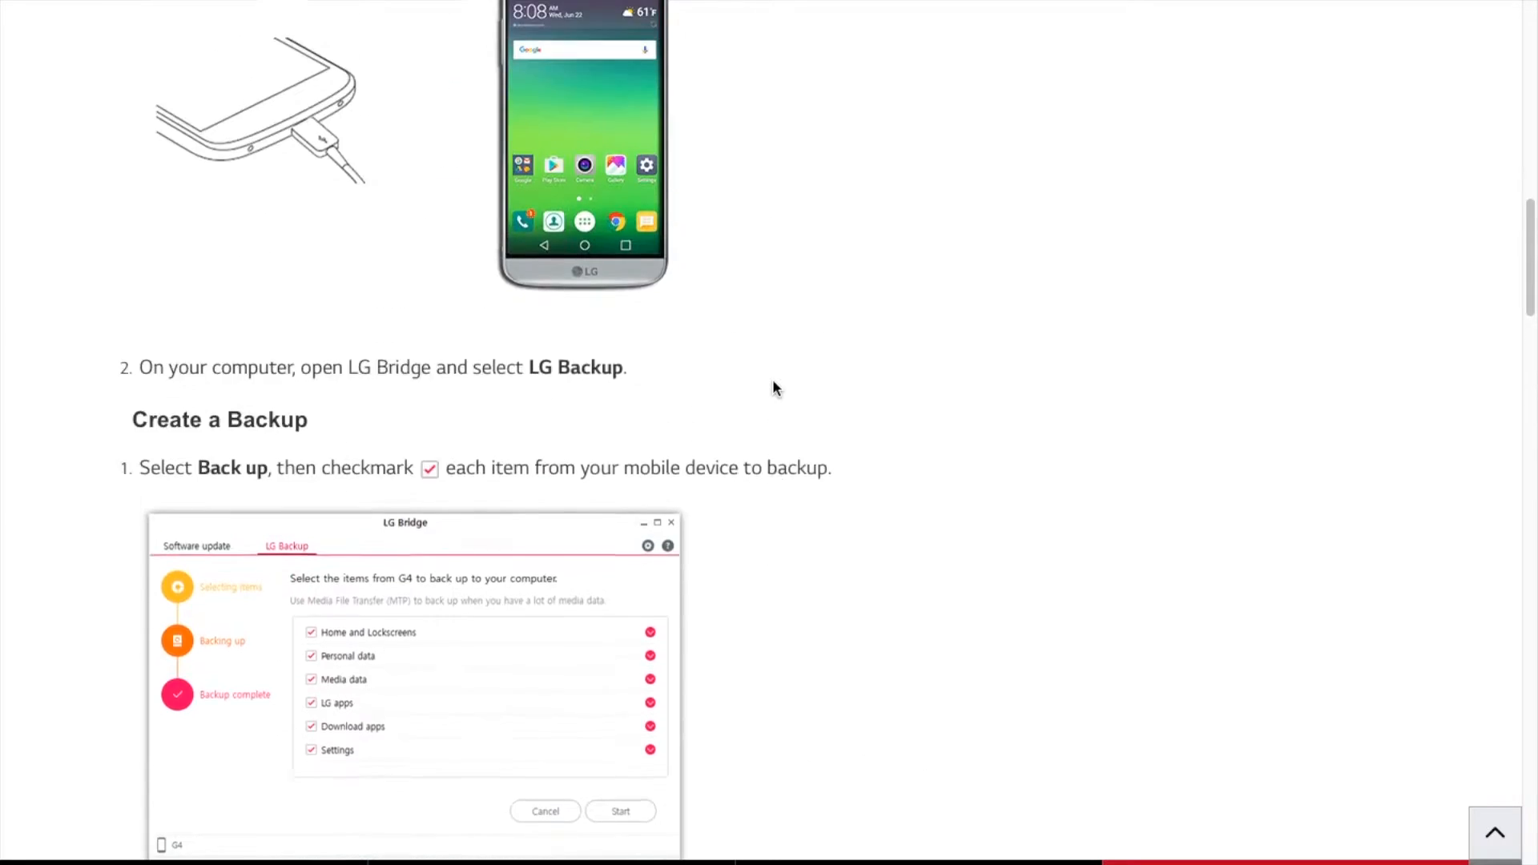
scroll("up", 3)
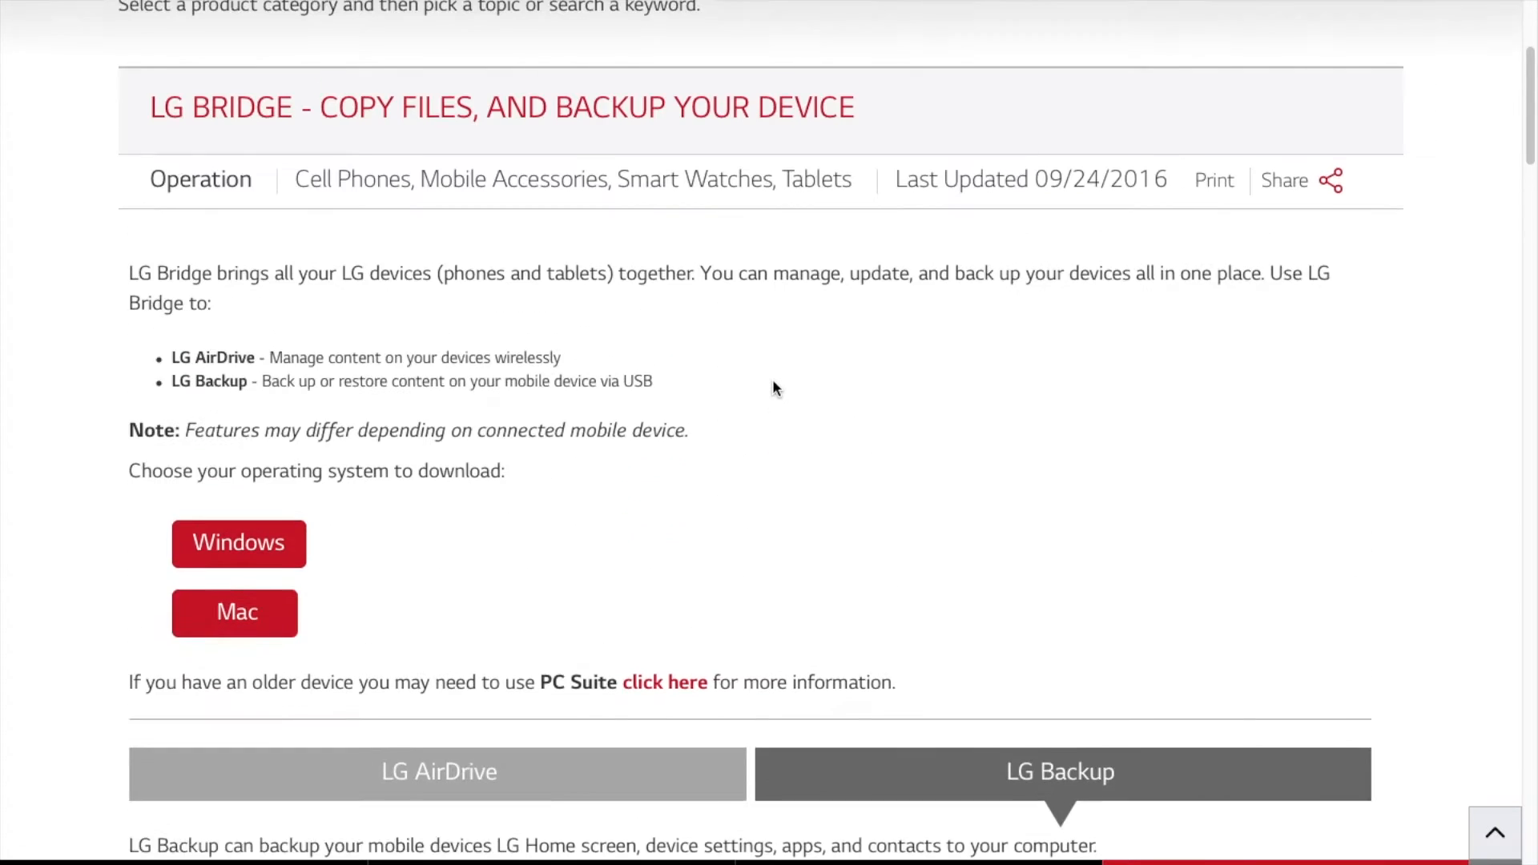
scroll("up", 3)
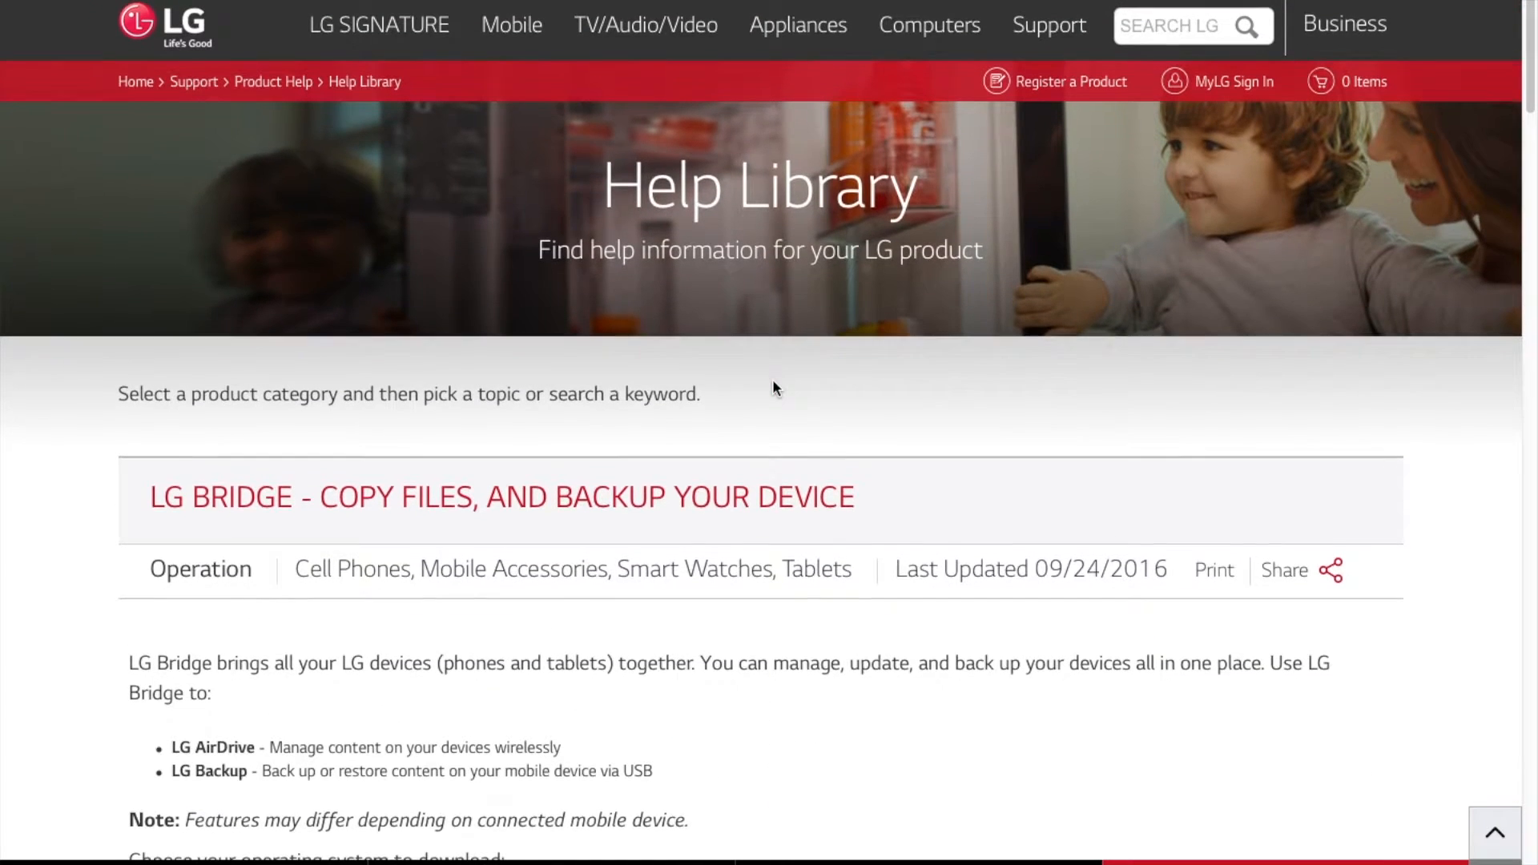
mouse_move(453, 186)
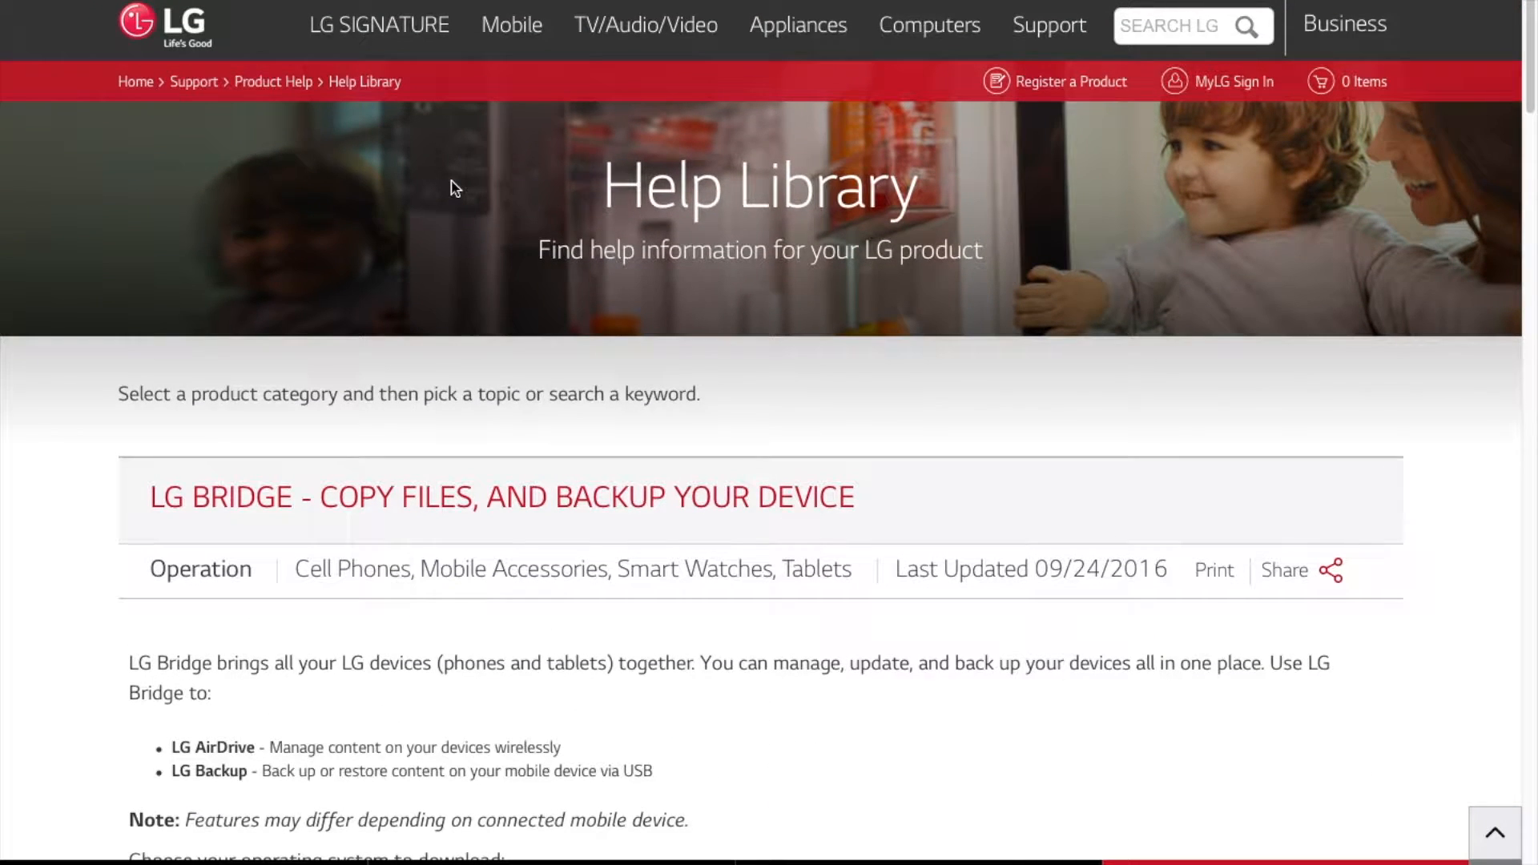
mouse_move(363, 226)
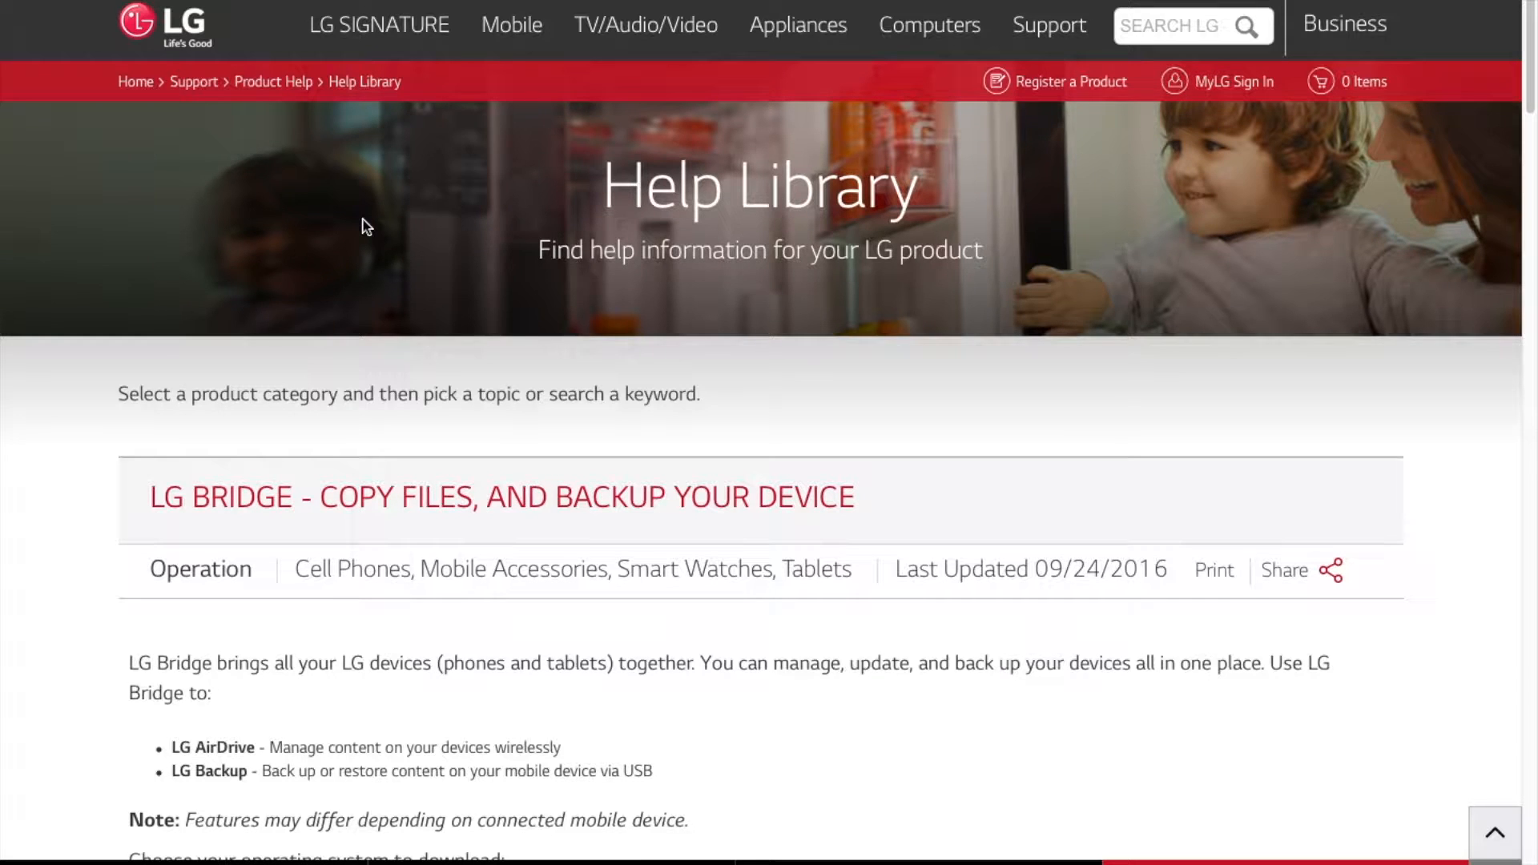
mouse_move(268, 192)
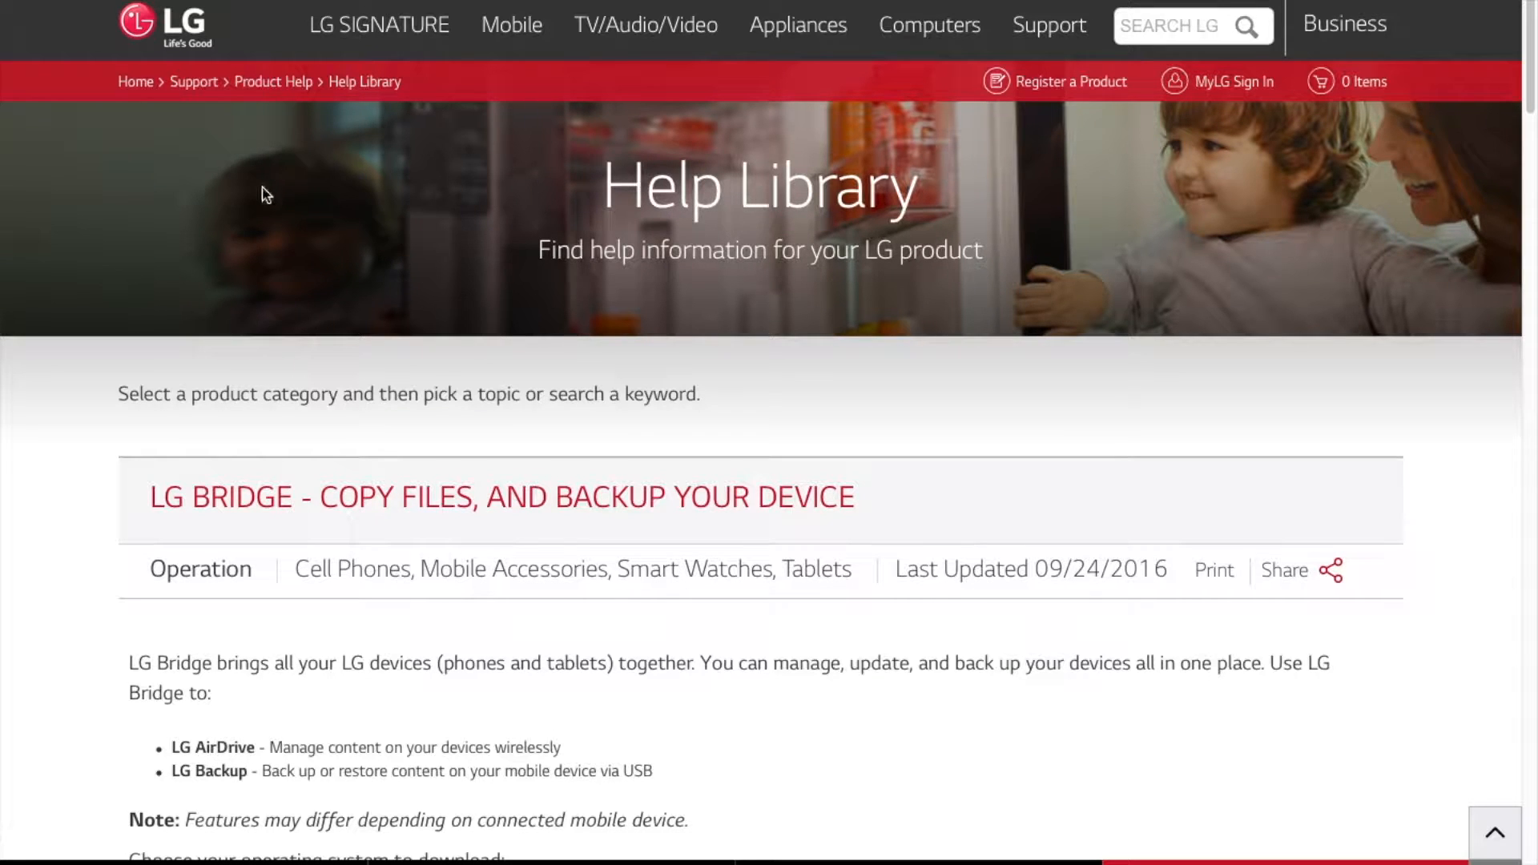
mouse_move(454, 261)
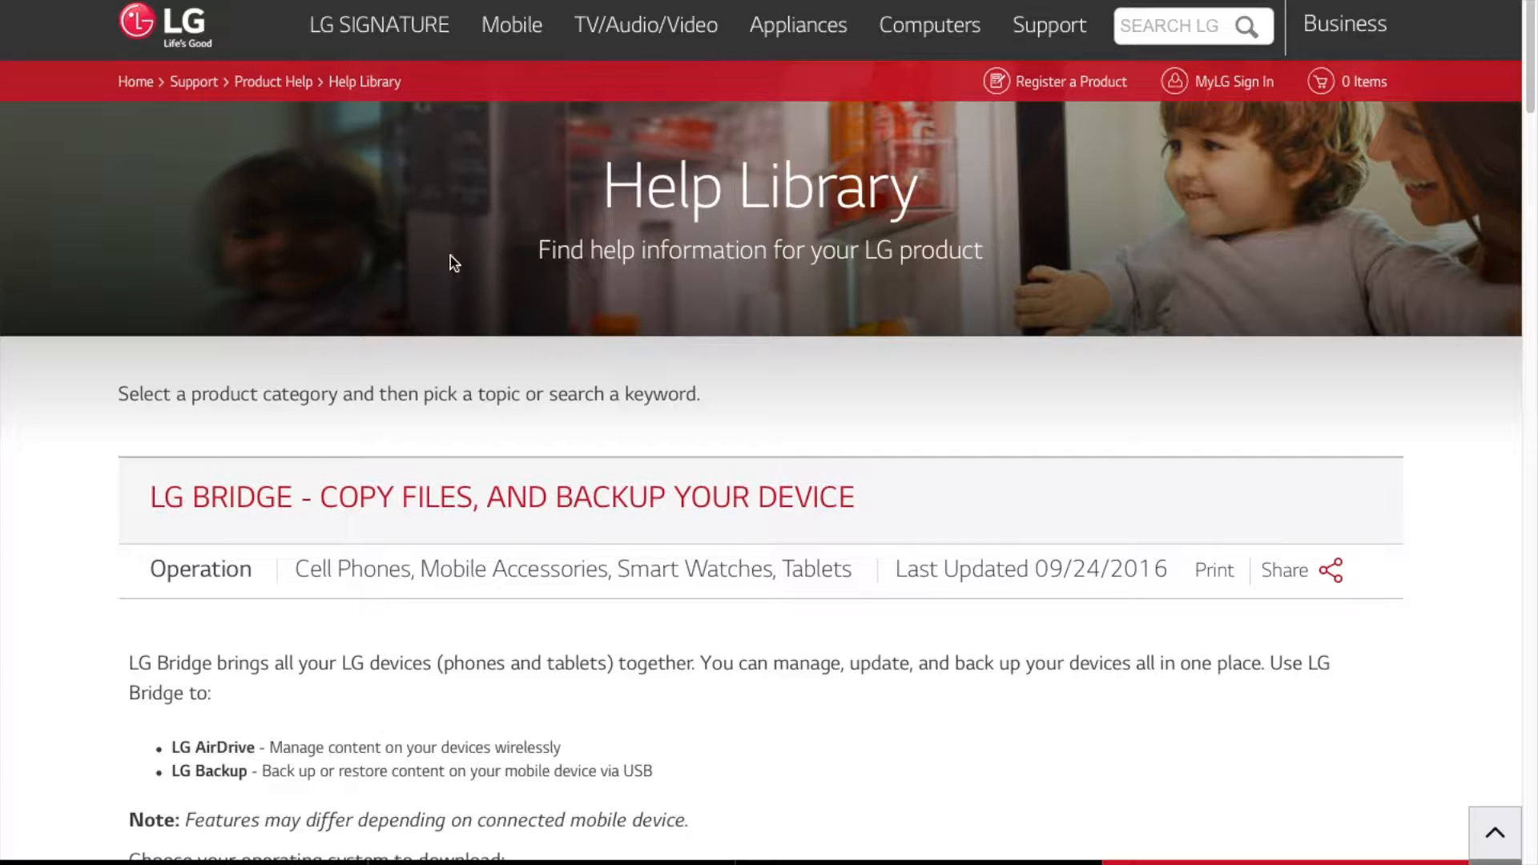
mouse_move(260, 274)
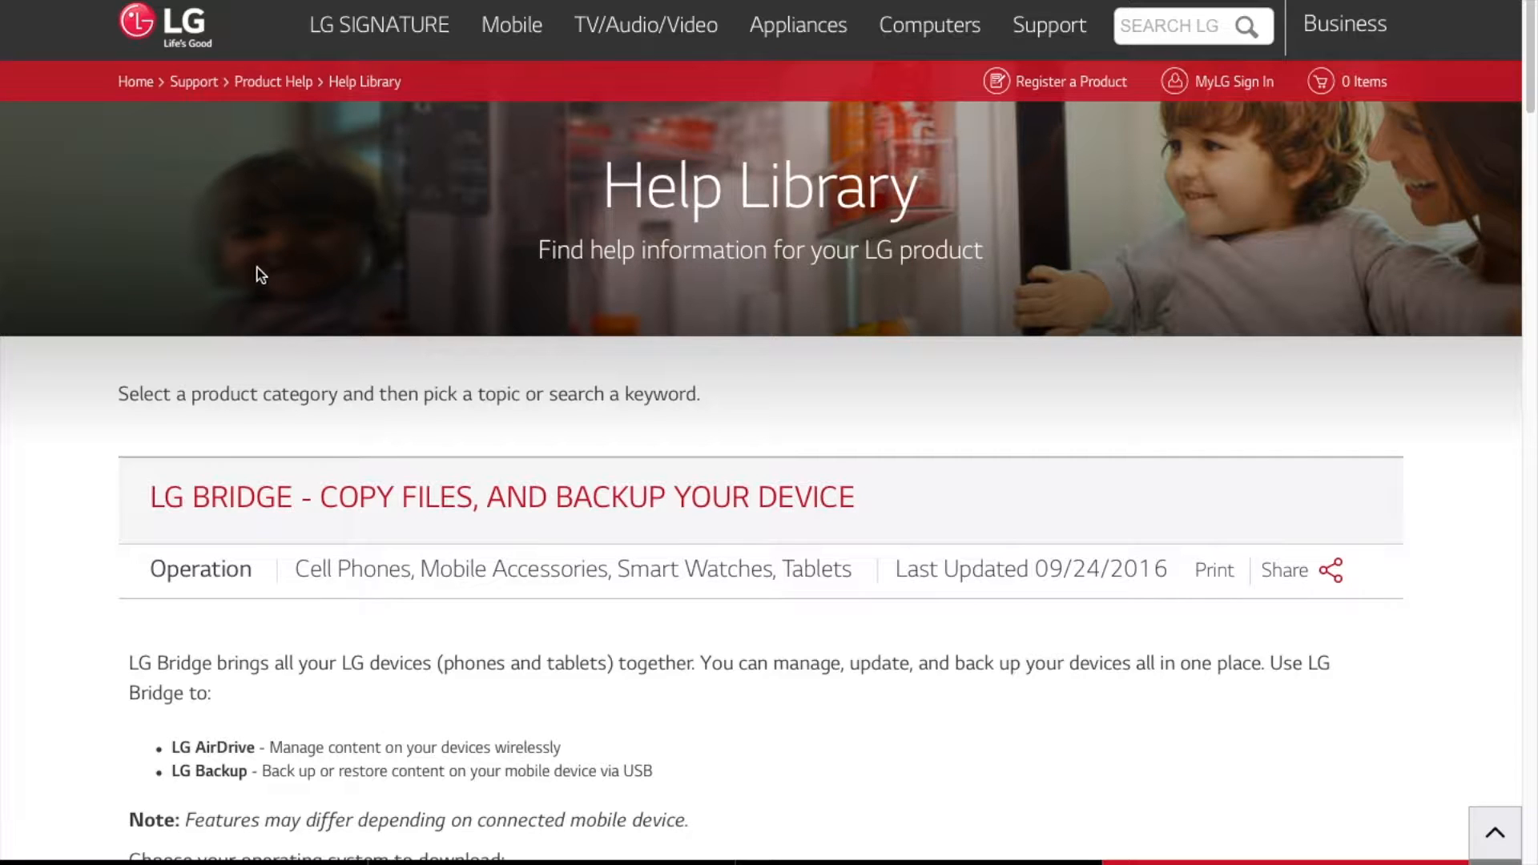
mouse_move(474, 349)
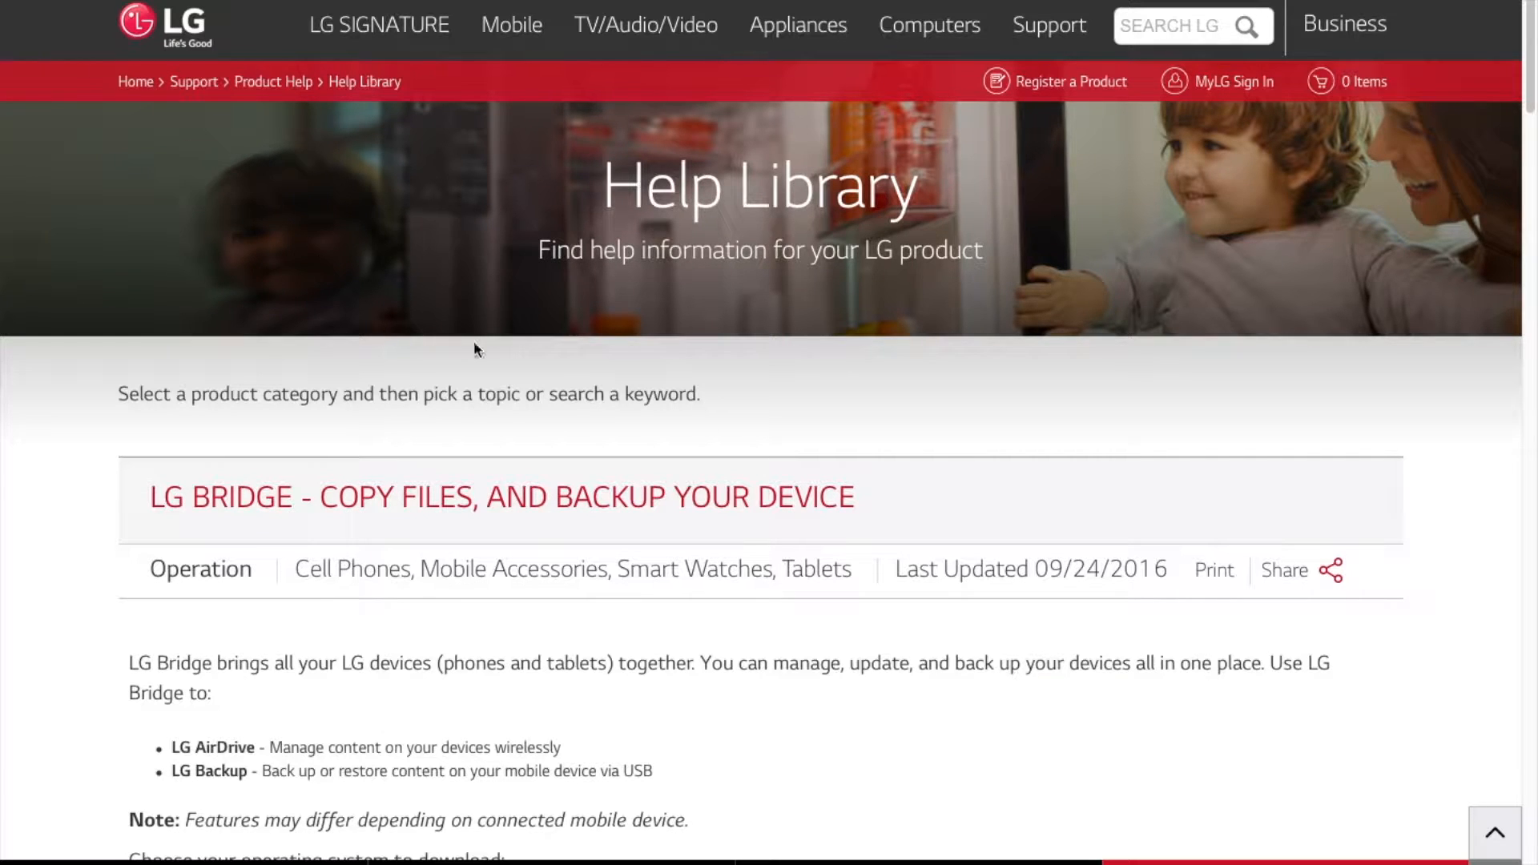
mouse_move(57, 90)
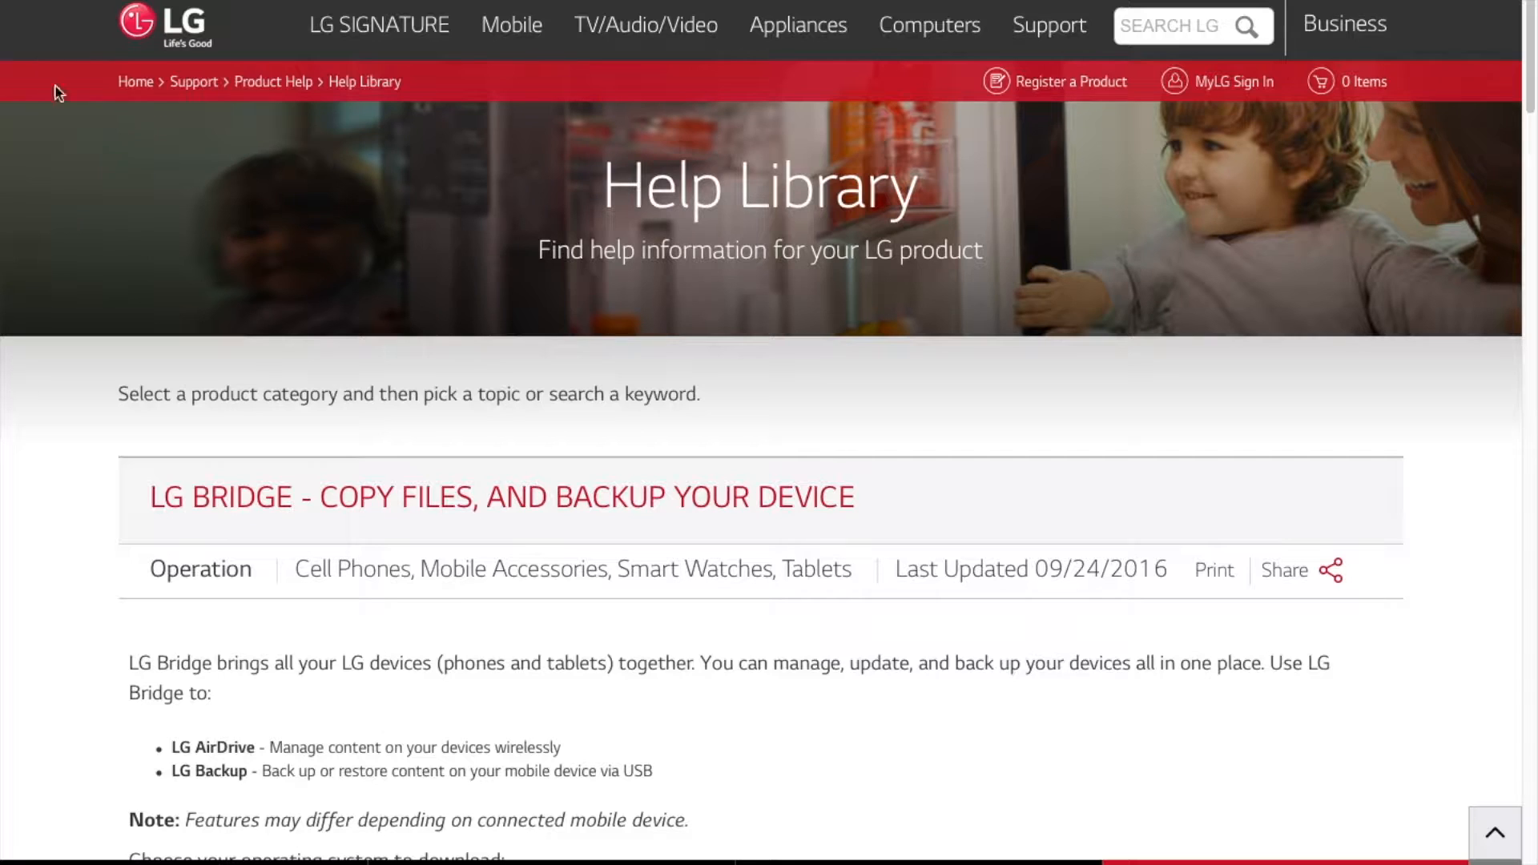
mouse_move(135, 114)
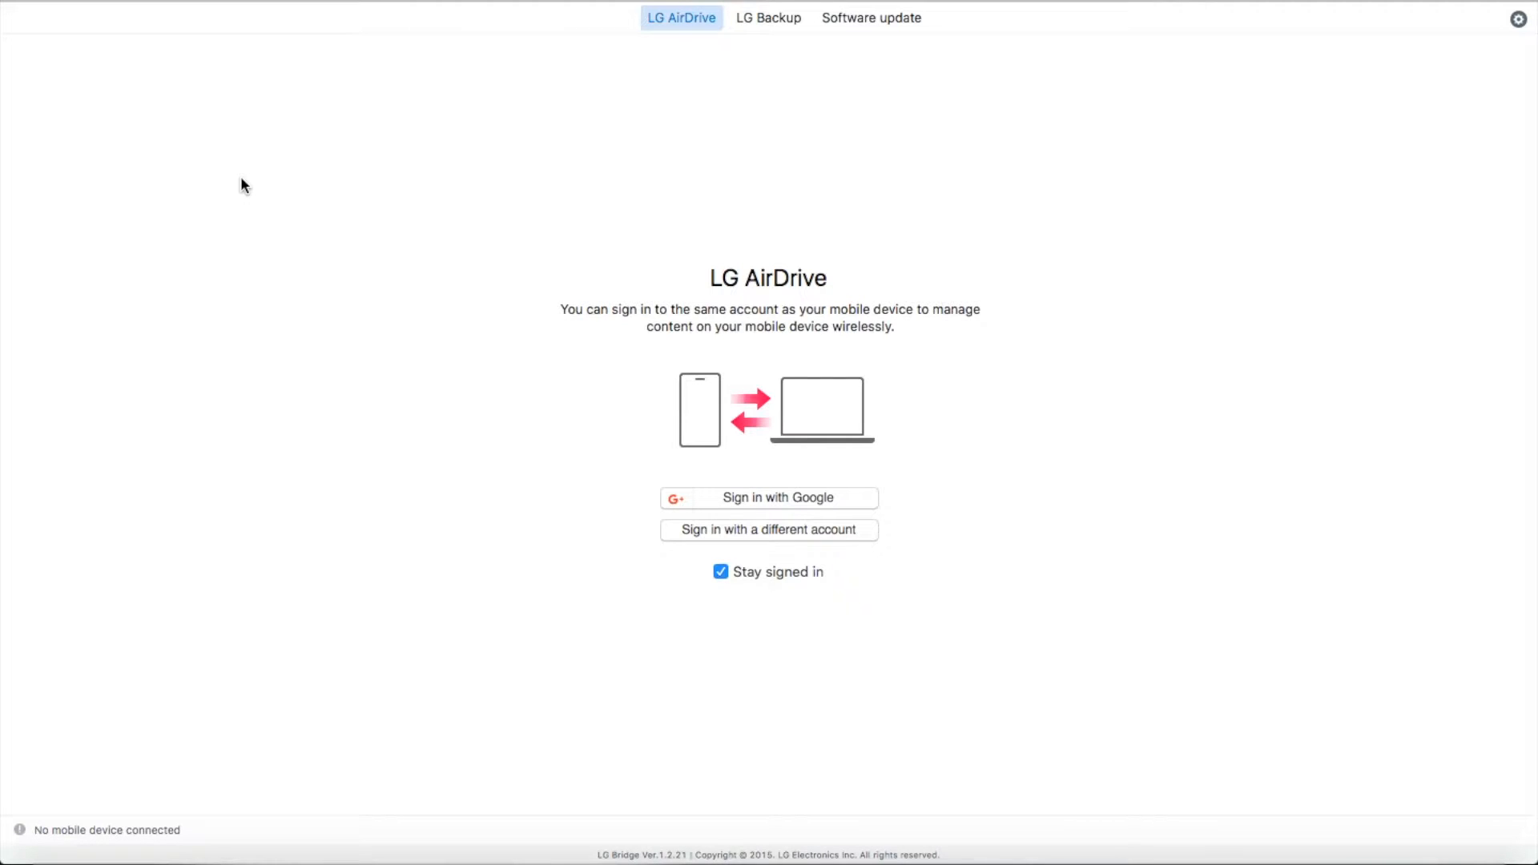
mouse_move(654, 73)
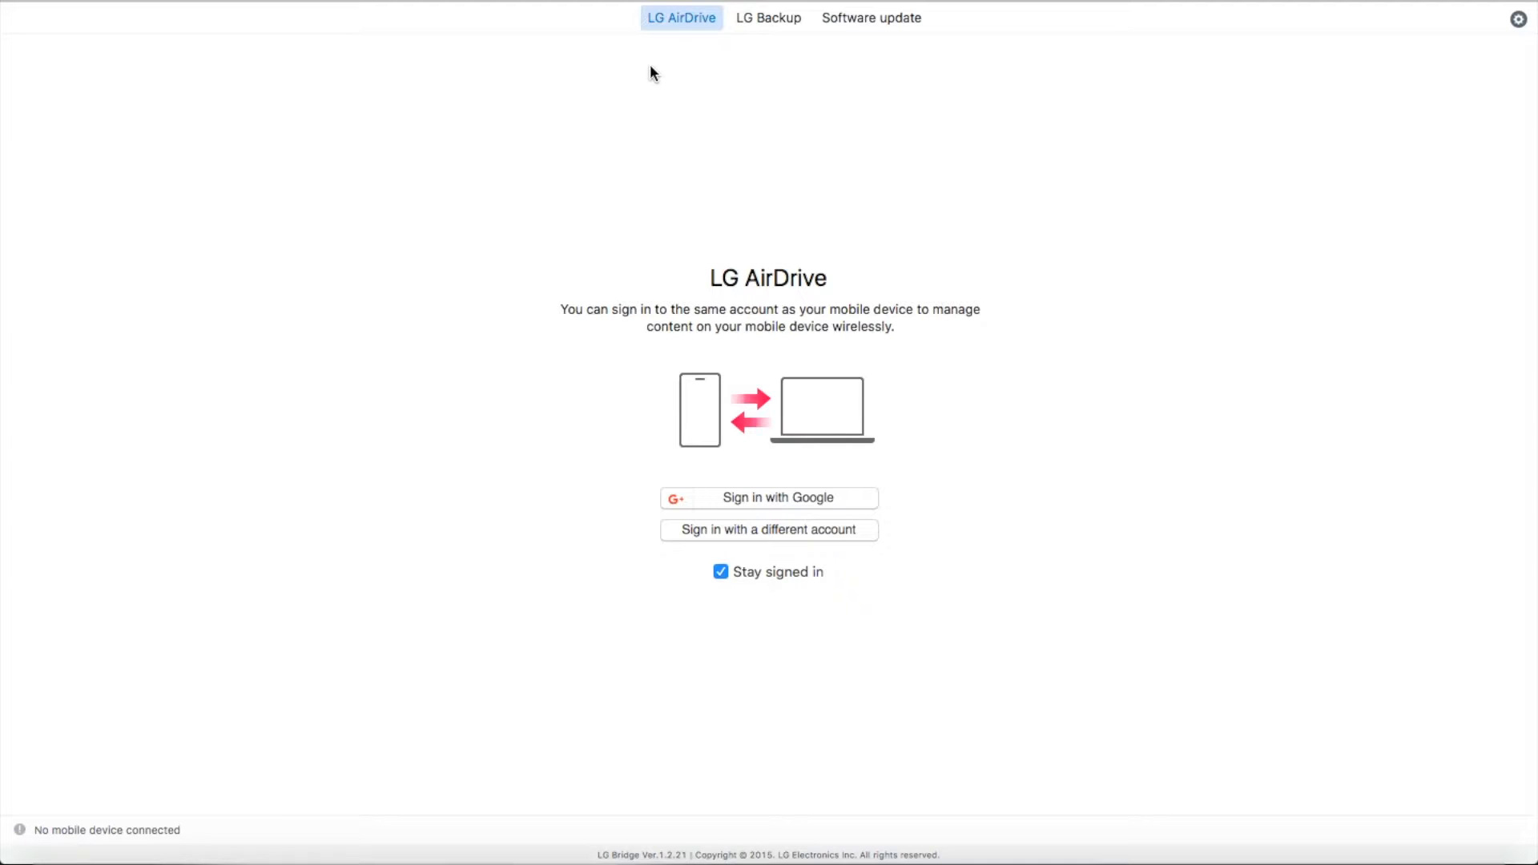
mouse_move(713, 462)
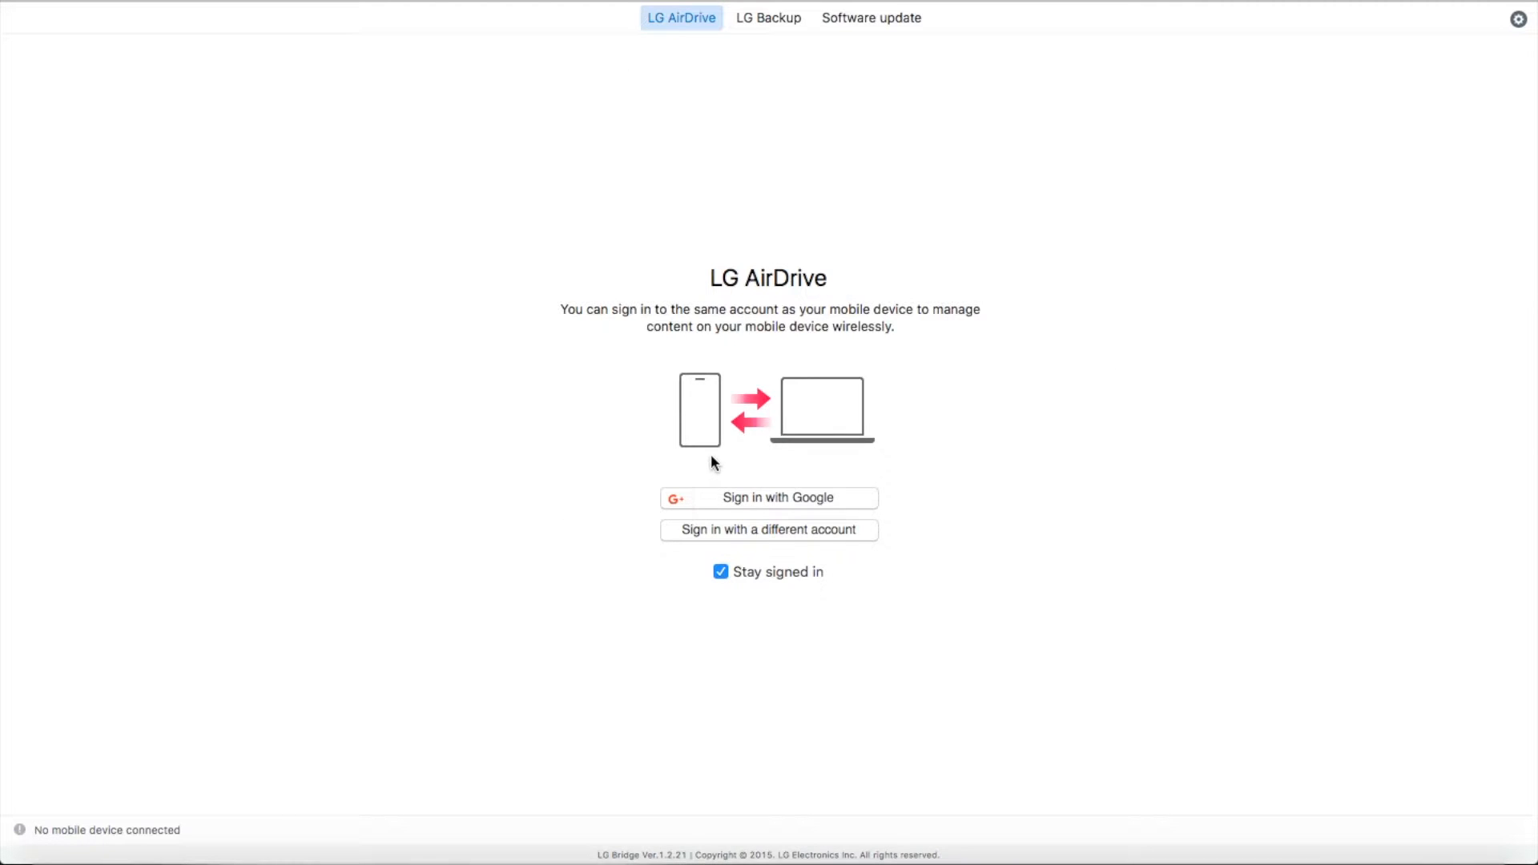
mouse_move(725, 45)
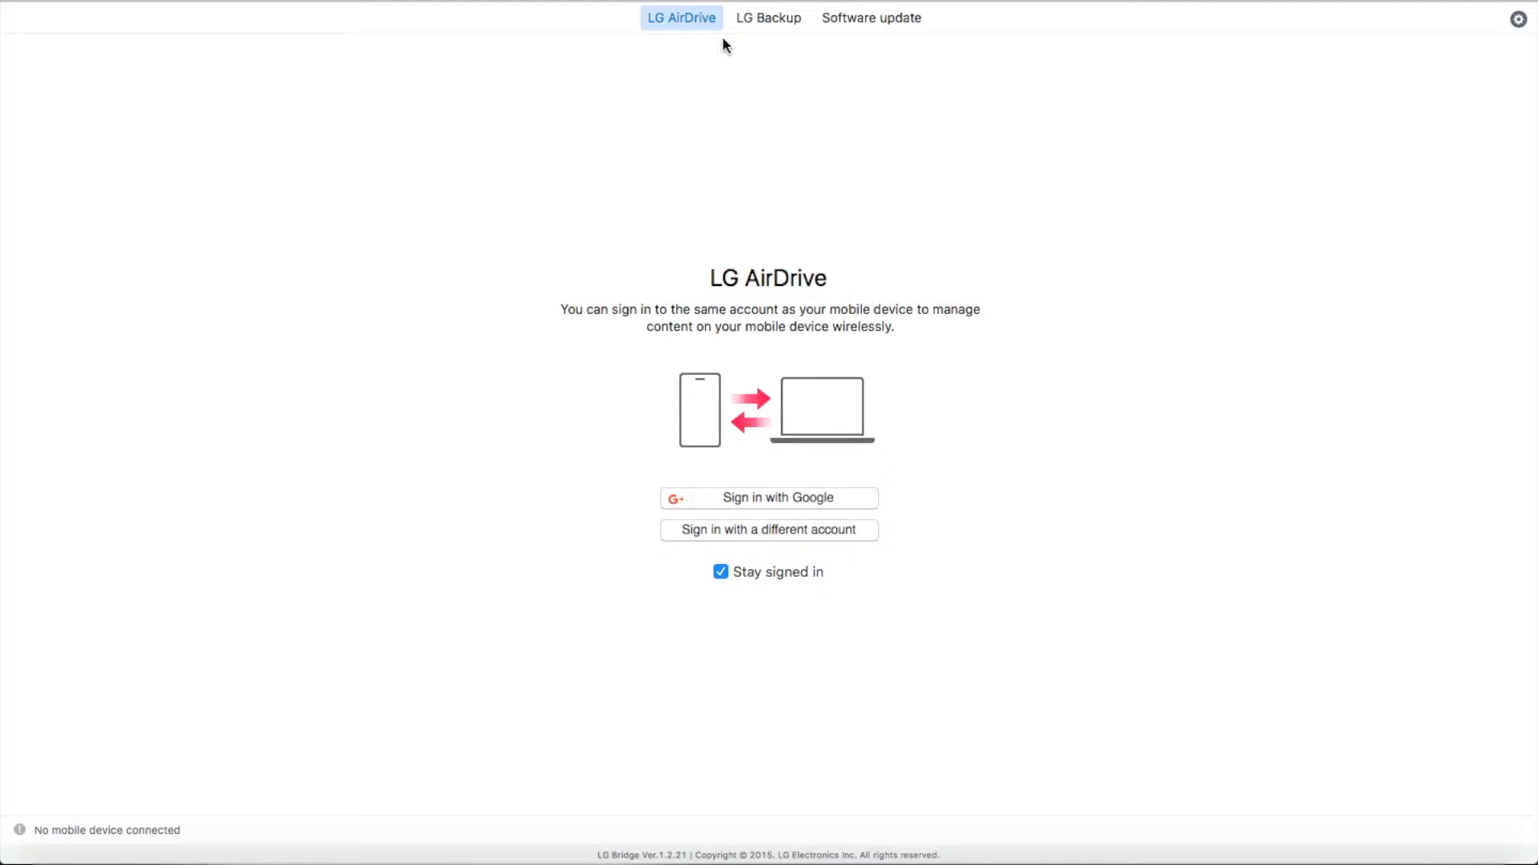
- View the LG Backup screen, then the Software update screen in LG Bridge
left_click(767, 18)
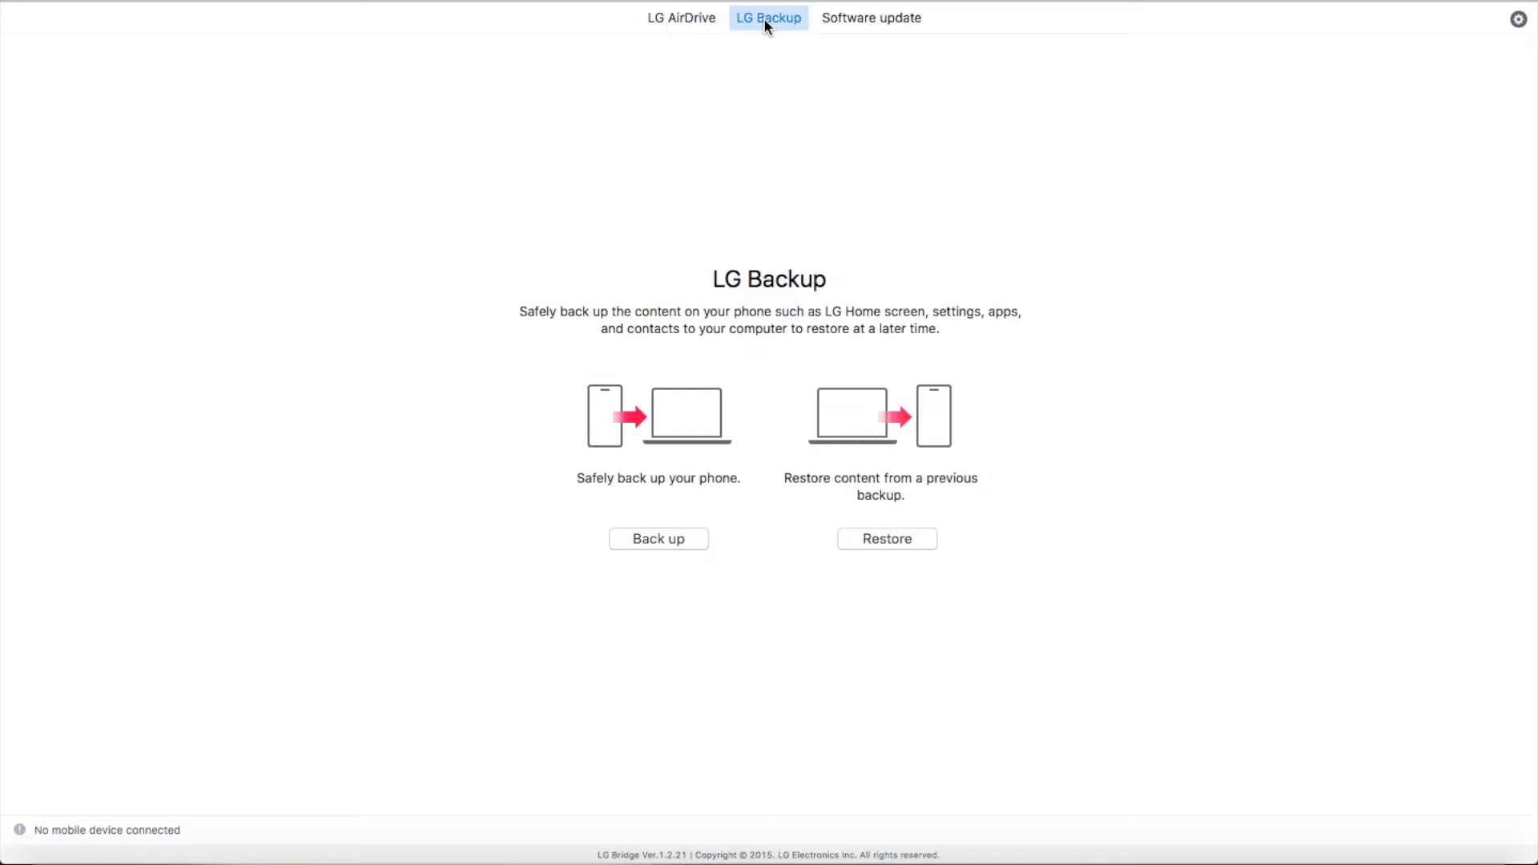
mouse_move(864, 27)
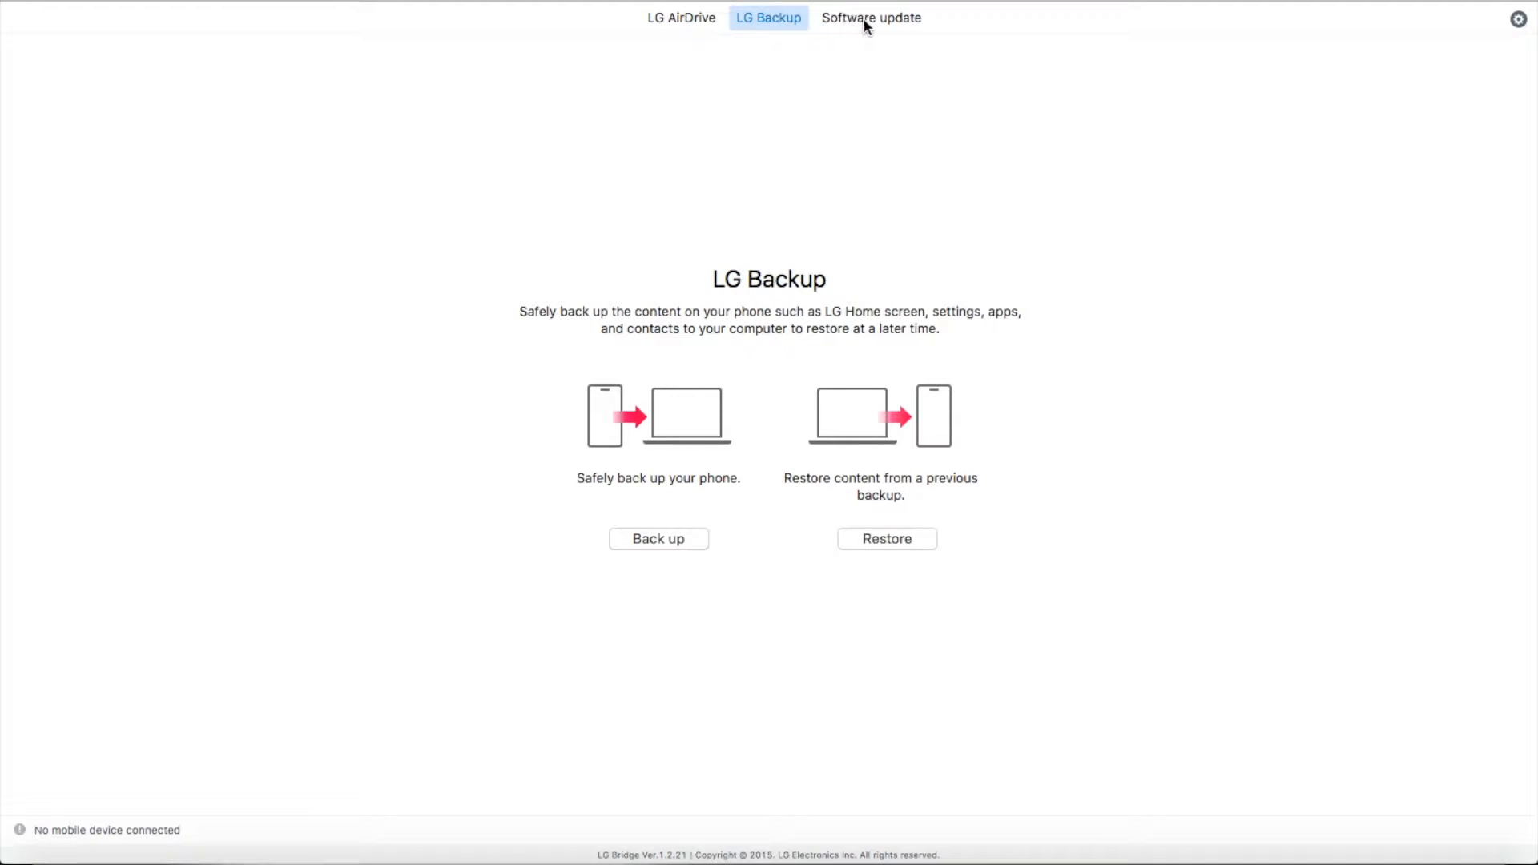
left_click(869, 18)
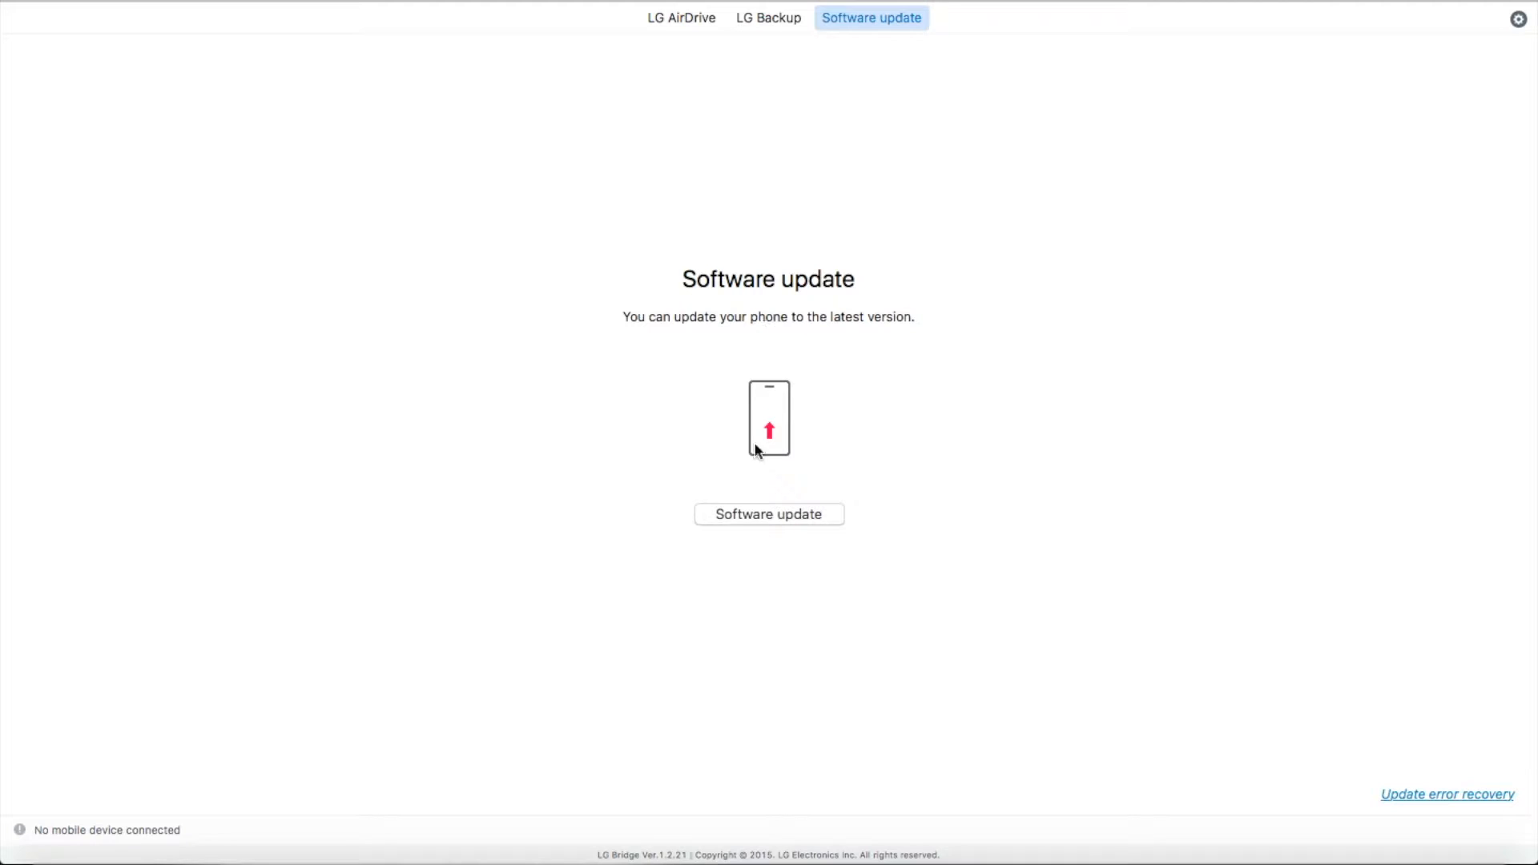
- Start a software update, dismiss the connect-by-USB alert, and go back to LG AirDrive
left_click(769, 515)
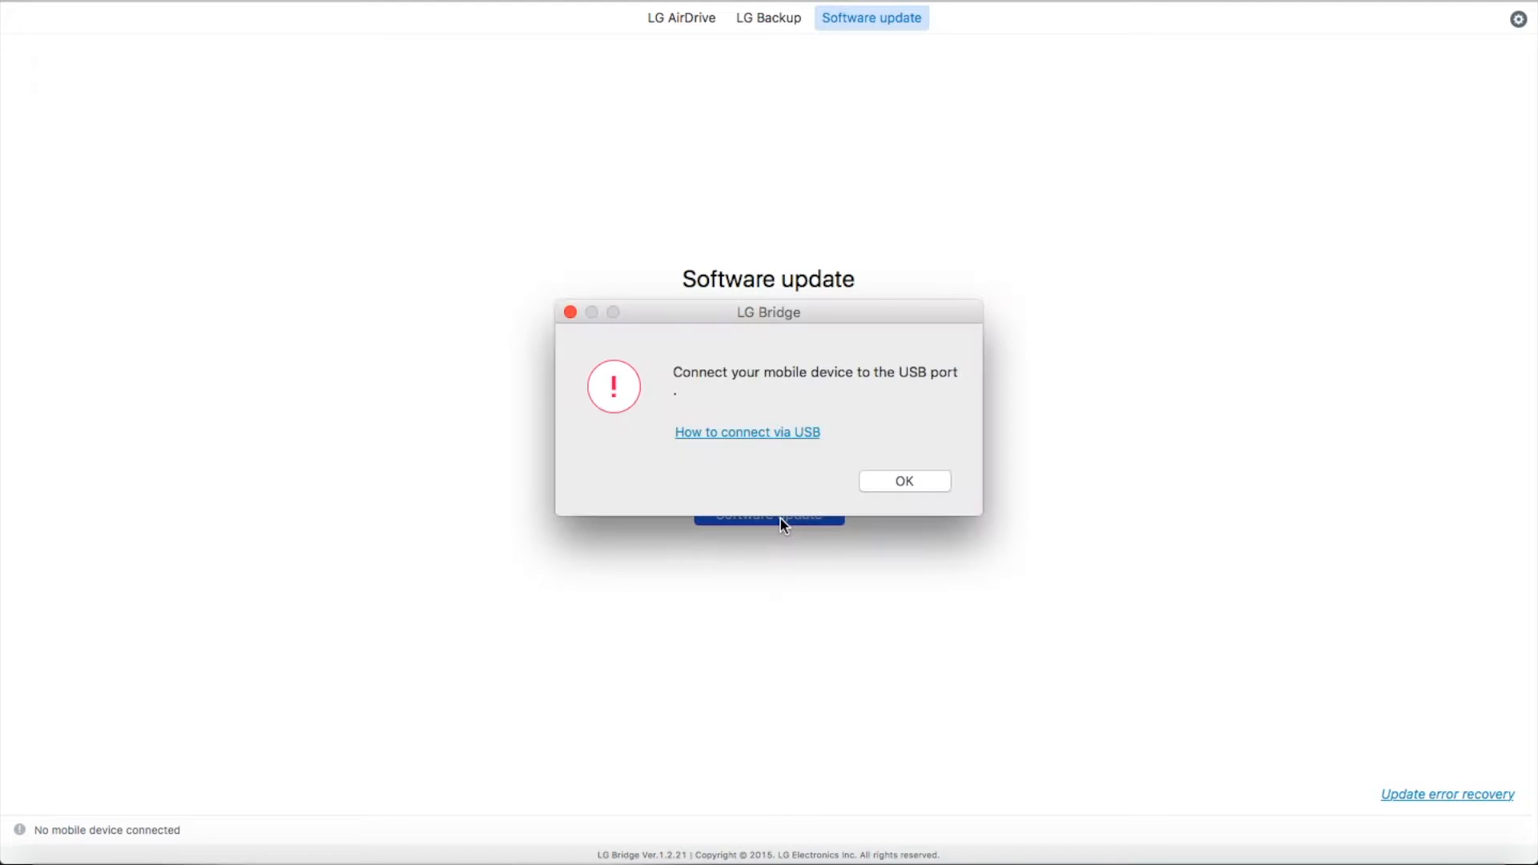
mouse_move(700, 402)
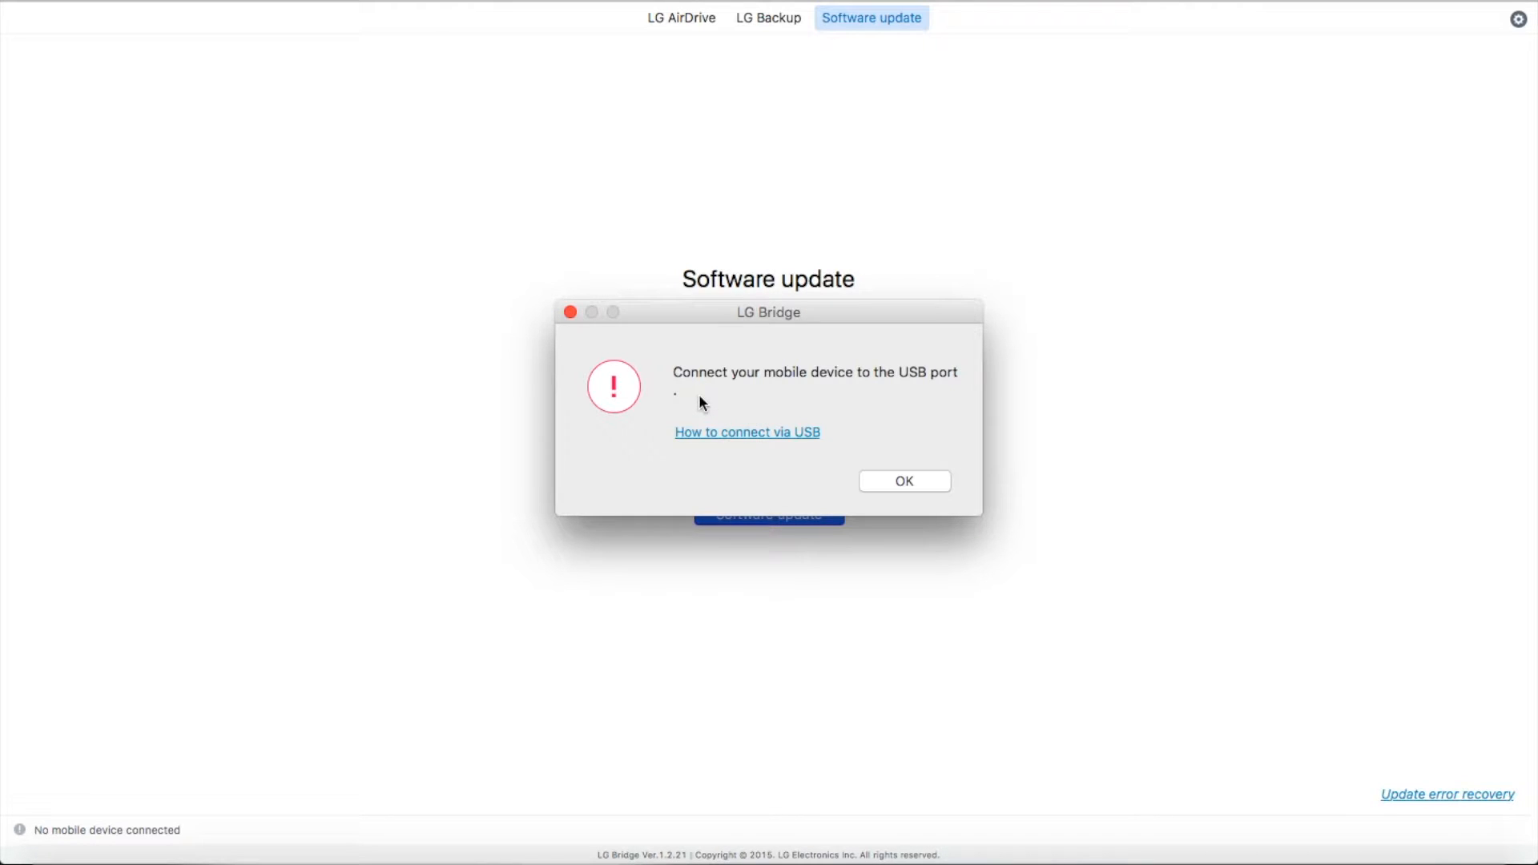
mouse_move(748, 429)
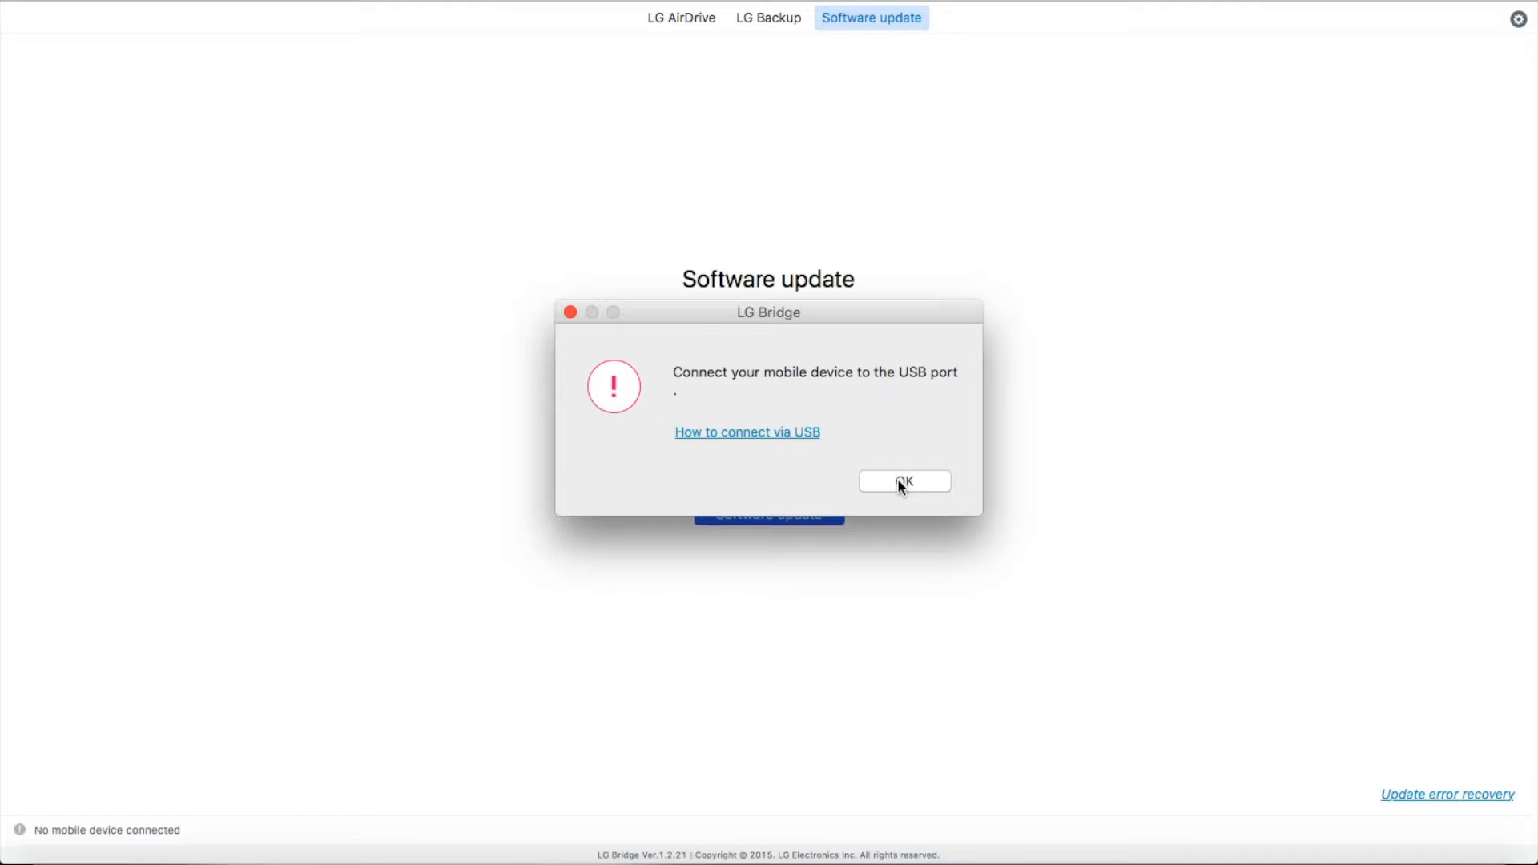
left_click(902, 482)
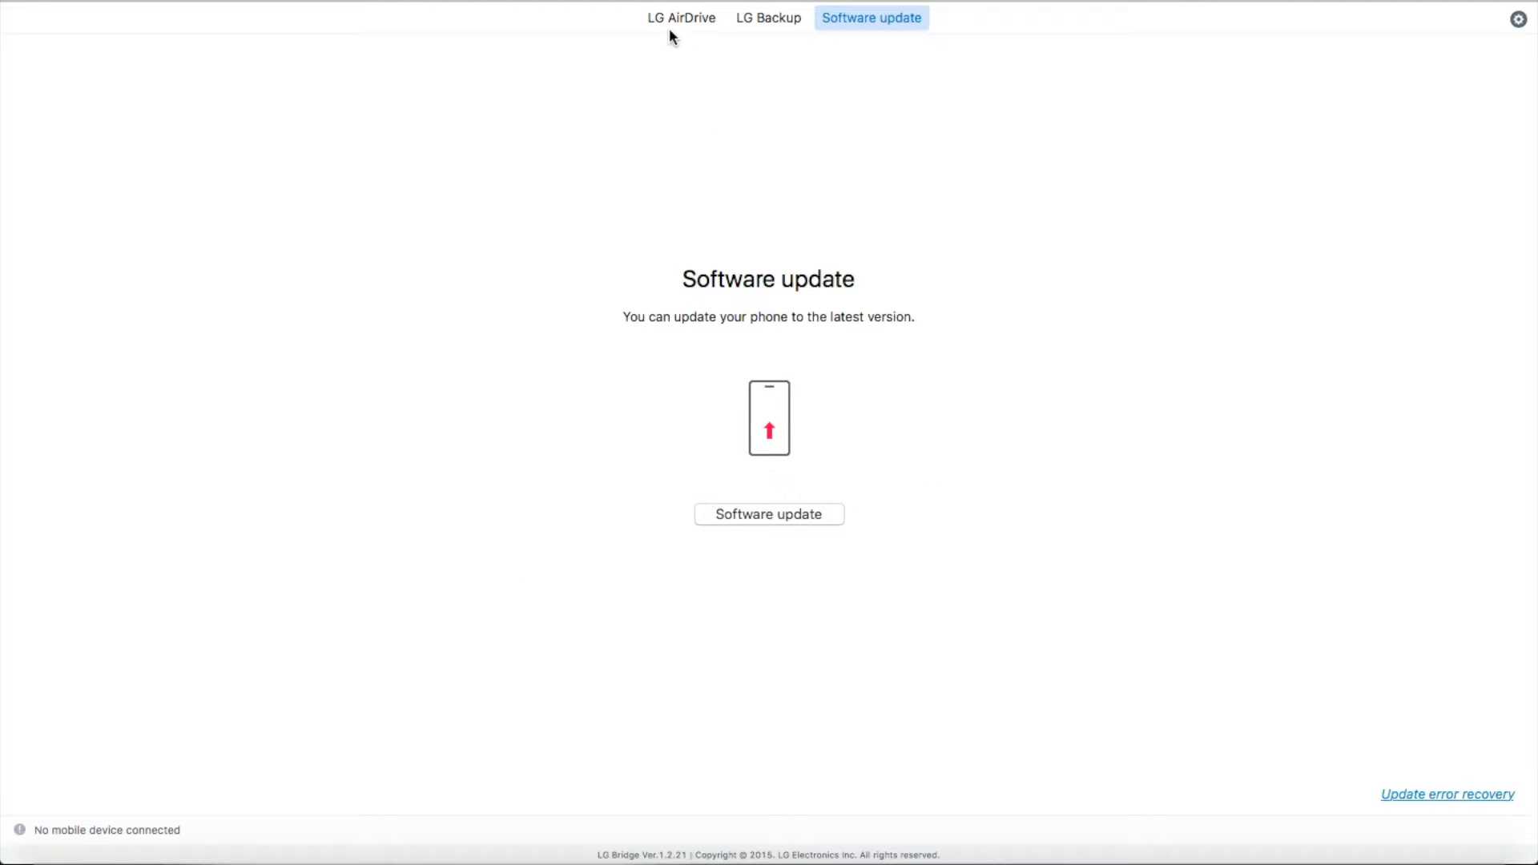
left_click(681, 17)
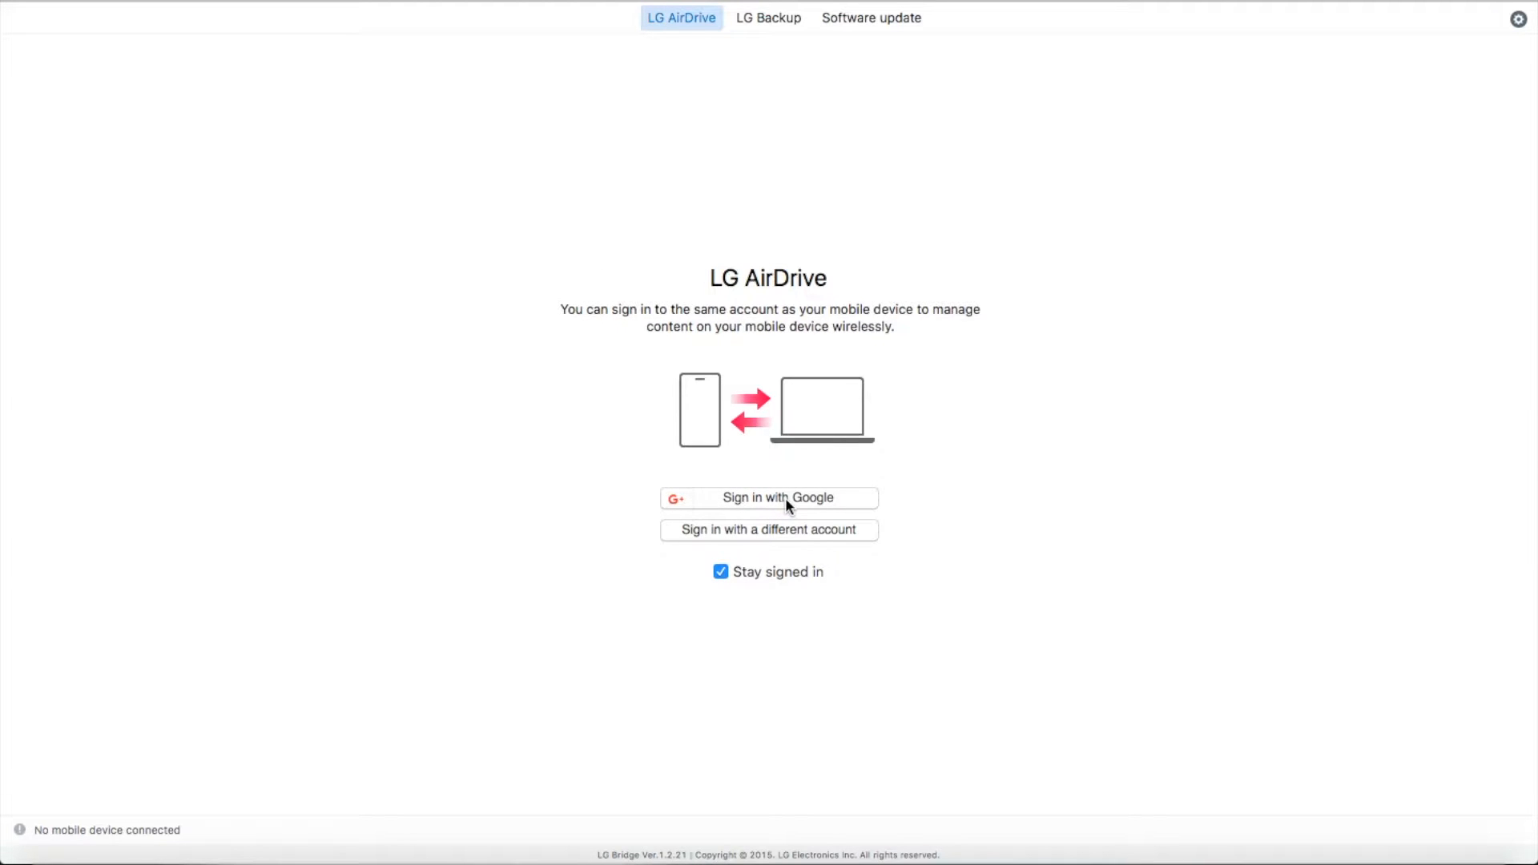
mouse_move(749, 538)
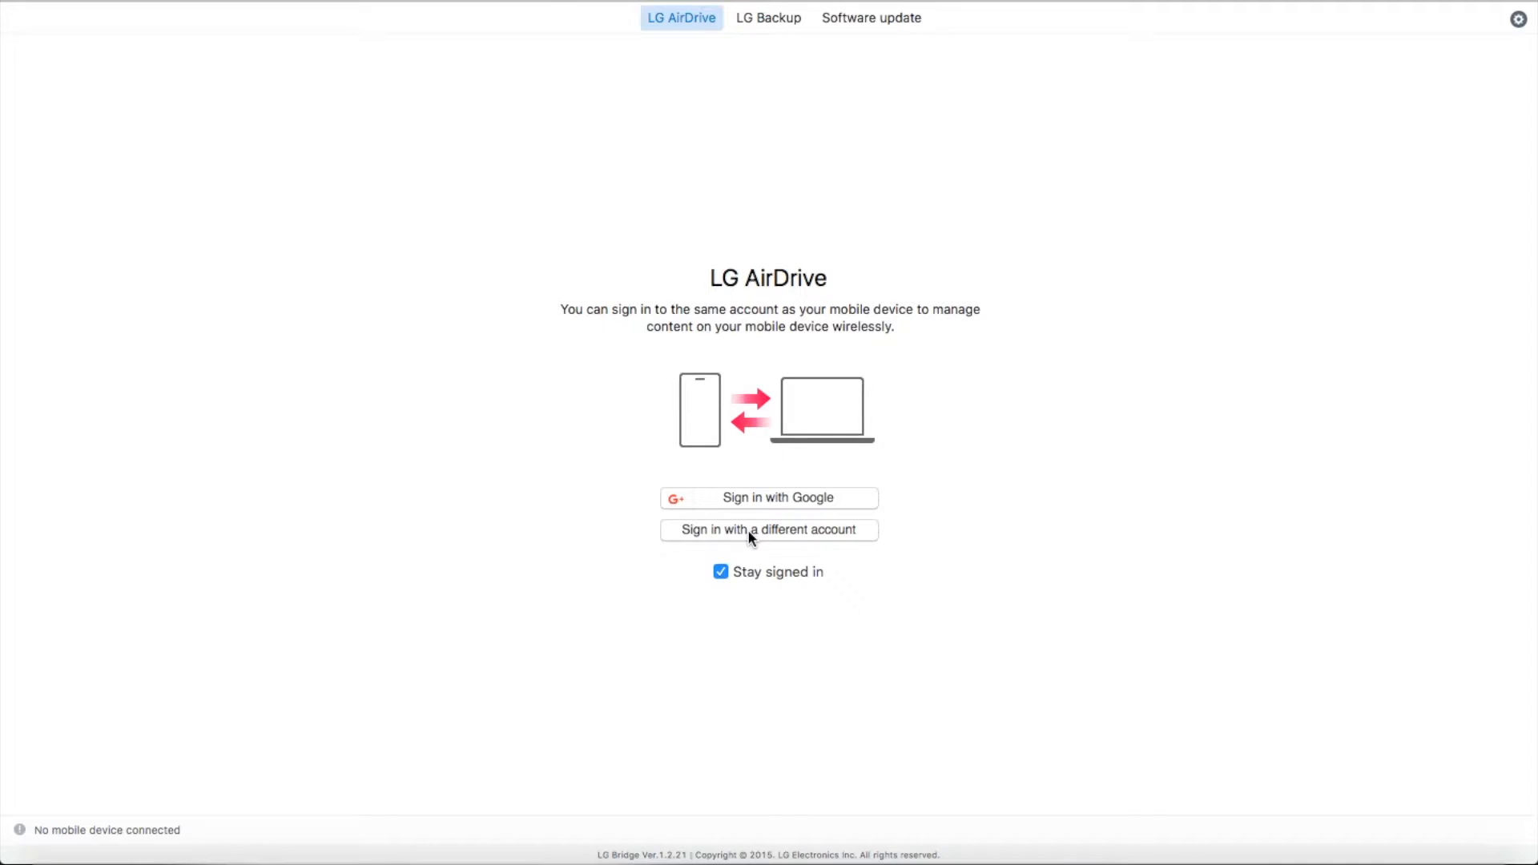
- Bring up the LG Account sign-in form via 'Sign in with a different account'
left_click(769, 530)
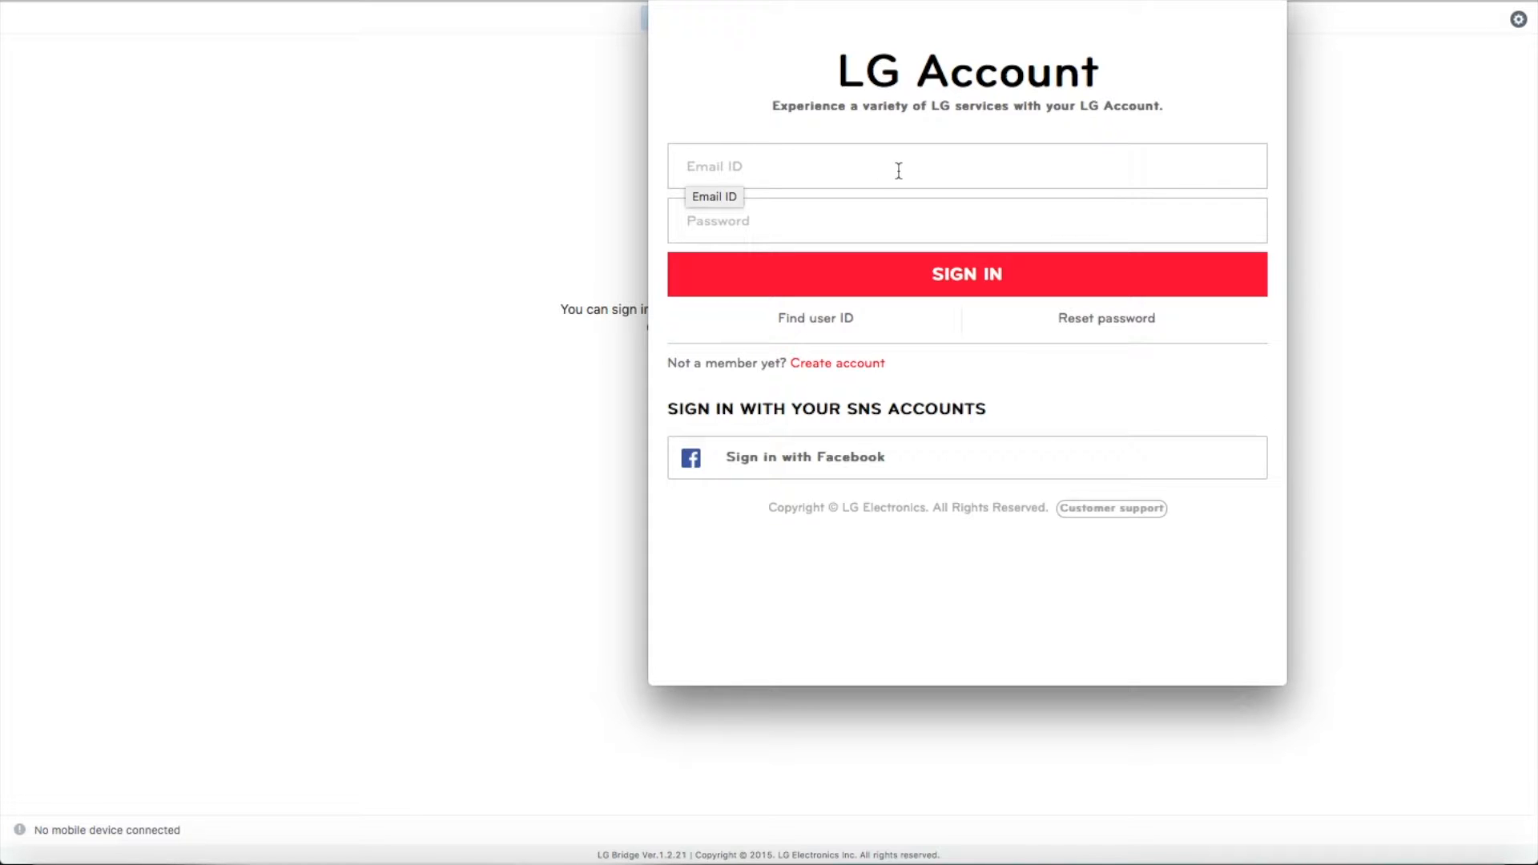
mouse_move(745, 341)
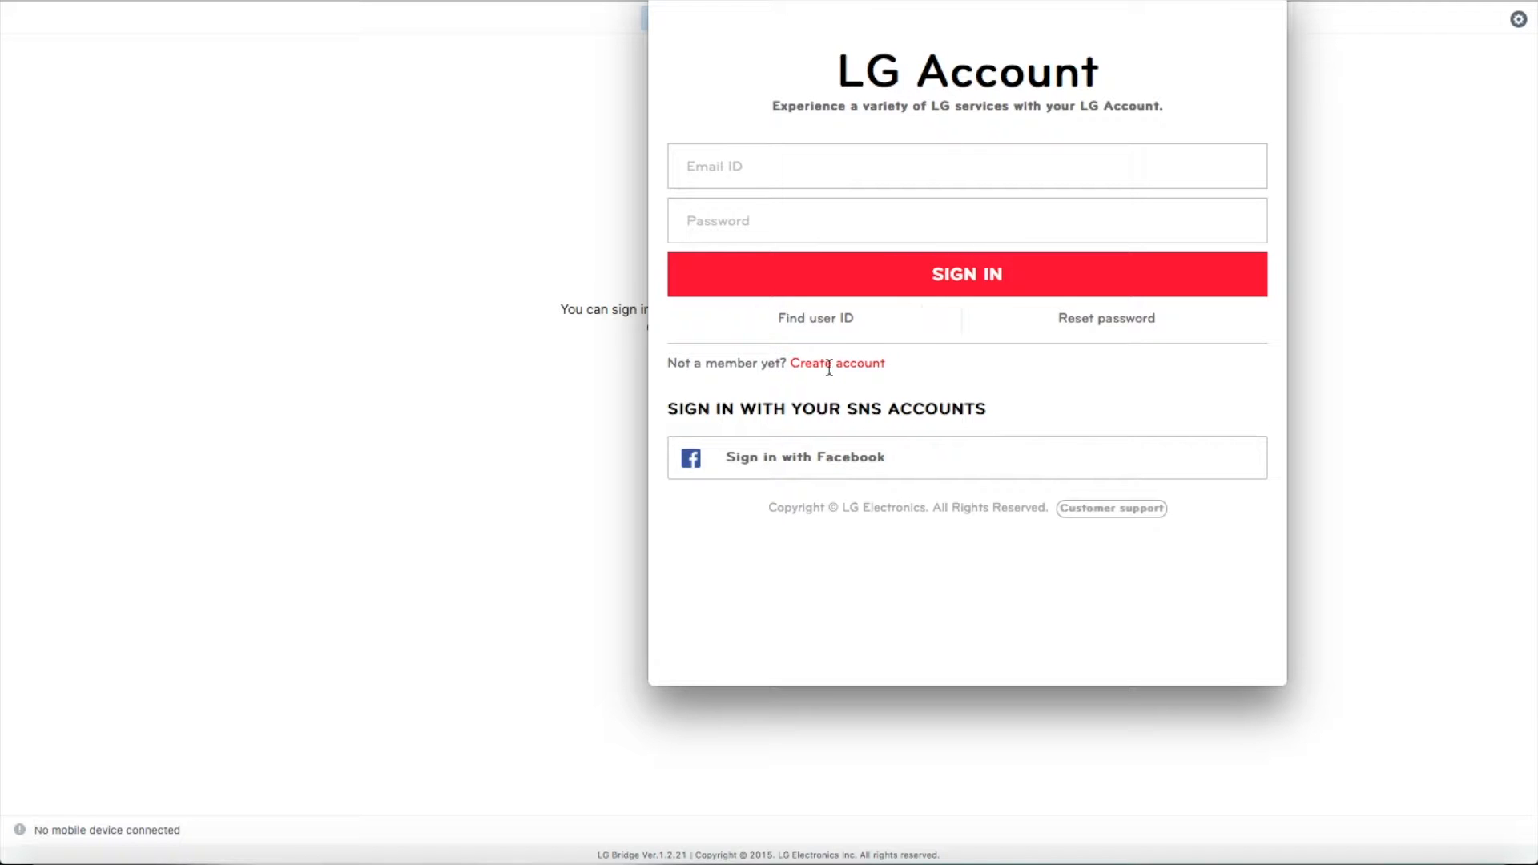
mouse_move(783, 543)
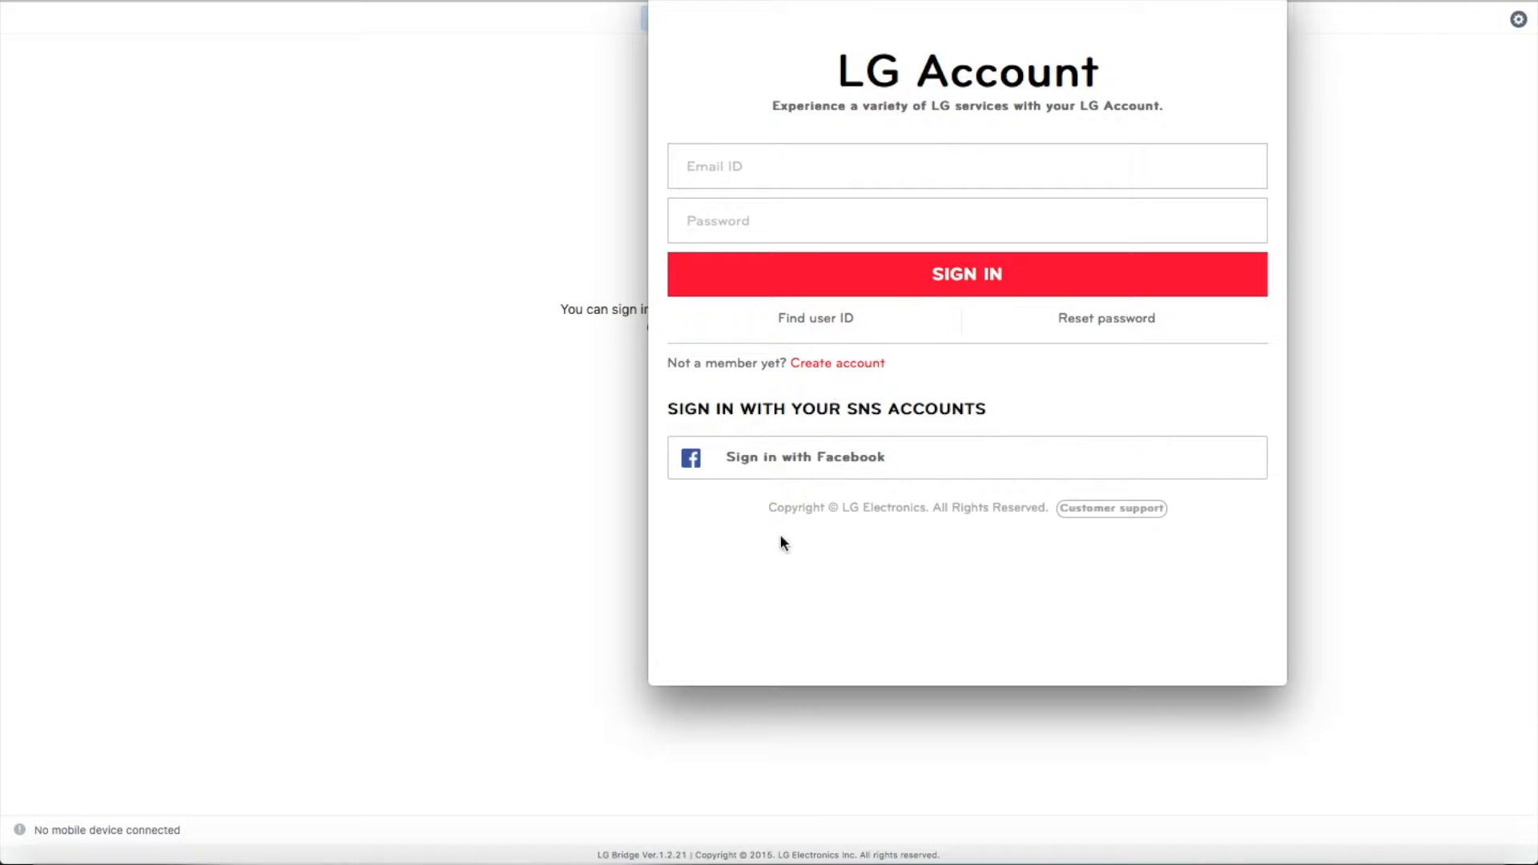
mouse_move(904, 663)
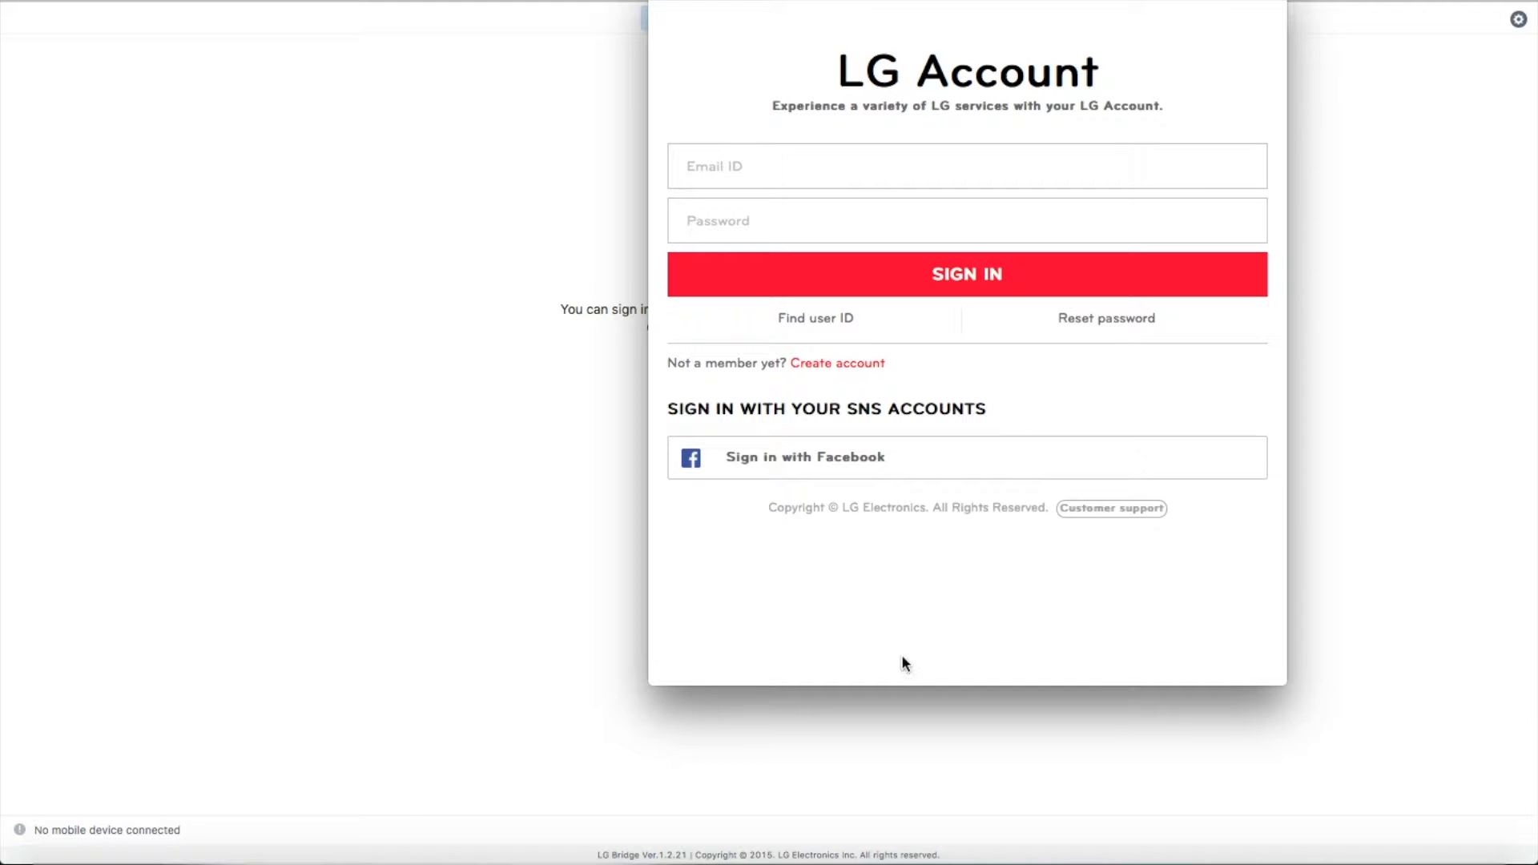
mouse_move(374, 661)
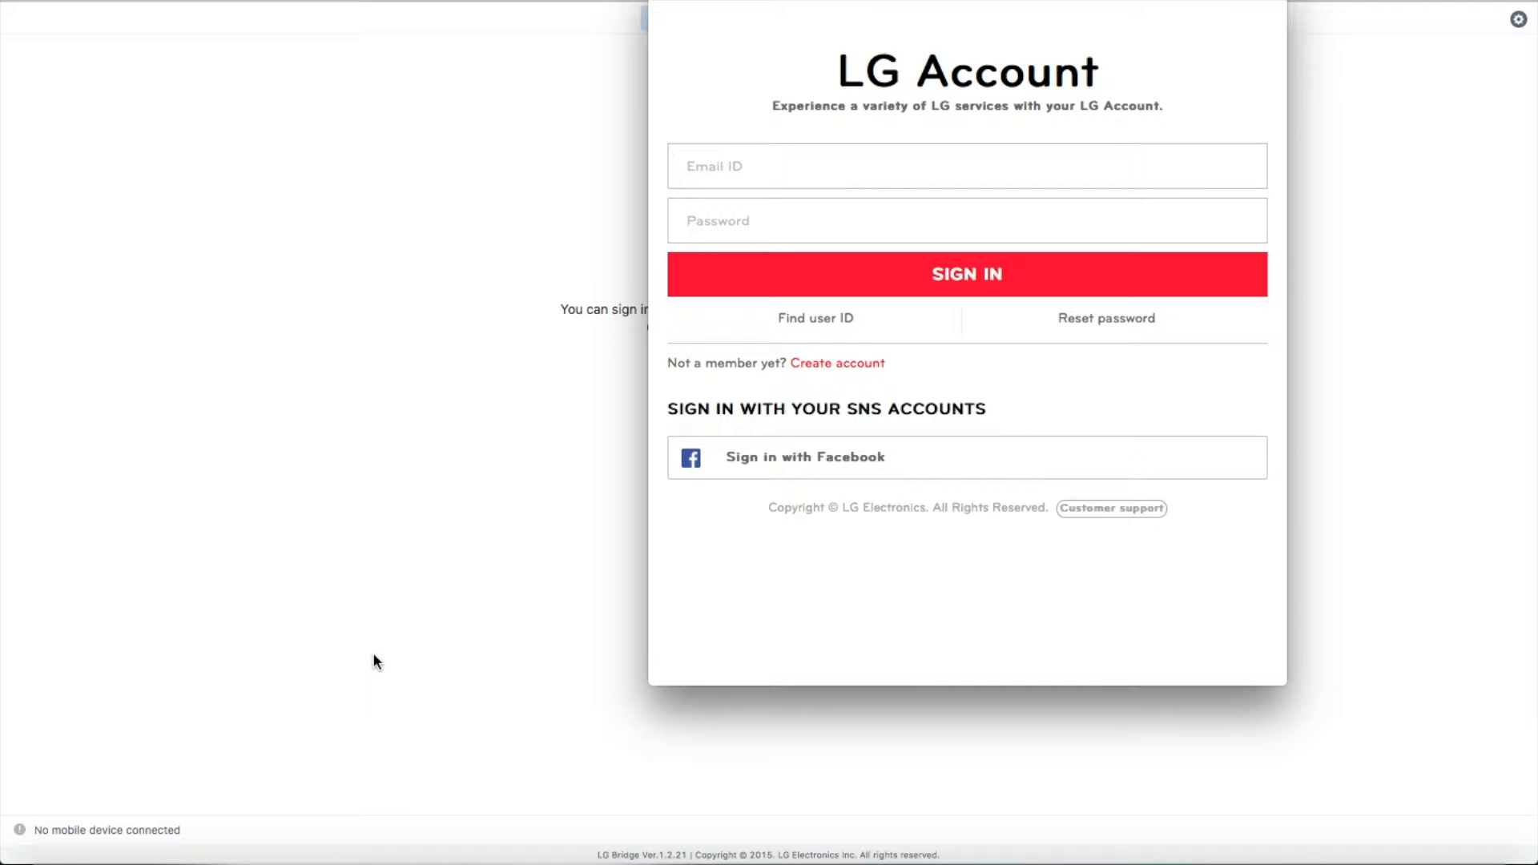
mouse_move(667, 128)
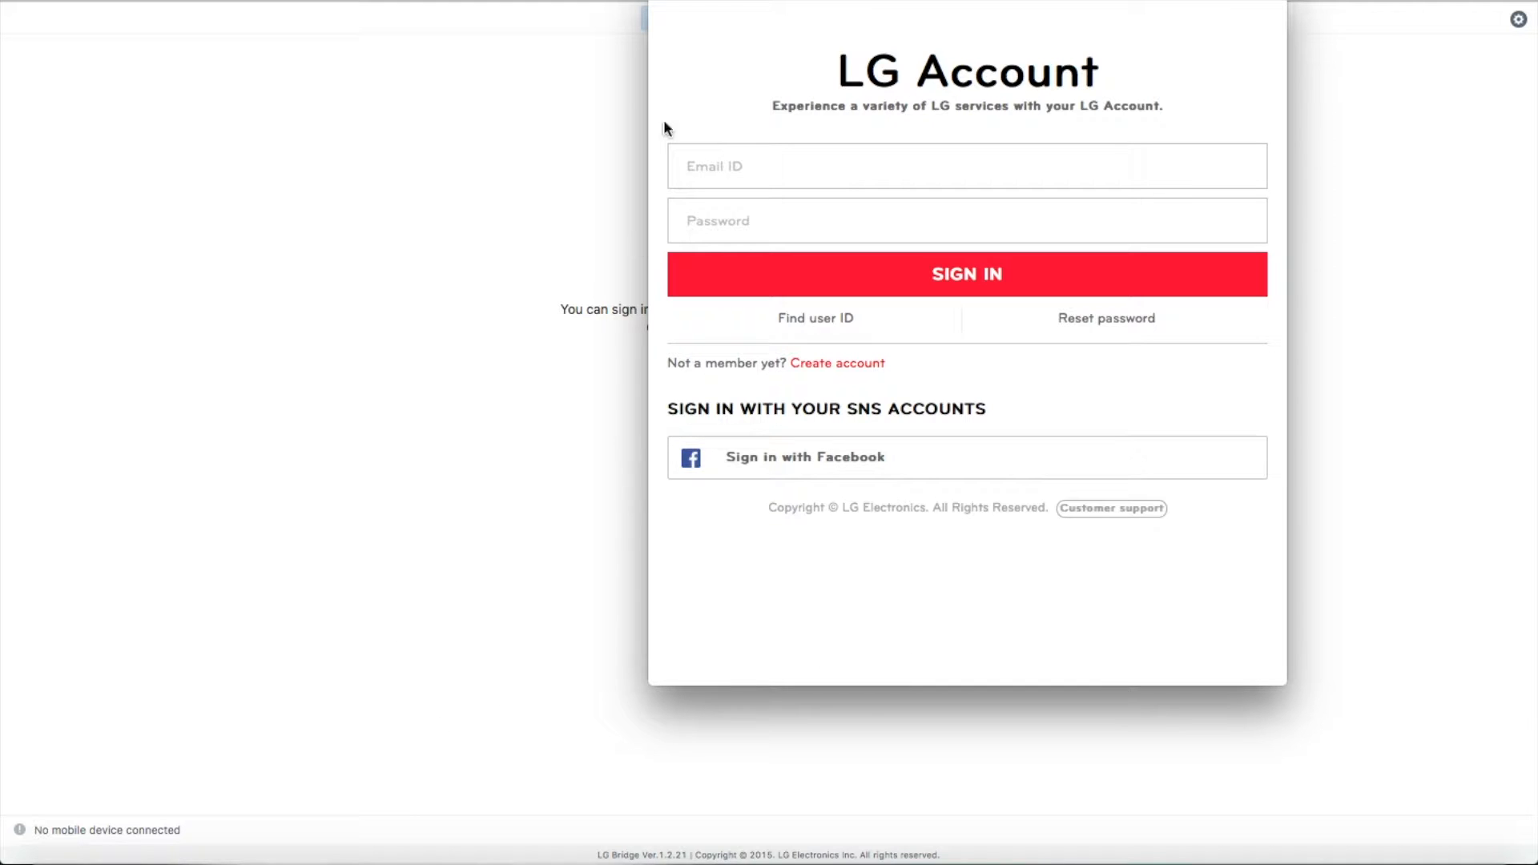
mouse_move(688, 4)
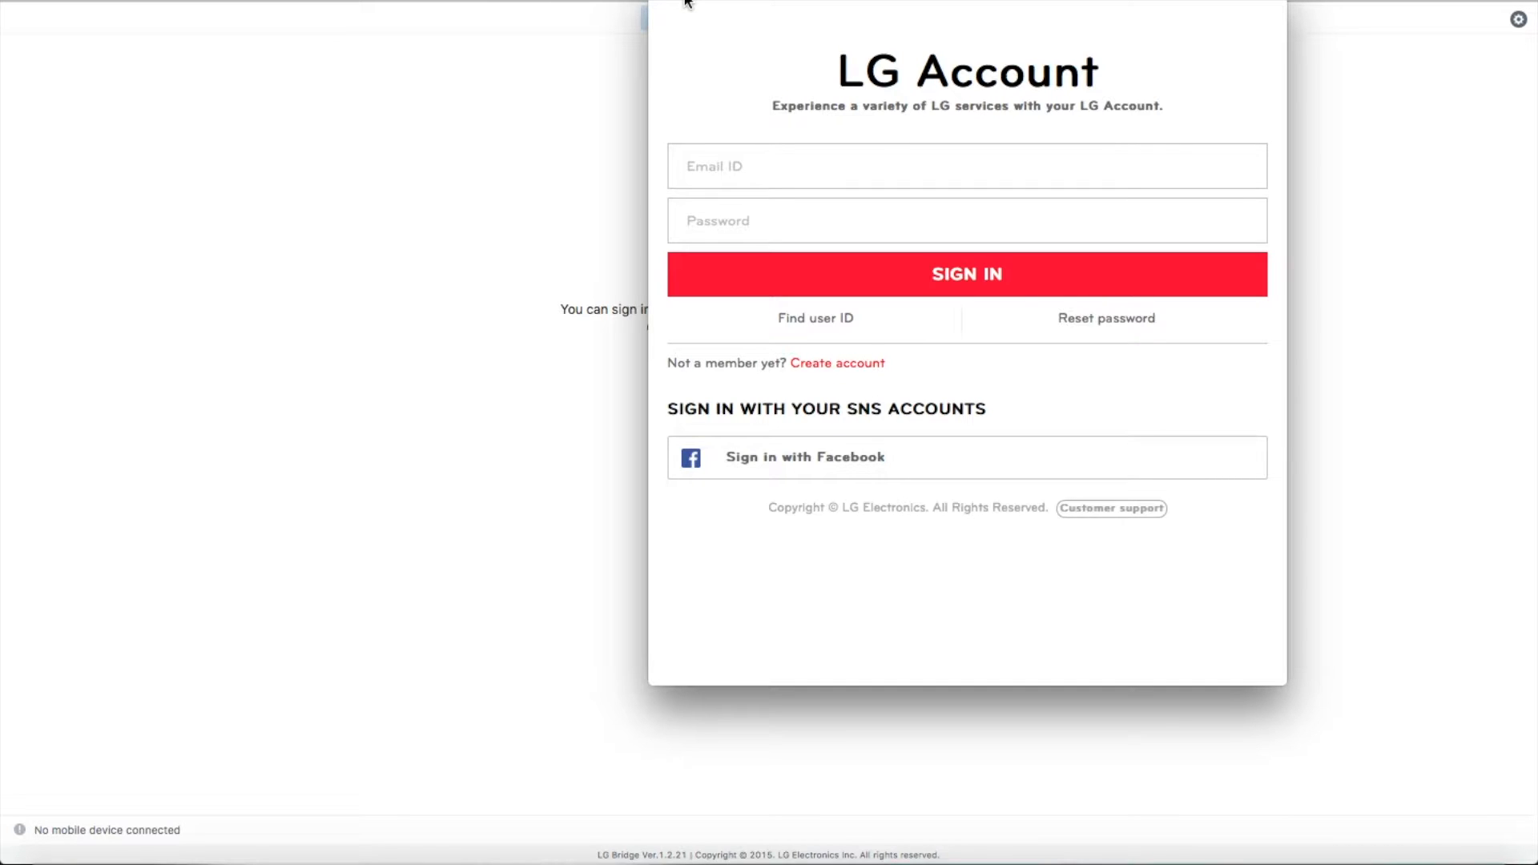
mouse_move(730, 60)
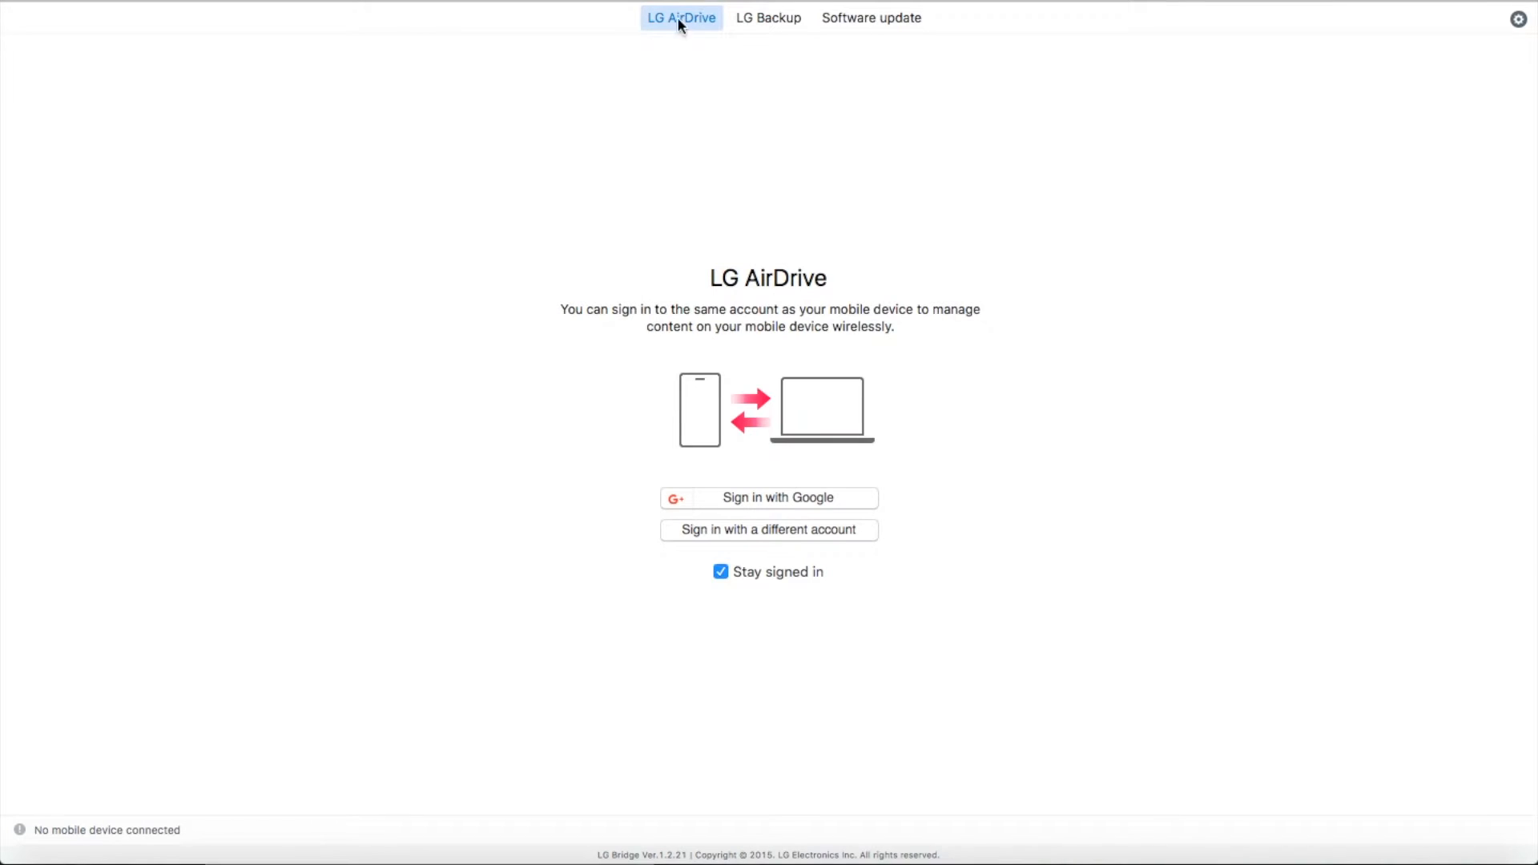
mouse_move(792, 80)
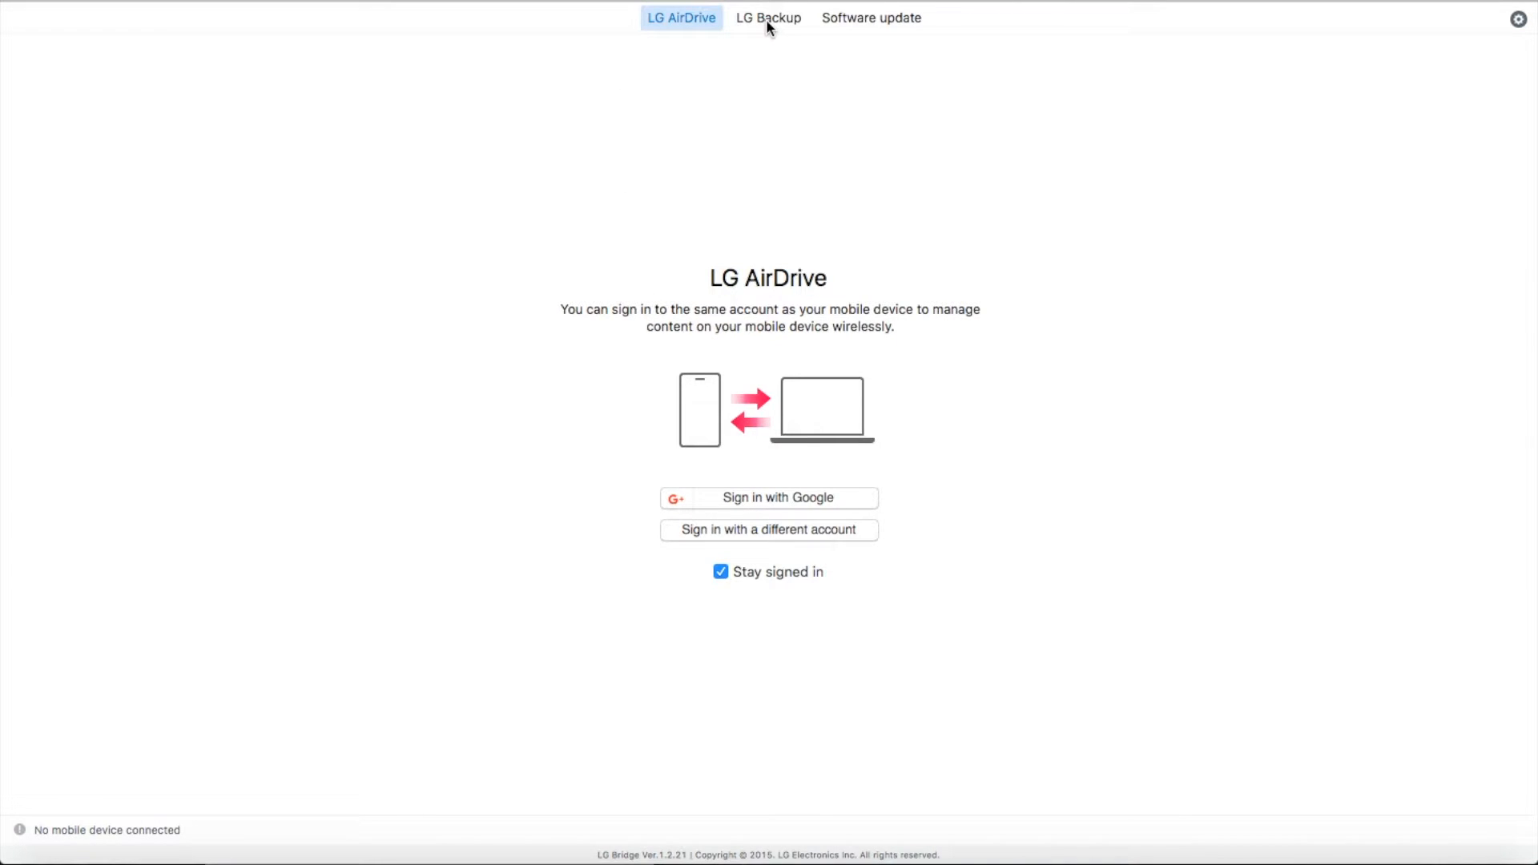
- Switch LG Bridge to its LG Backup screen with backup and restore options
left_click(768, 18)
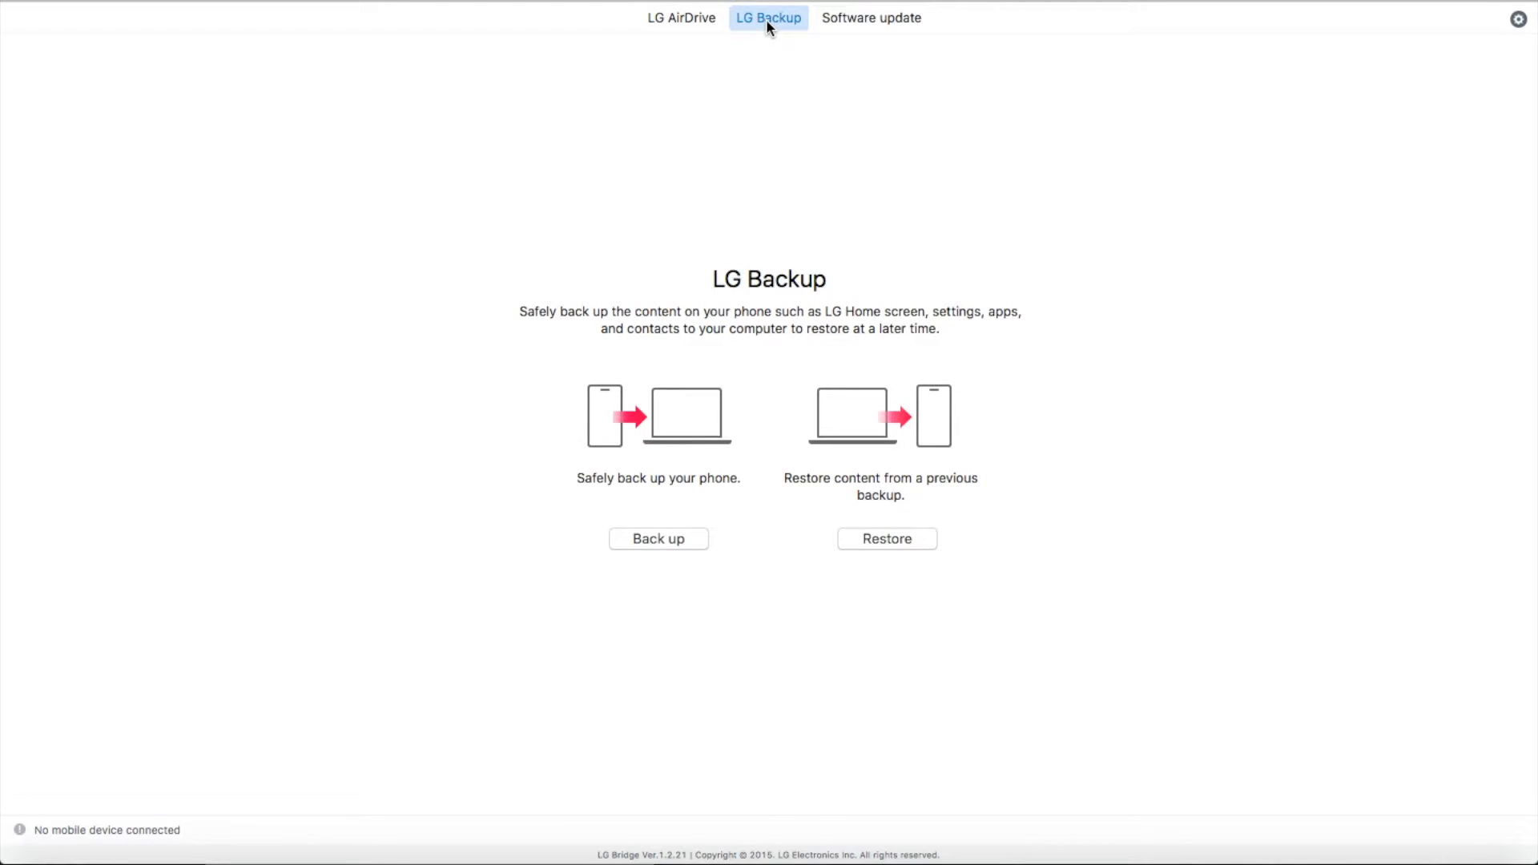
mouse_move(646, 560)
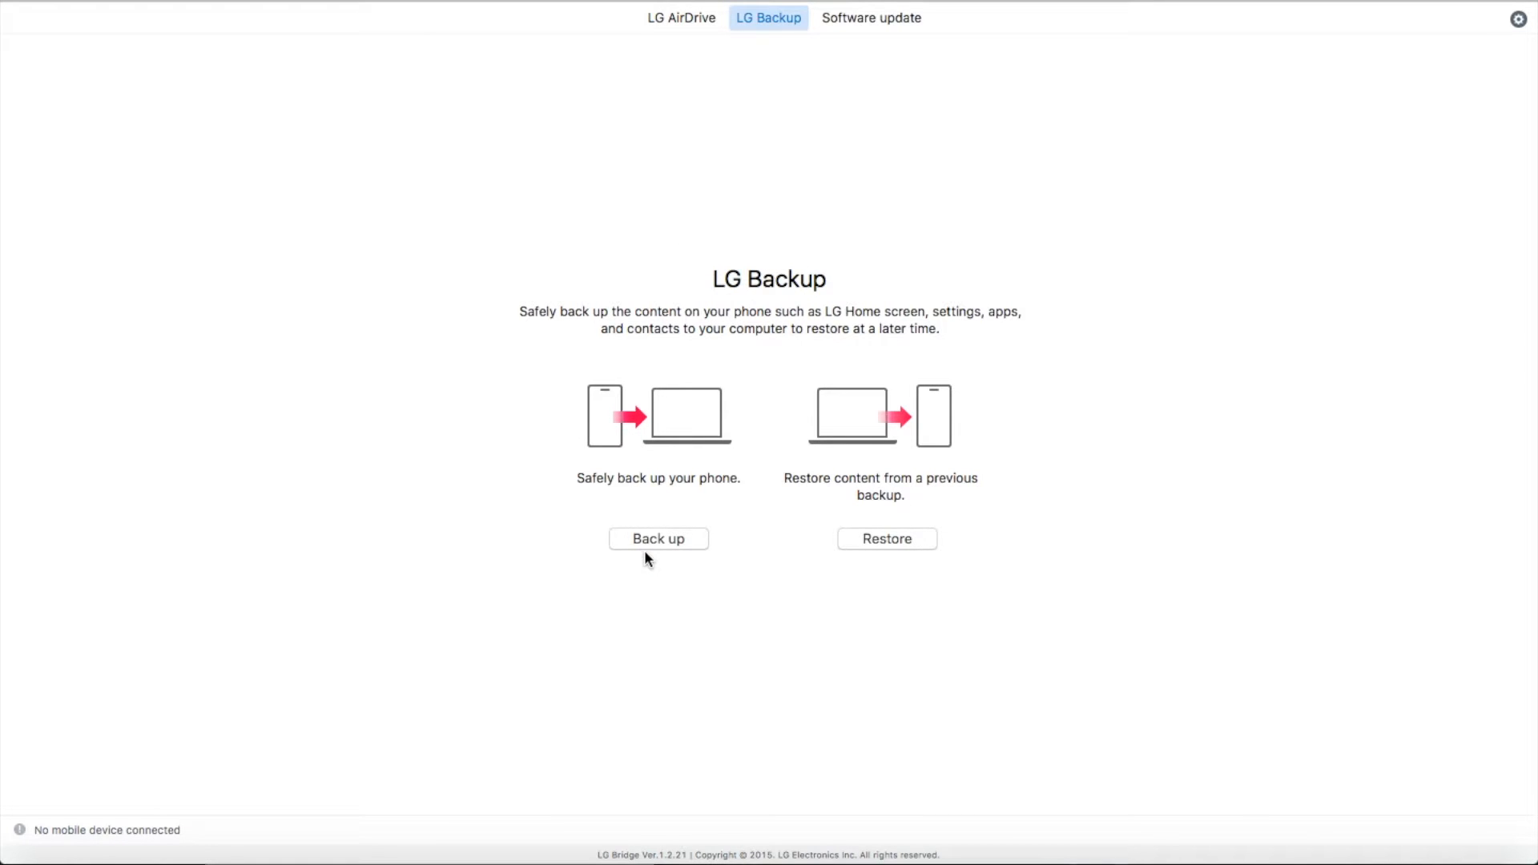
mouse_move(662, 549)
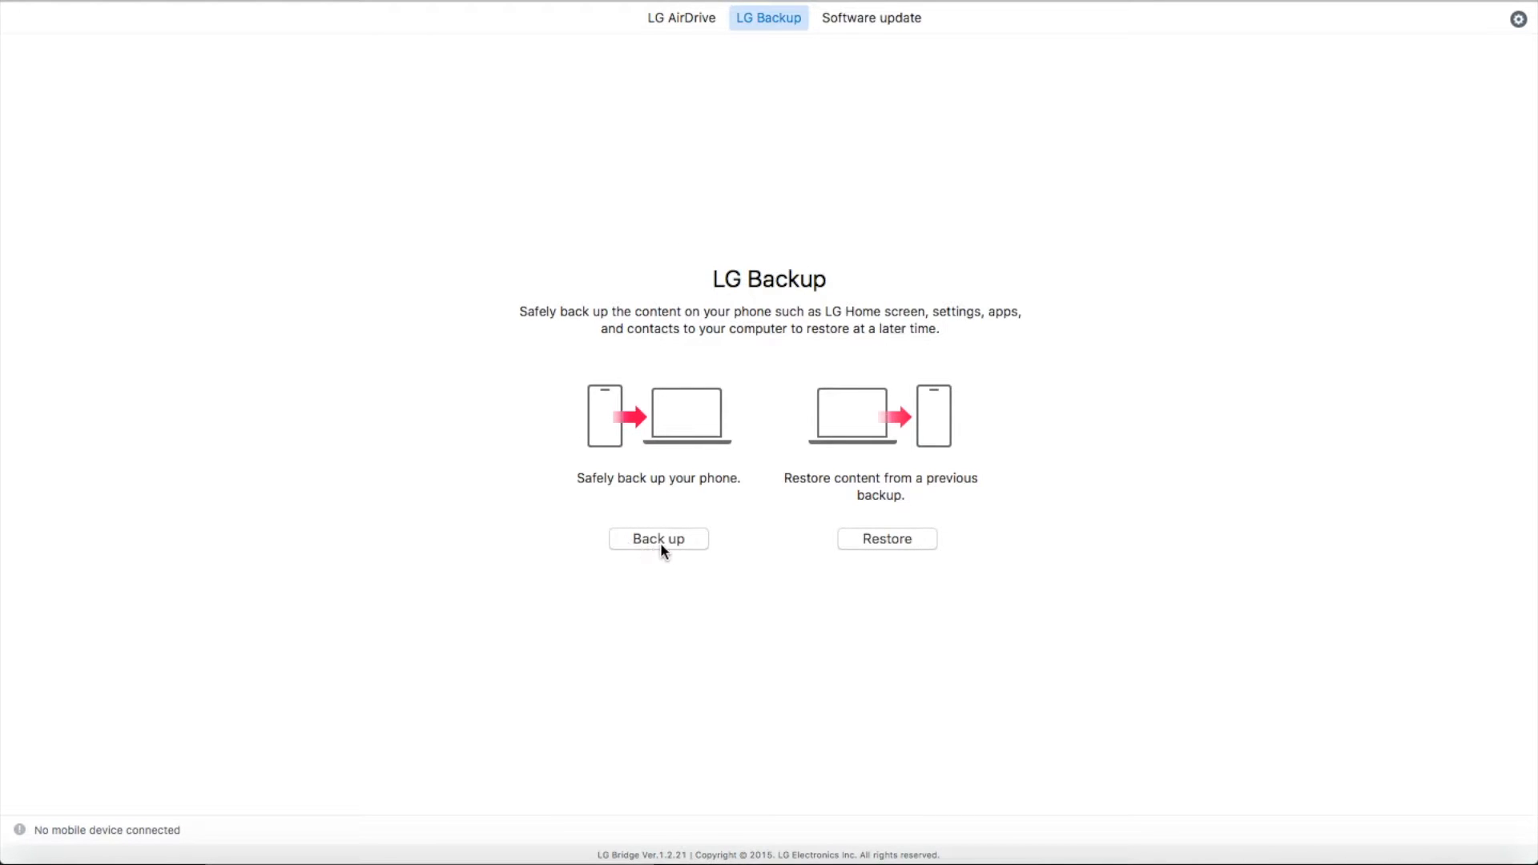
mouse_move(865, 501)
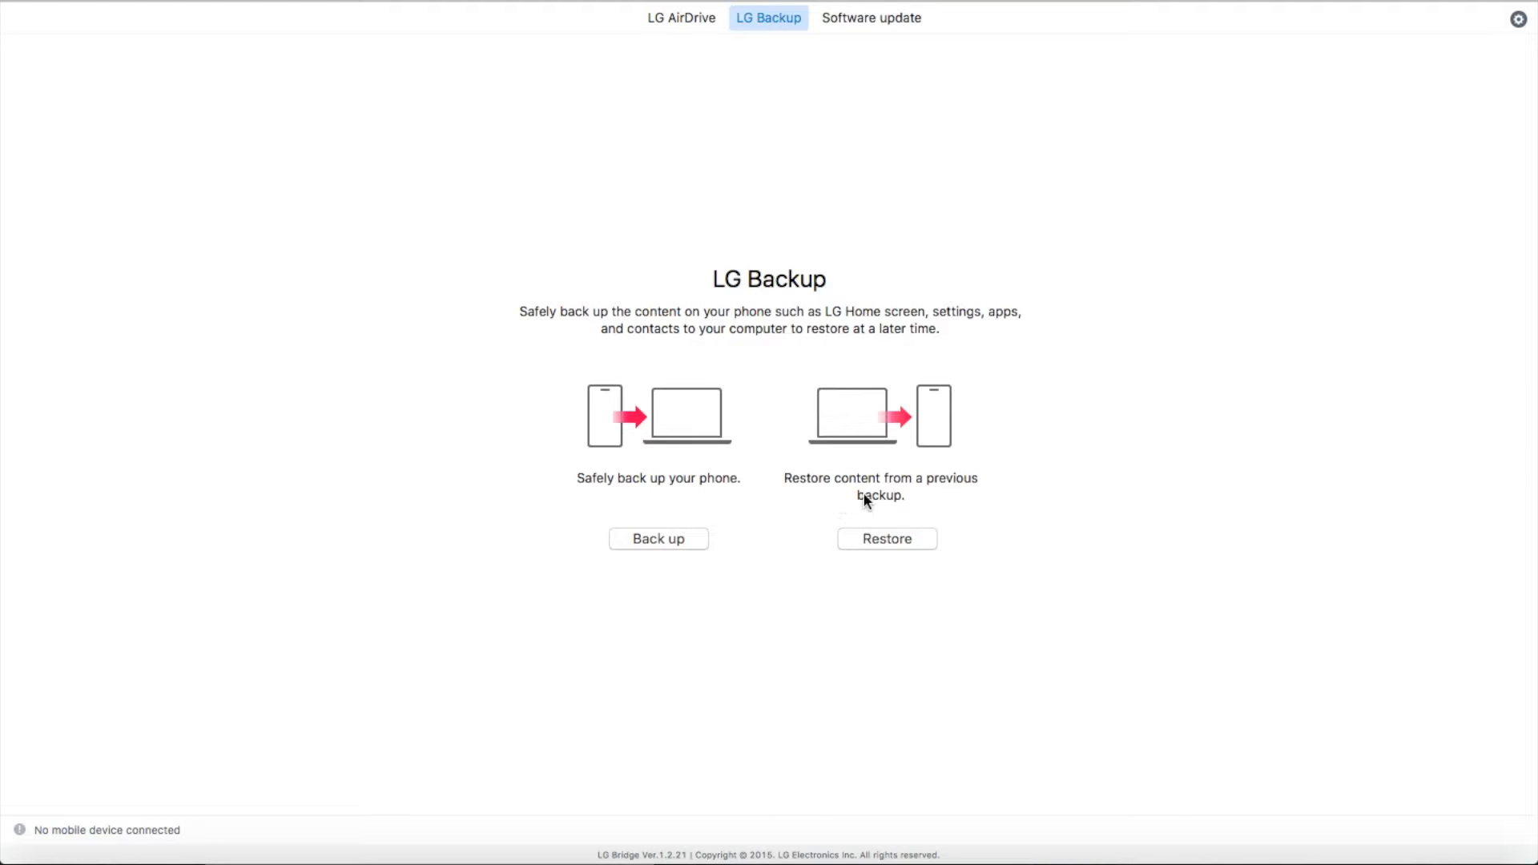
mouse_move(867, 554)
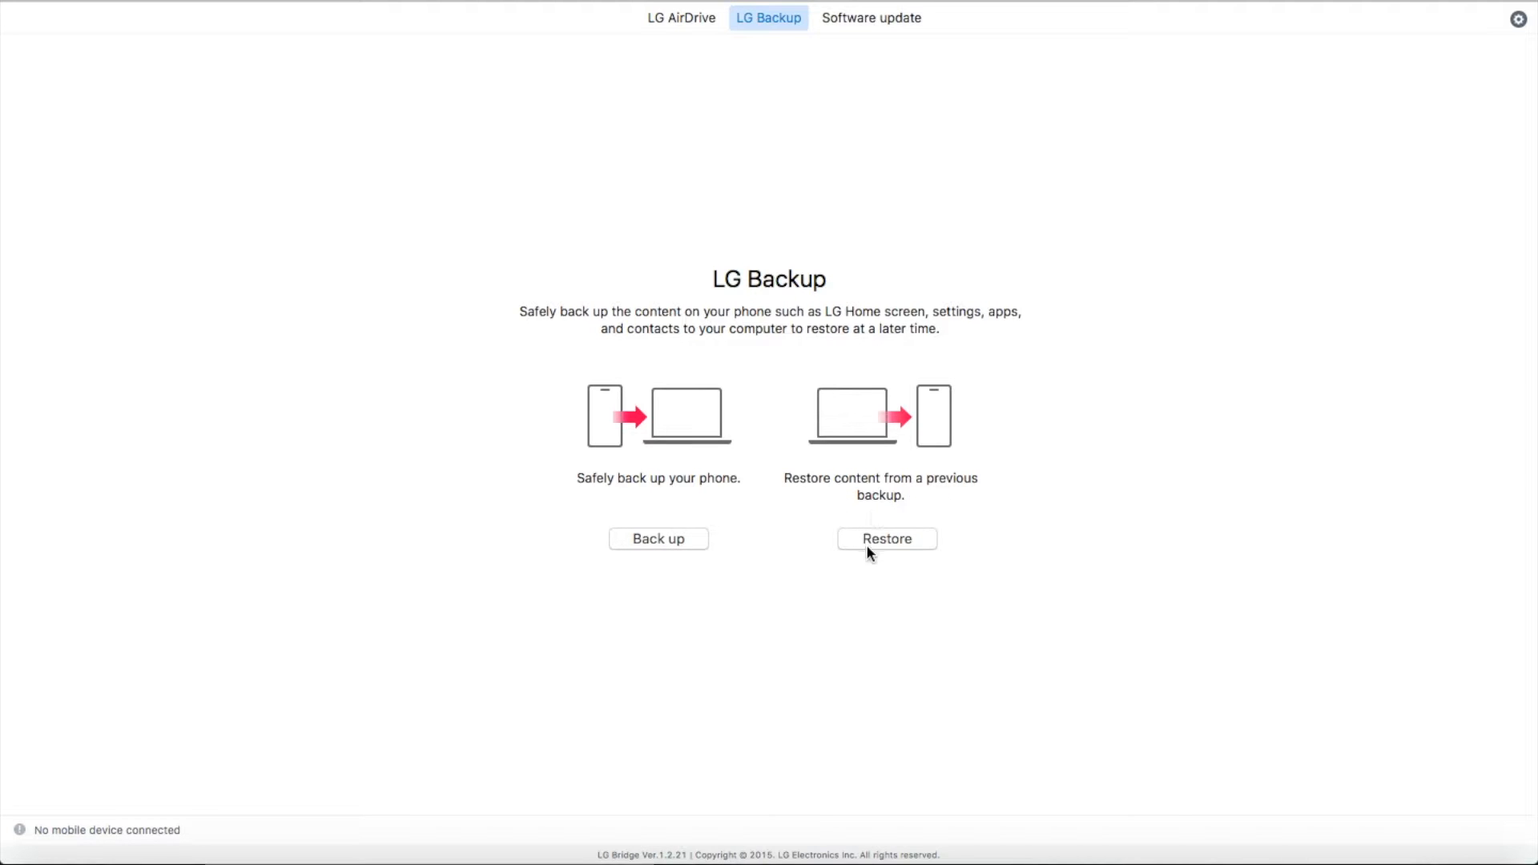
mouse_move(867, 78)
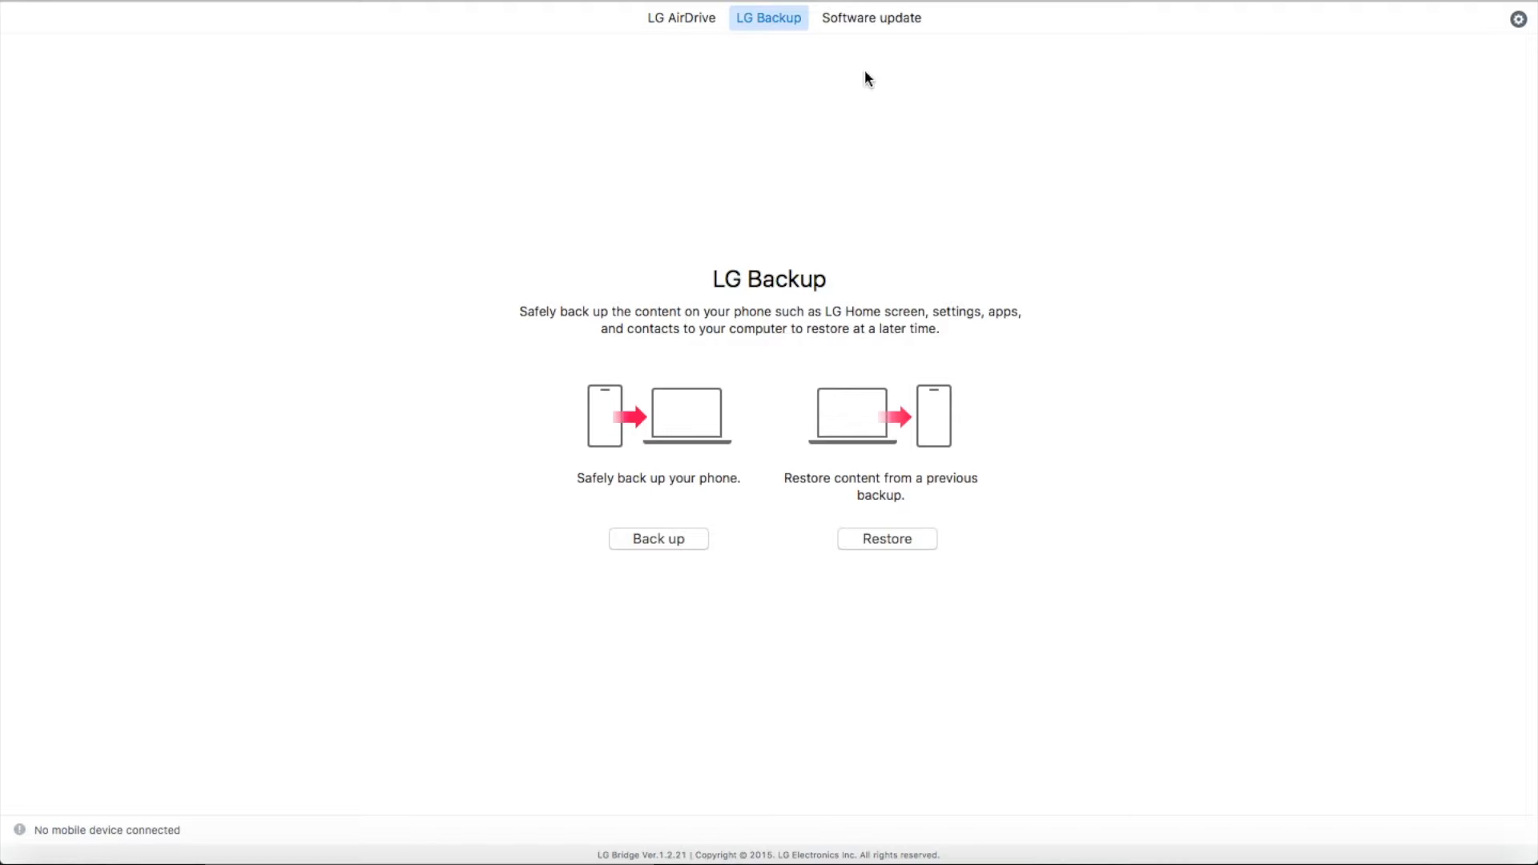
mouse_move(612, 209)
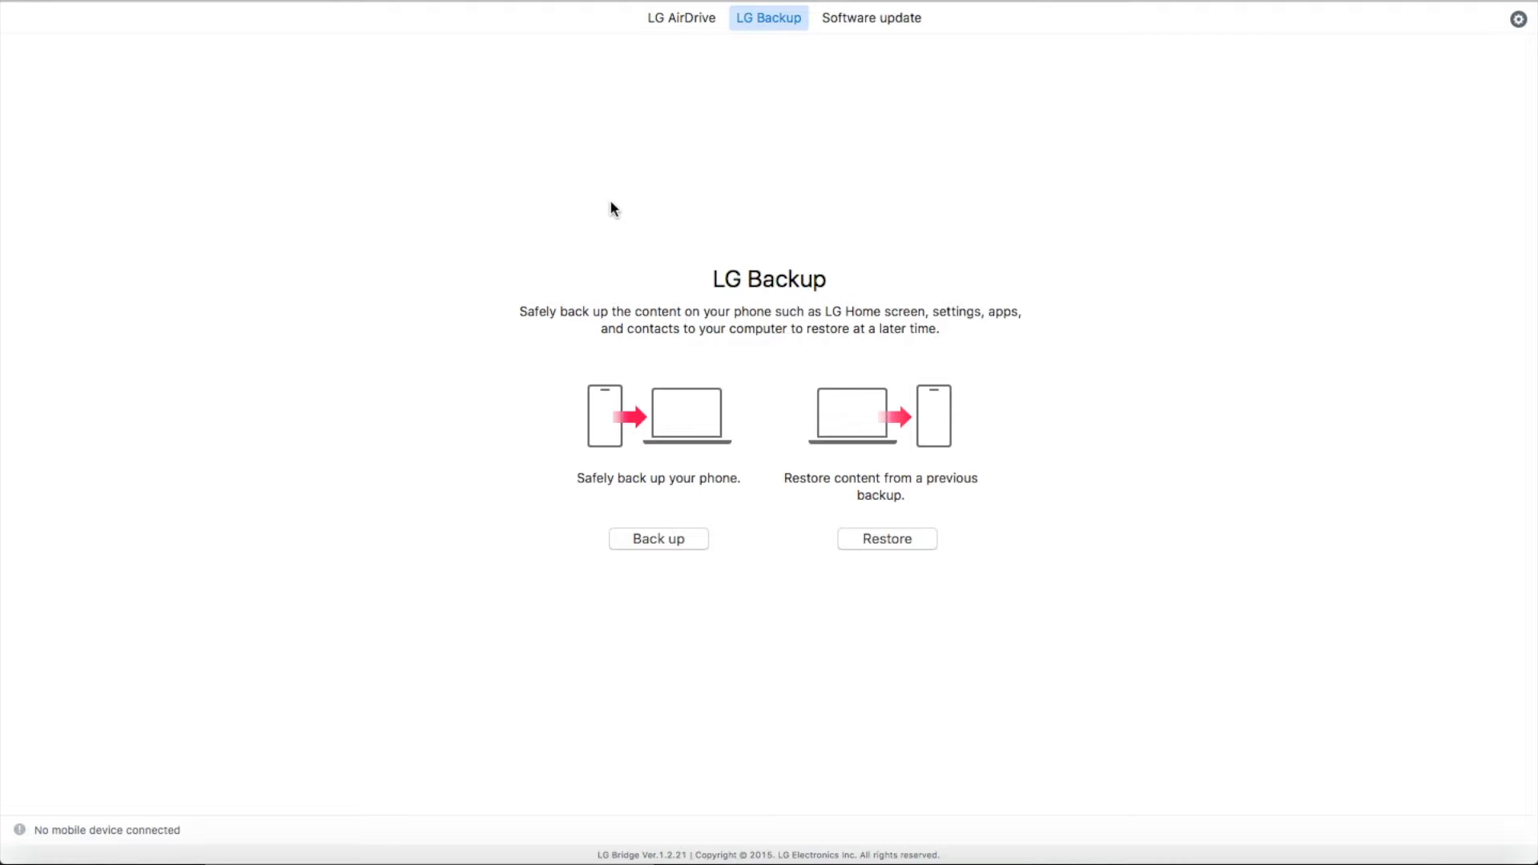
mouse_move(604, 369)
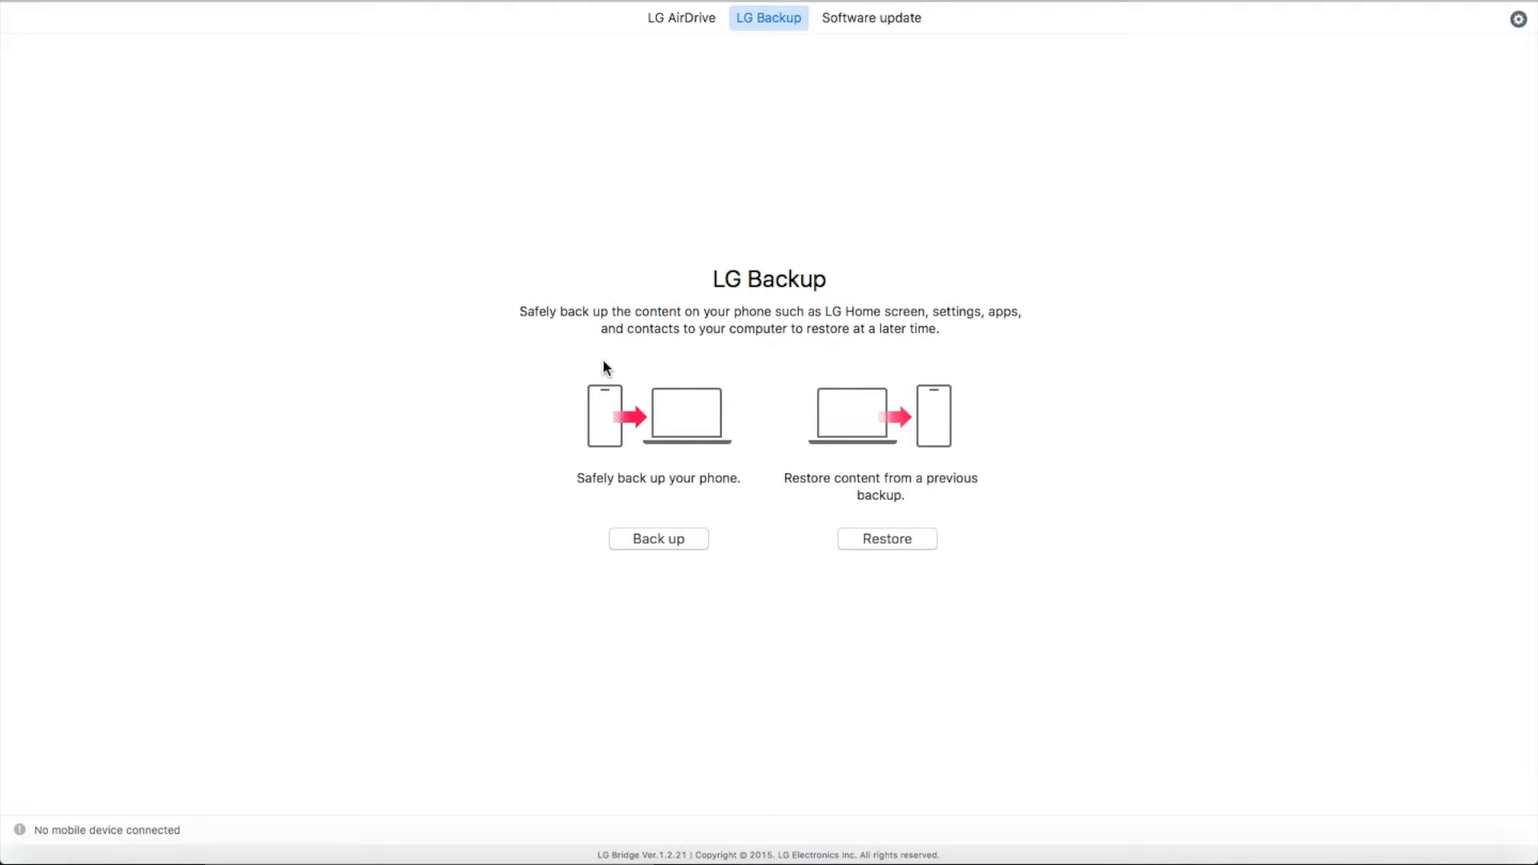
mouse_move(264, 286)
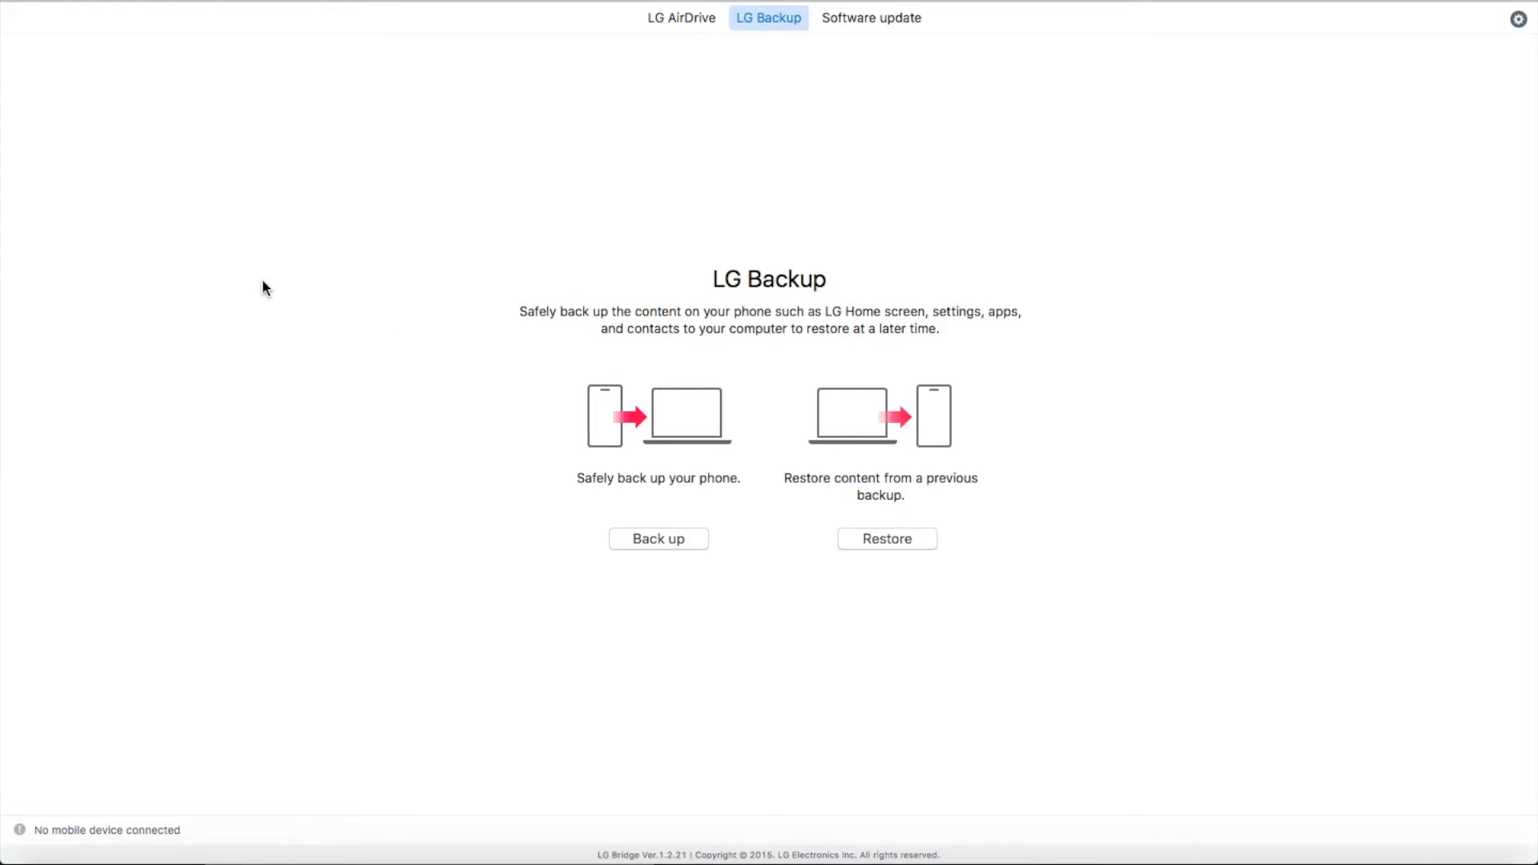
mouse_move(206, 256)
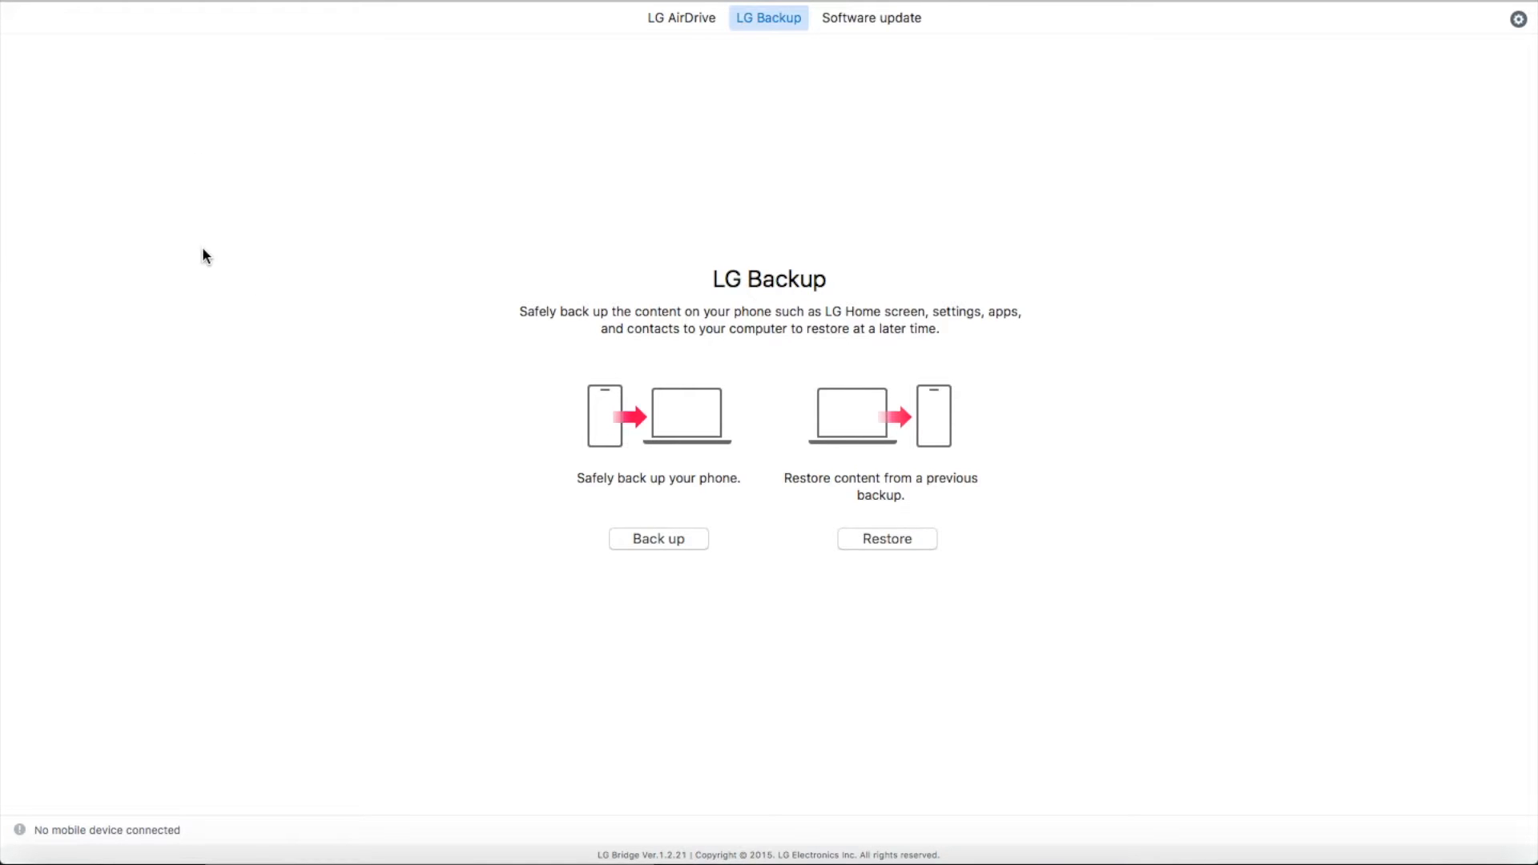
mouse_move(38, 3)
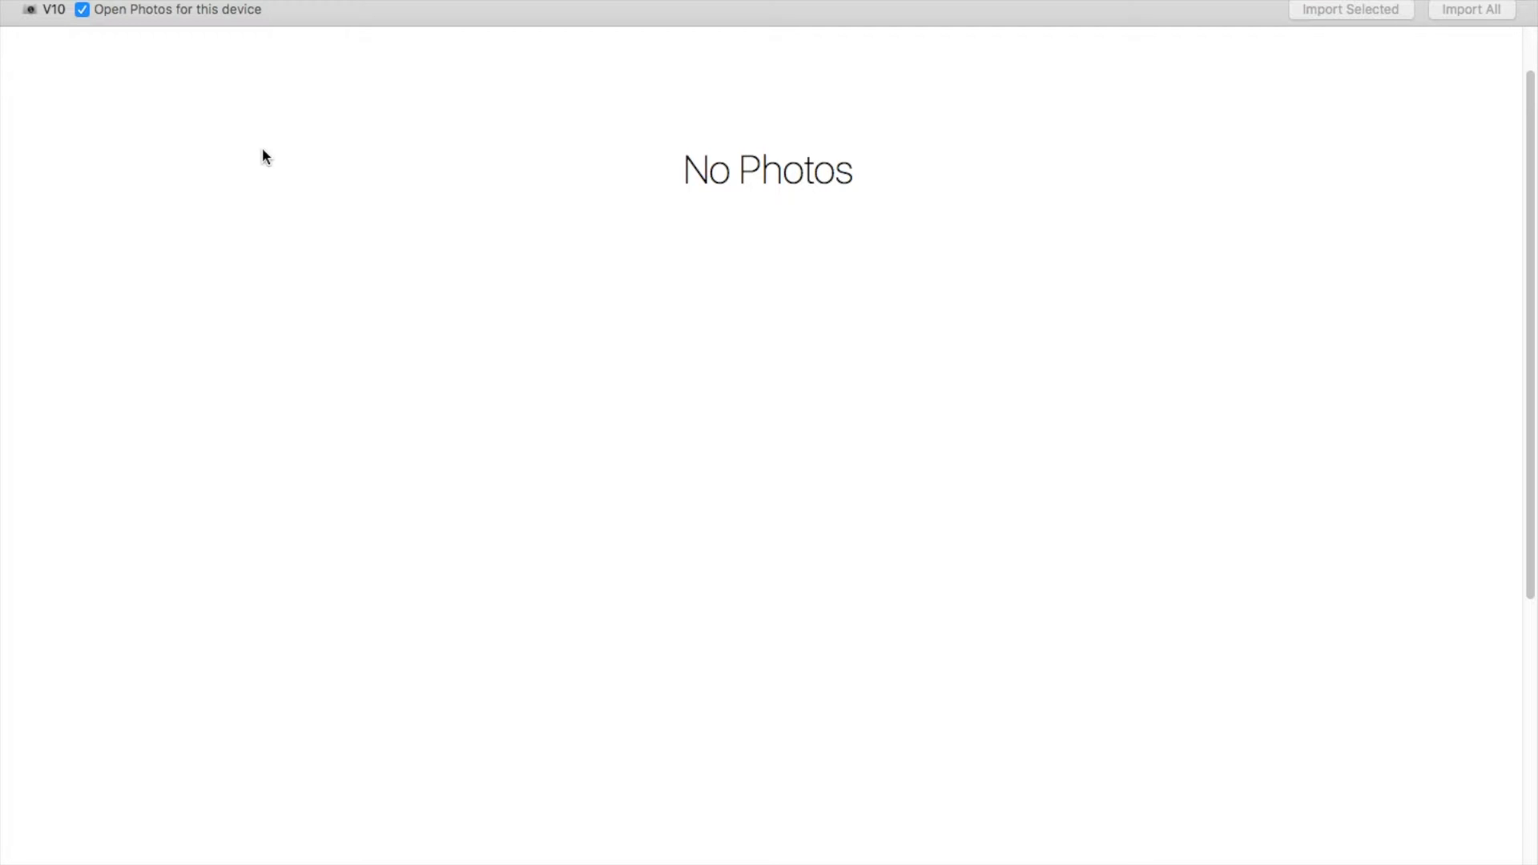
mouse_move(793, 111)
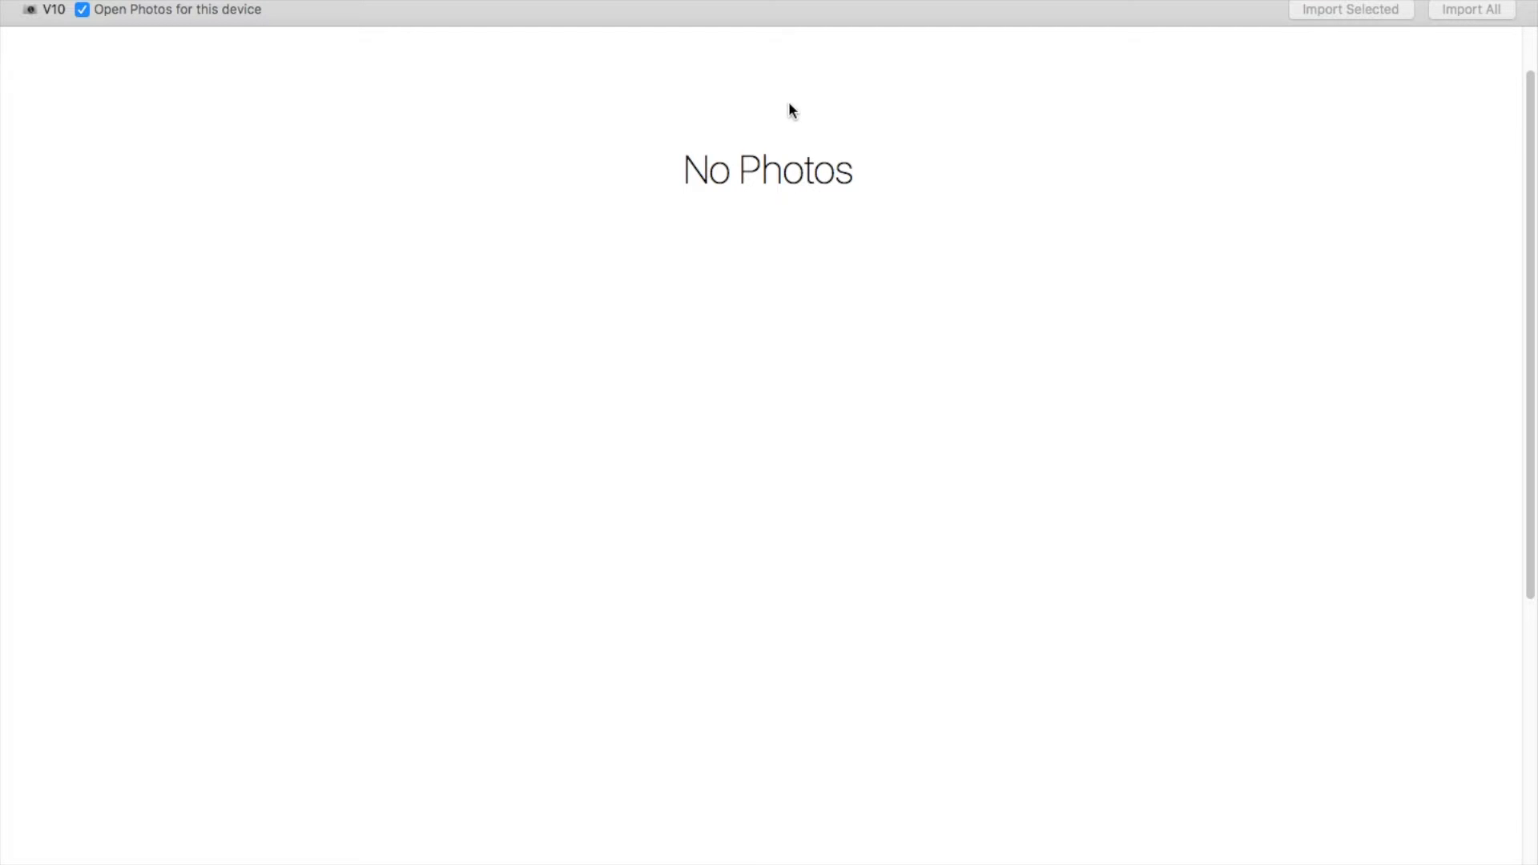
mouse_move(786, 195)
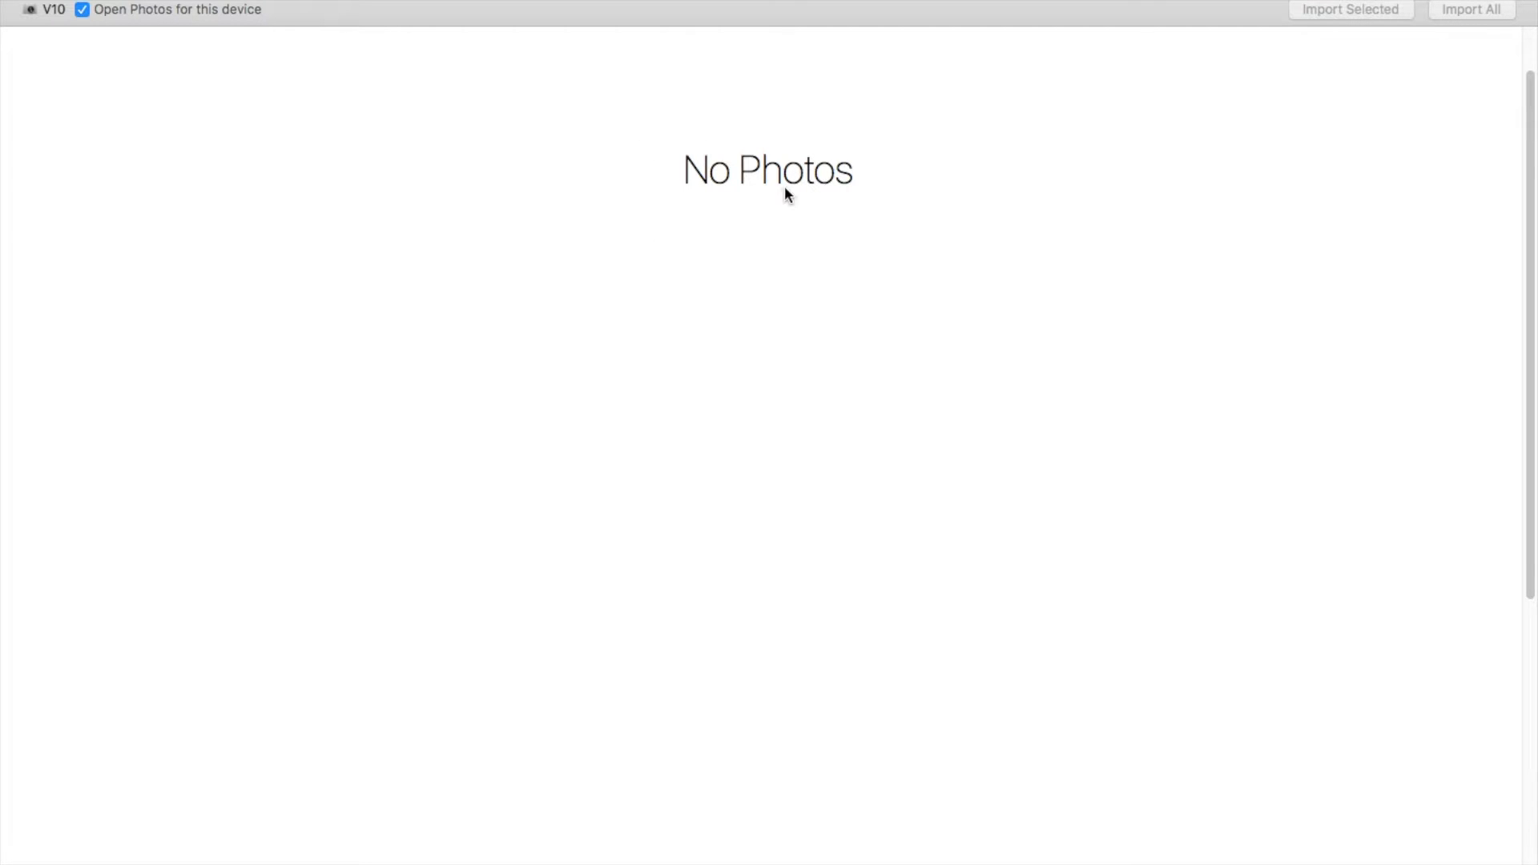
mouse_move(889, 231)
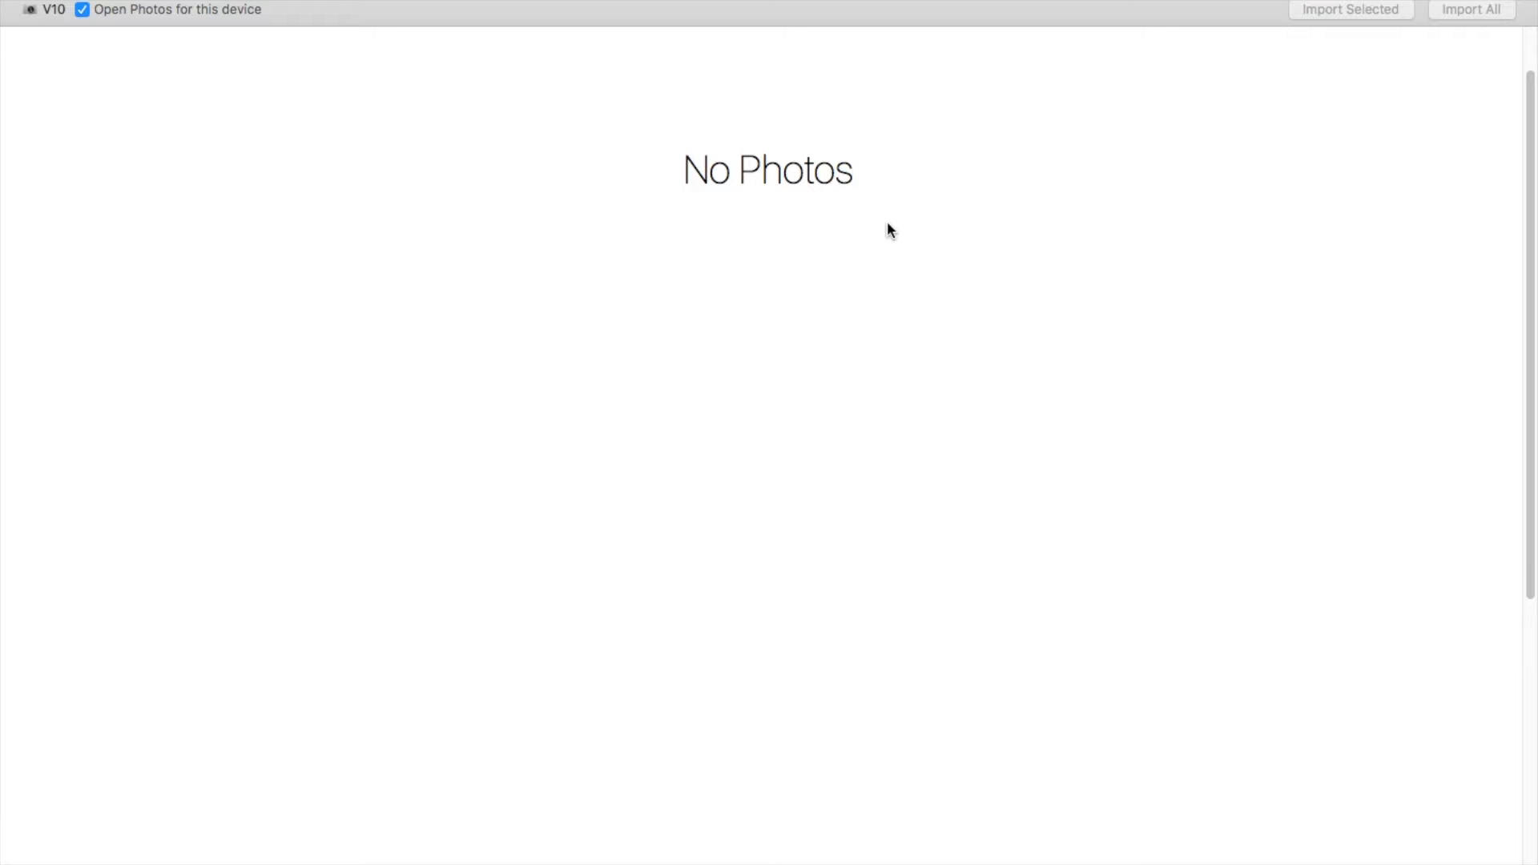
mouse_move(815, 239)
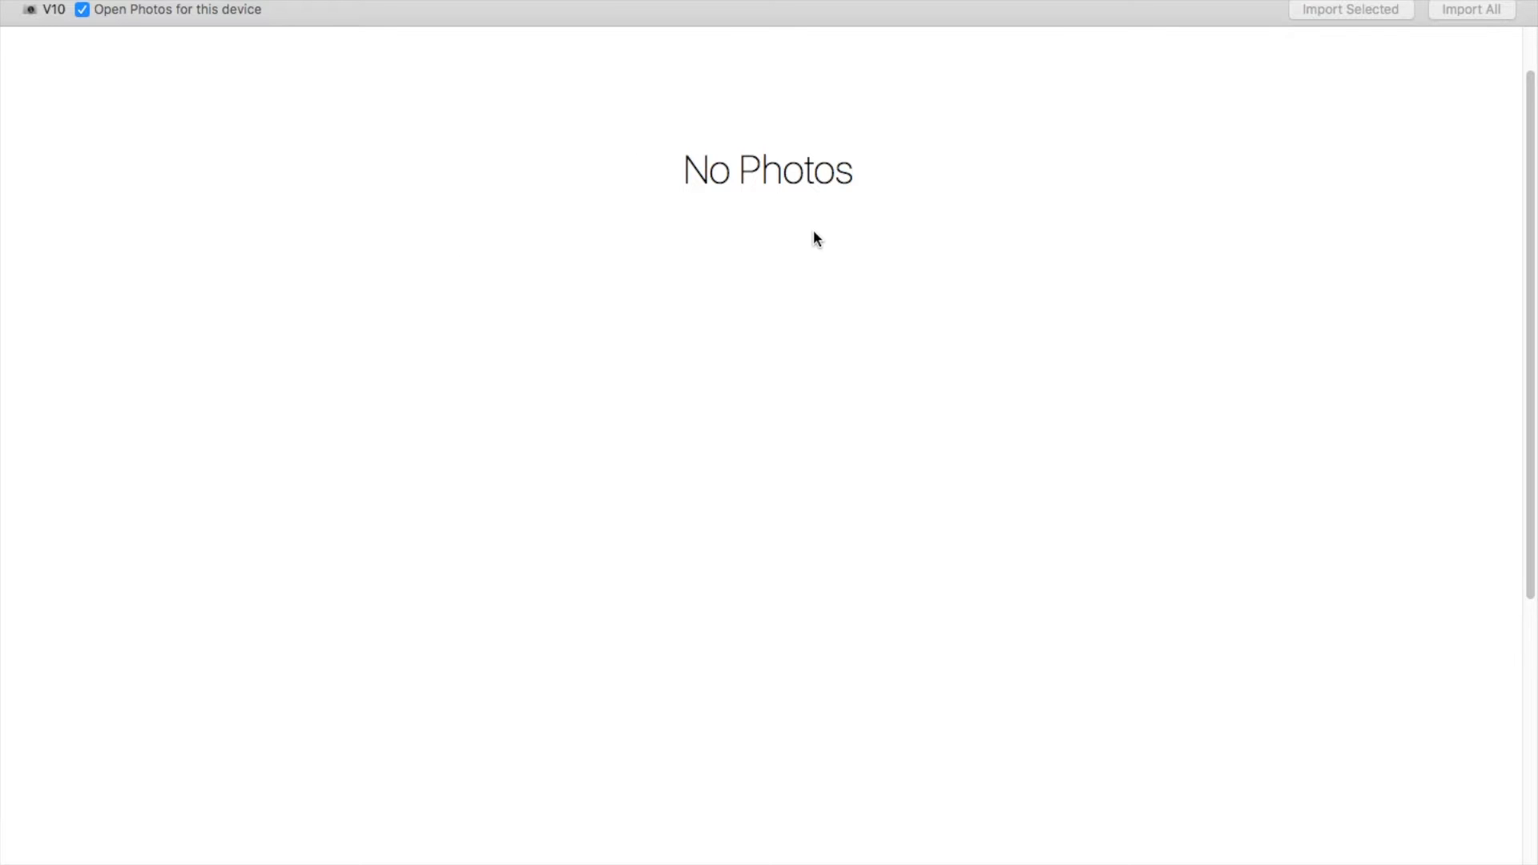
mouse_move(676, 149)
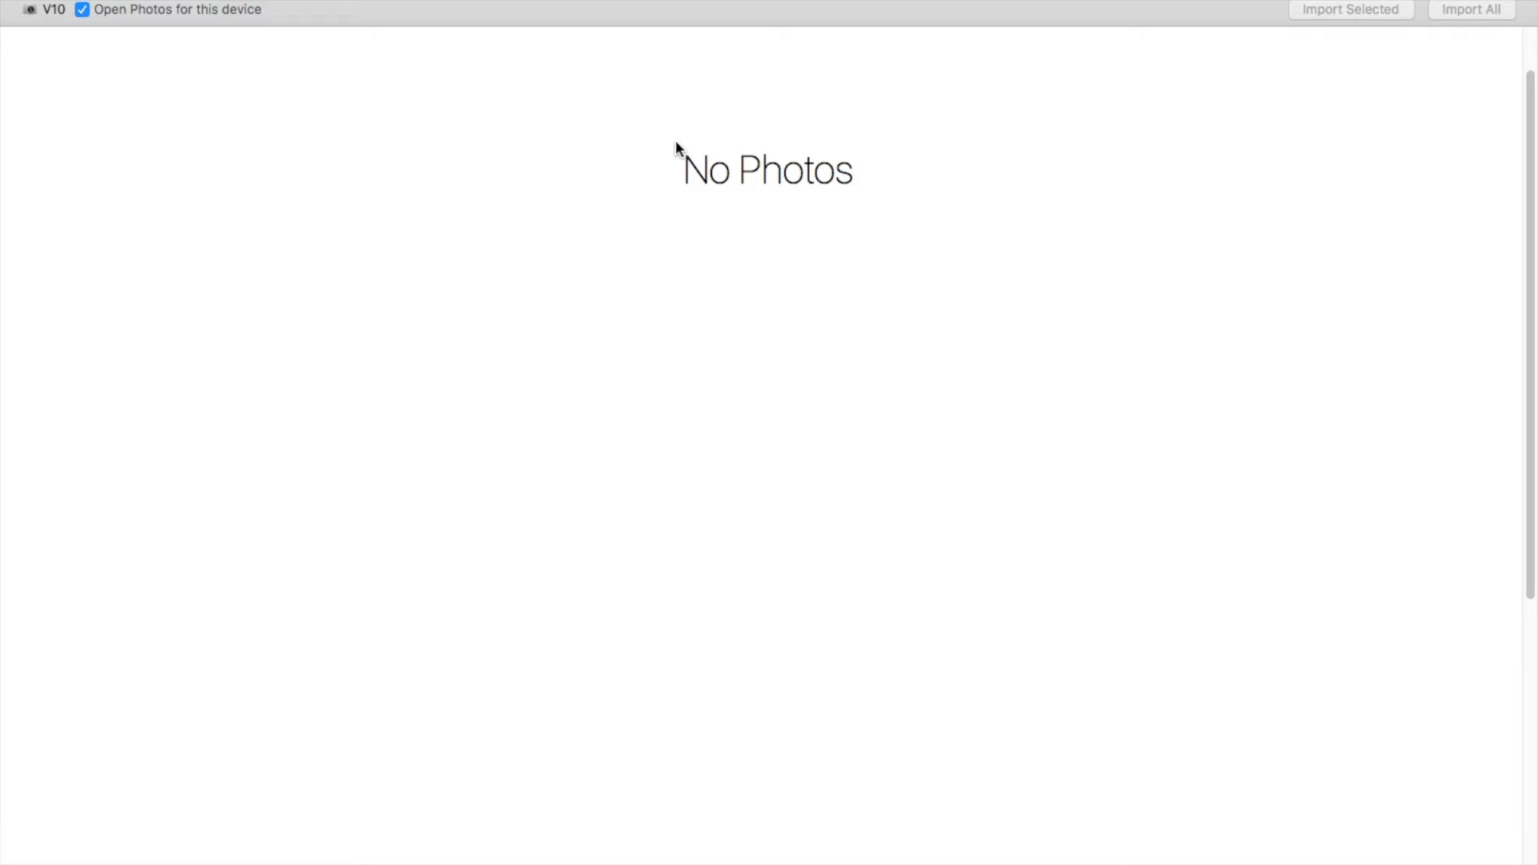
mouse_move(860, 202)
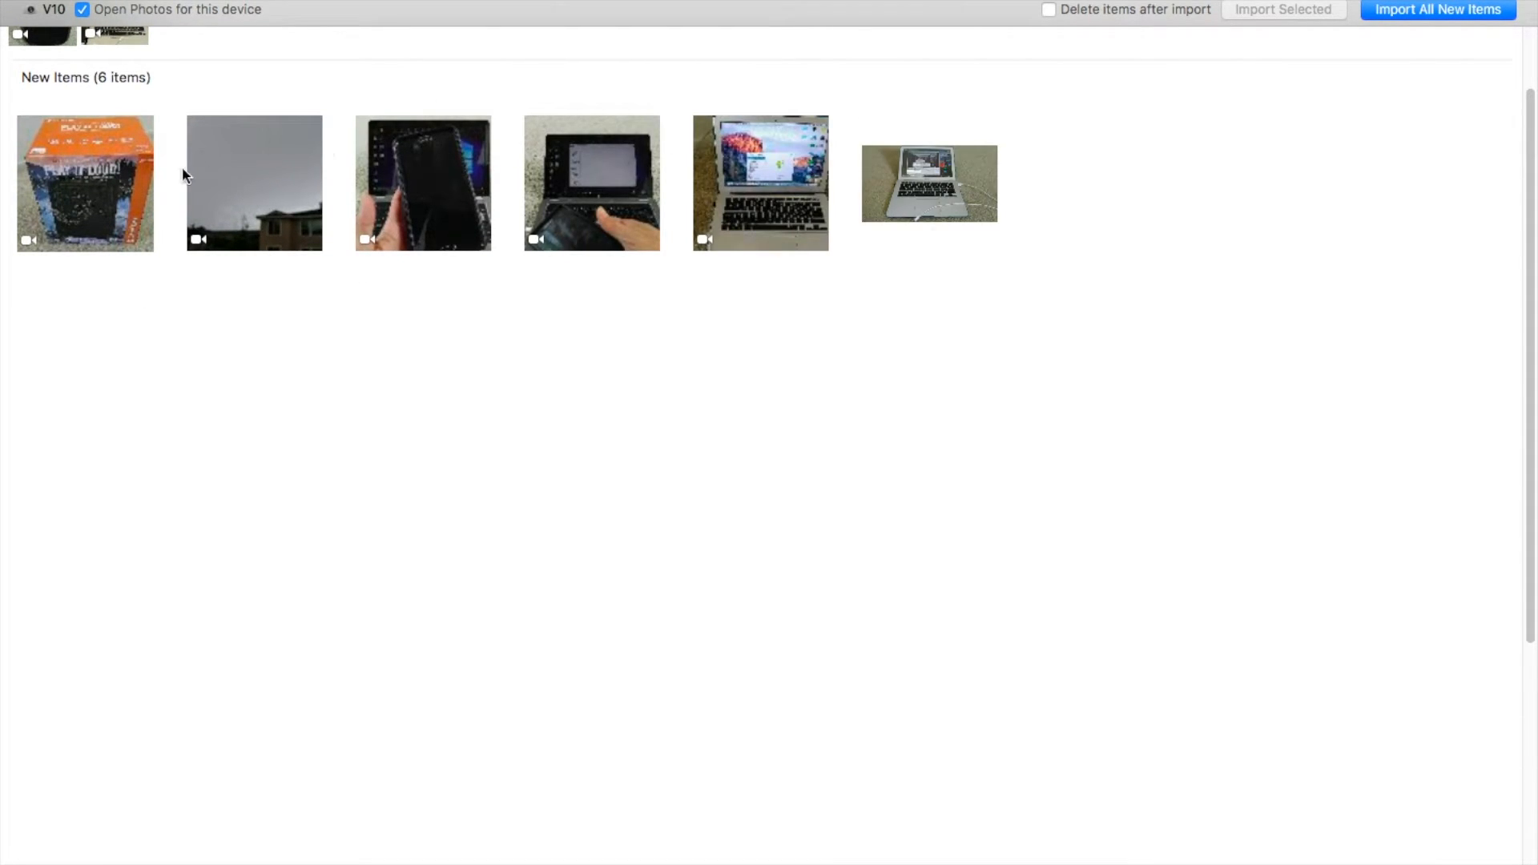
mouse_move(1011, 257)
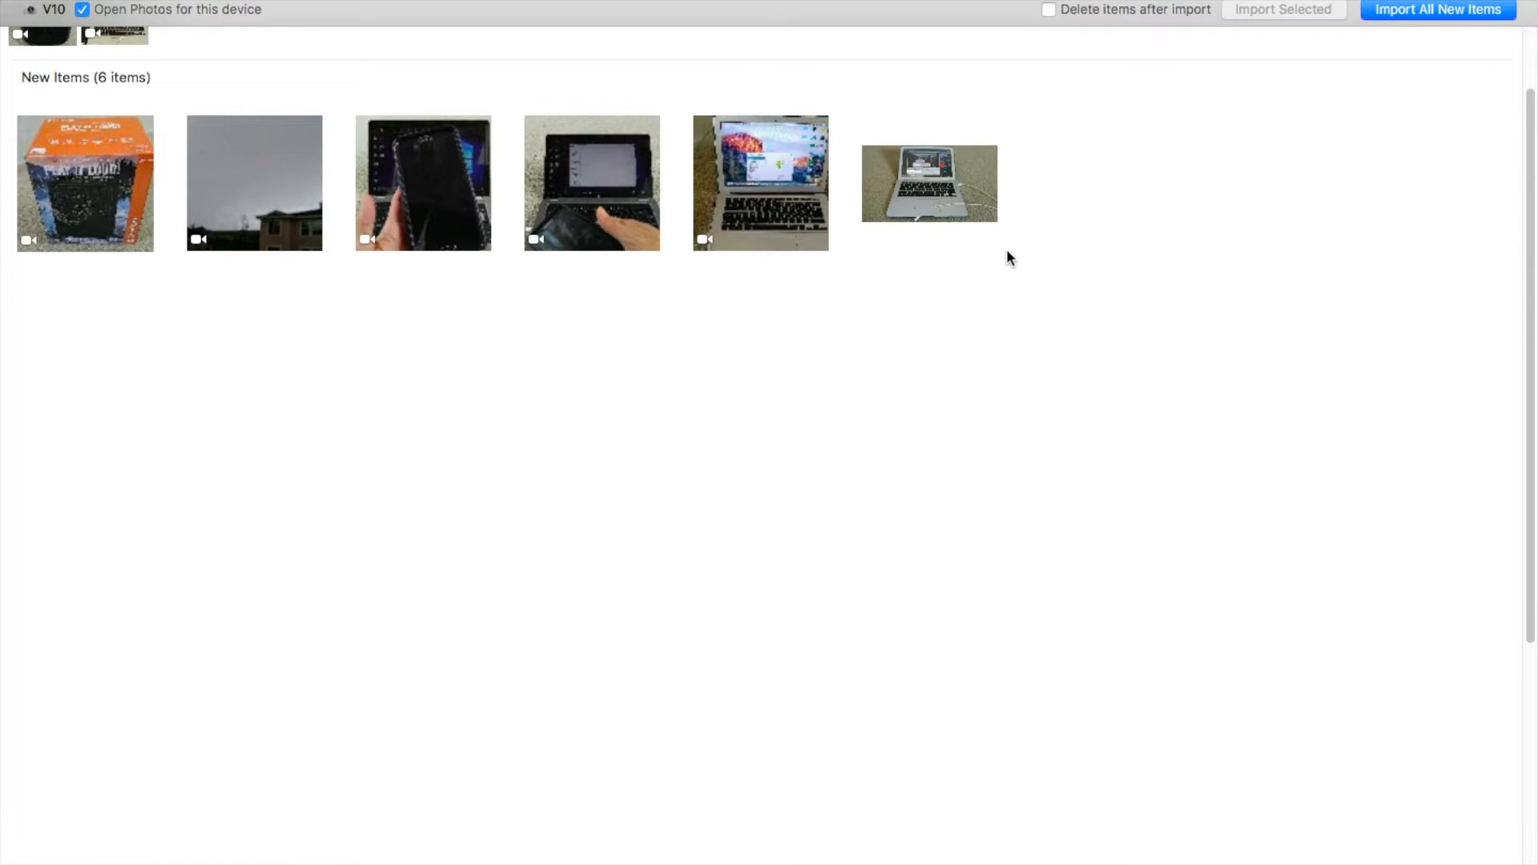
mouse_move(960, 198)
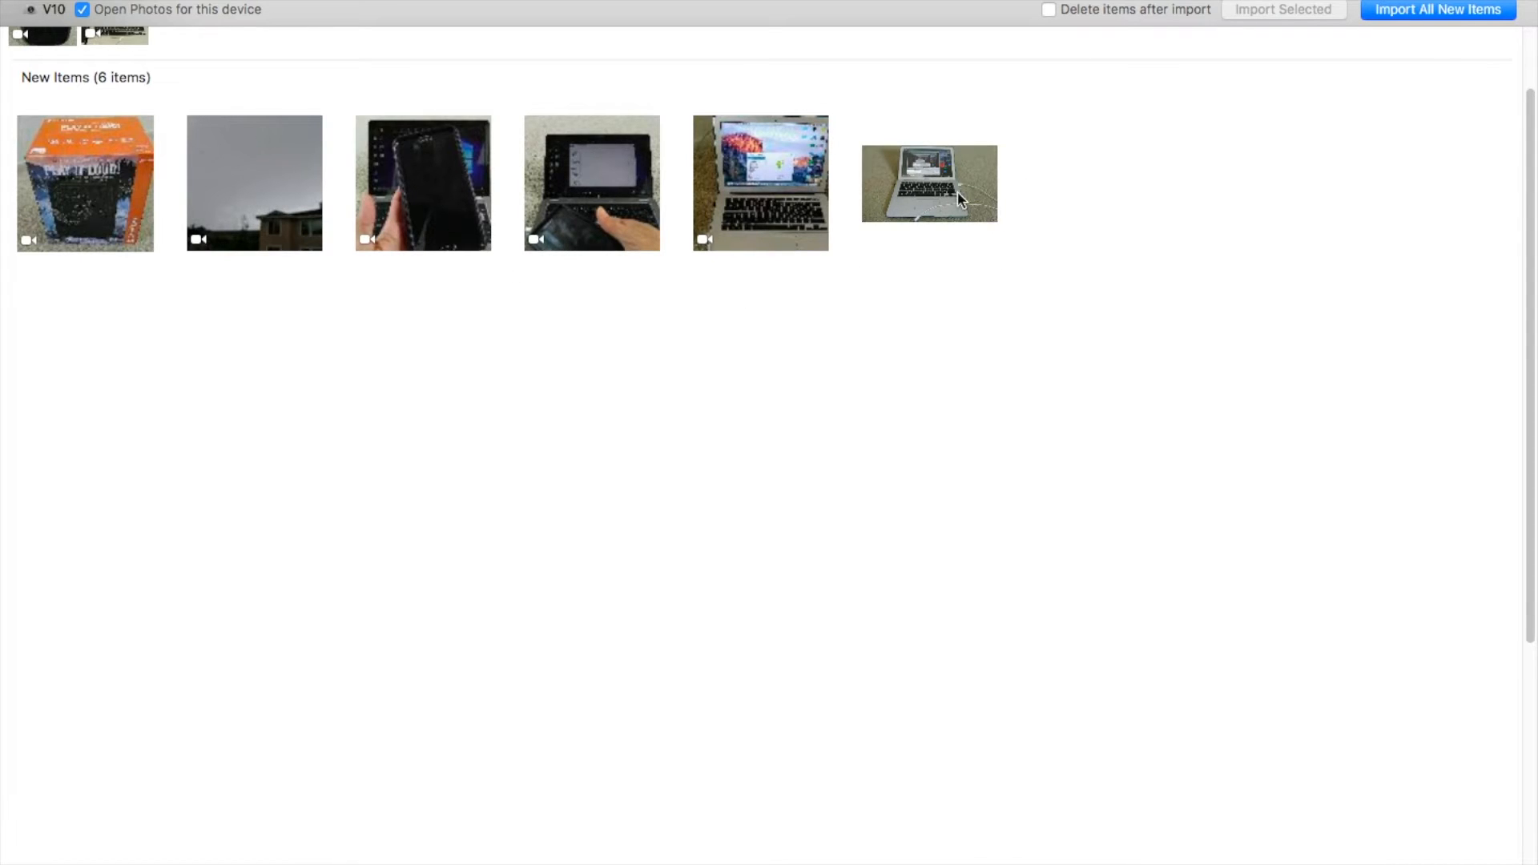
mouse_move(947, 221)
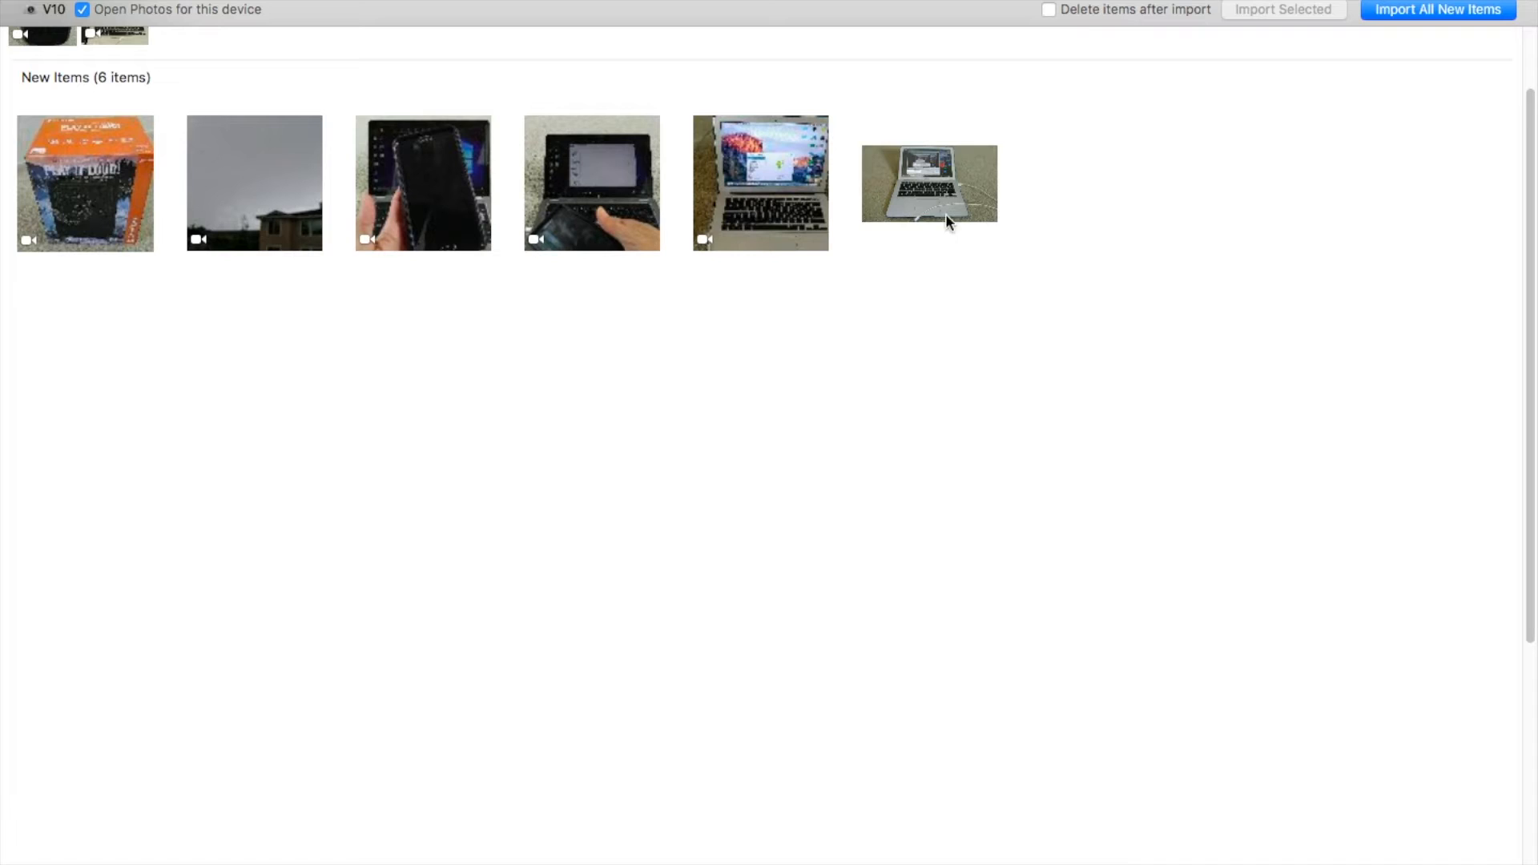
mouse_move(1067, 248)
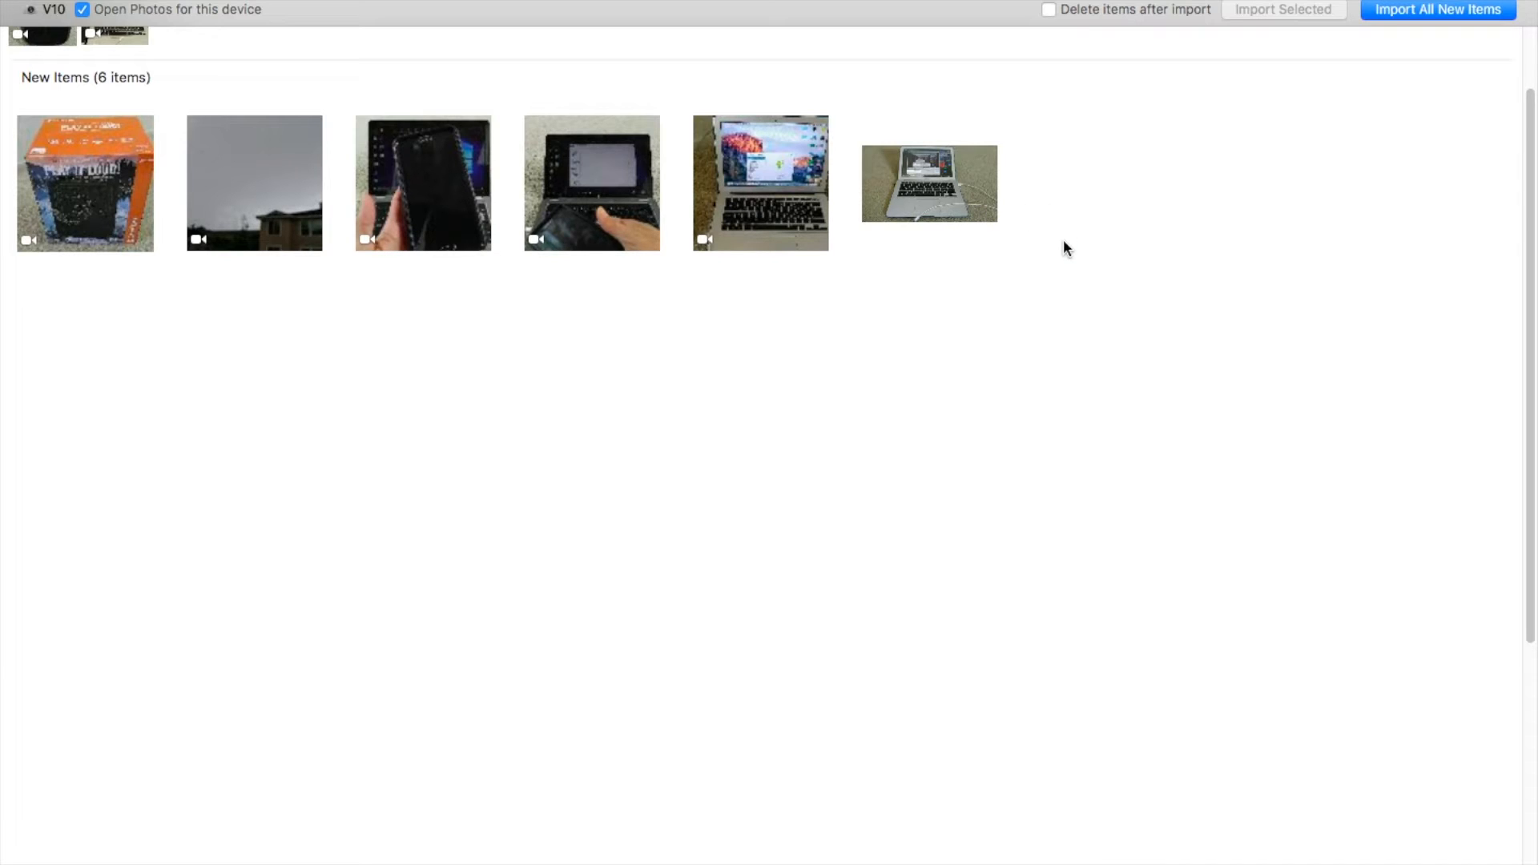
mouse_move(1003, 298)
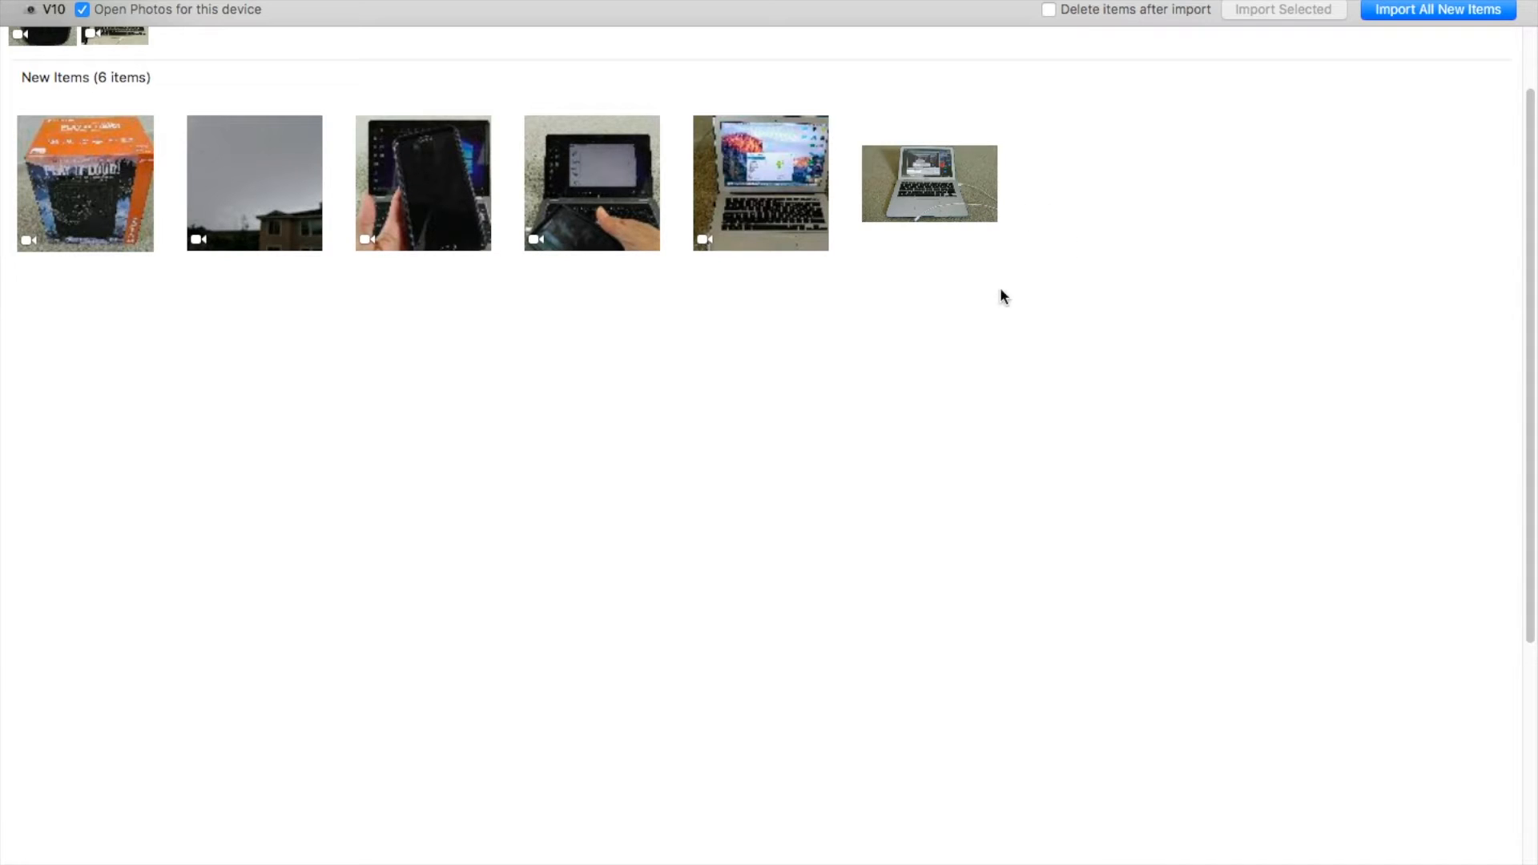
mouse_move(996, 292)
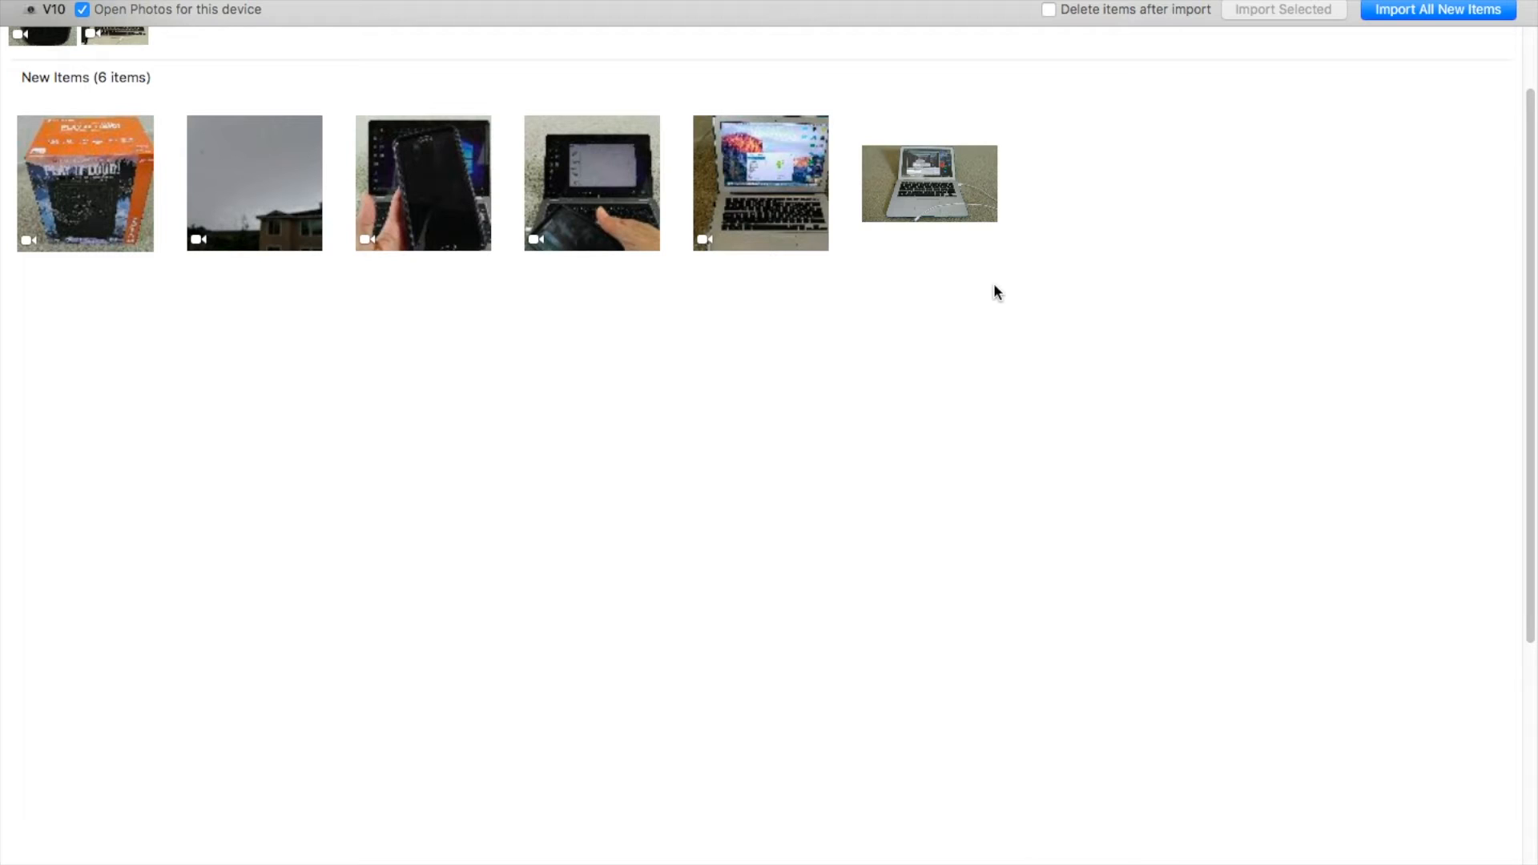
- Select the laptop photo for import and enable 'Delete items after import'
left_click(928, 183)
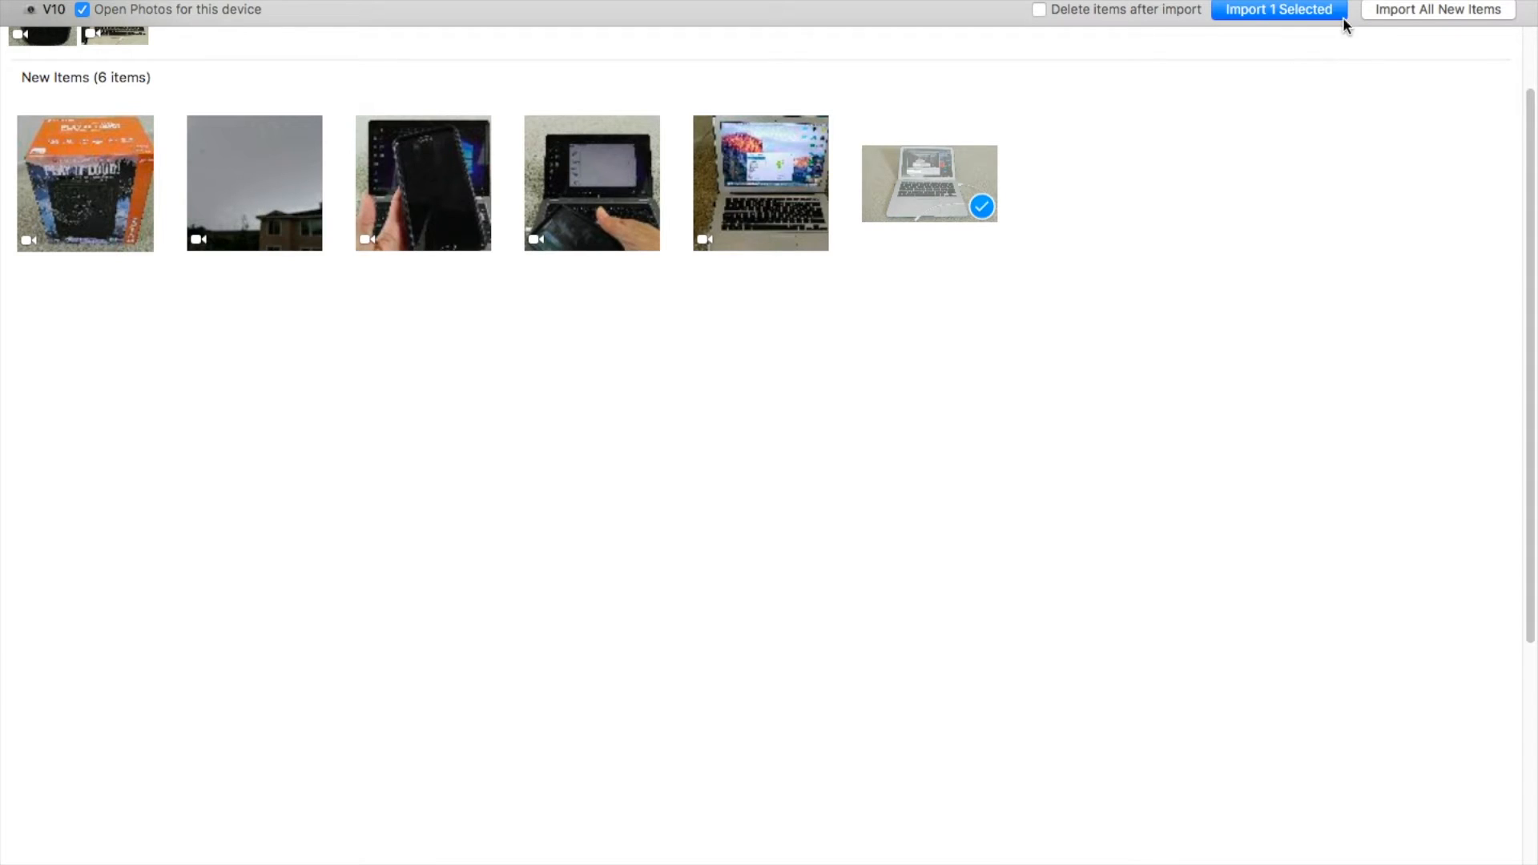
mouse_move(1291, 20)
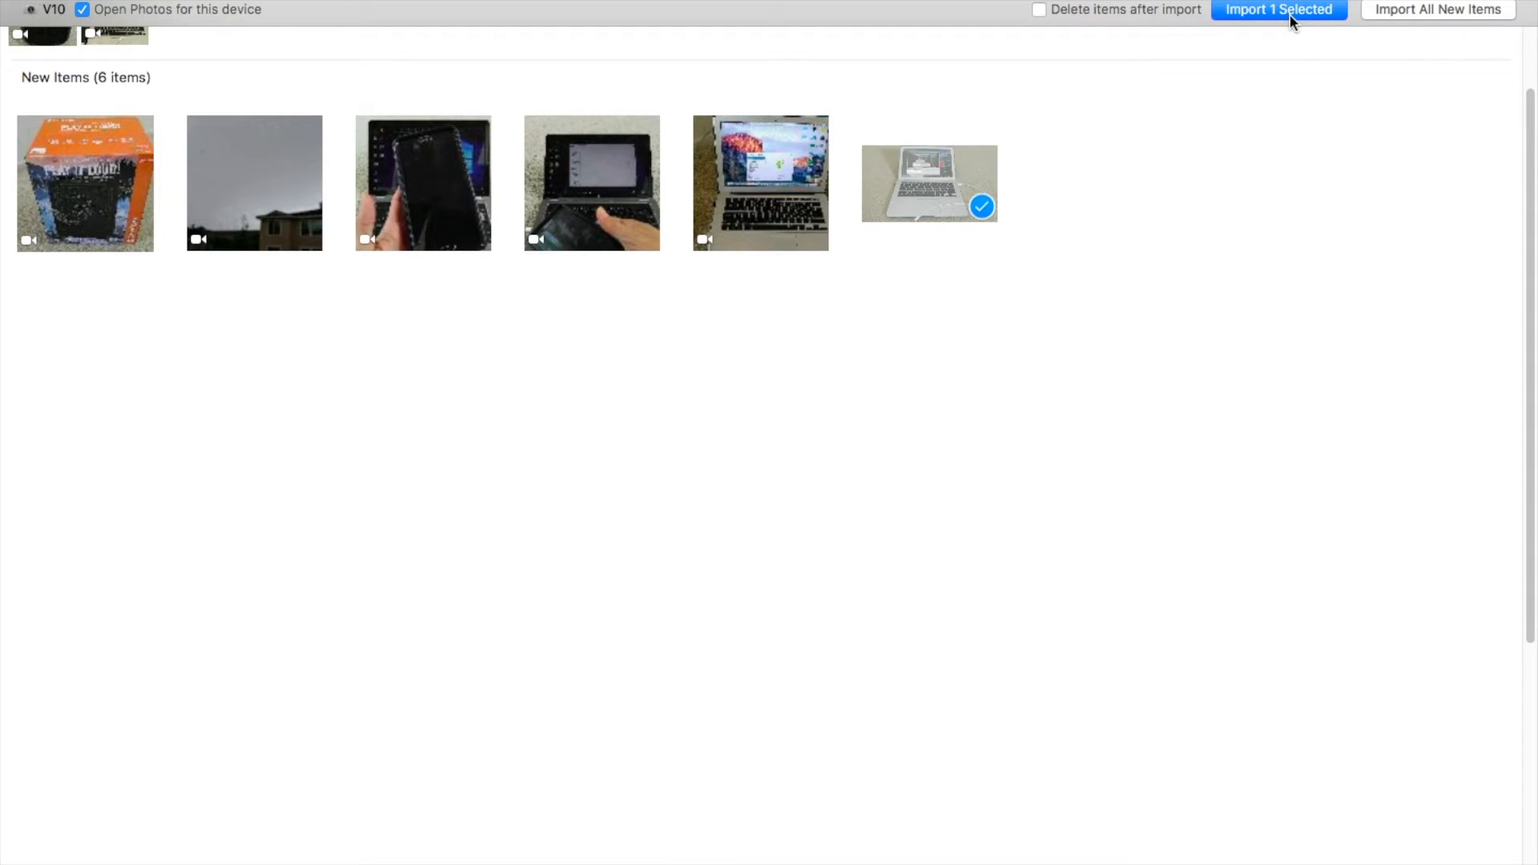
mouse_move(220, 300)
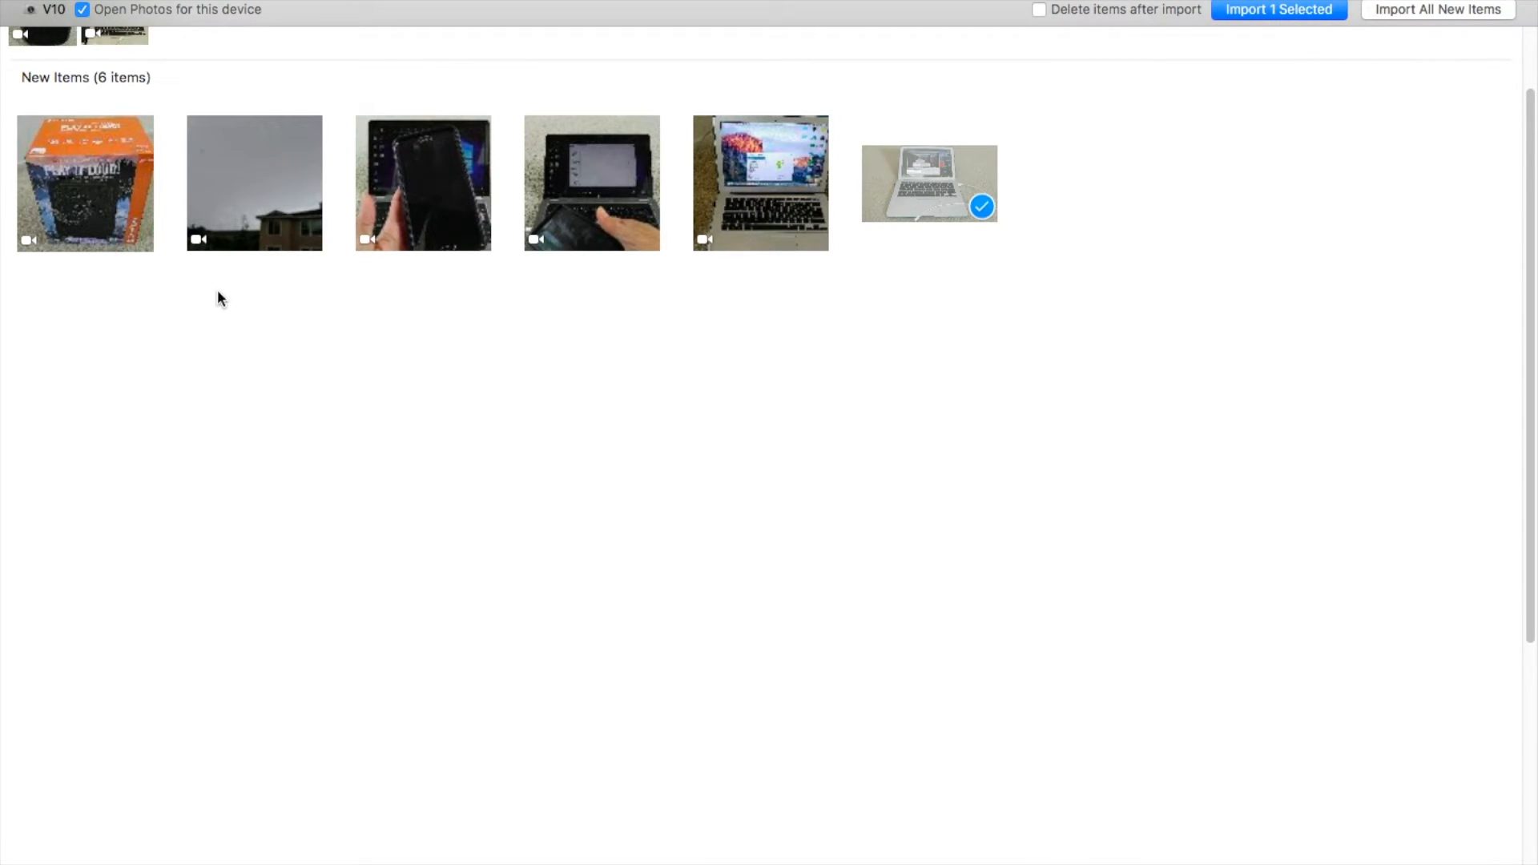
mouse_move(1065, 245)
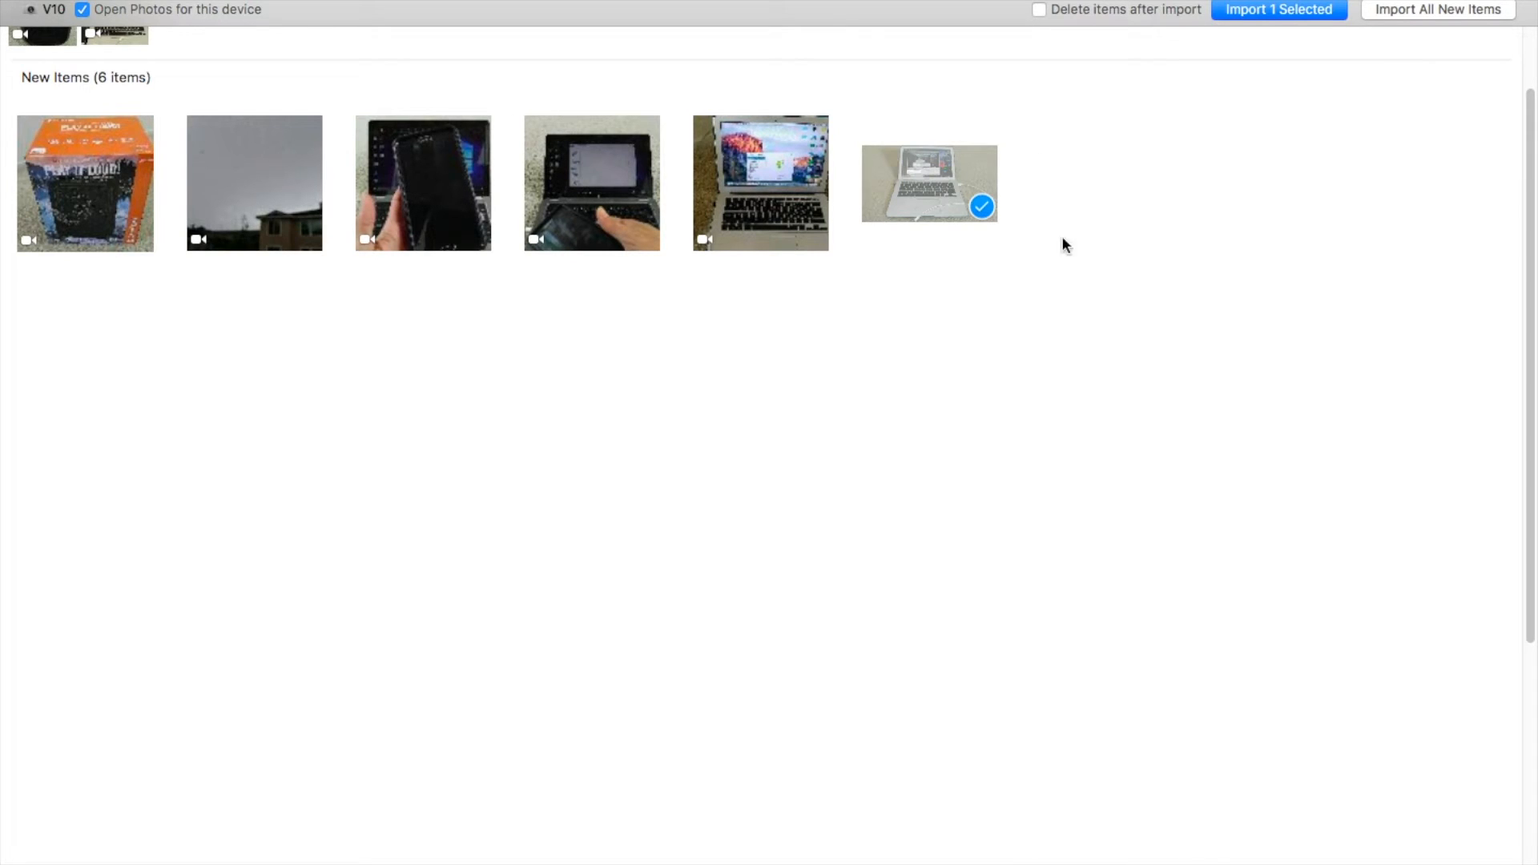
mouse_move(481, 317)
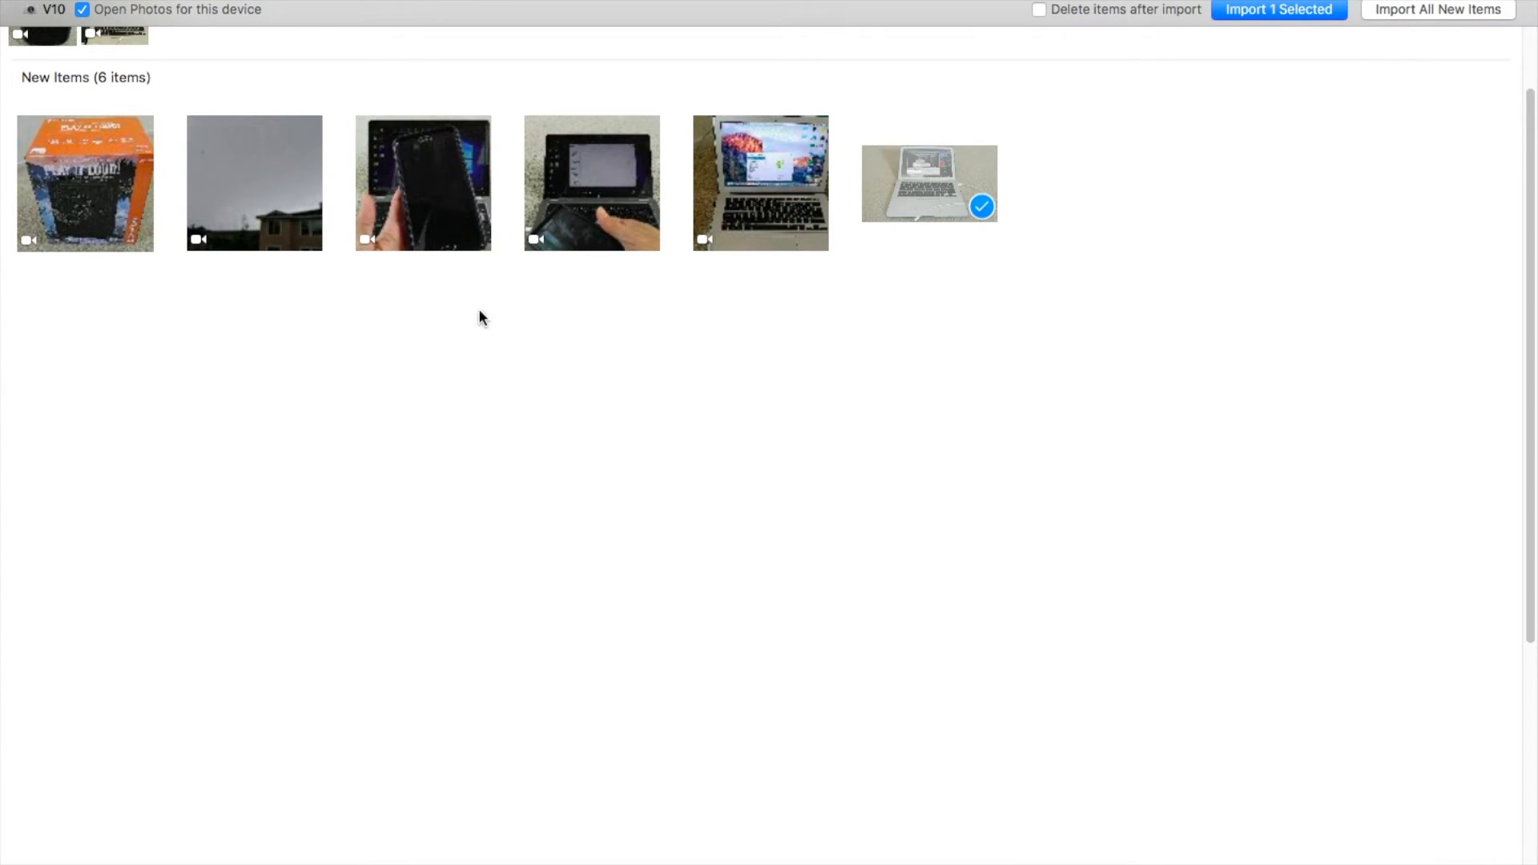
mouse_move(1415, 24)
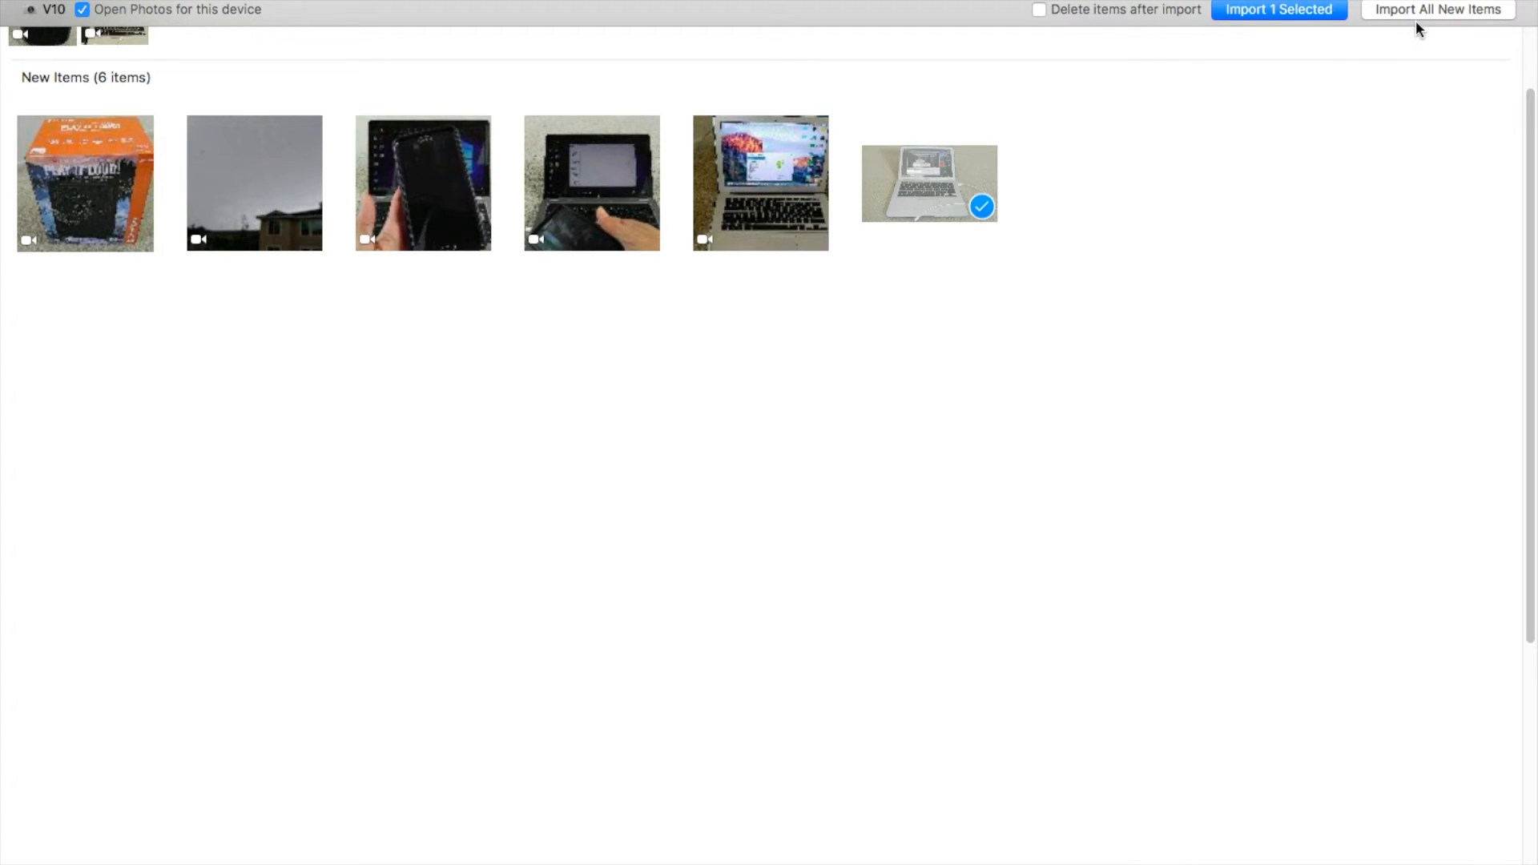
mouse_move(1043, 77)
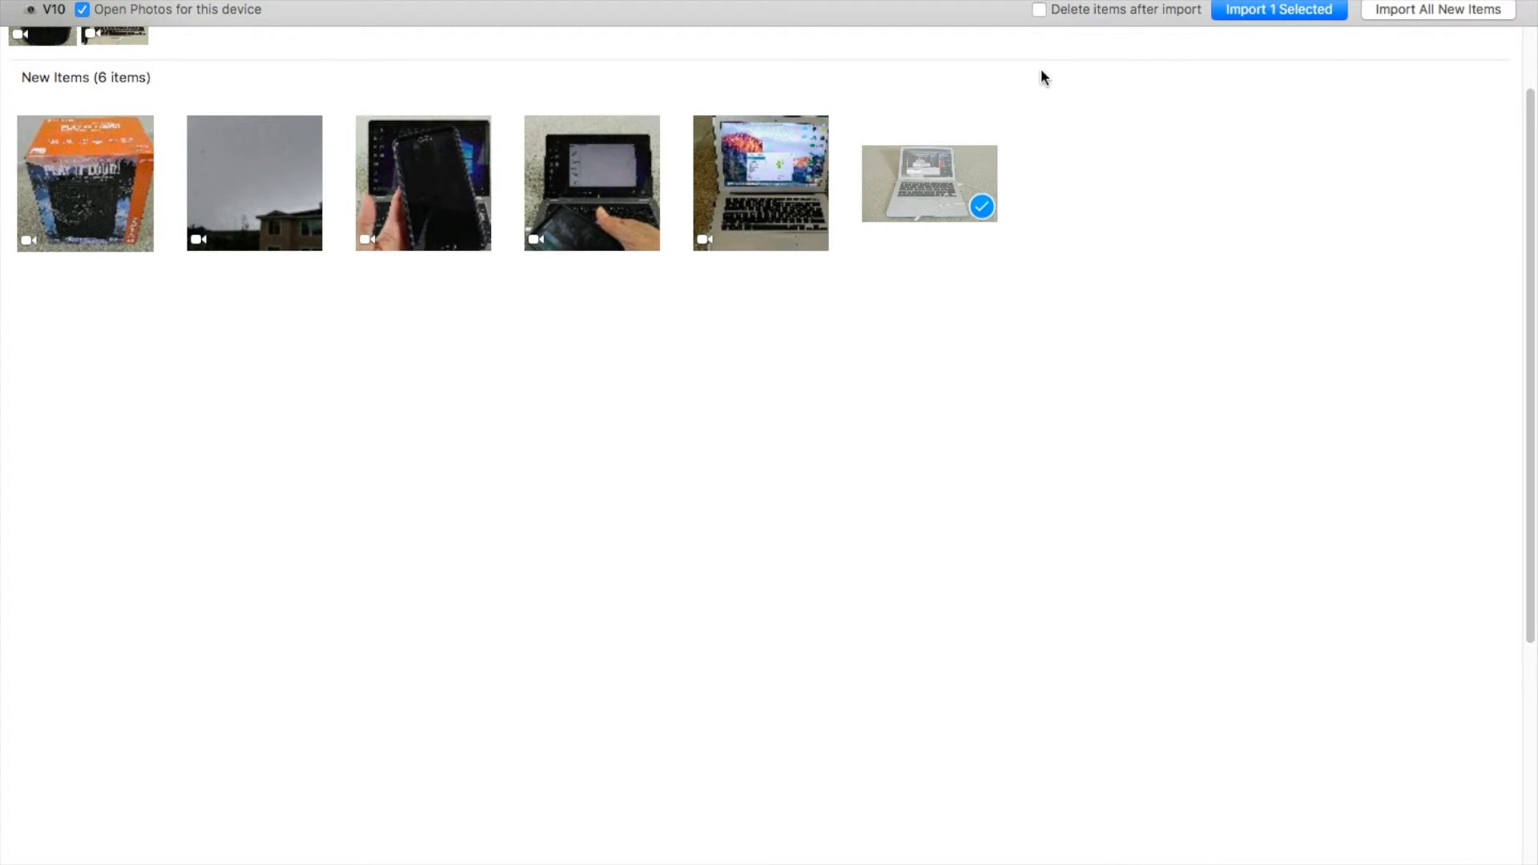
mouse_move(1190, 21)
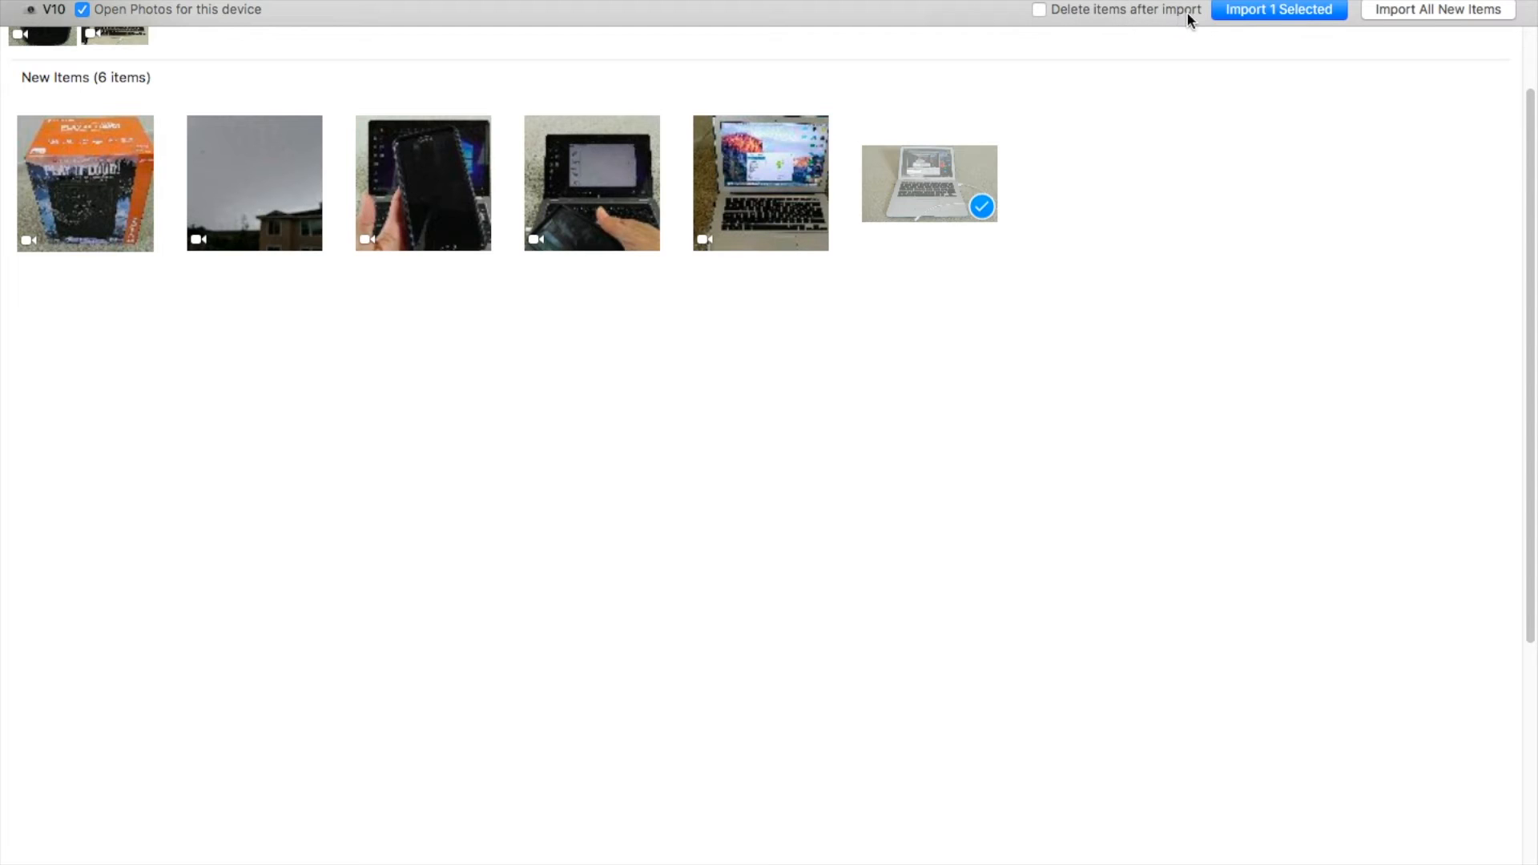
mouse_move(1038, 13)
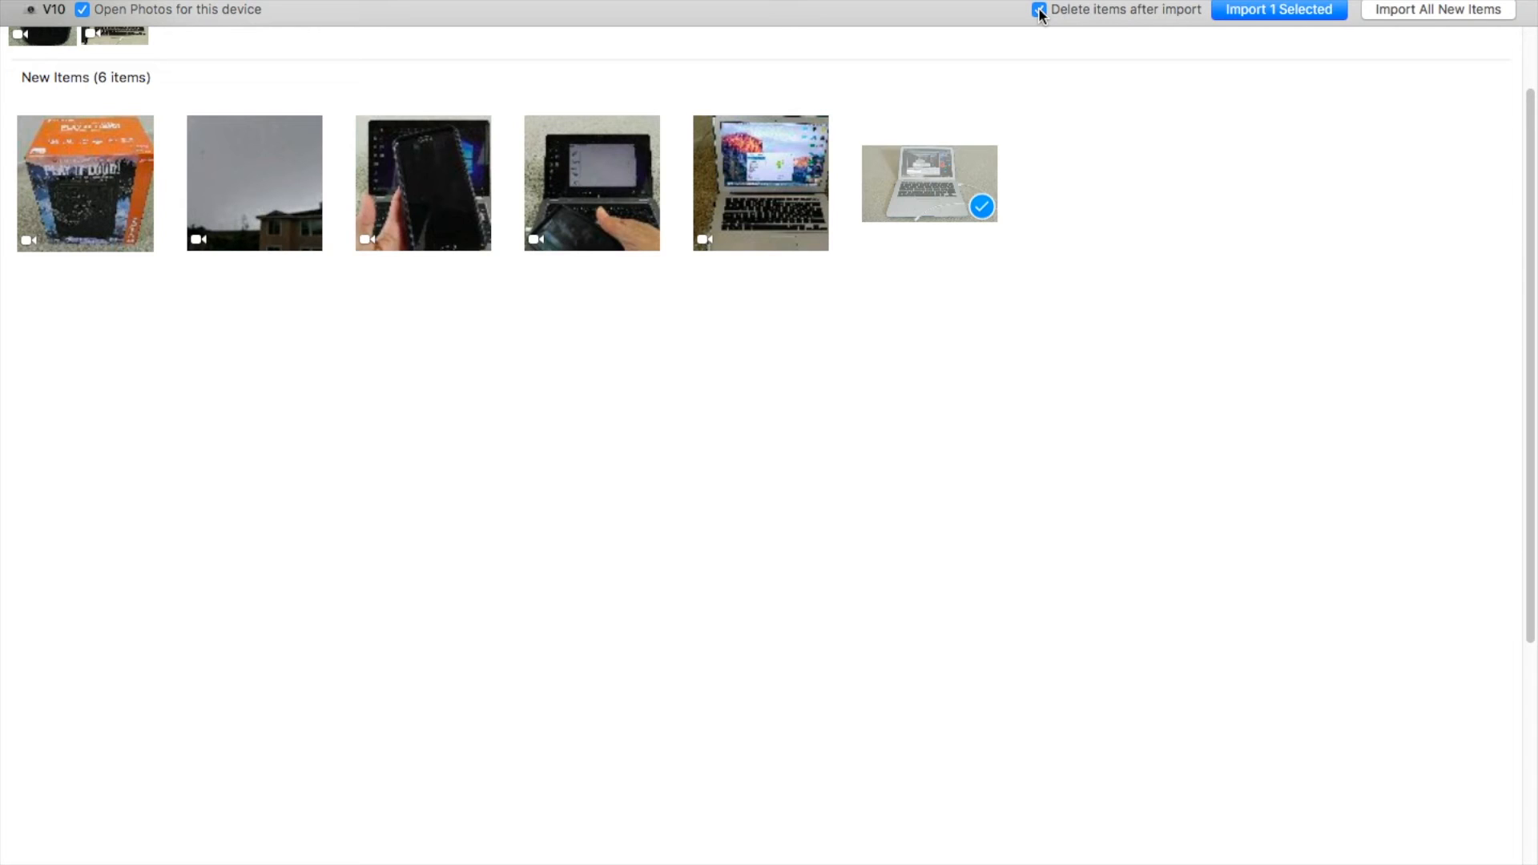
left_click(1039, 10)
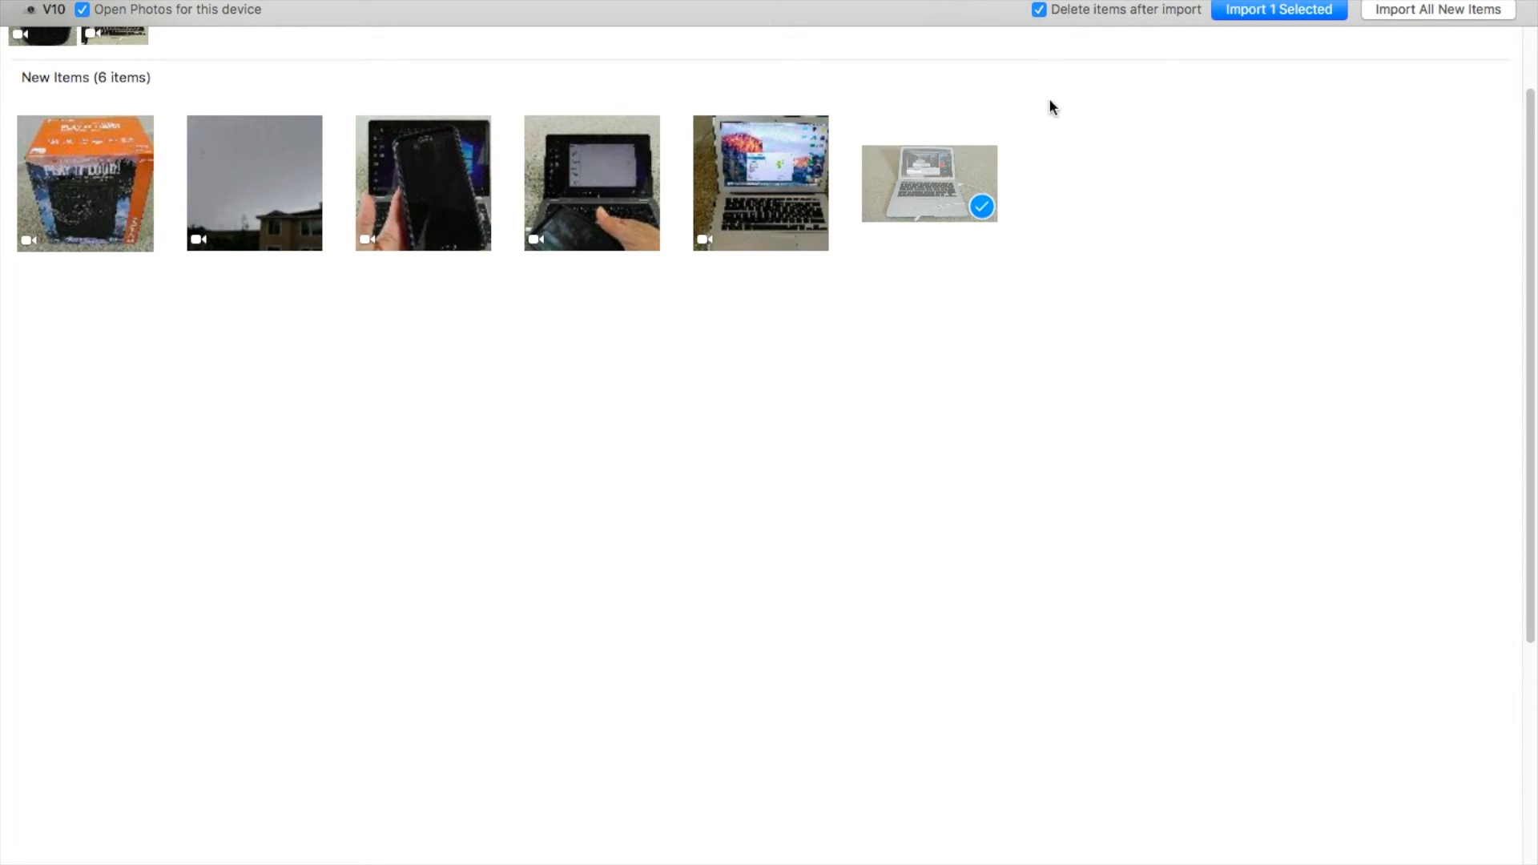
mouse_move(1207, 101)
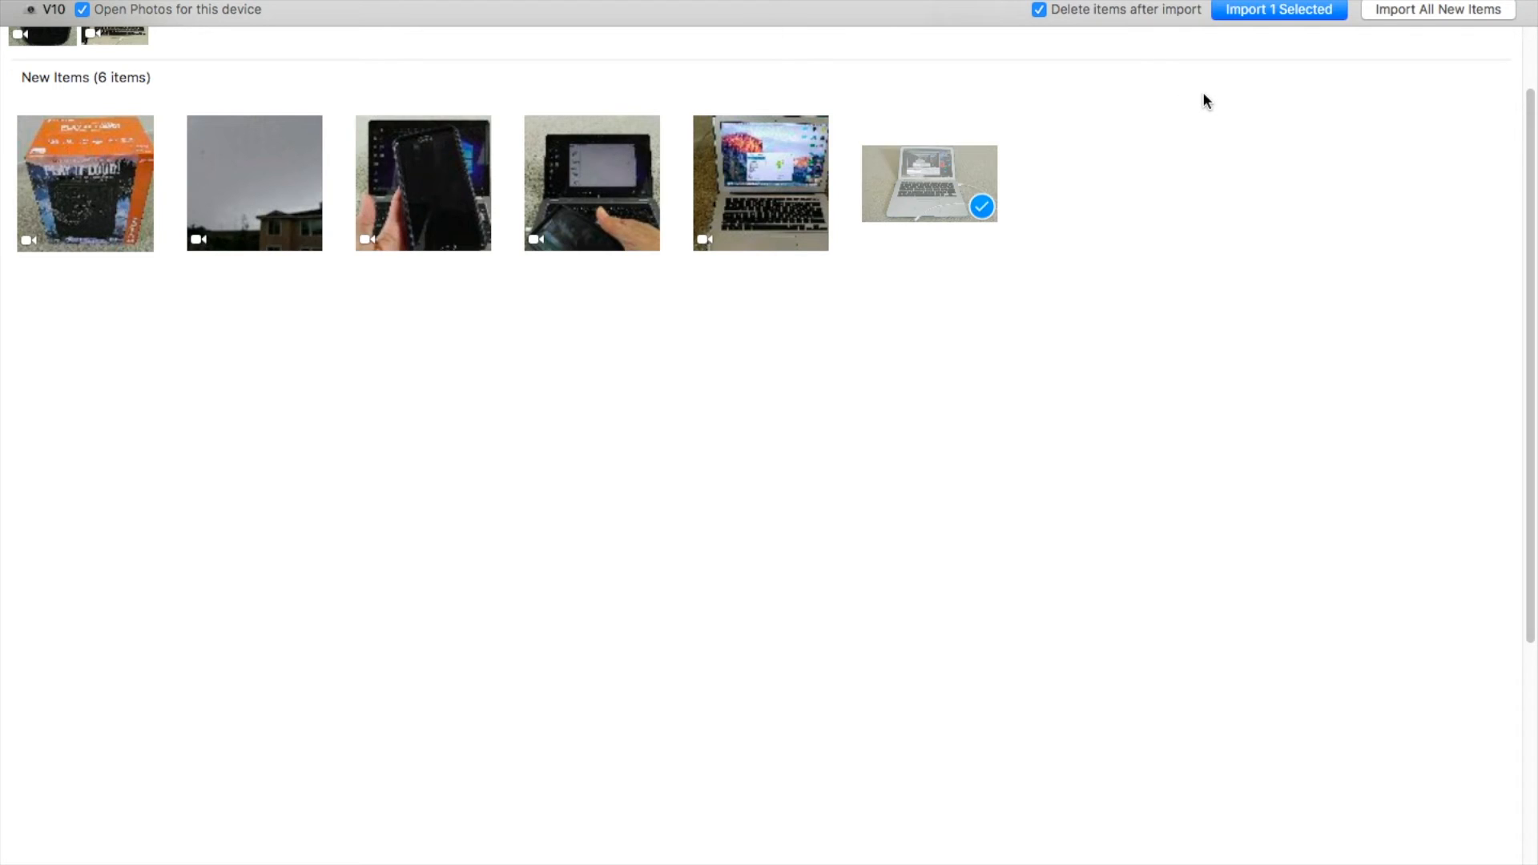
mouse_move(1248, 21)
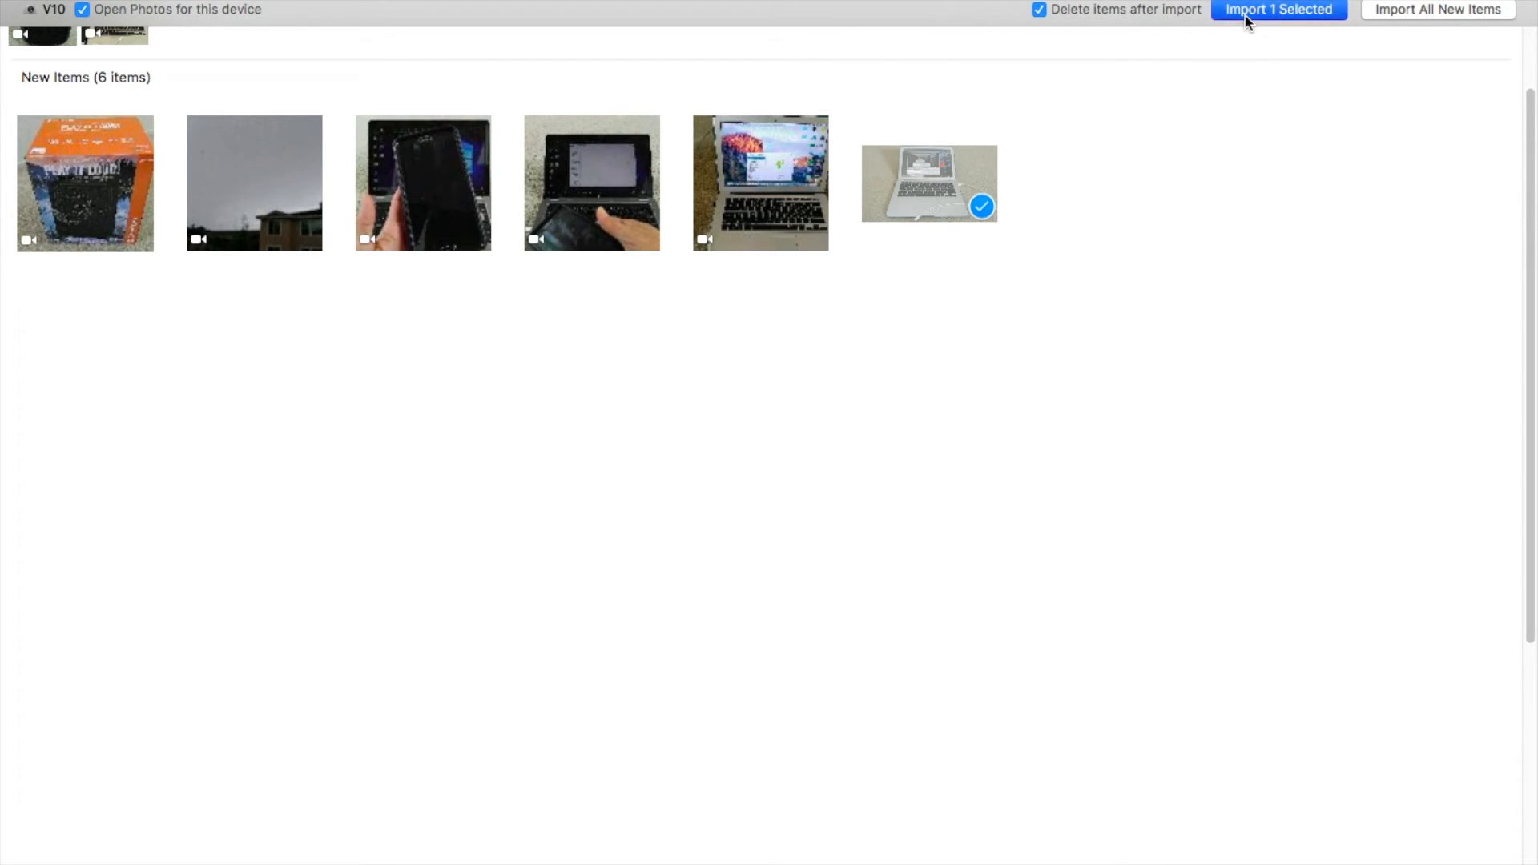
- Import the one selected laptop photo so it shows under Last Import
left_click(1279, 9)
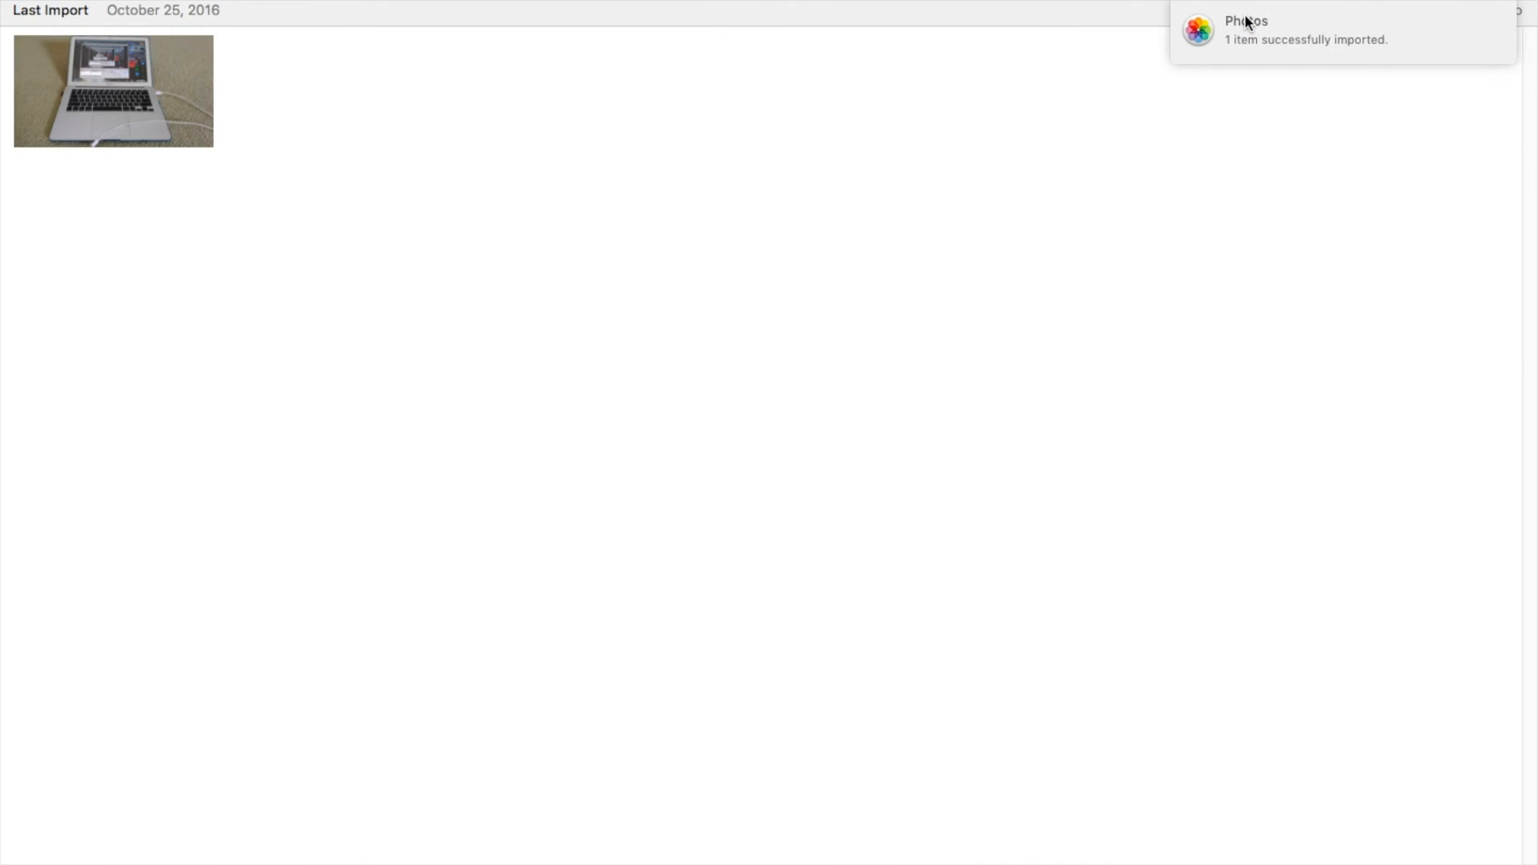
mouse_move(1227, 72)
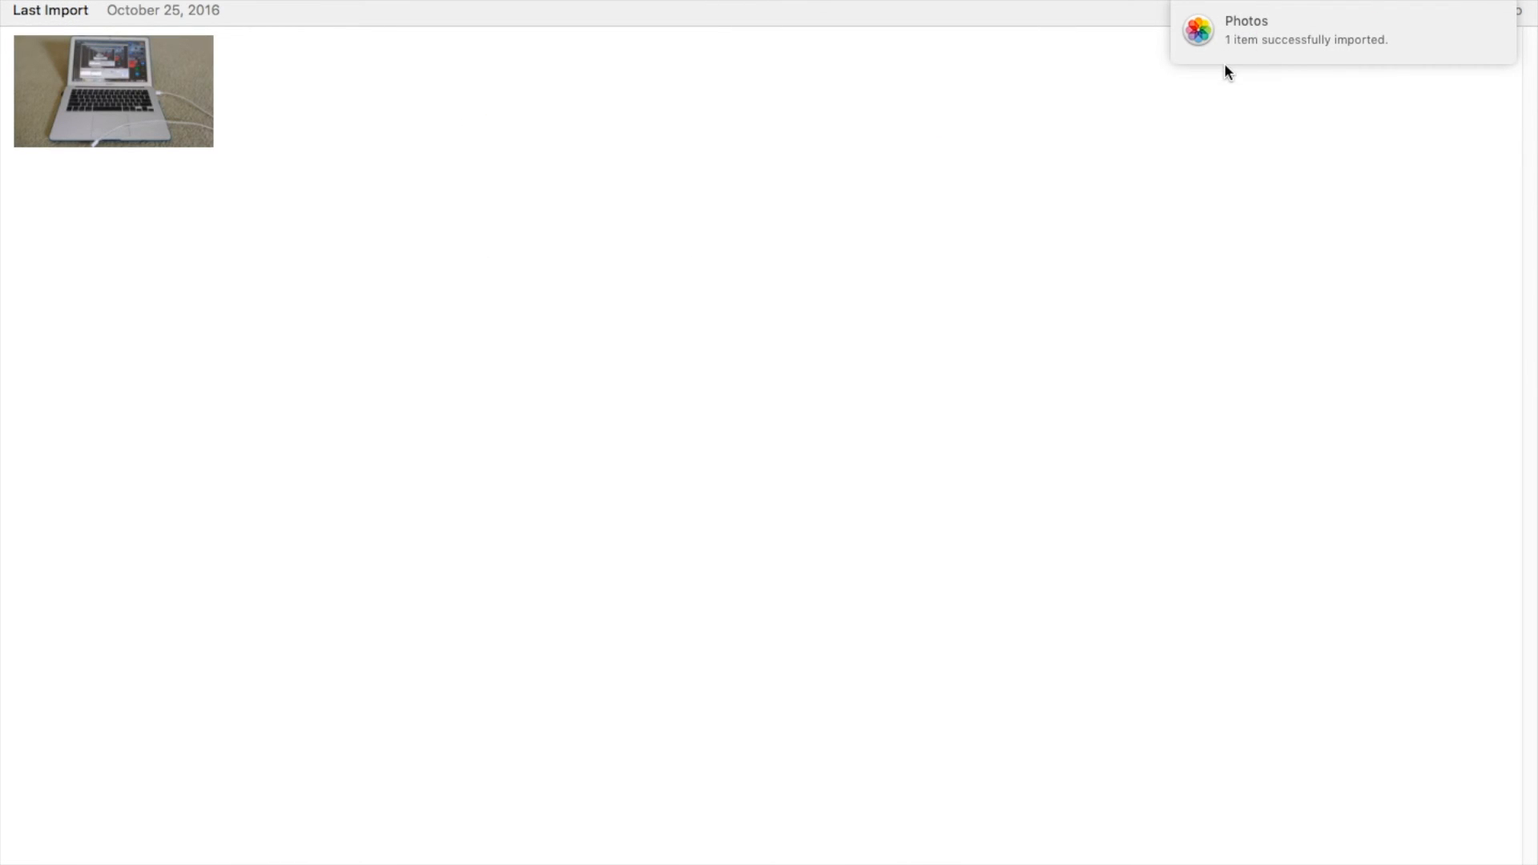
mouse_move(1367, 63)
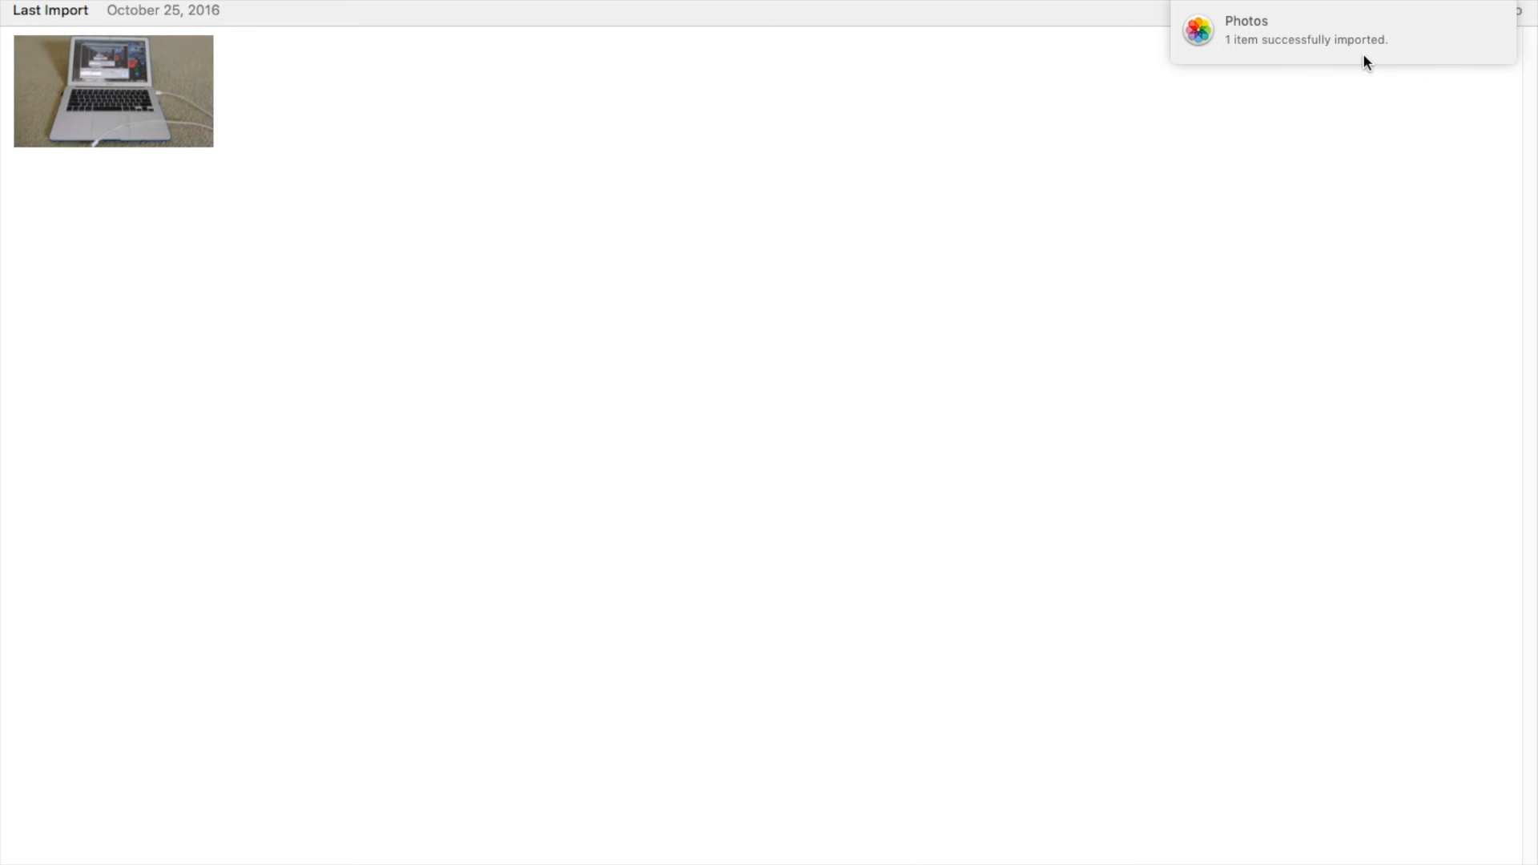
mouse_move(141, 115)
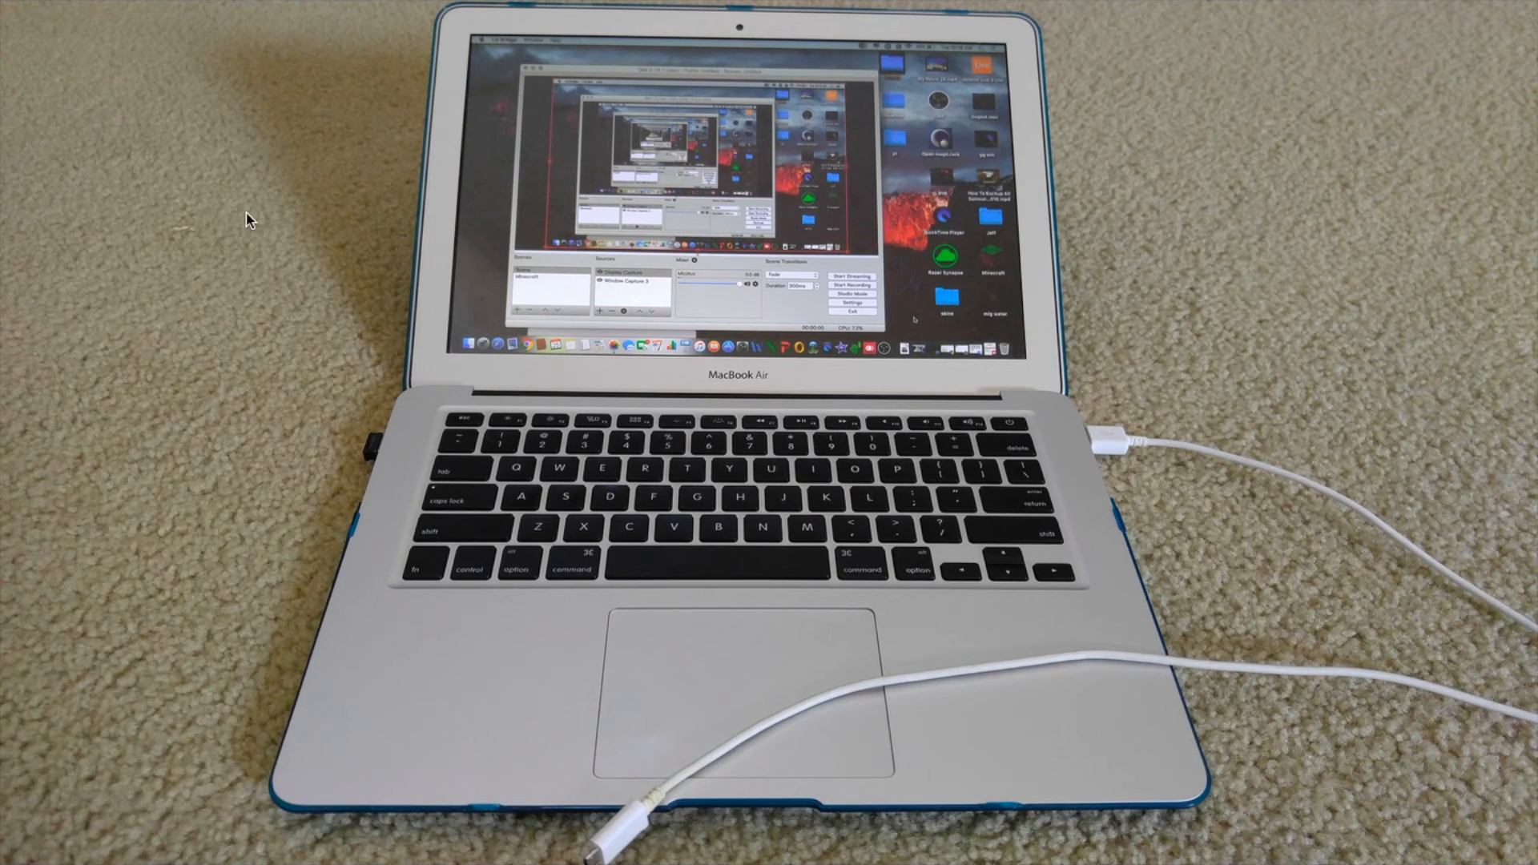
mouse_move(219, 657)
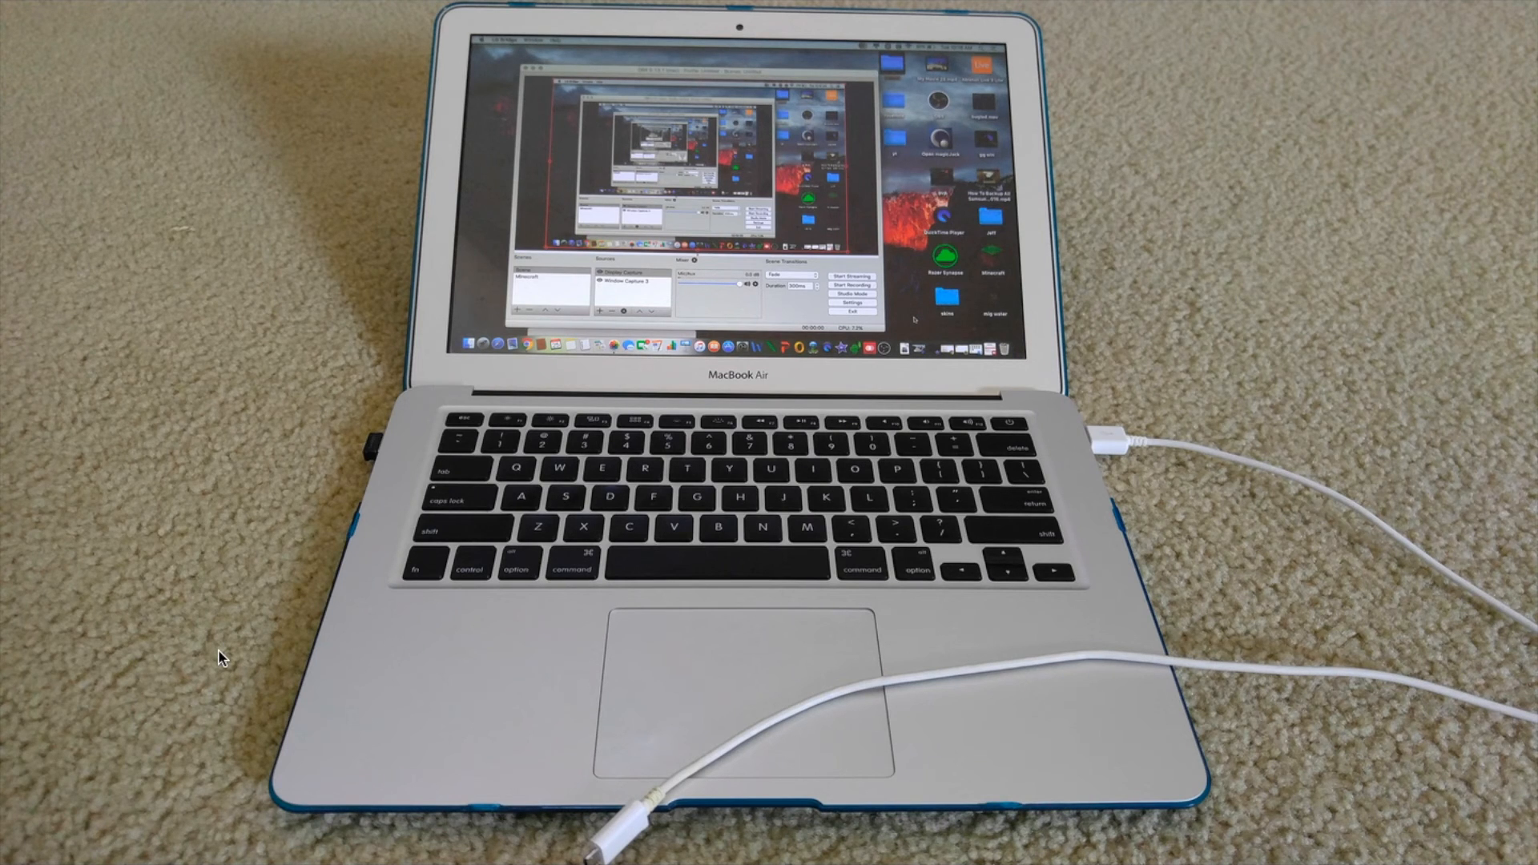